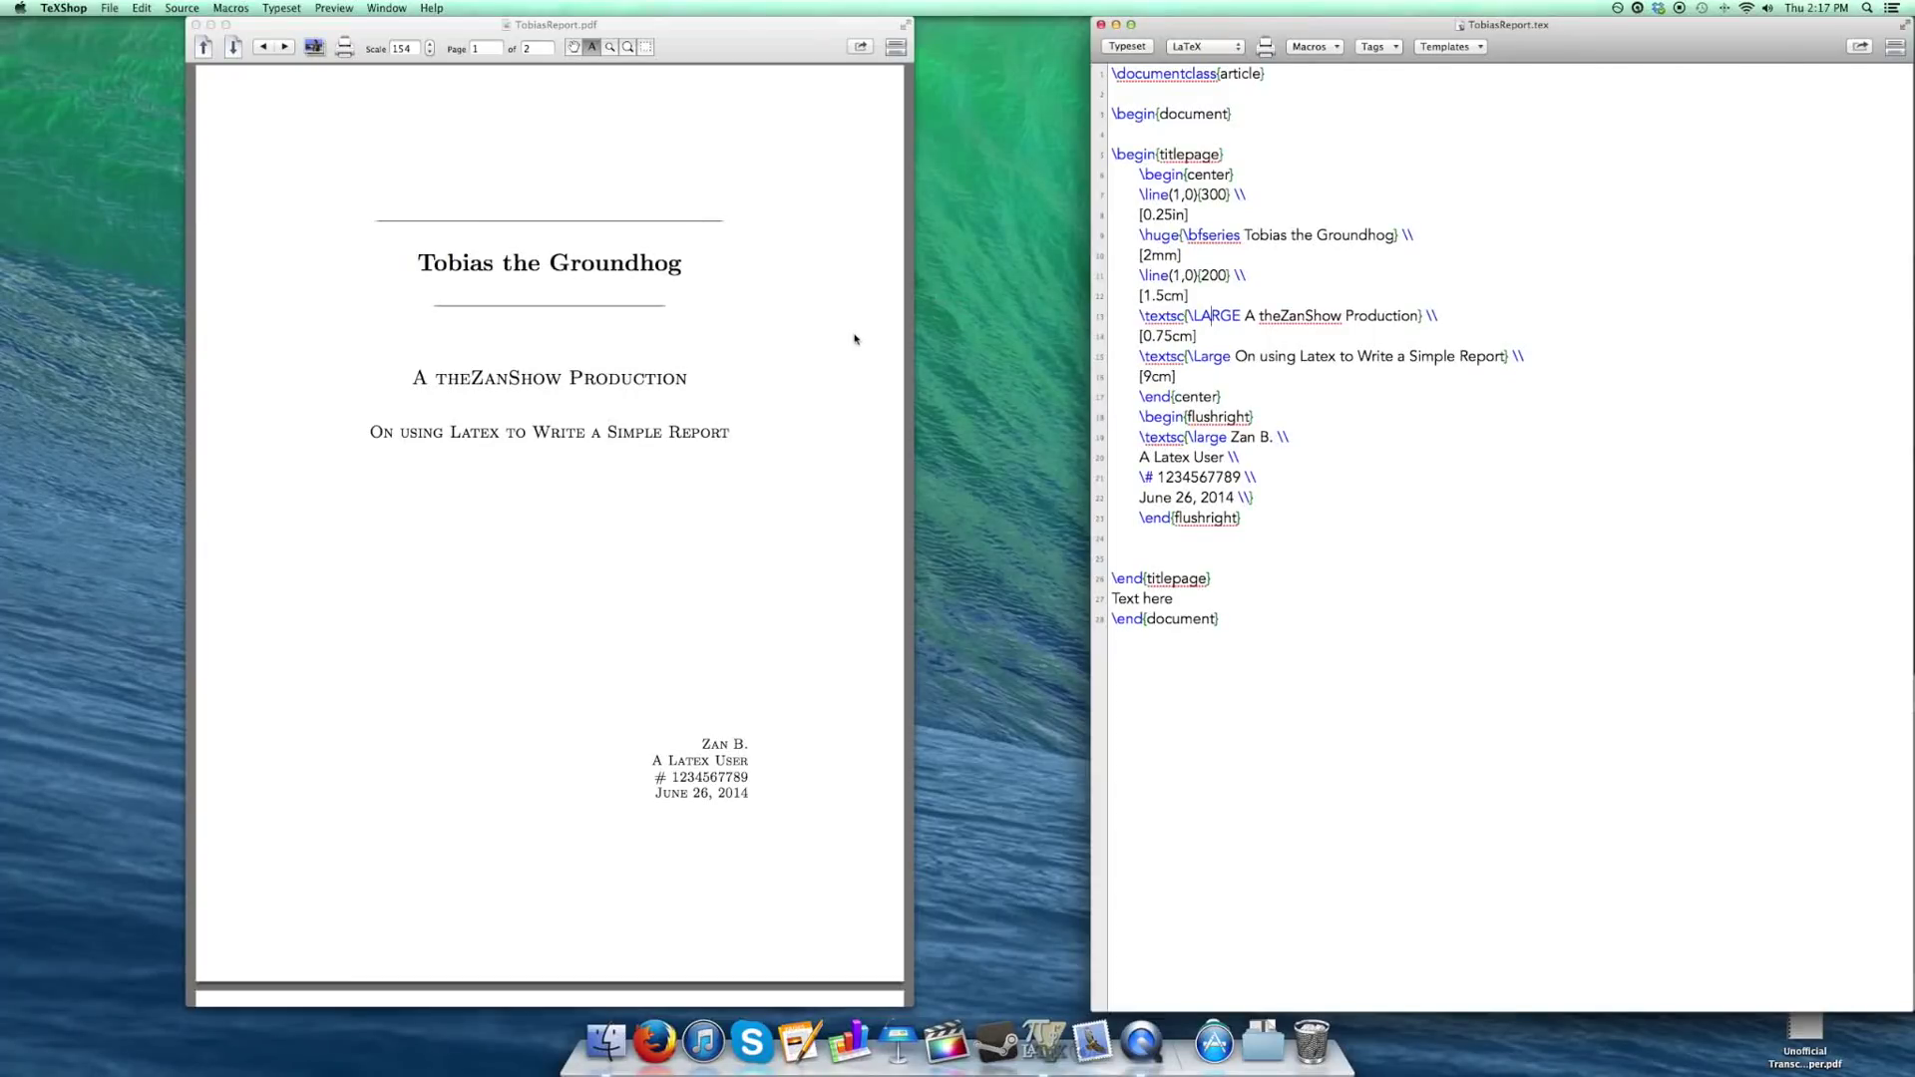
Step: Type \section{Introduction}\label{sec:intro} below \end{titlepage} in the source
scroll(down, 3)
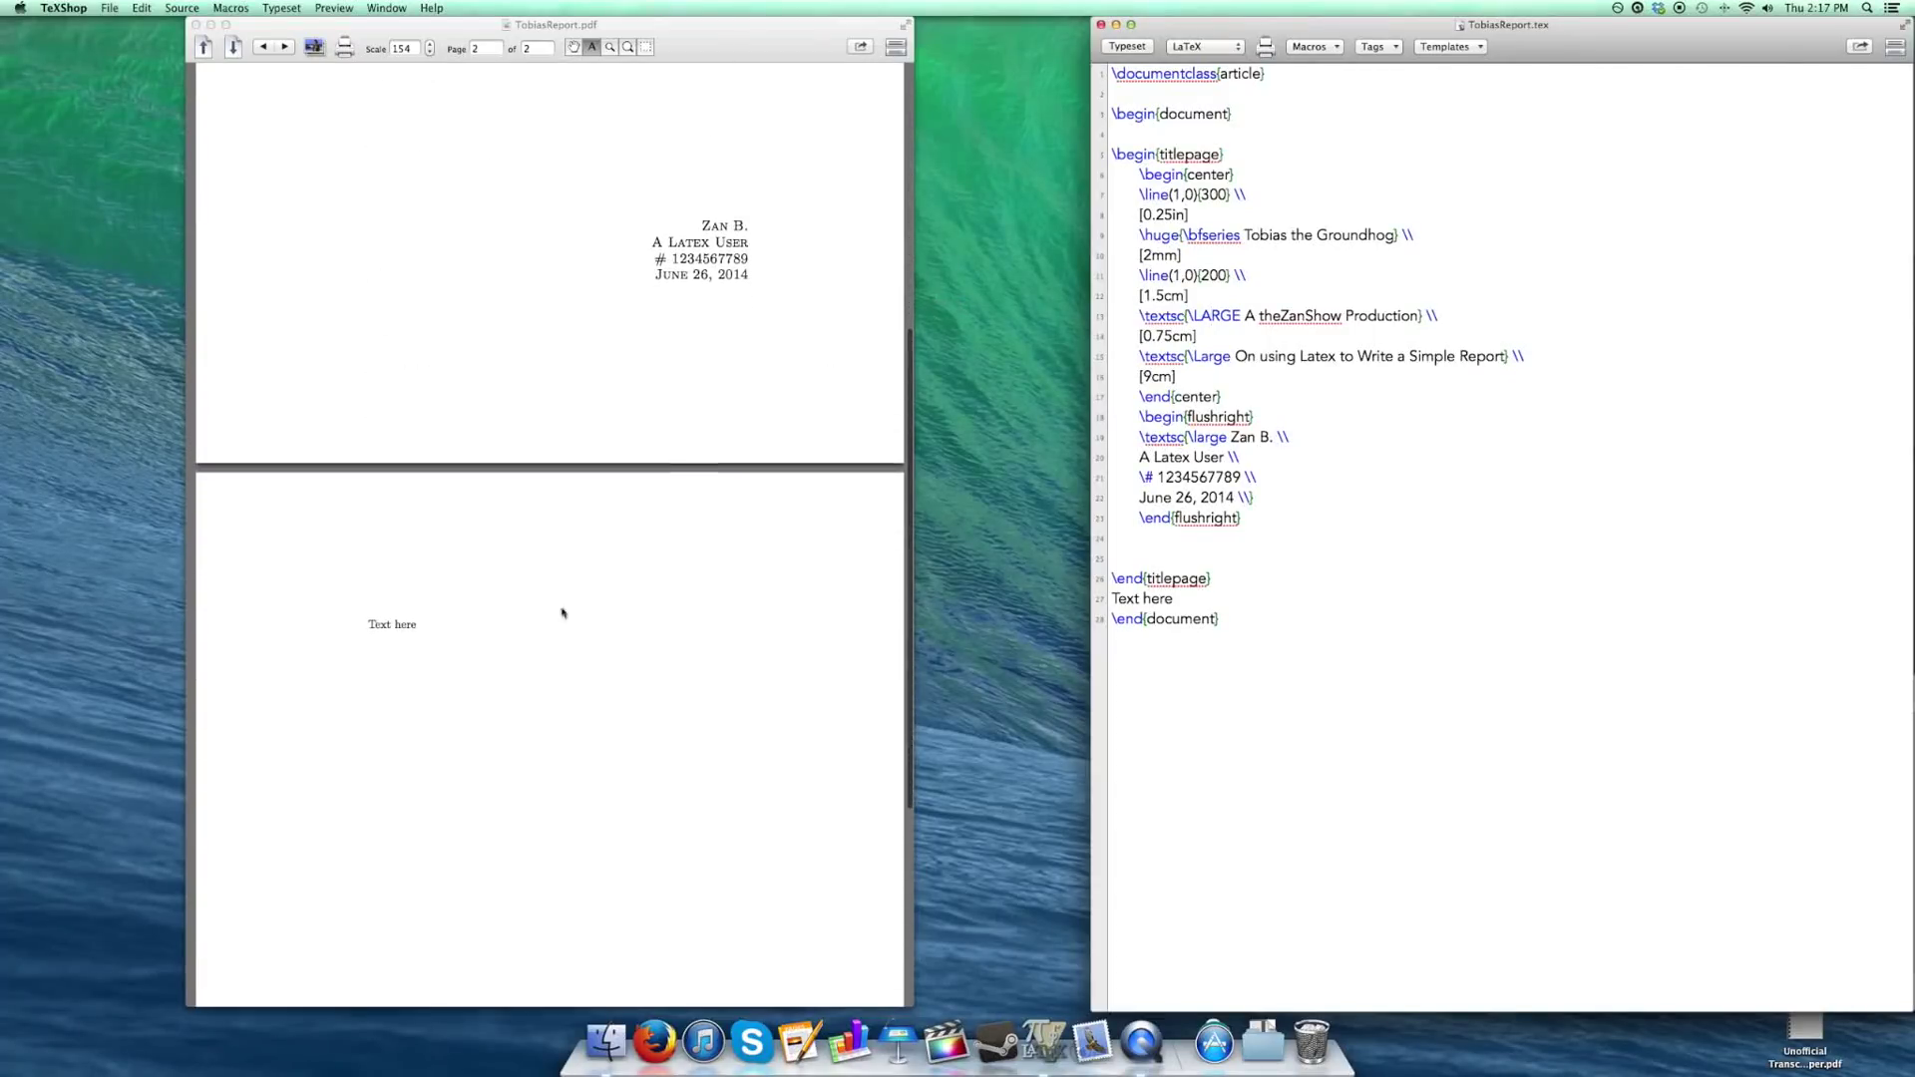
scroll(up, 3)
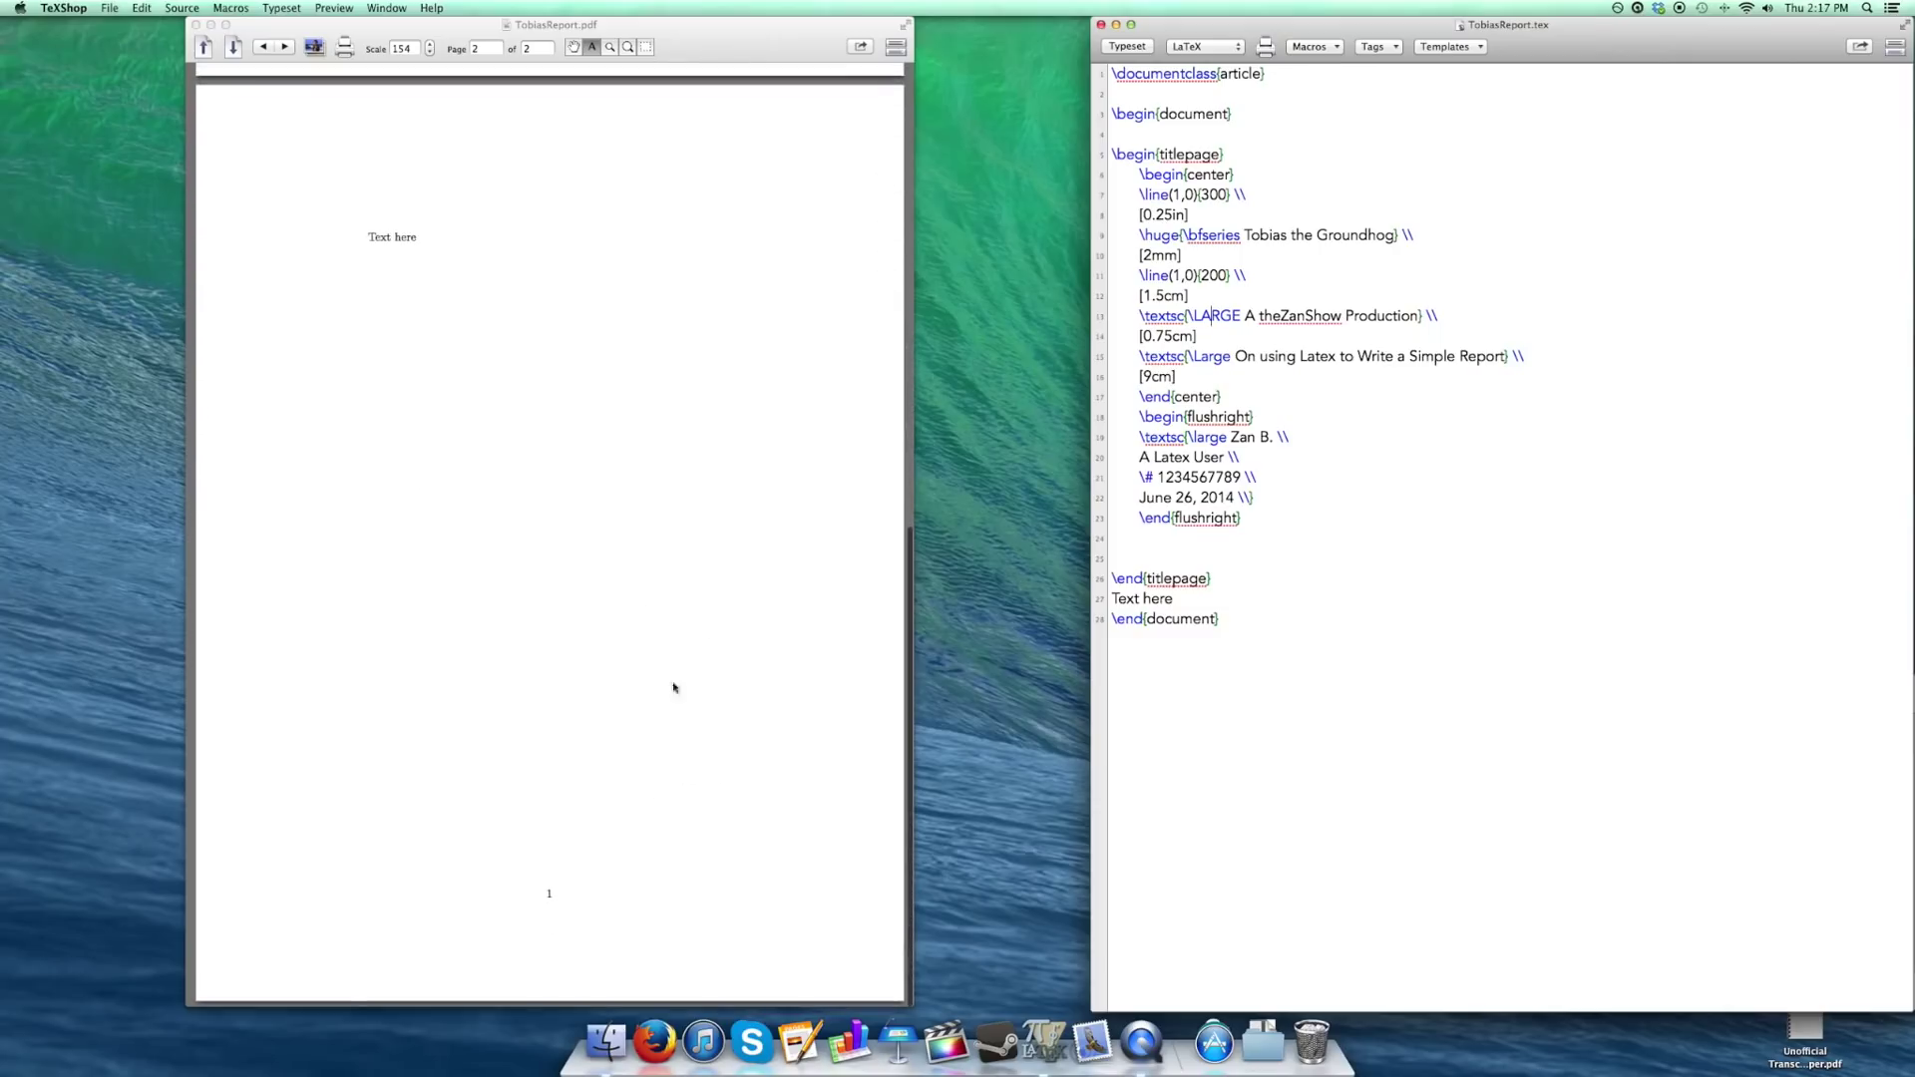
mouse_move(648, 682)
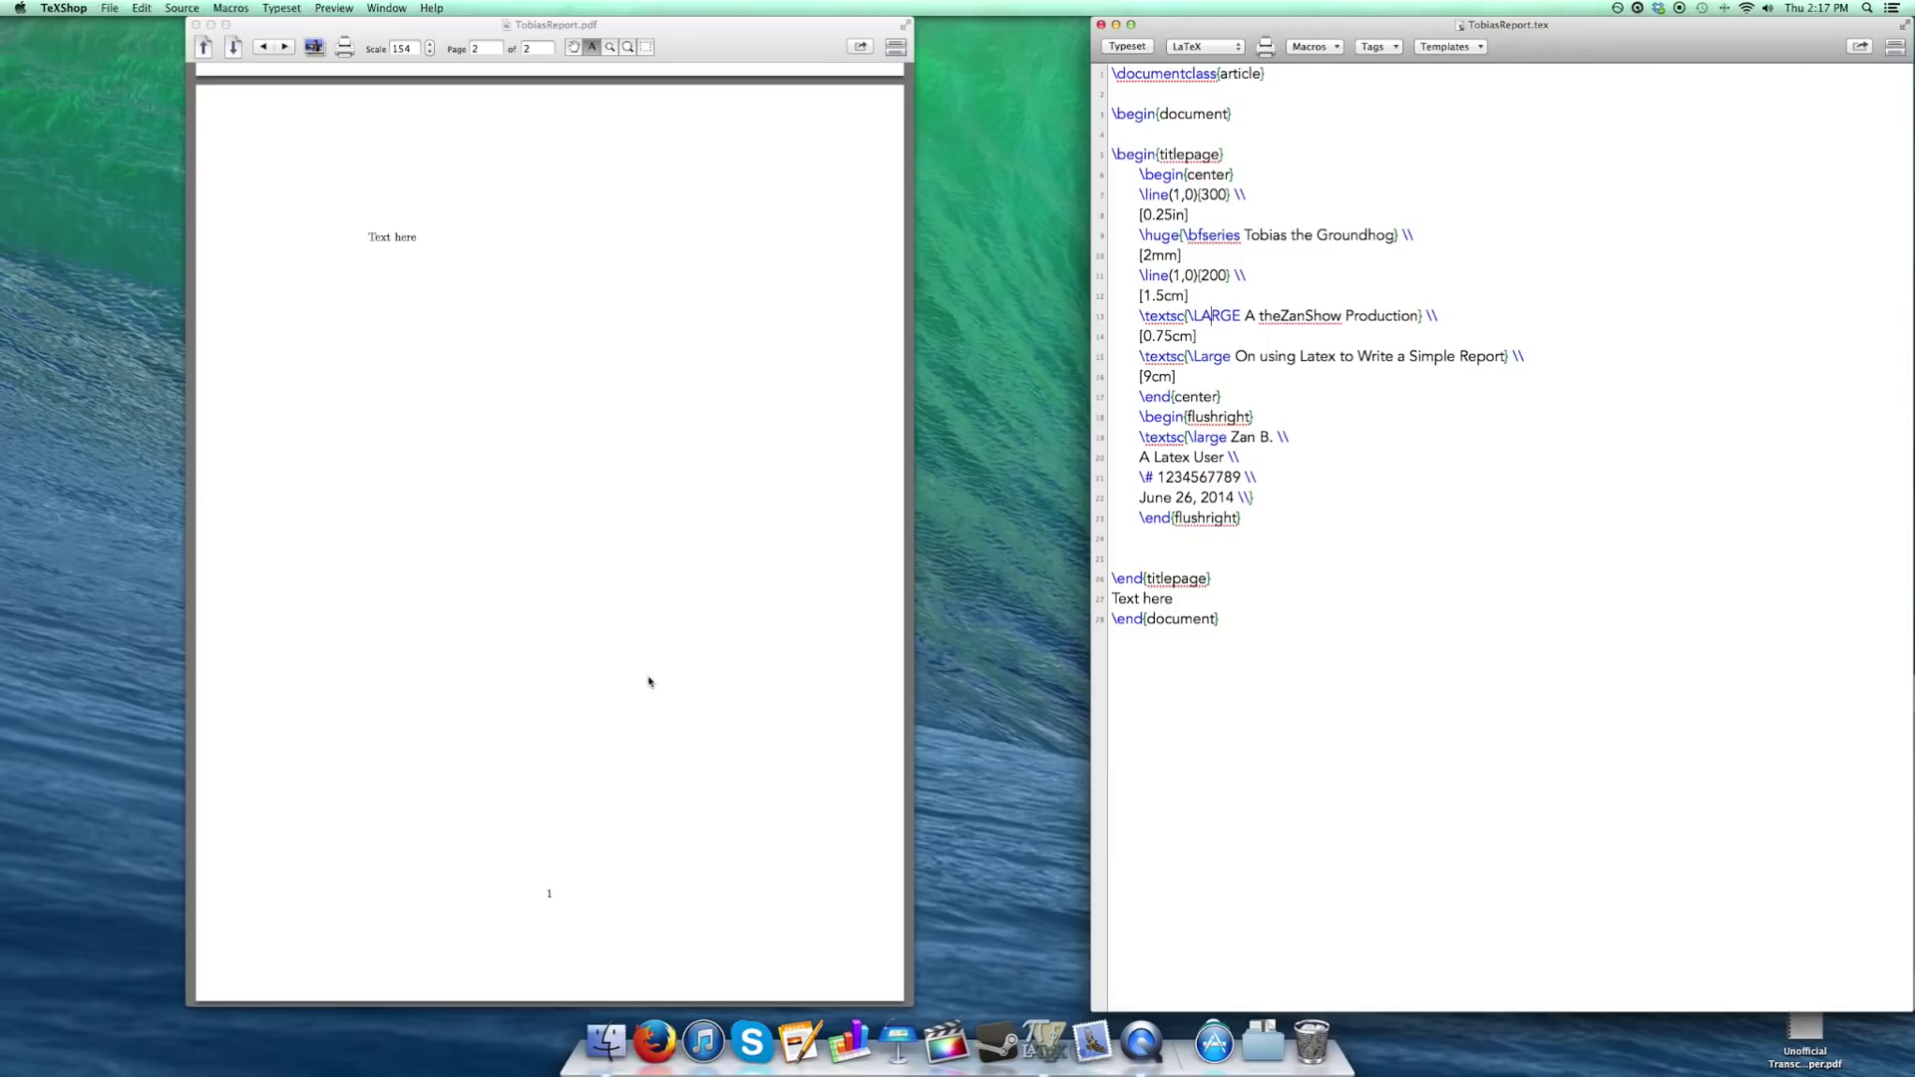
mouse_move(268, 258)
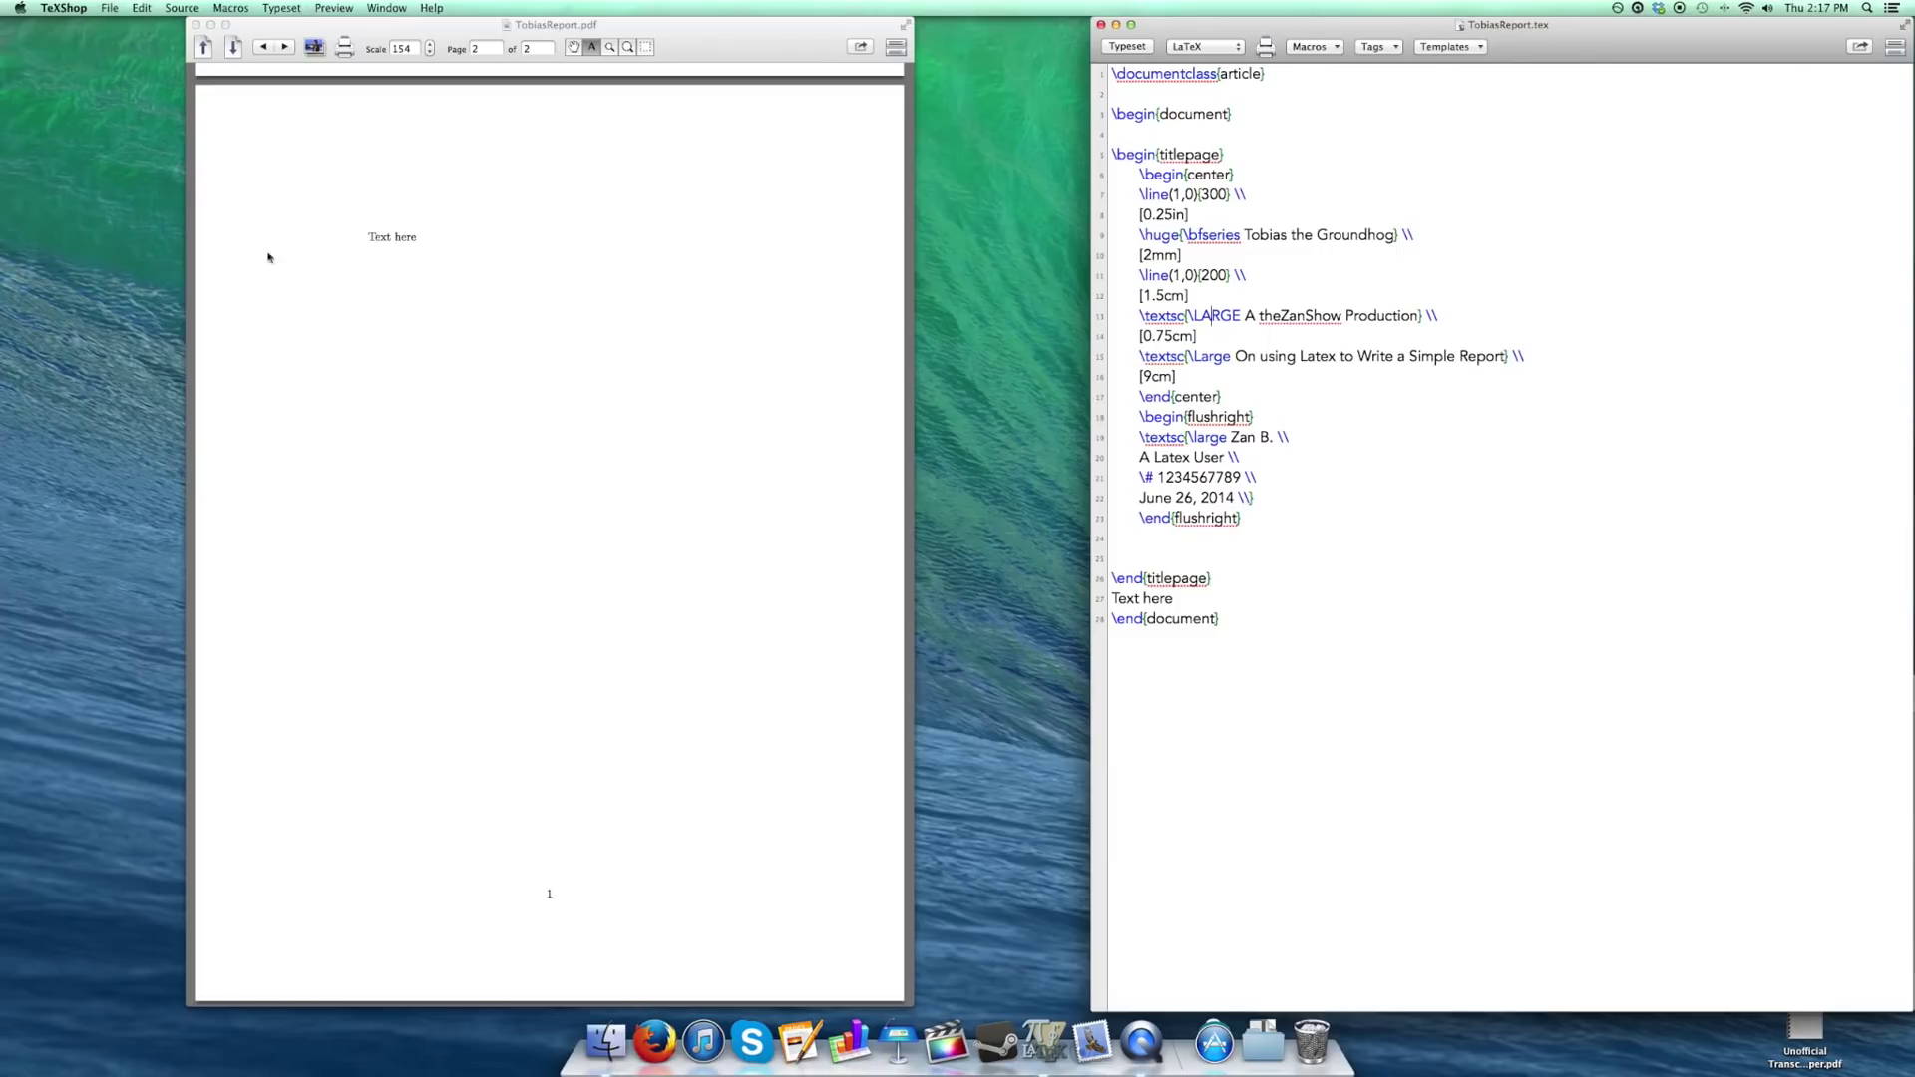
mouse_move(570, 920)
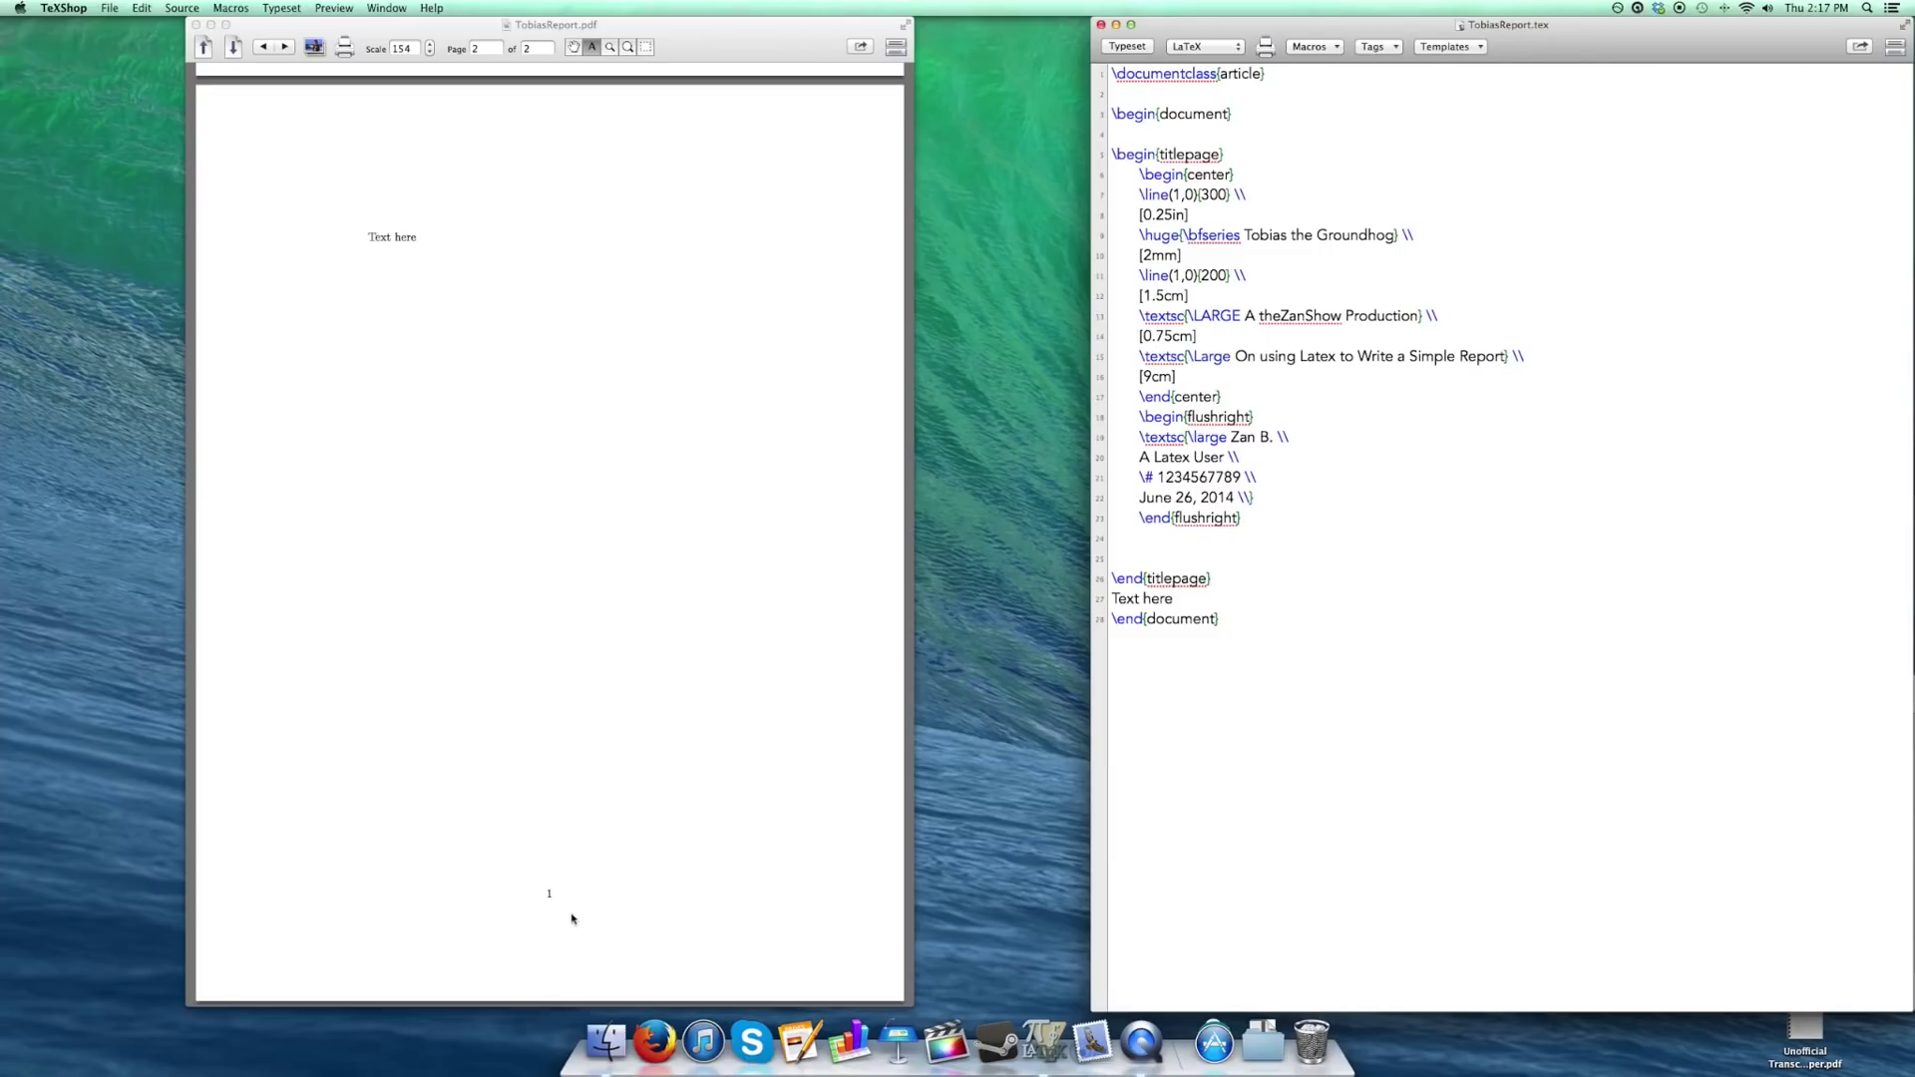
mouse_move(607, 880)
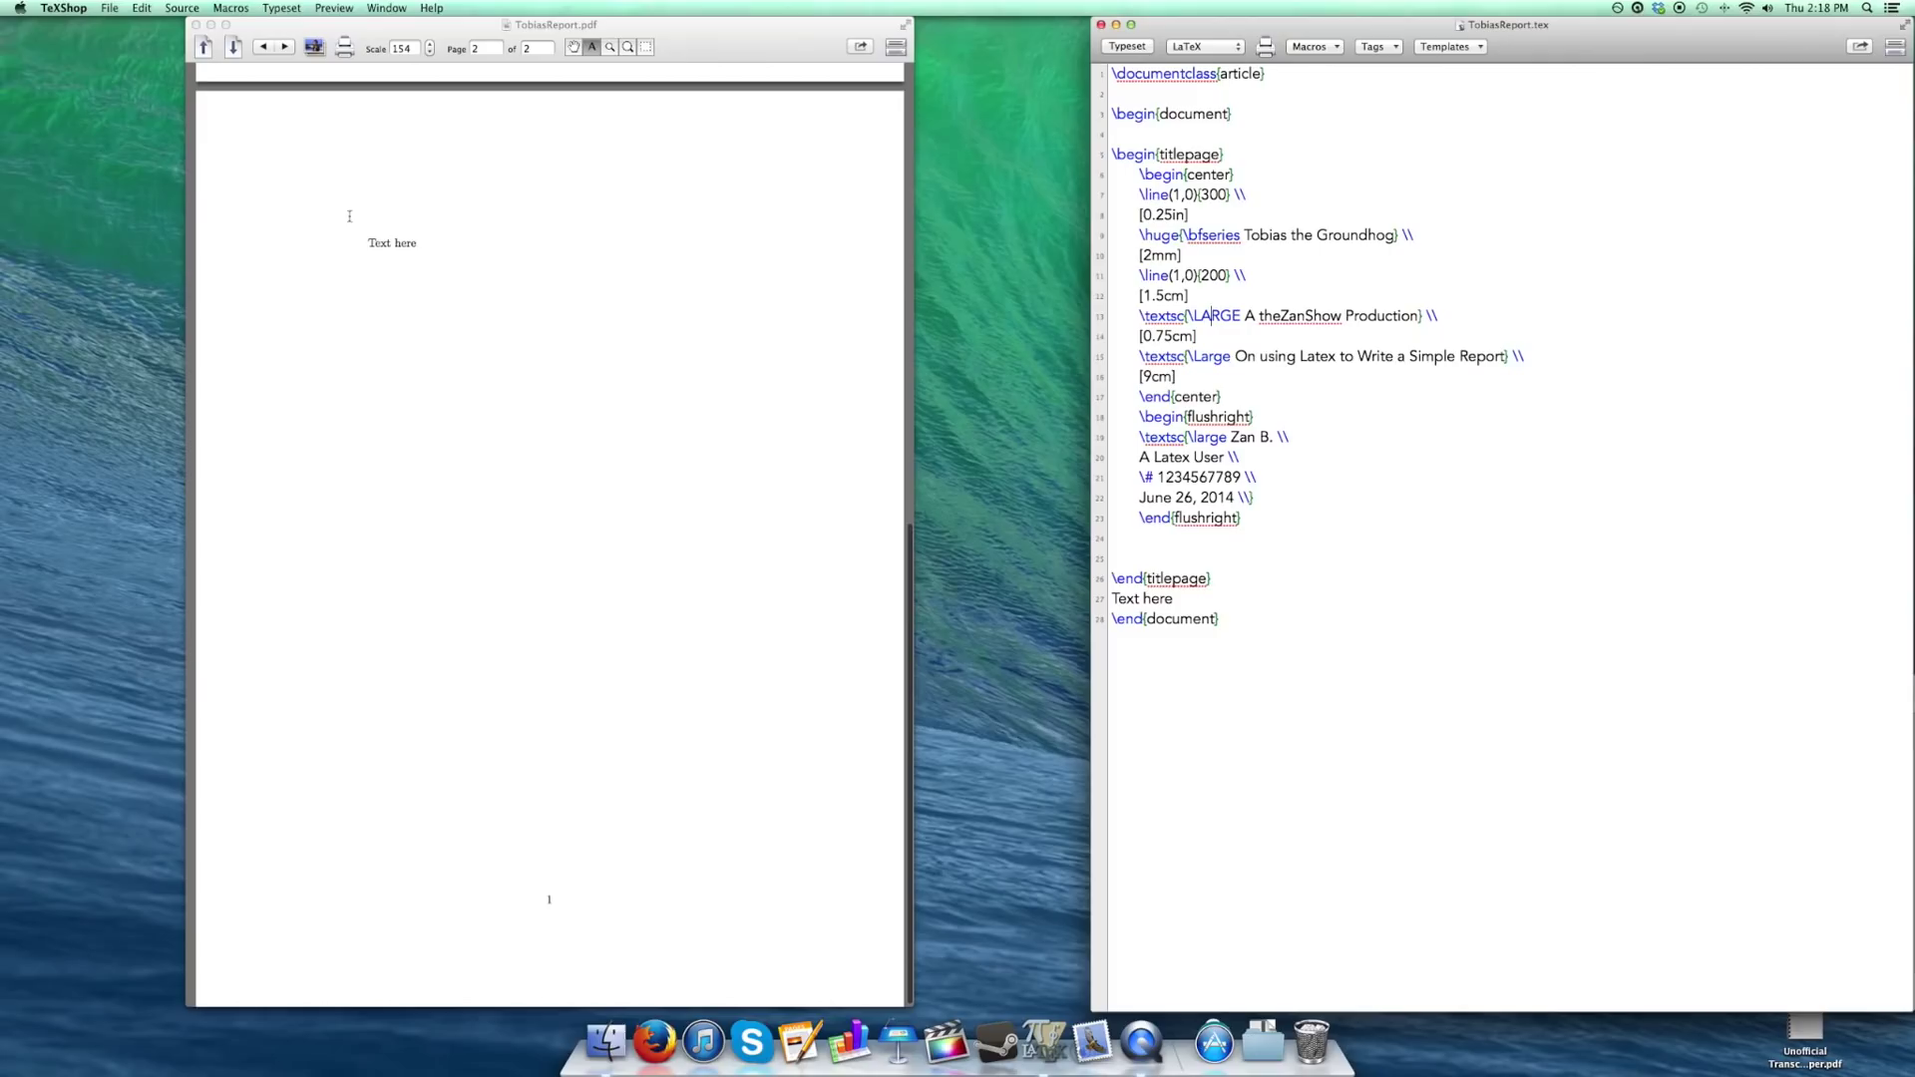
mouse_move(756, 385)
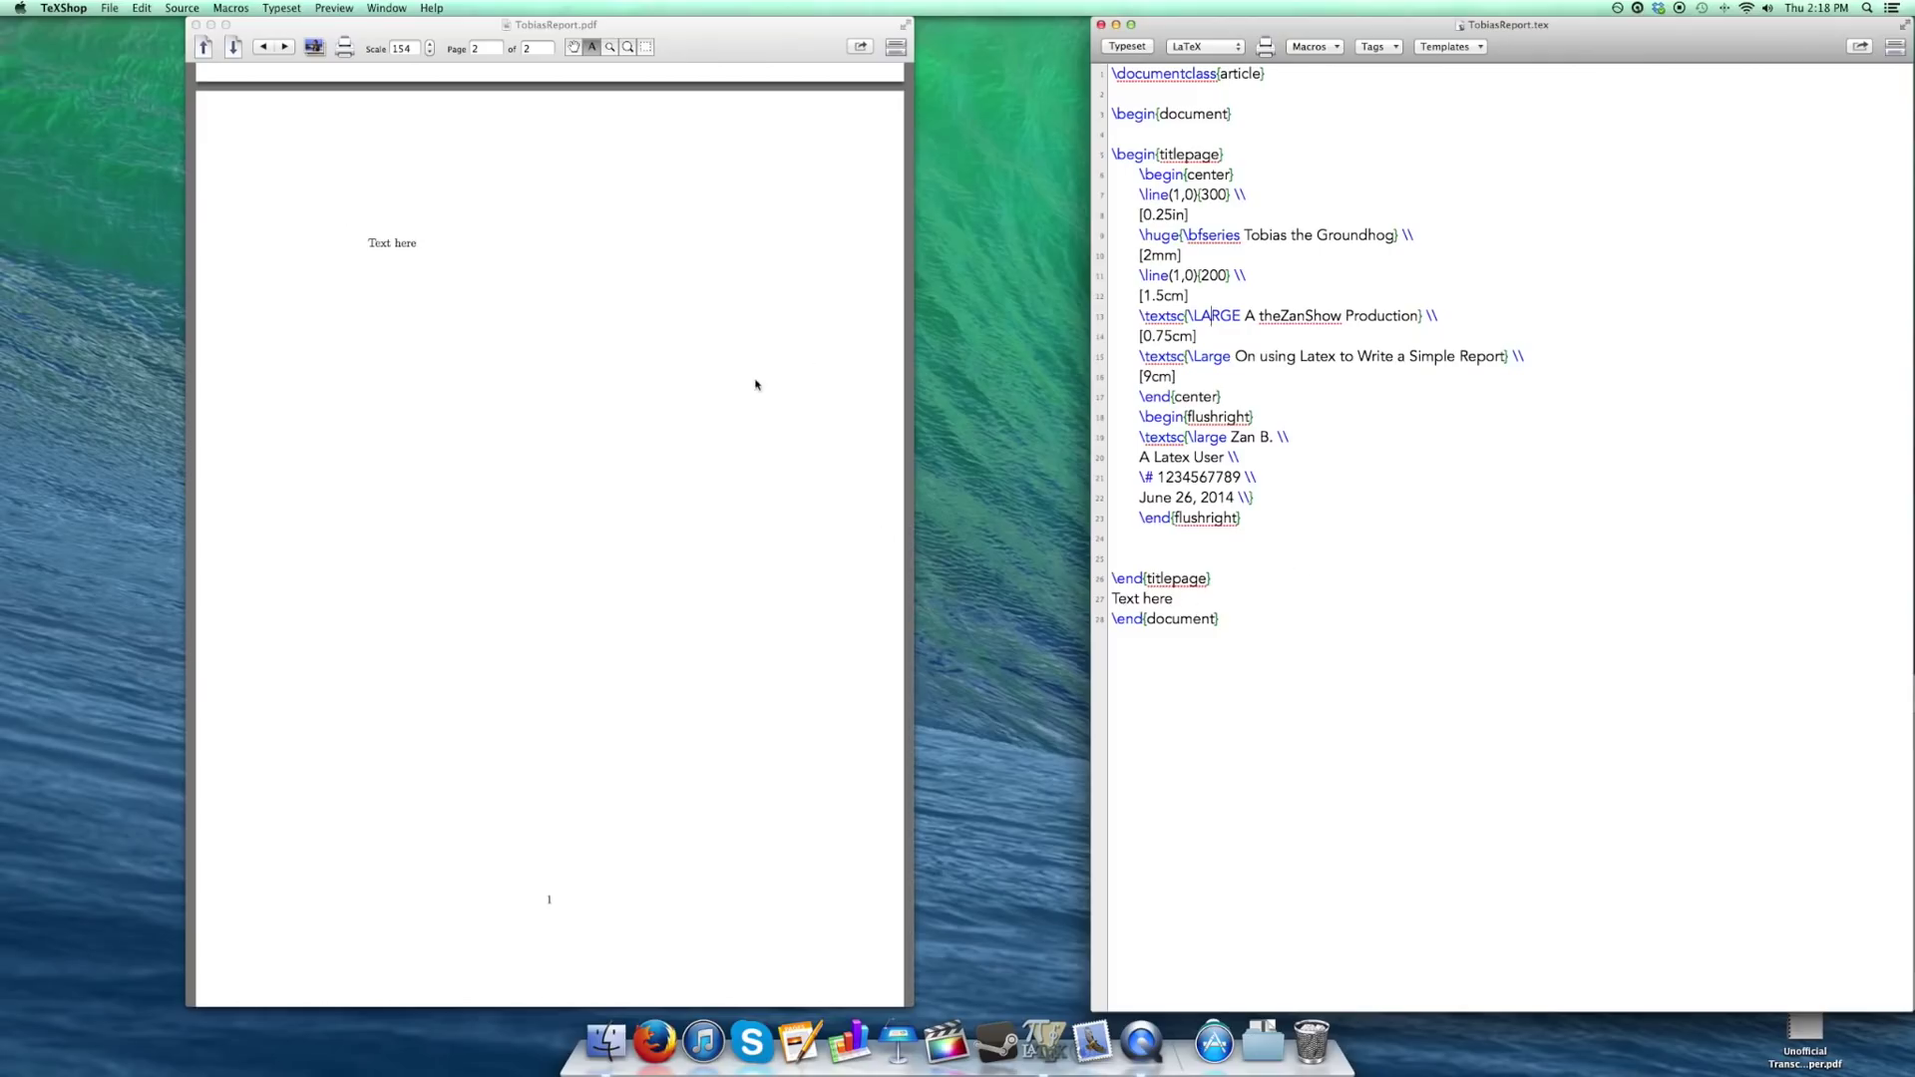
scroll(up, 3)
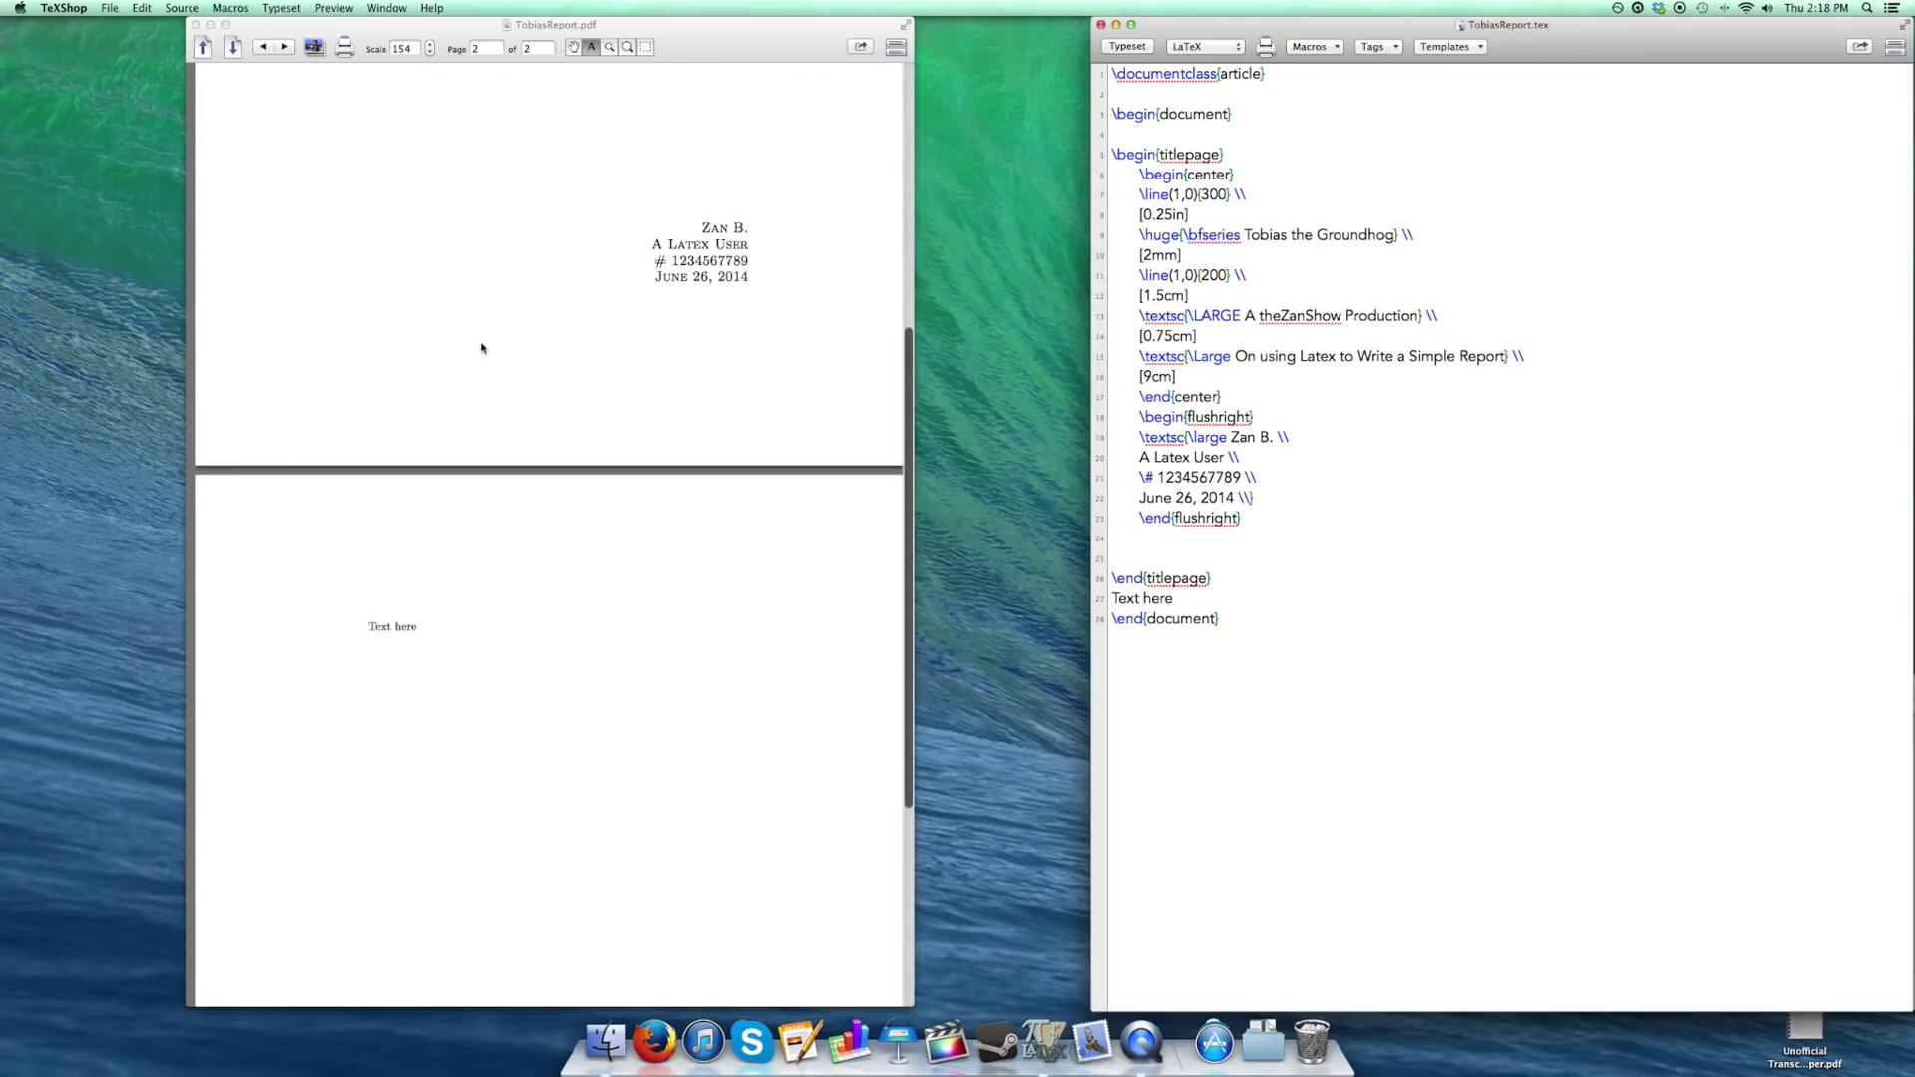
scroll(up, 3)
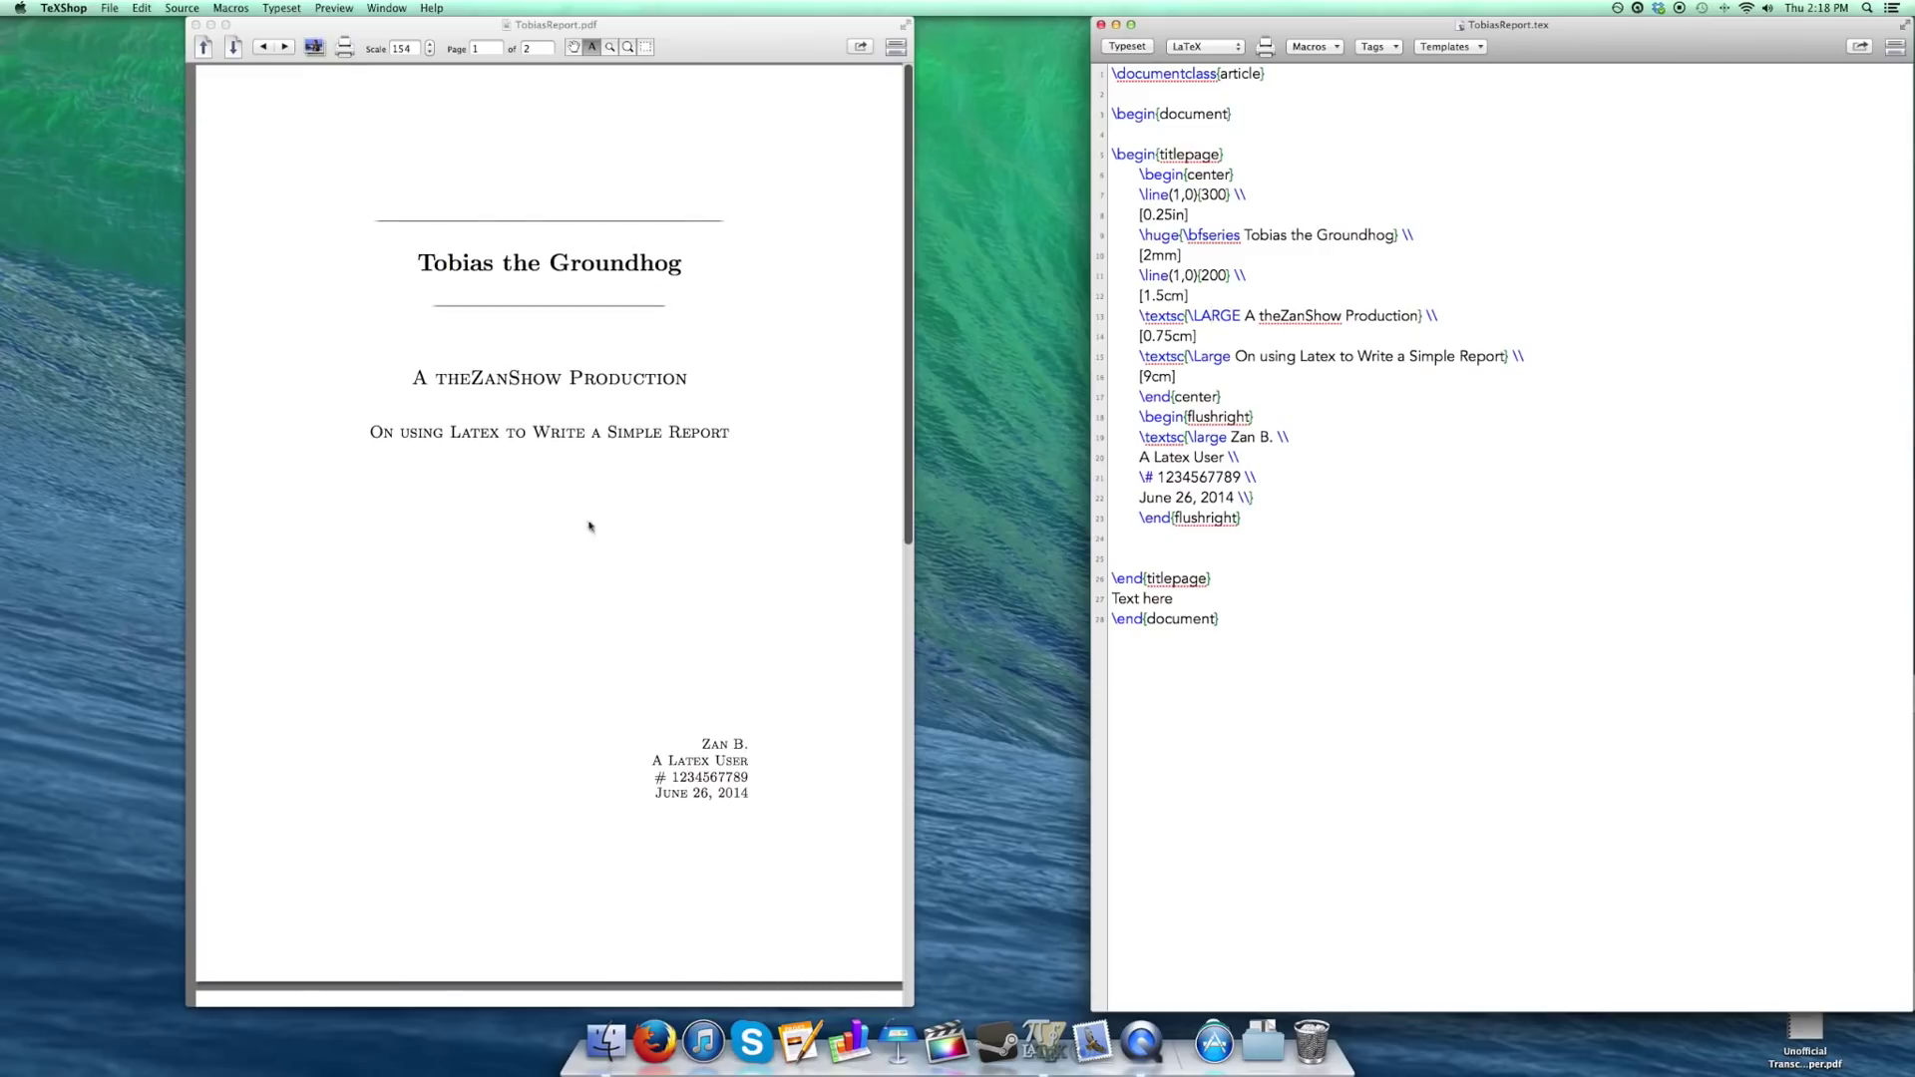
scroll(down, 3)
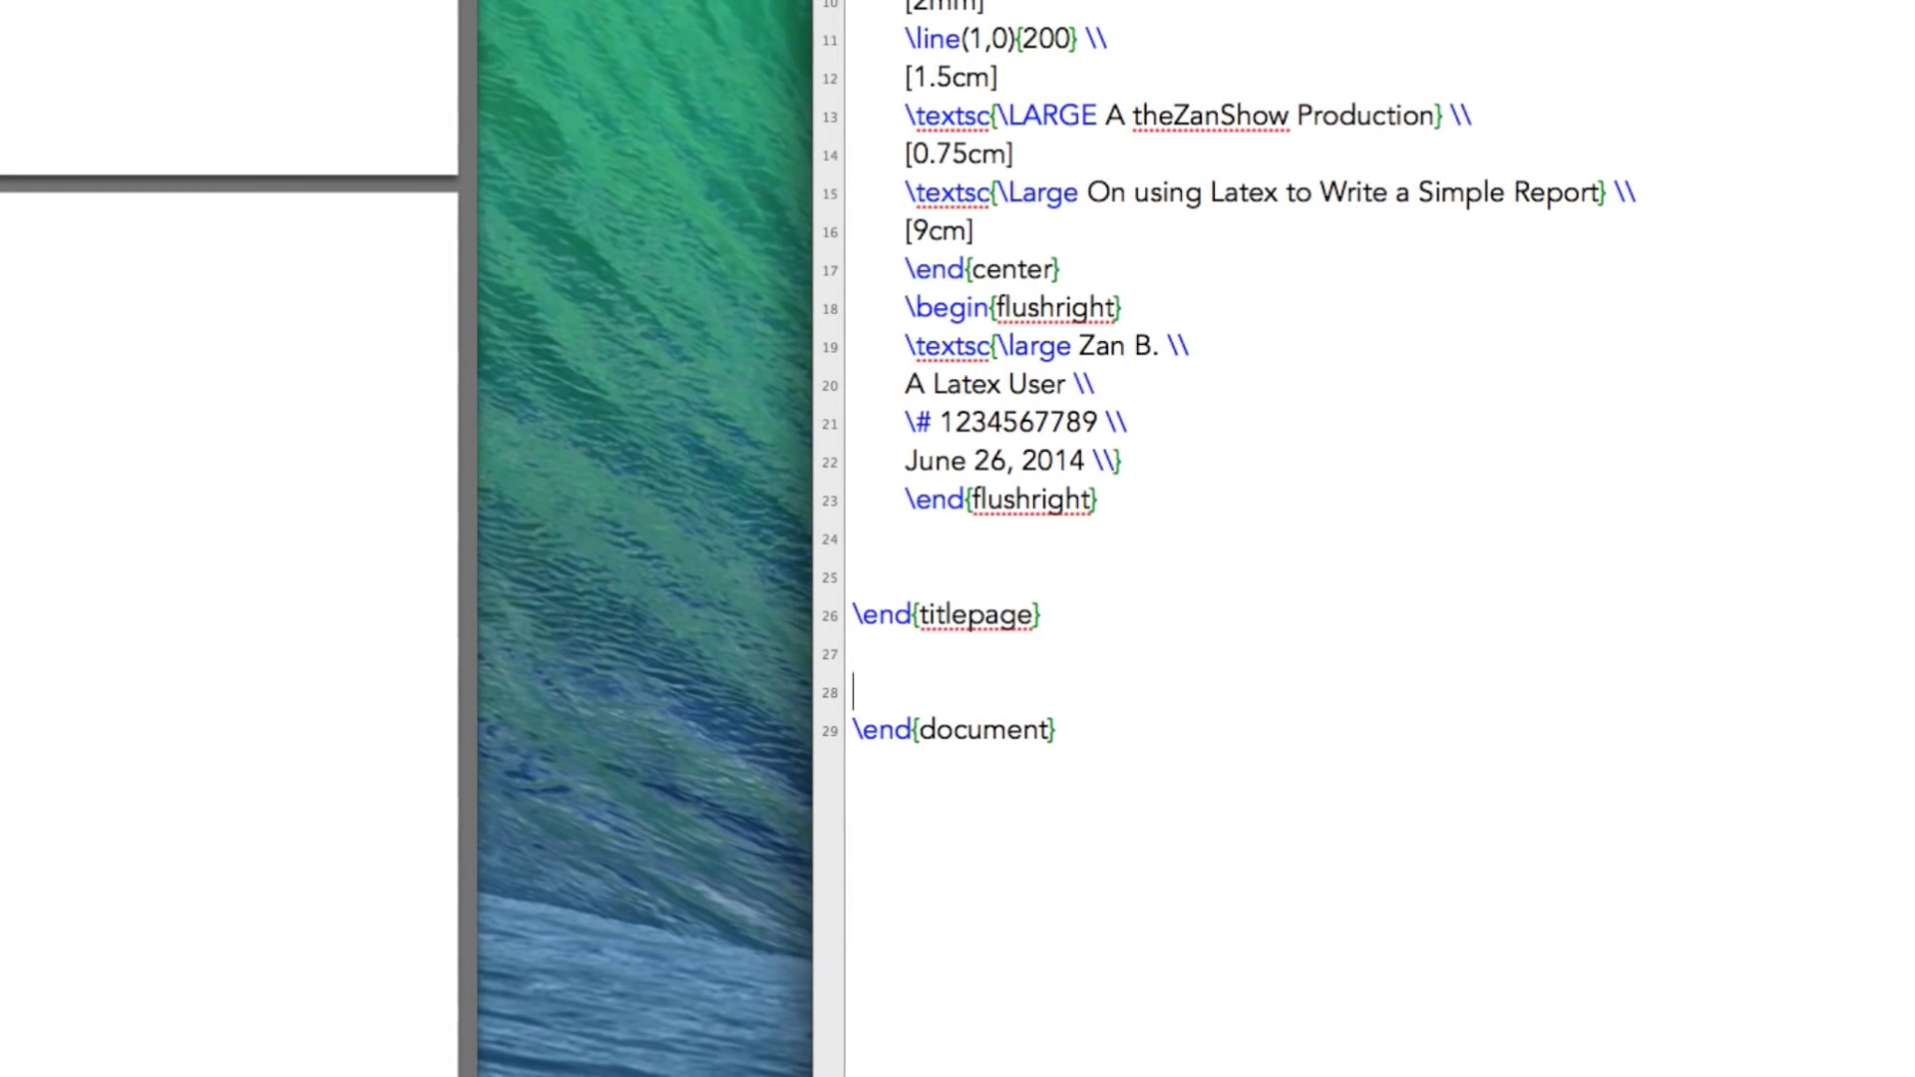
text(\section{Introduction)
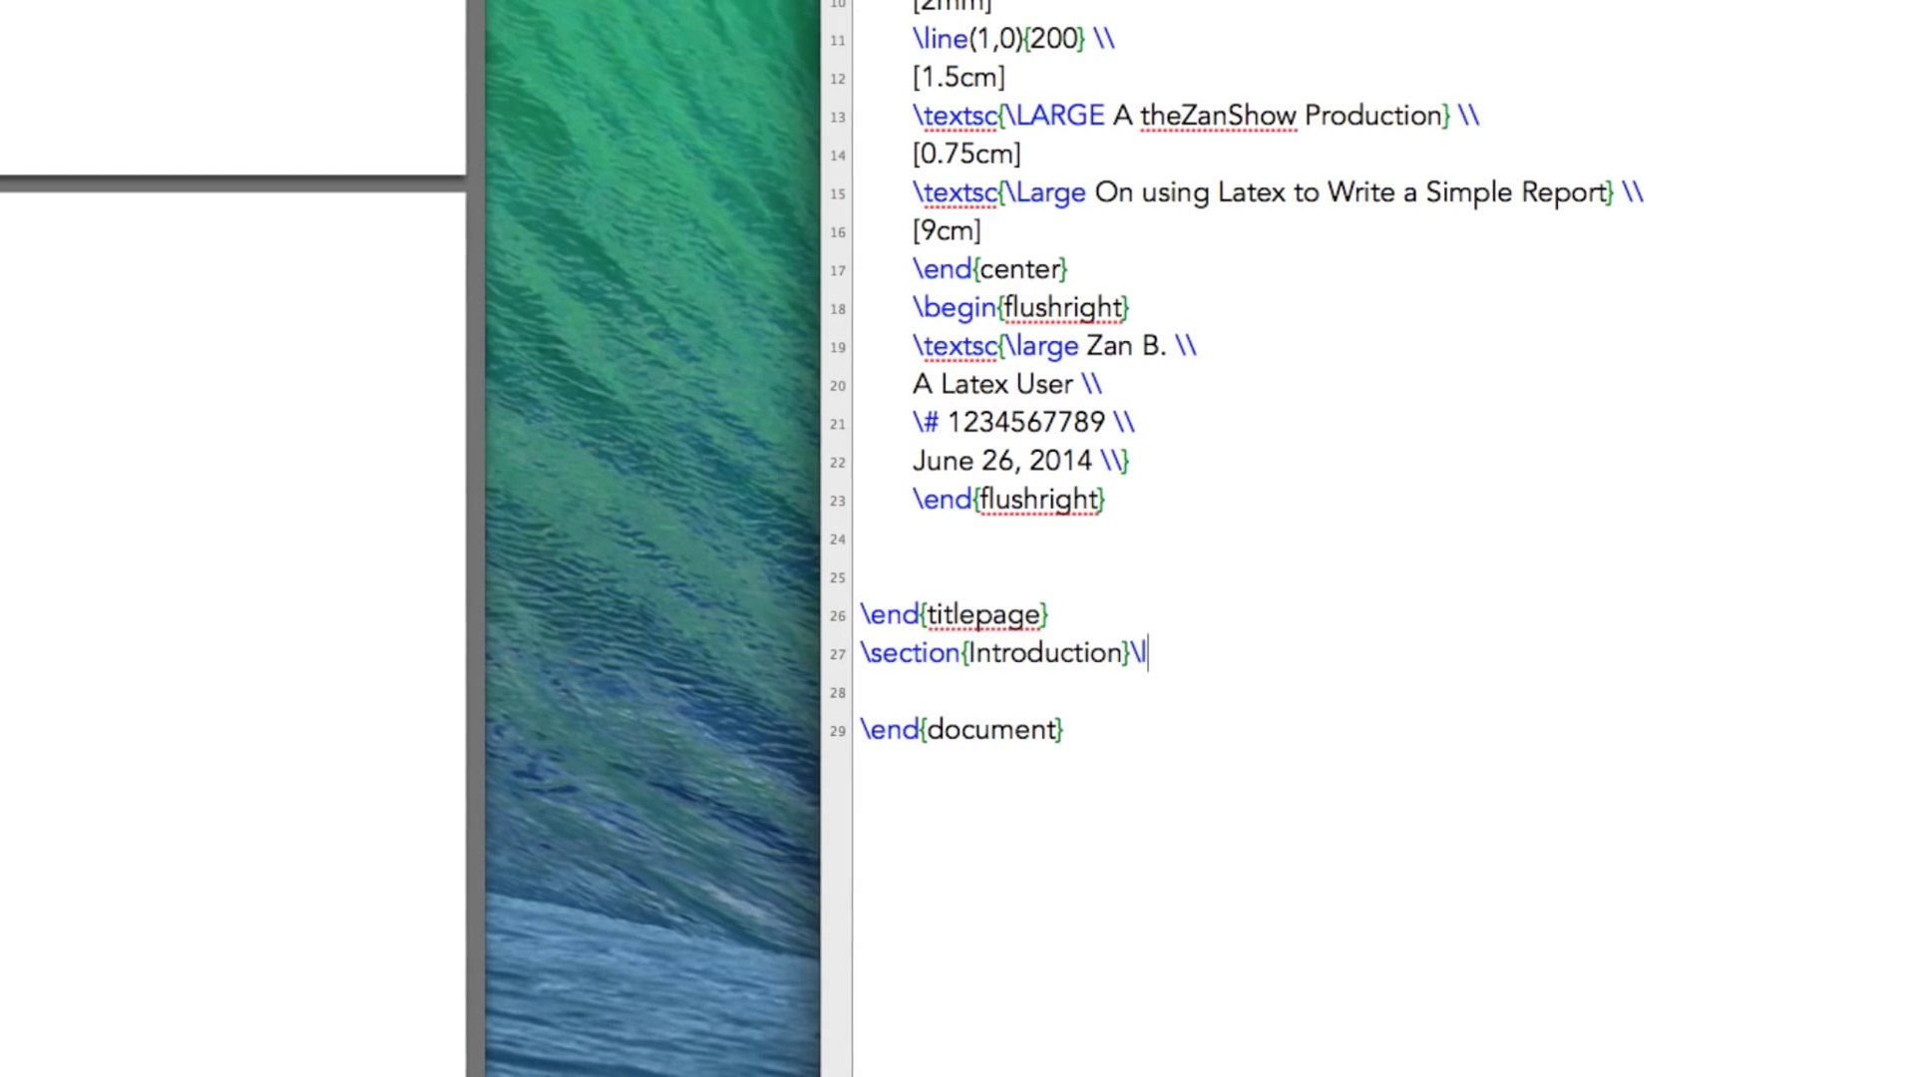
text(\label{se)
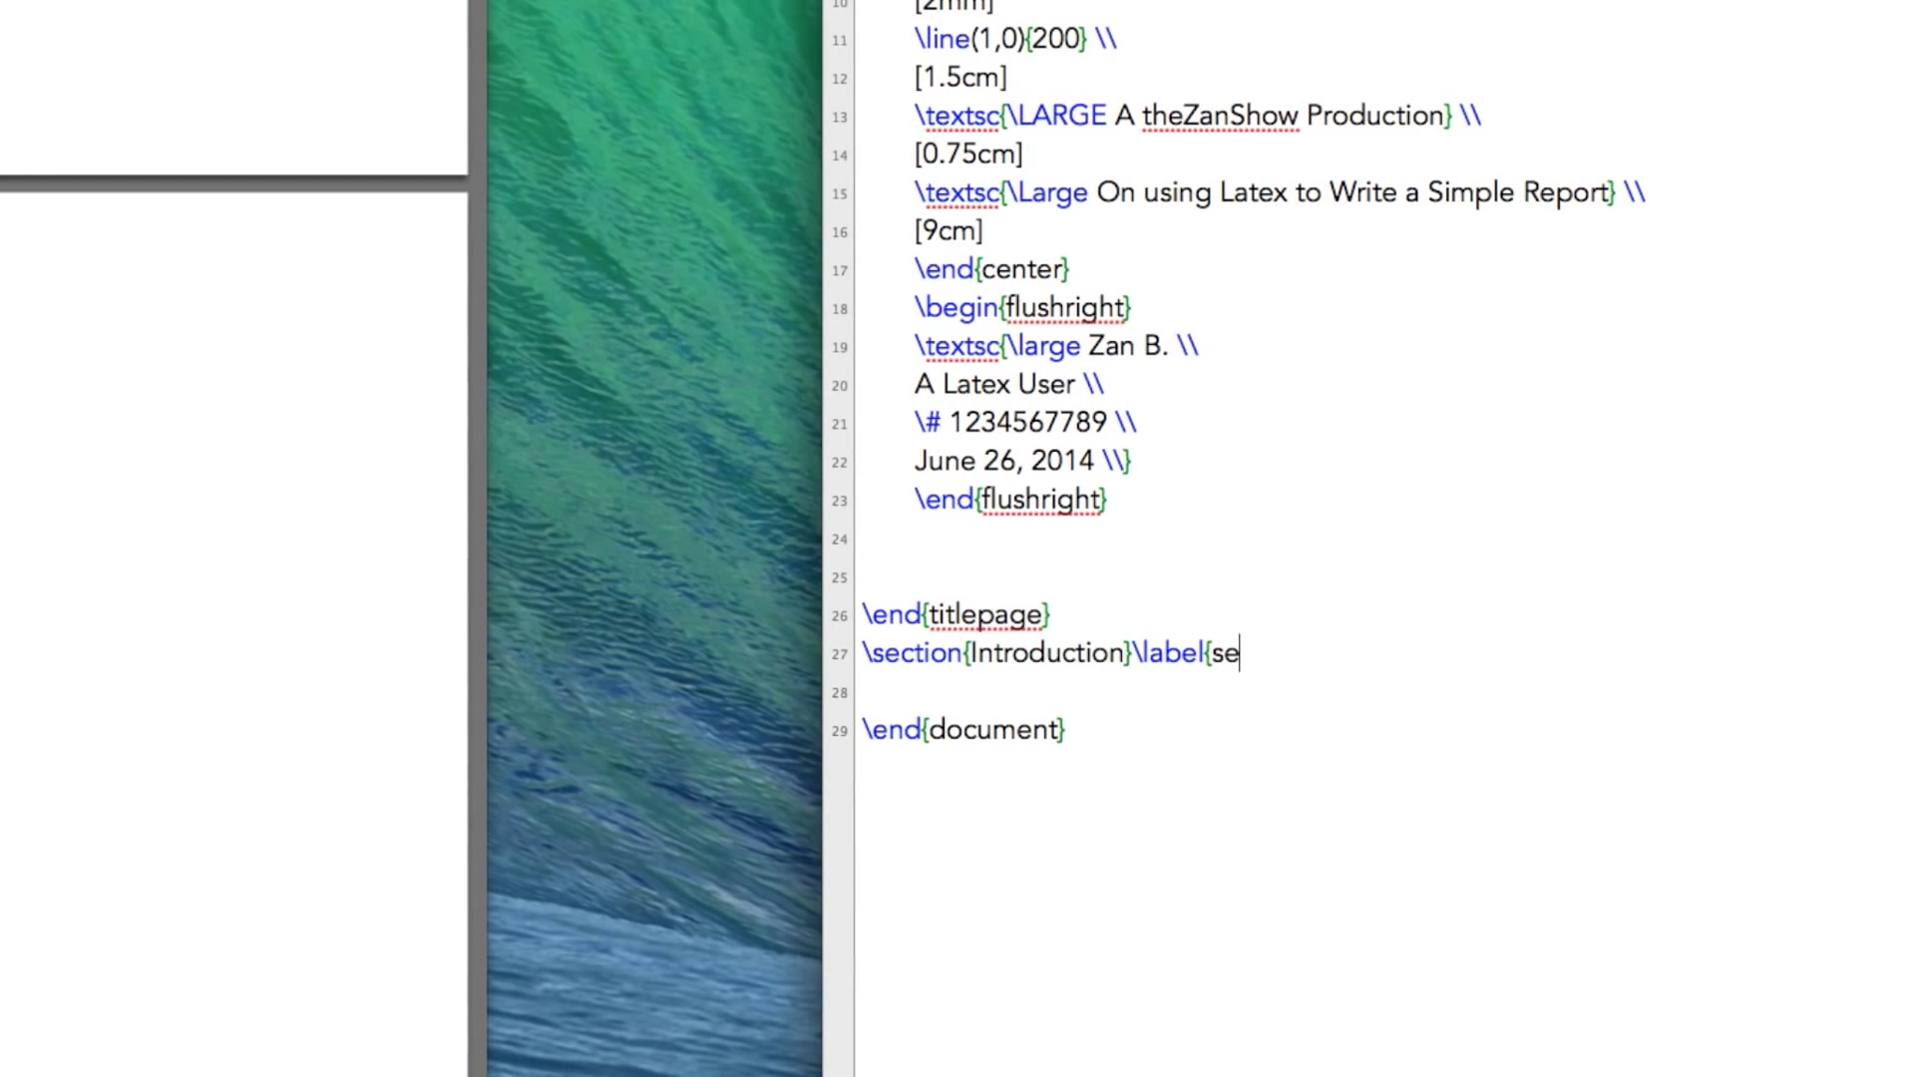
text({sec:intro})
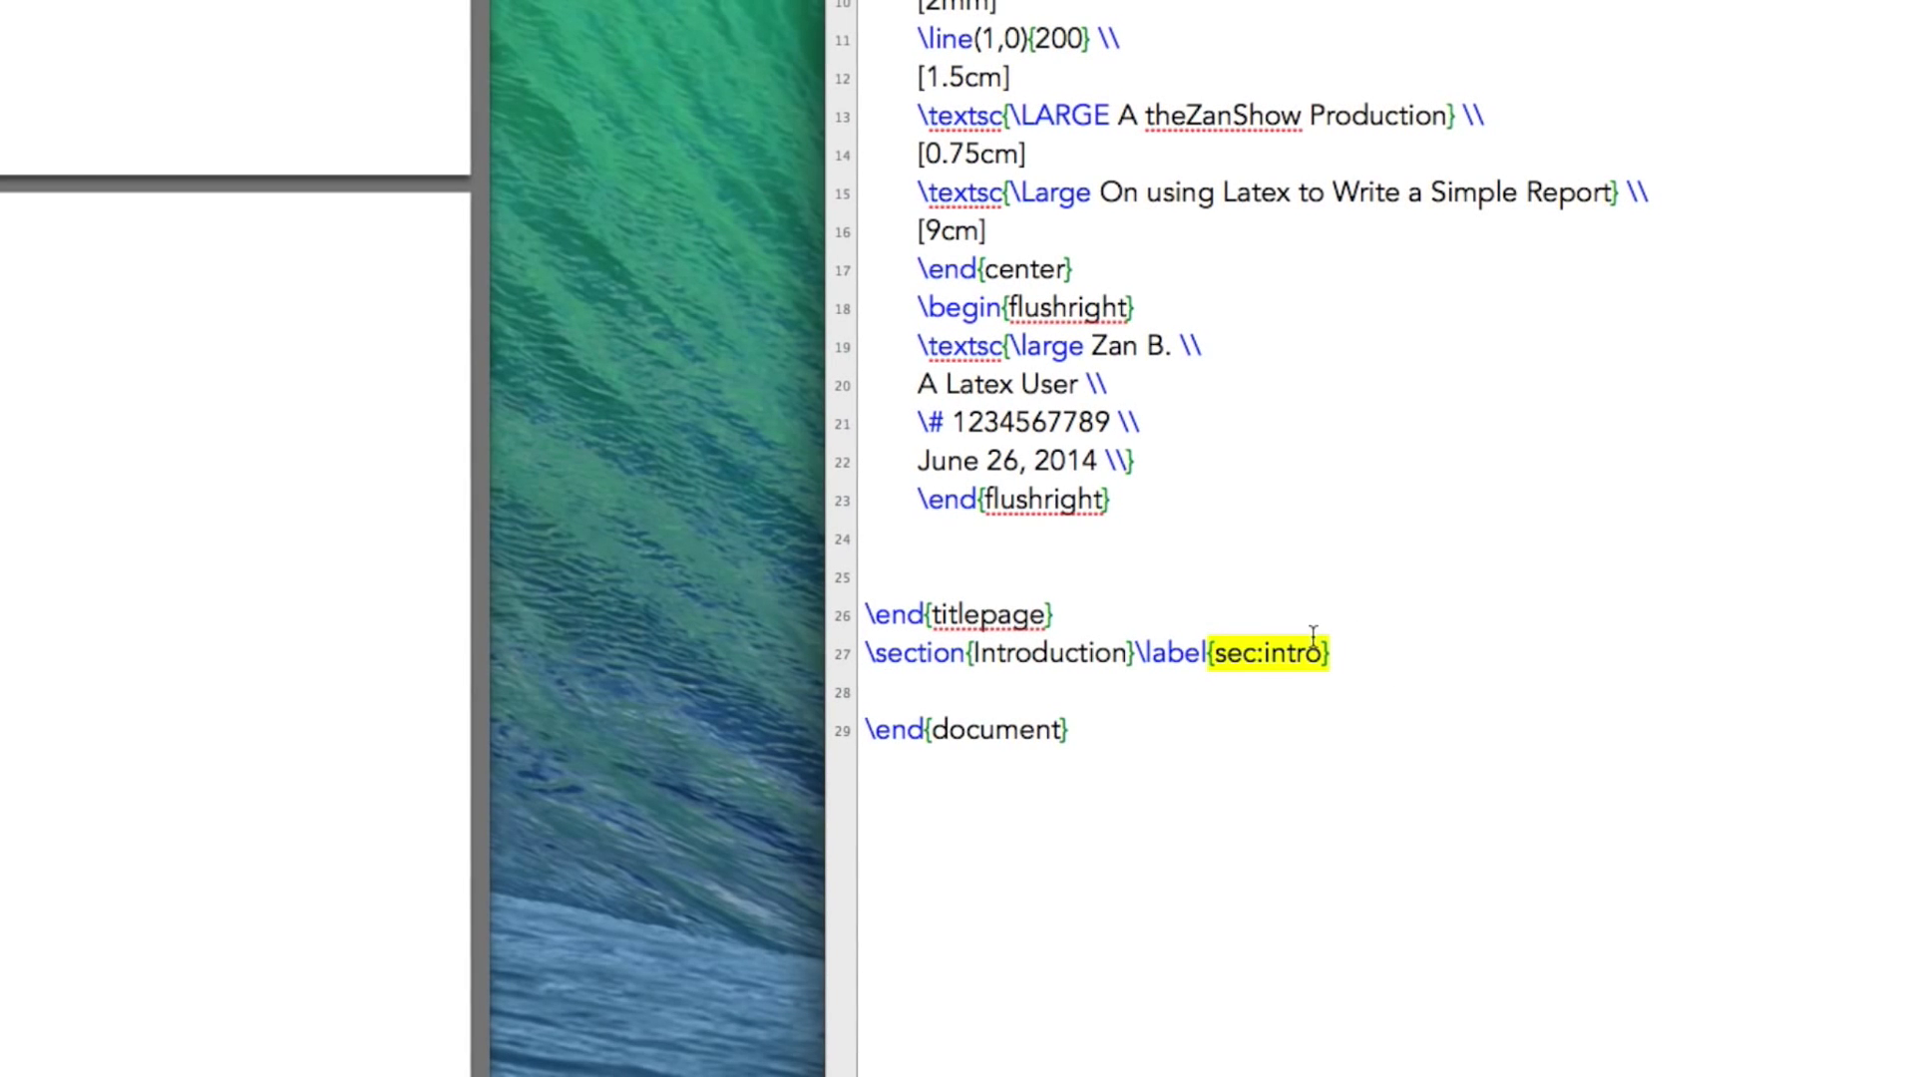
Step: Adjust the text on the \section line by selecting within it
click(1221, 653)
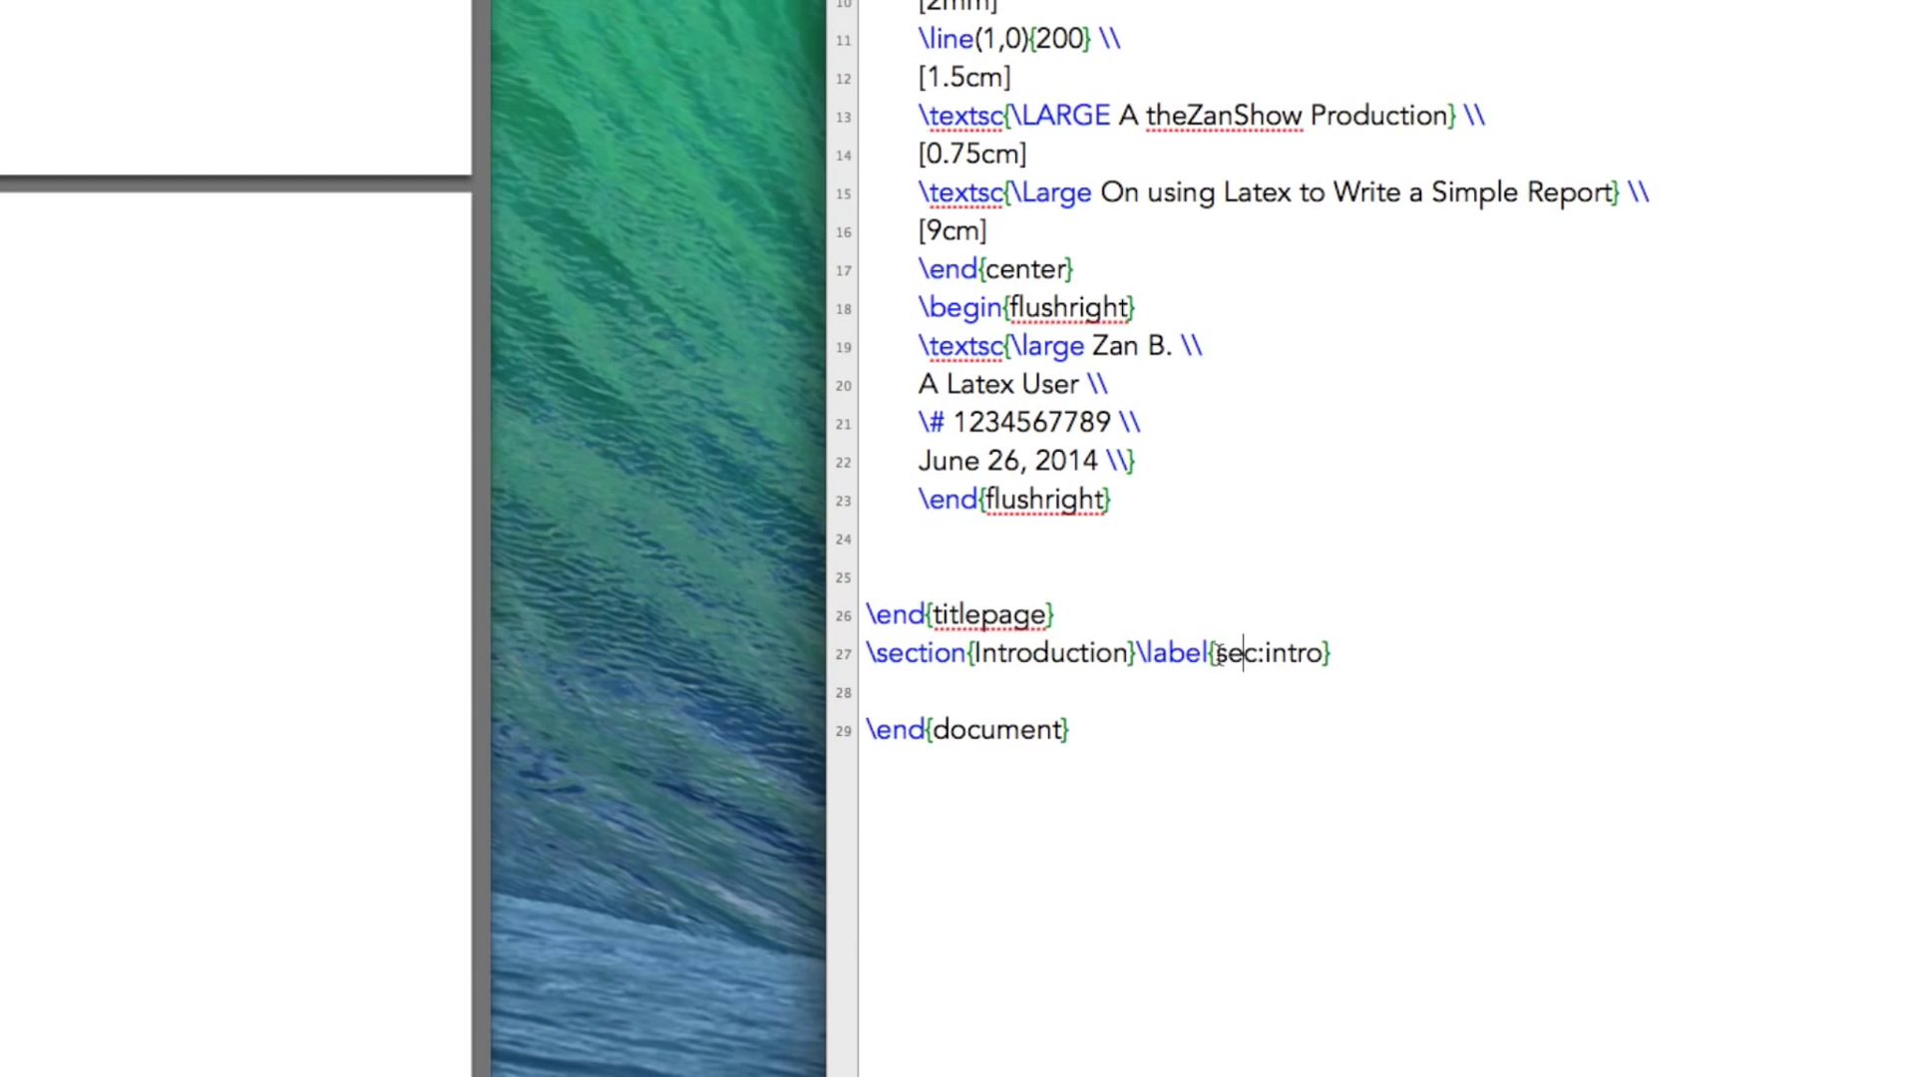
double_click(1225, 653)
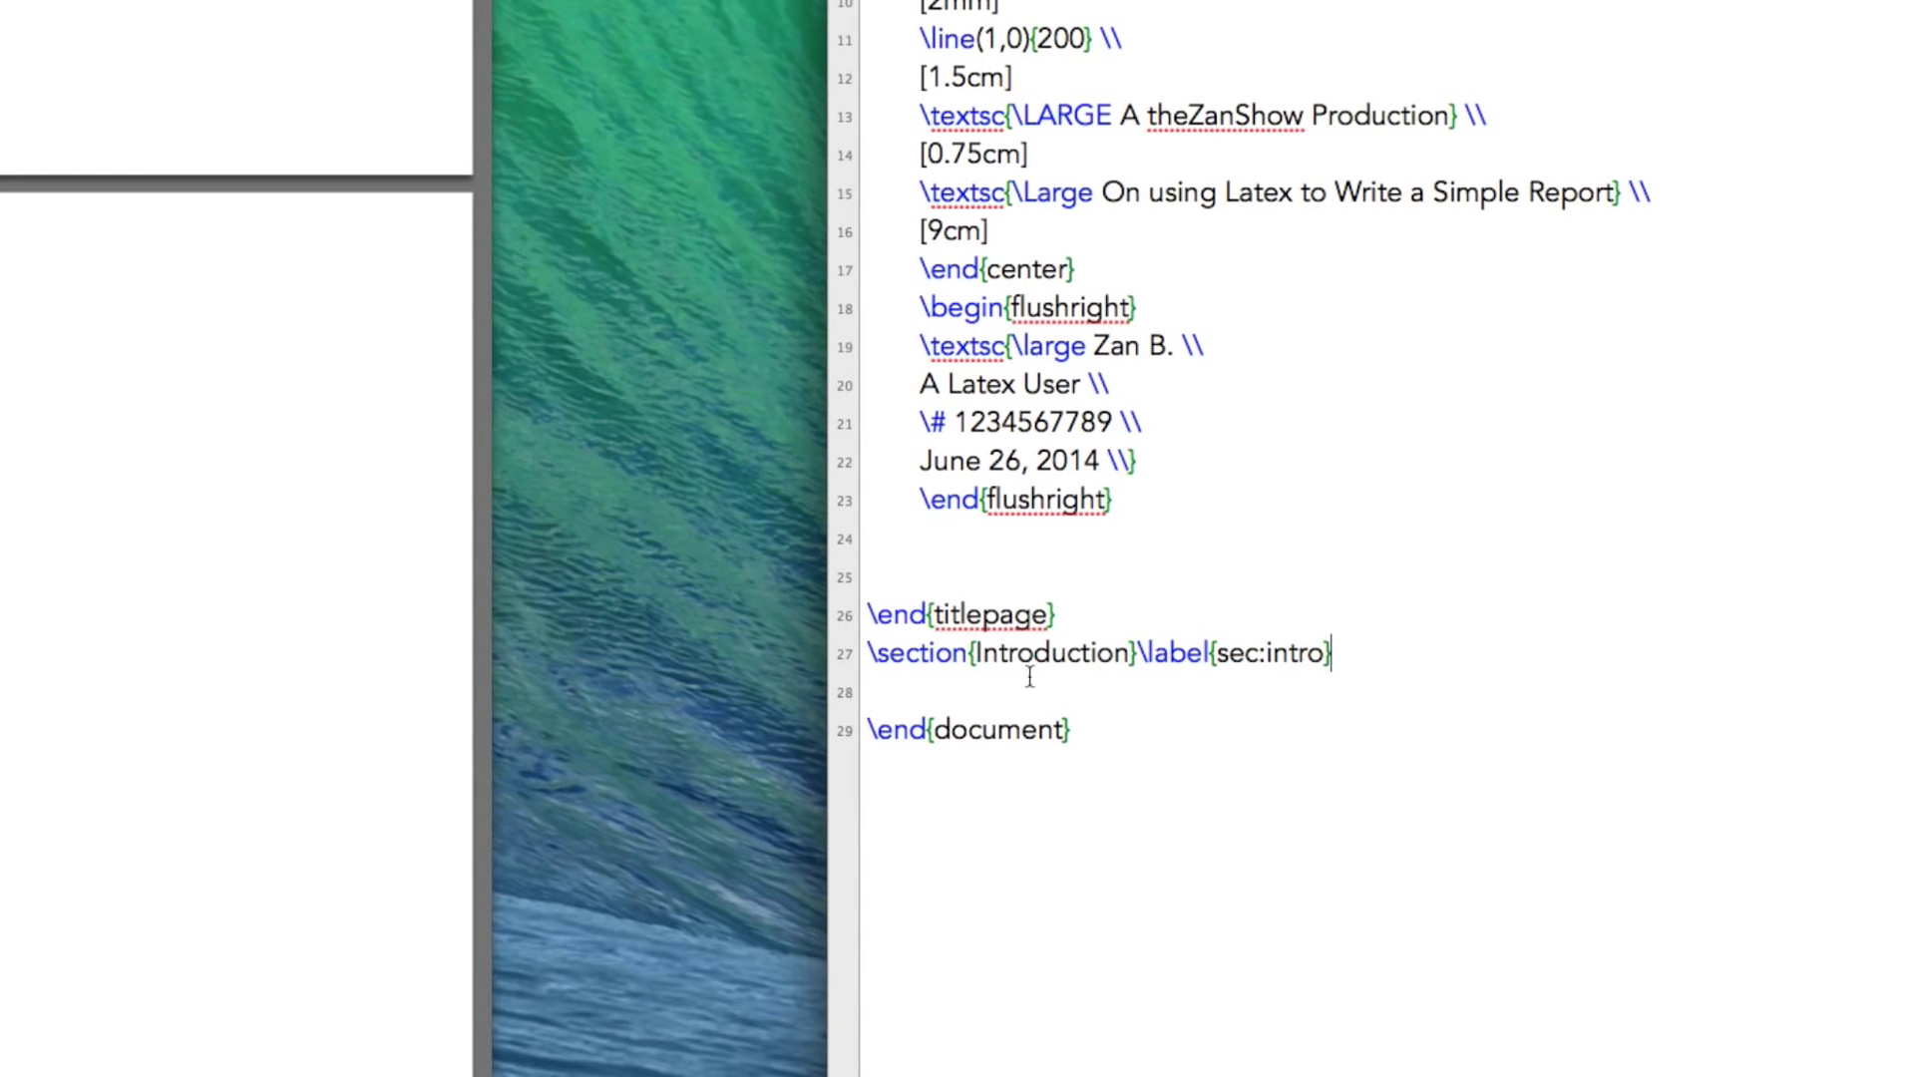
mouse_move(1081, 698)
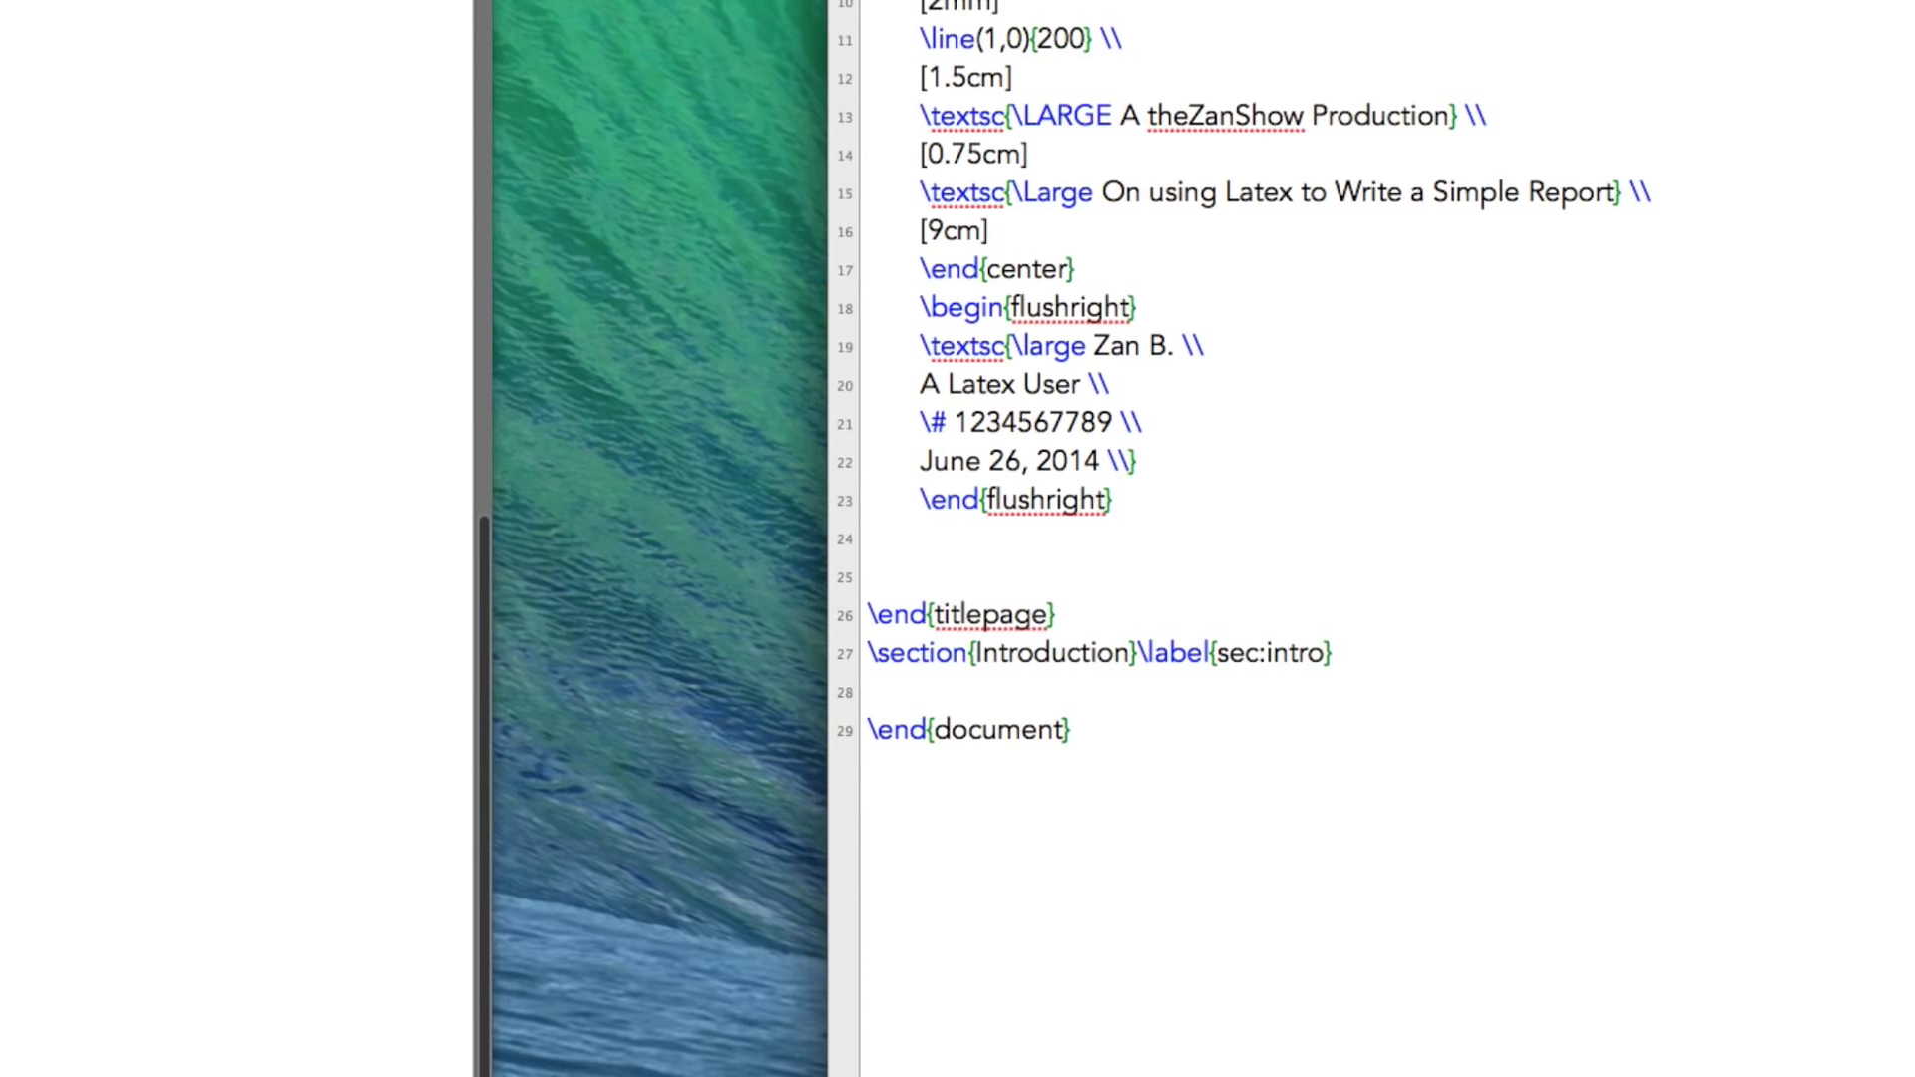
click(1332, 654)
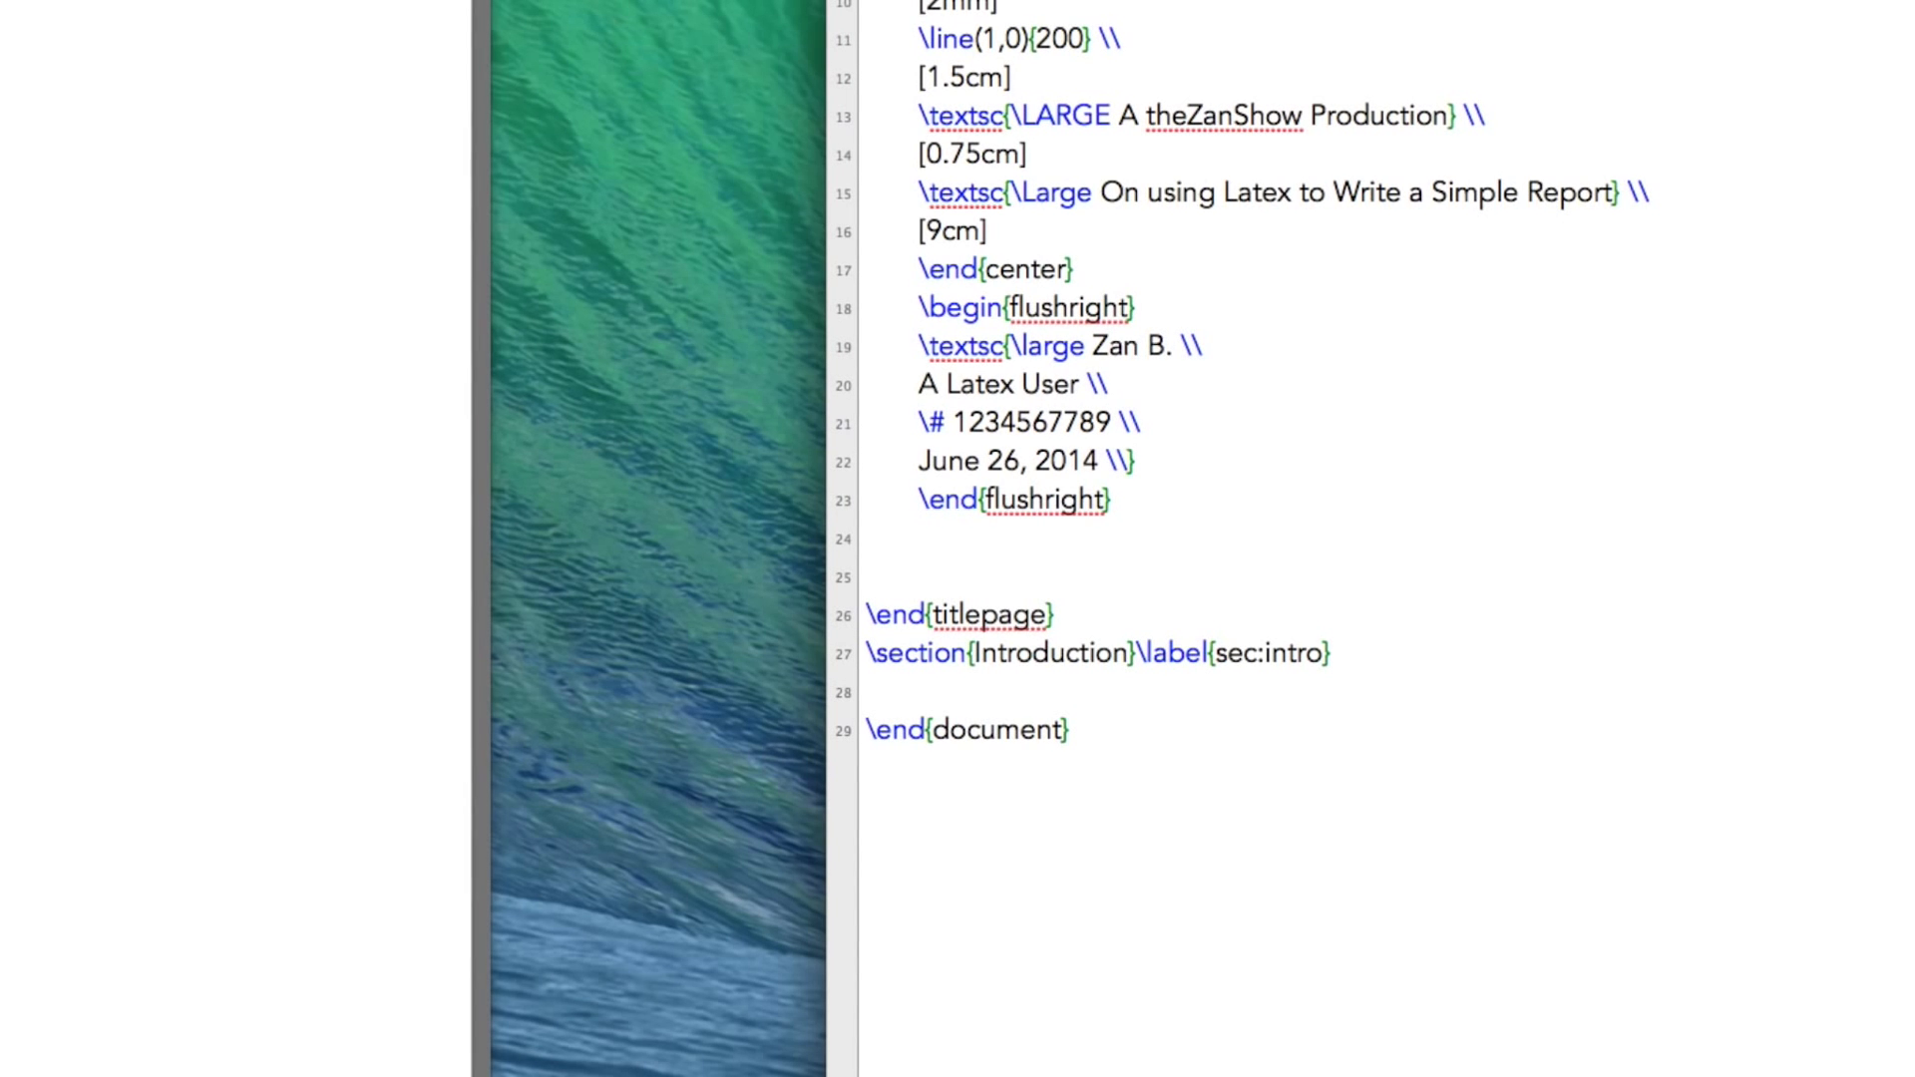
mouse_move(1197, 613)
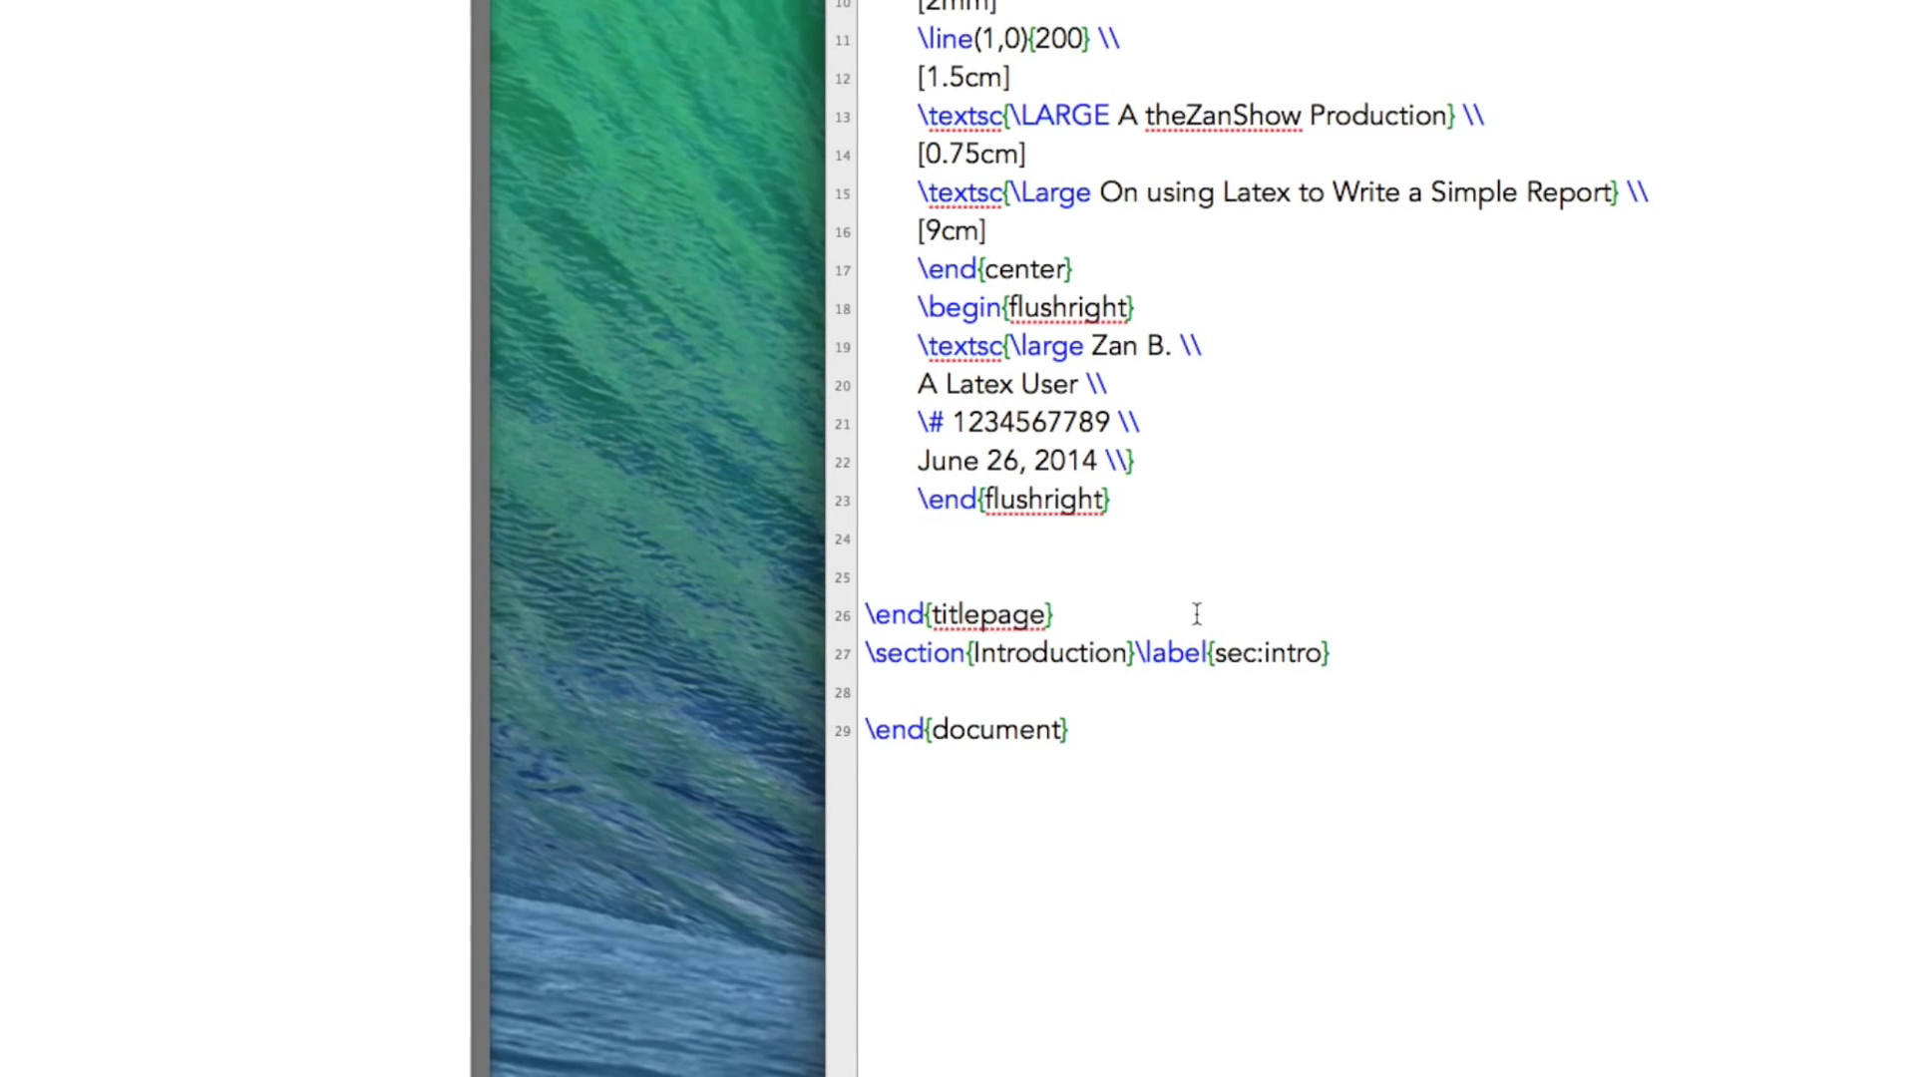
click(1326, 654)
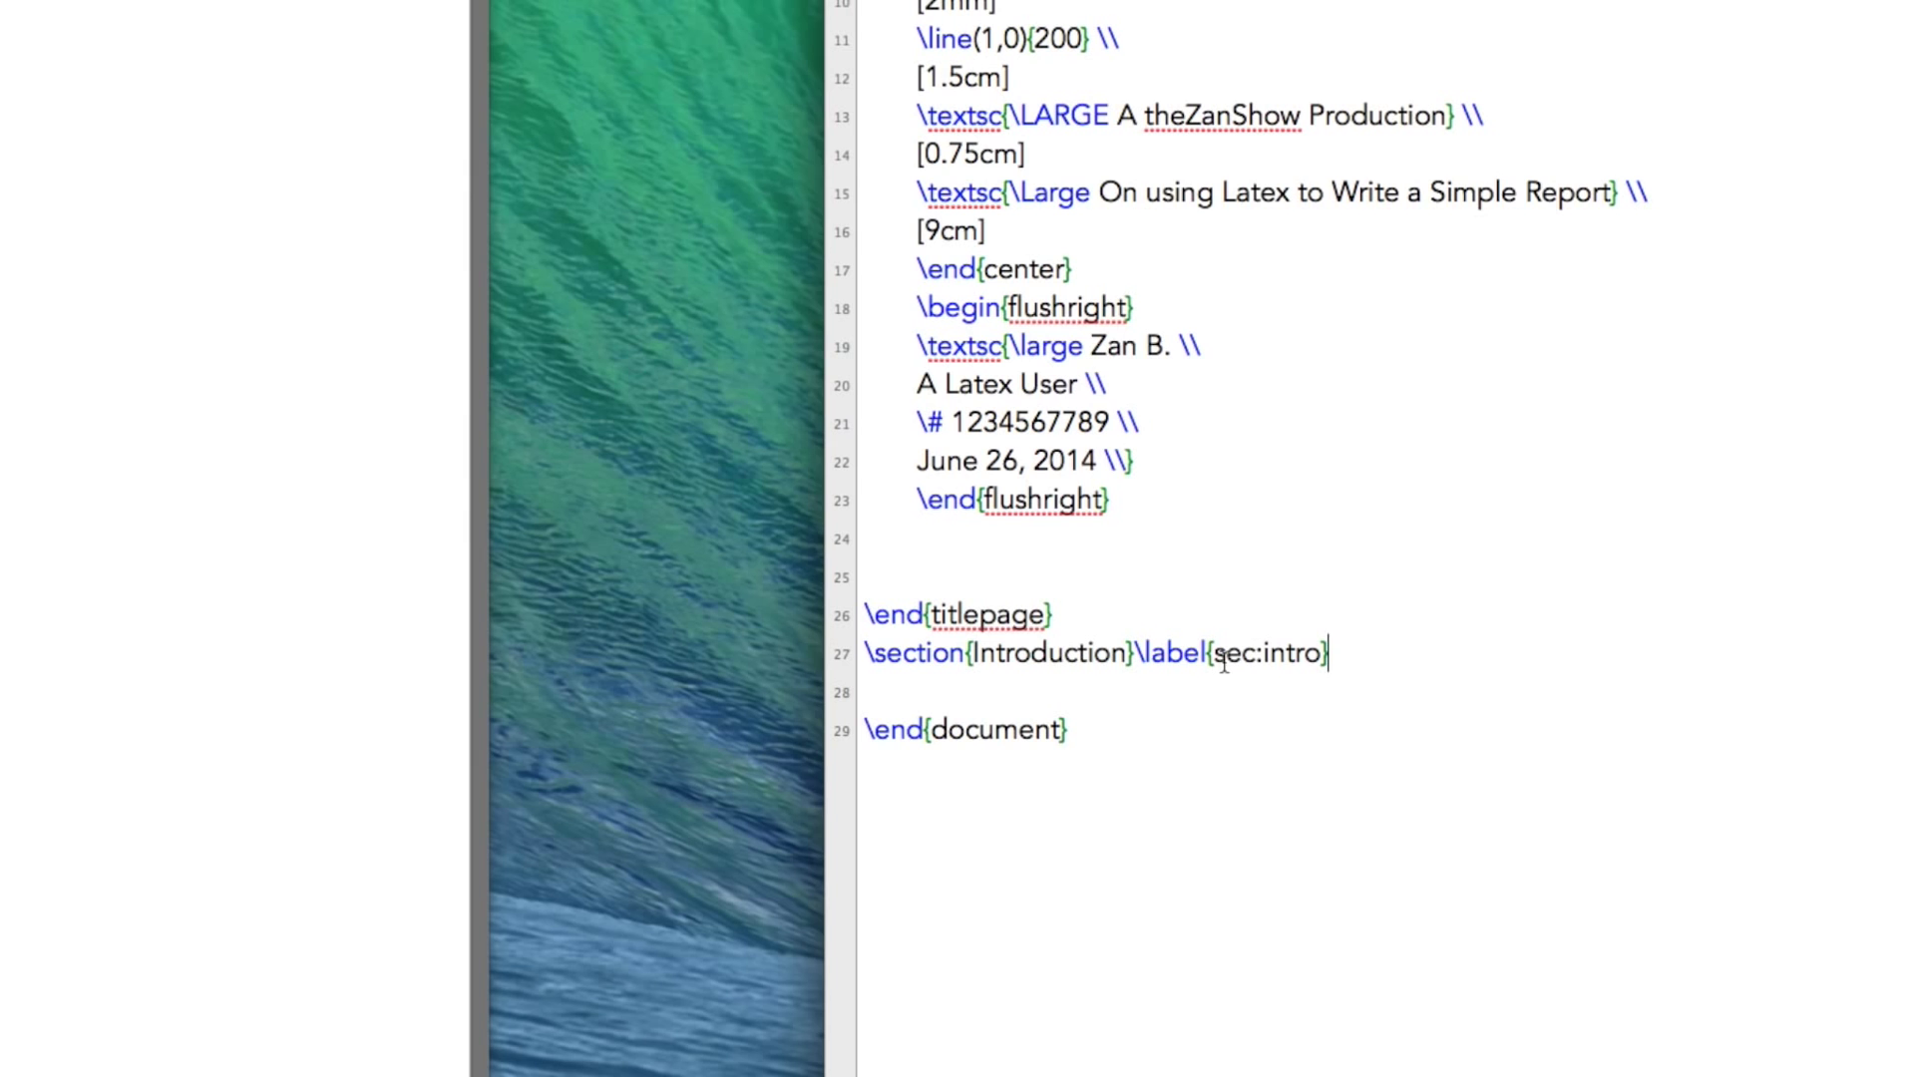
double_click(1266, 653)
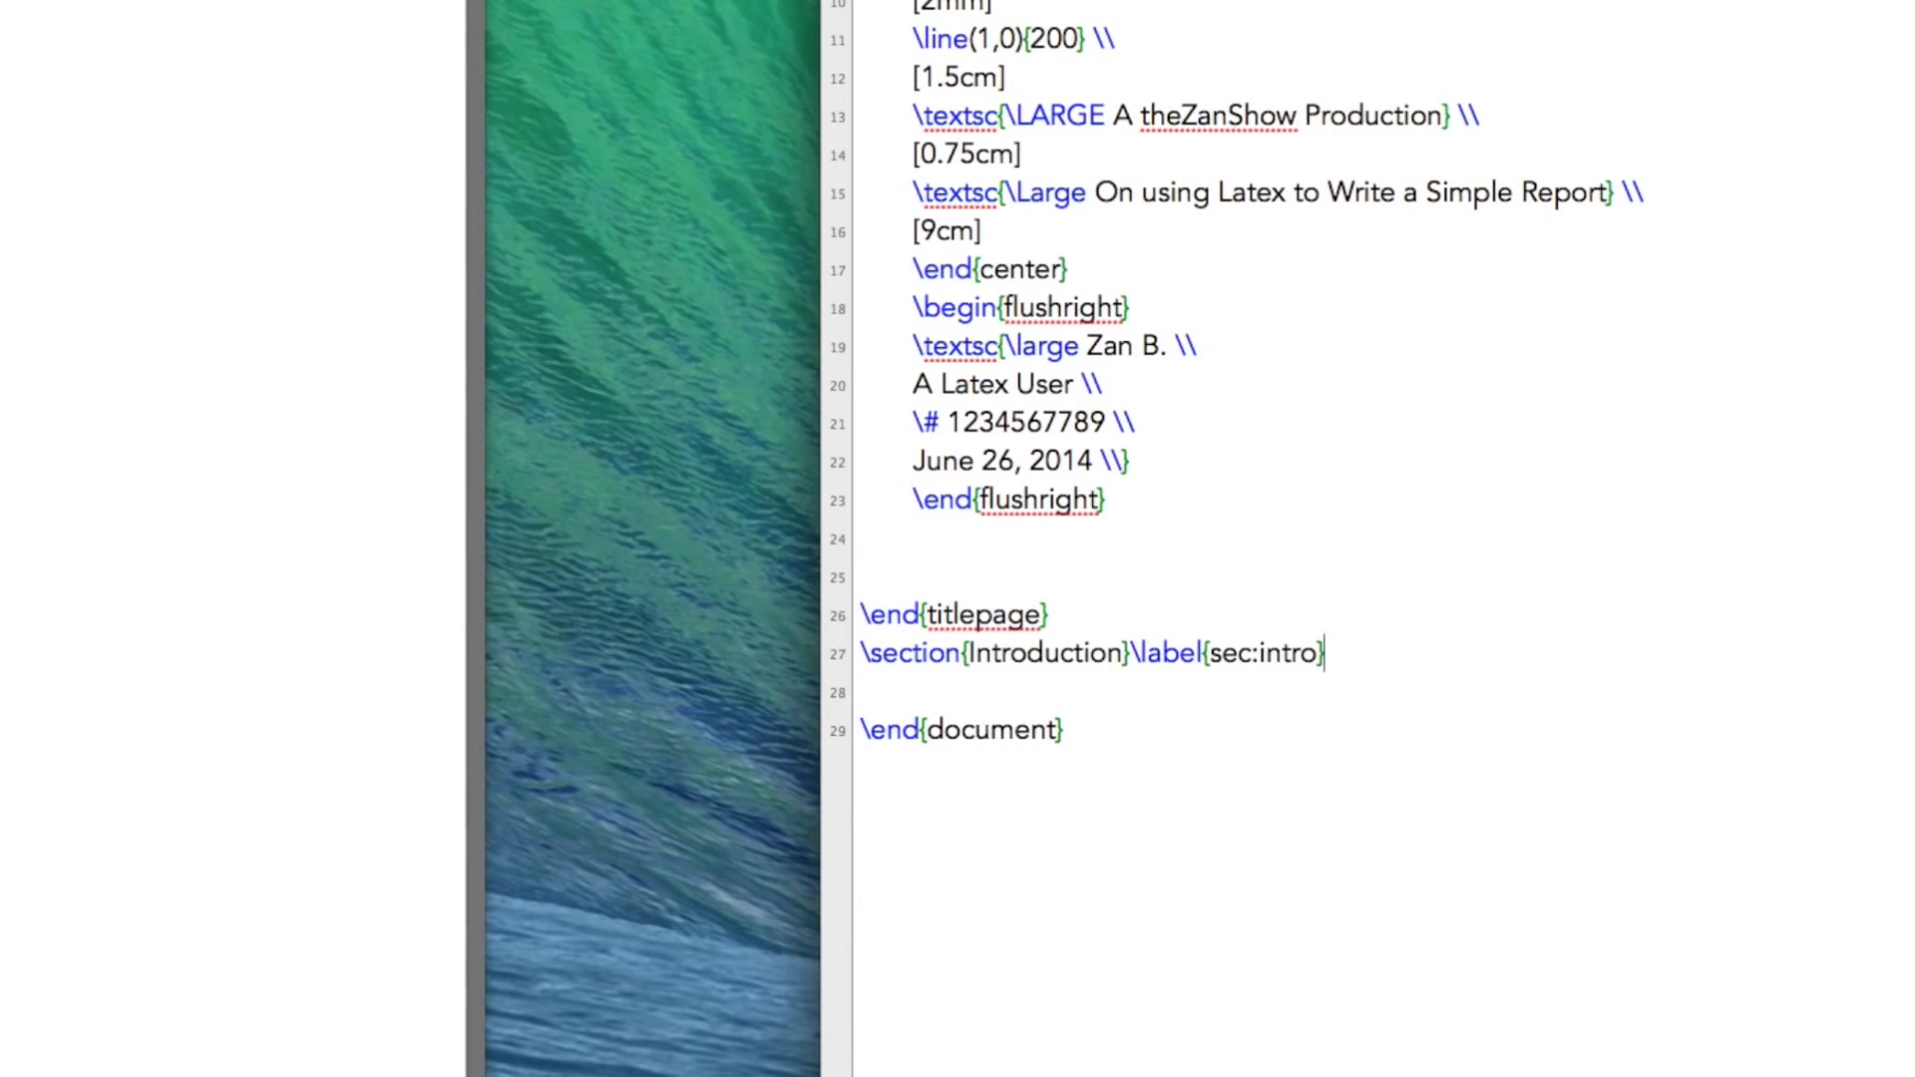
mouse_move(1421, 675)
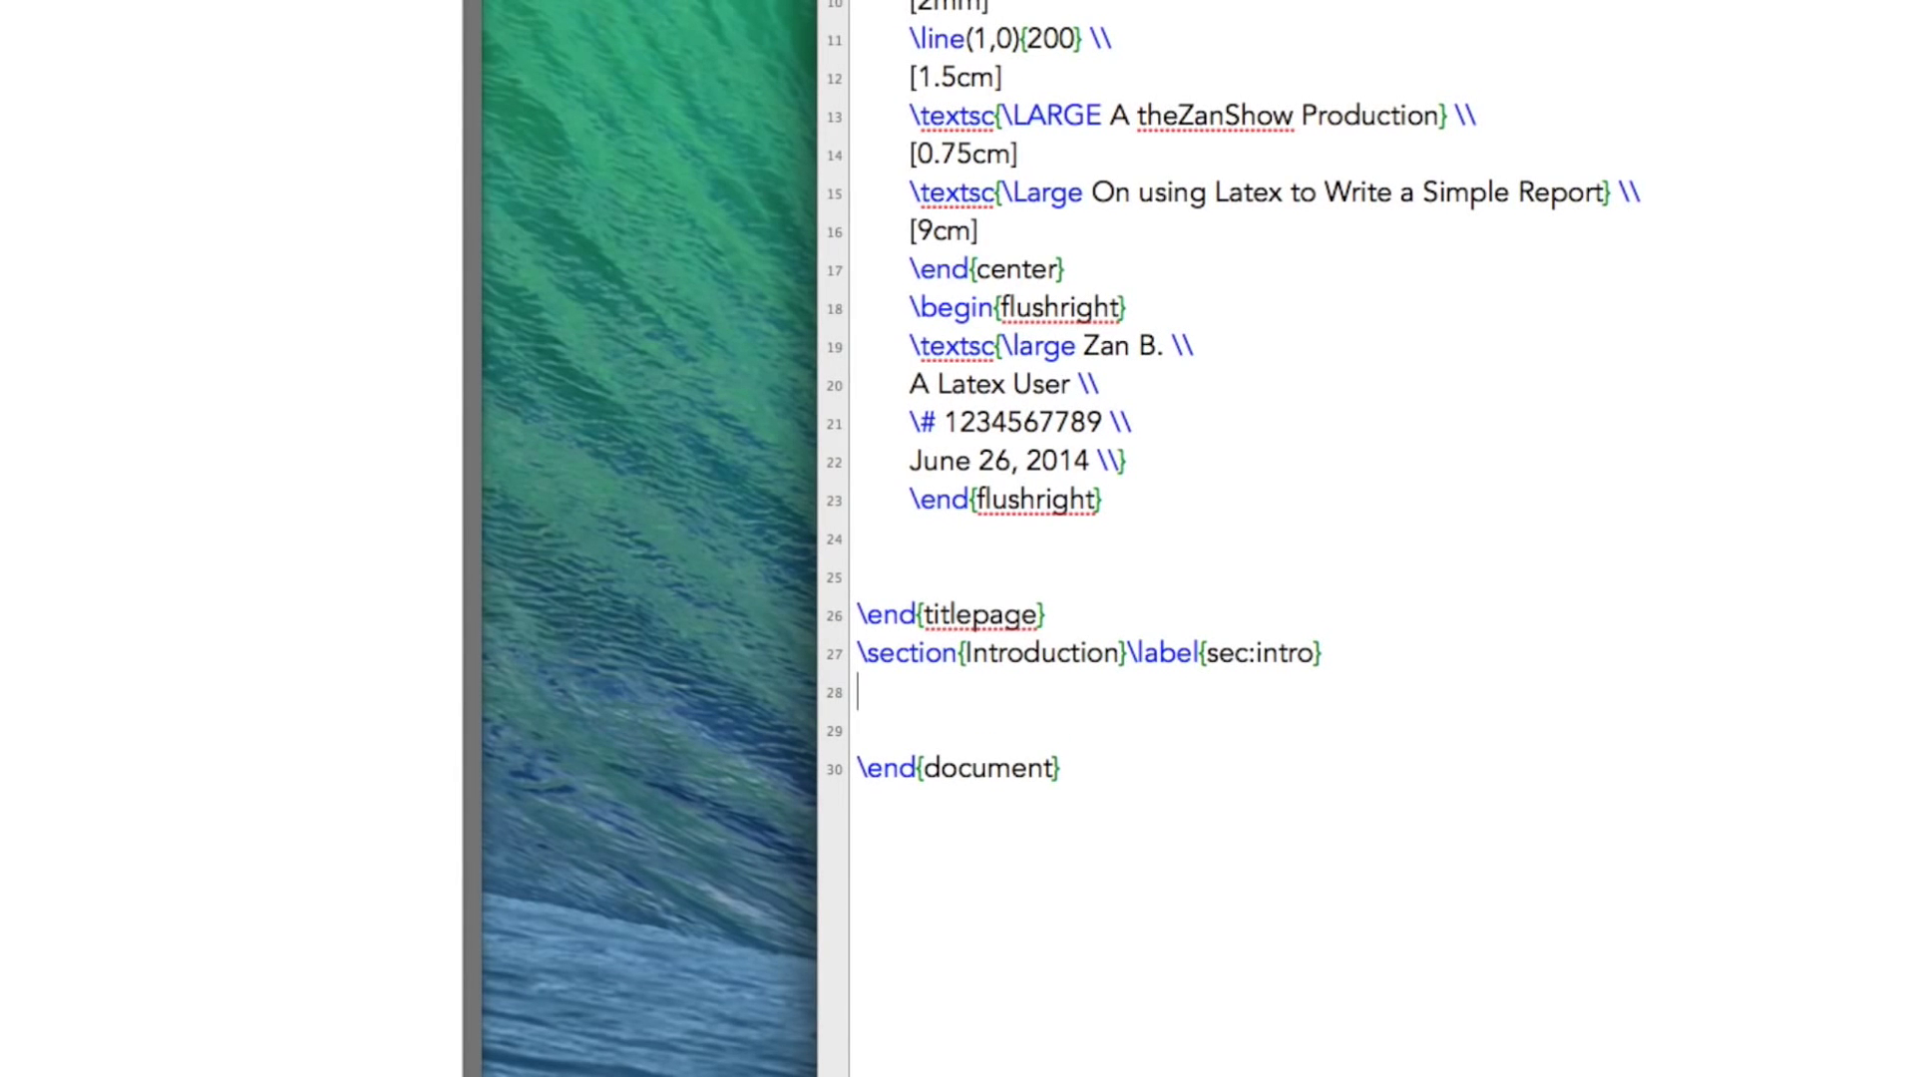
Step: Write 'This is the first line of the report. This report will document Tobias, the groundhog.'
text(Thi)
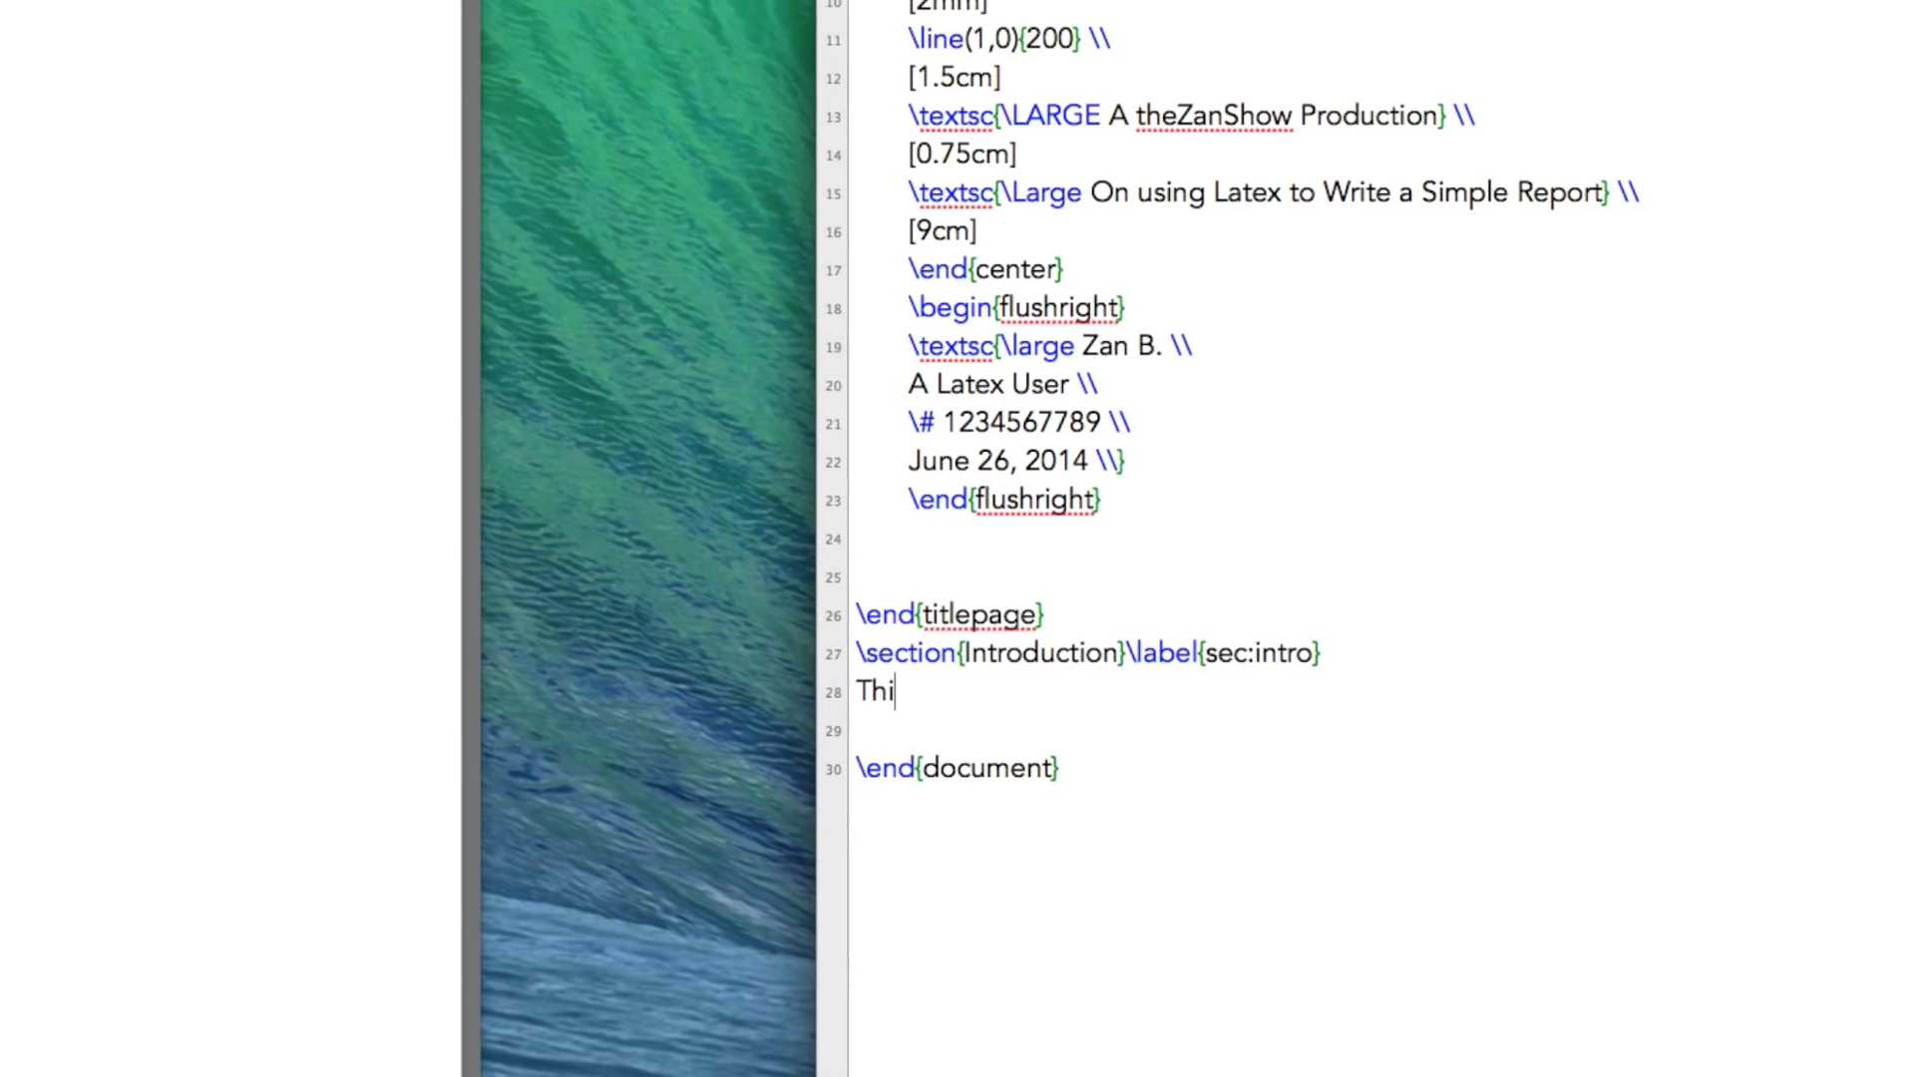
text(s is the first o)
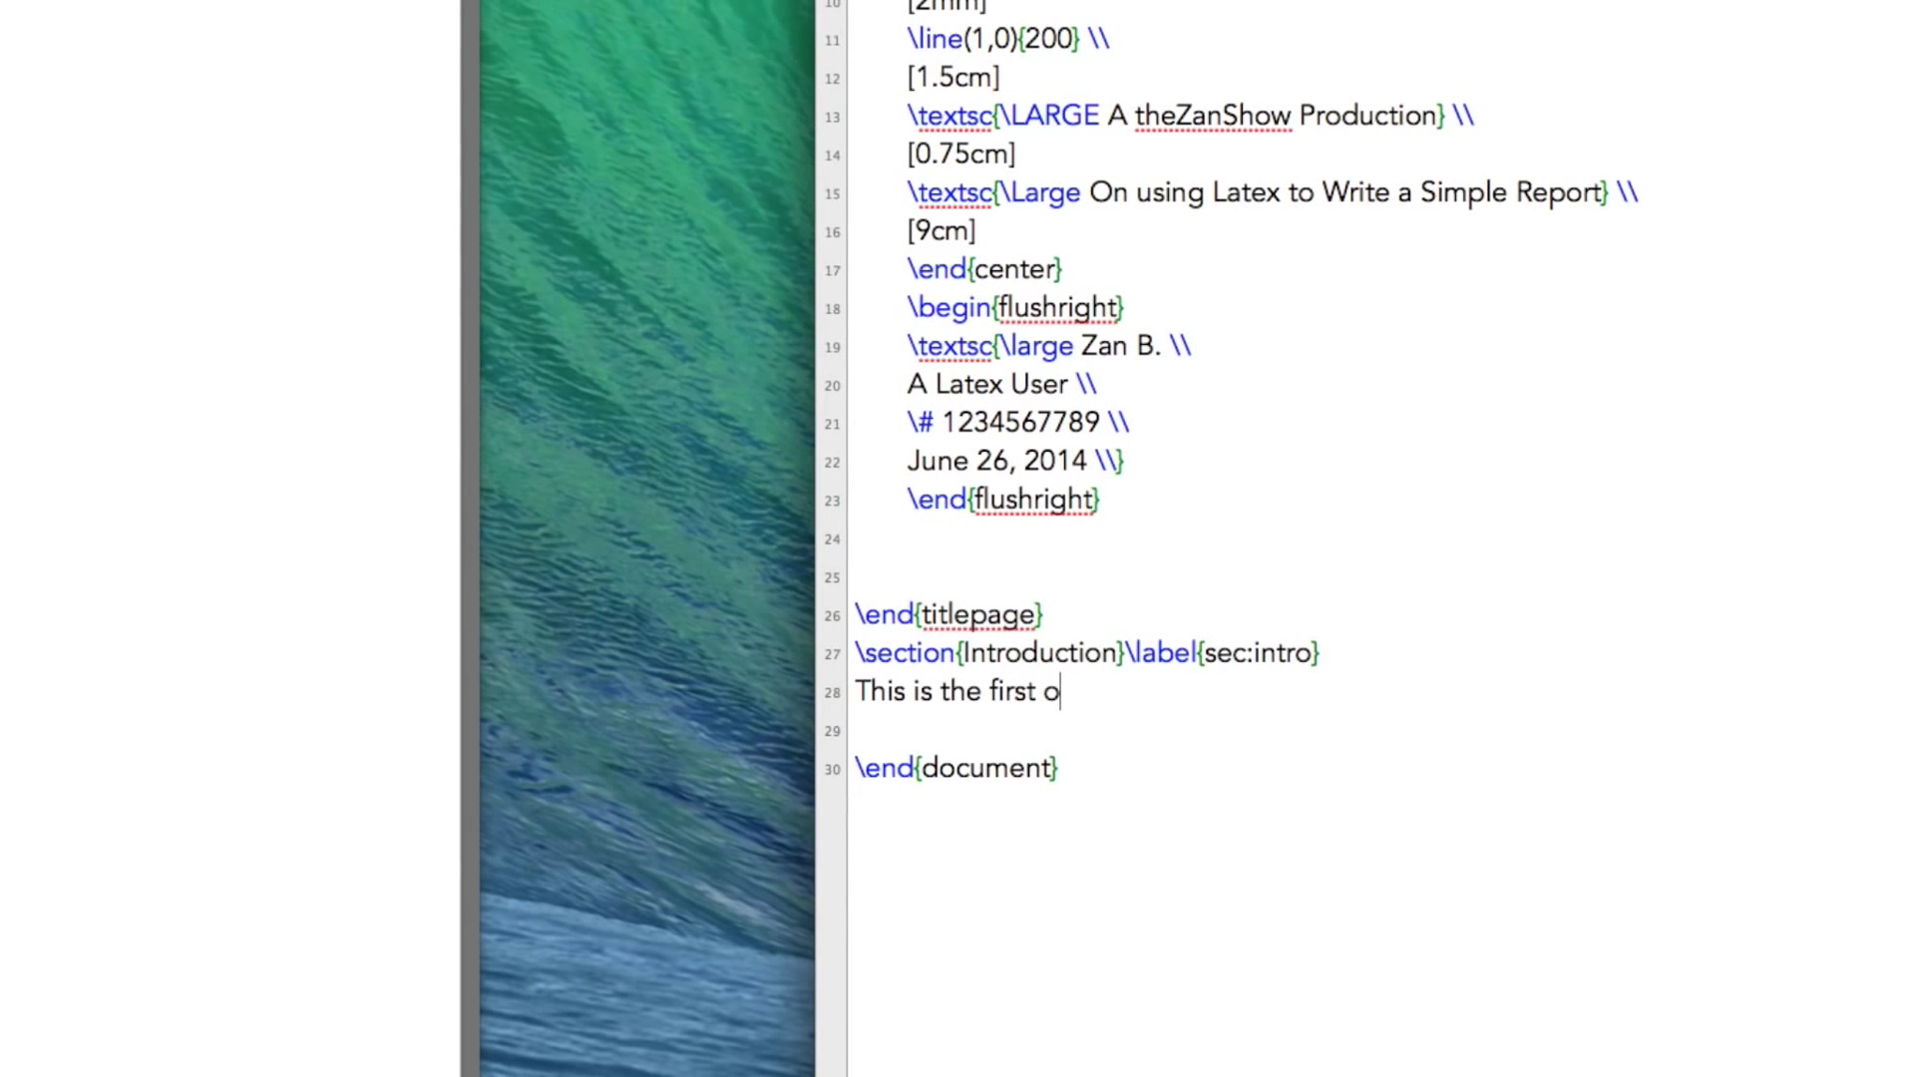
text(line of the re)
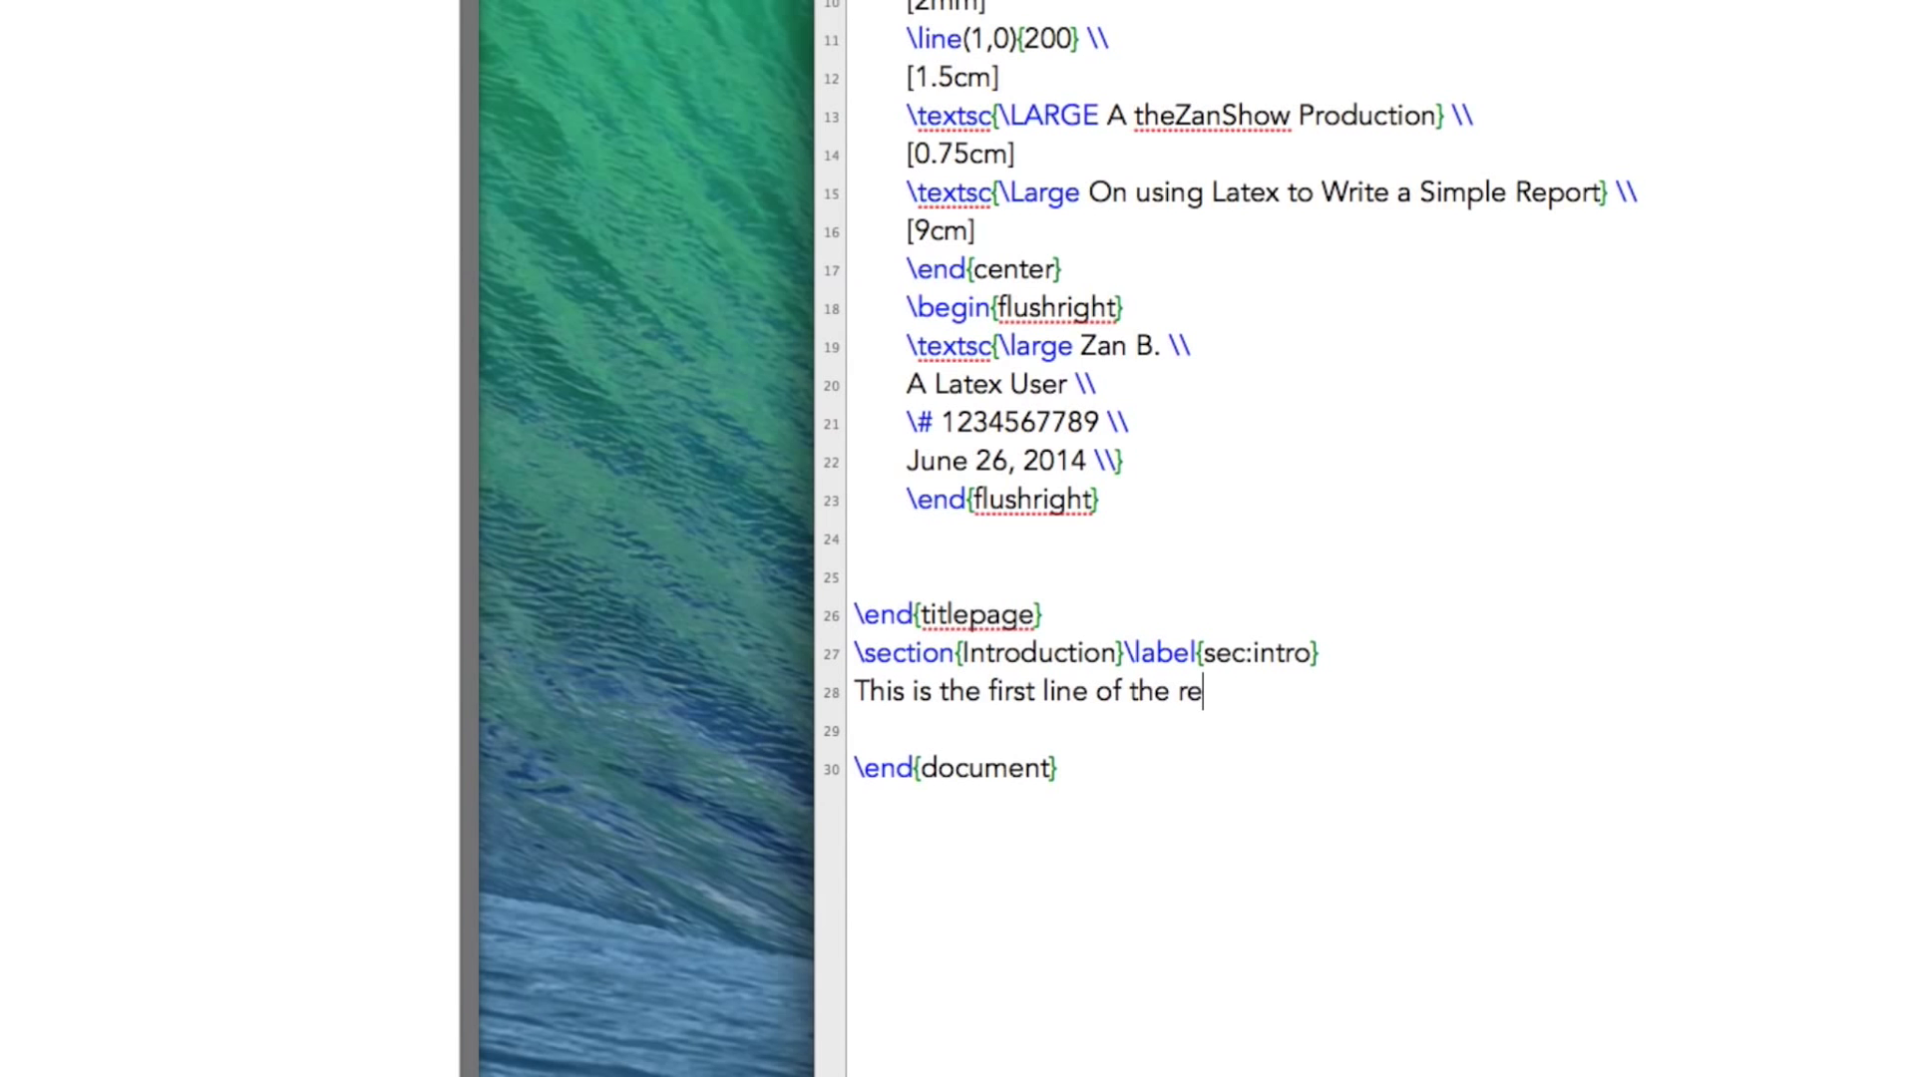
text(port. This report)
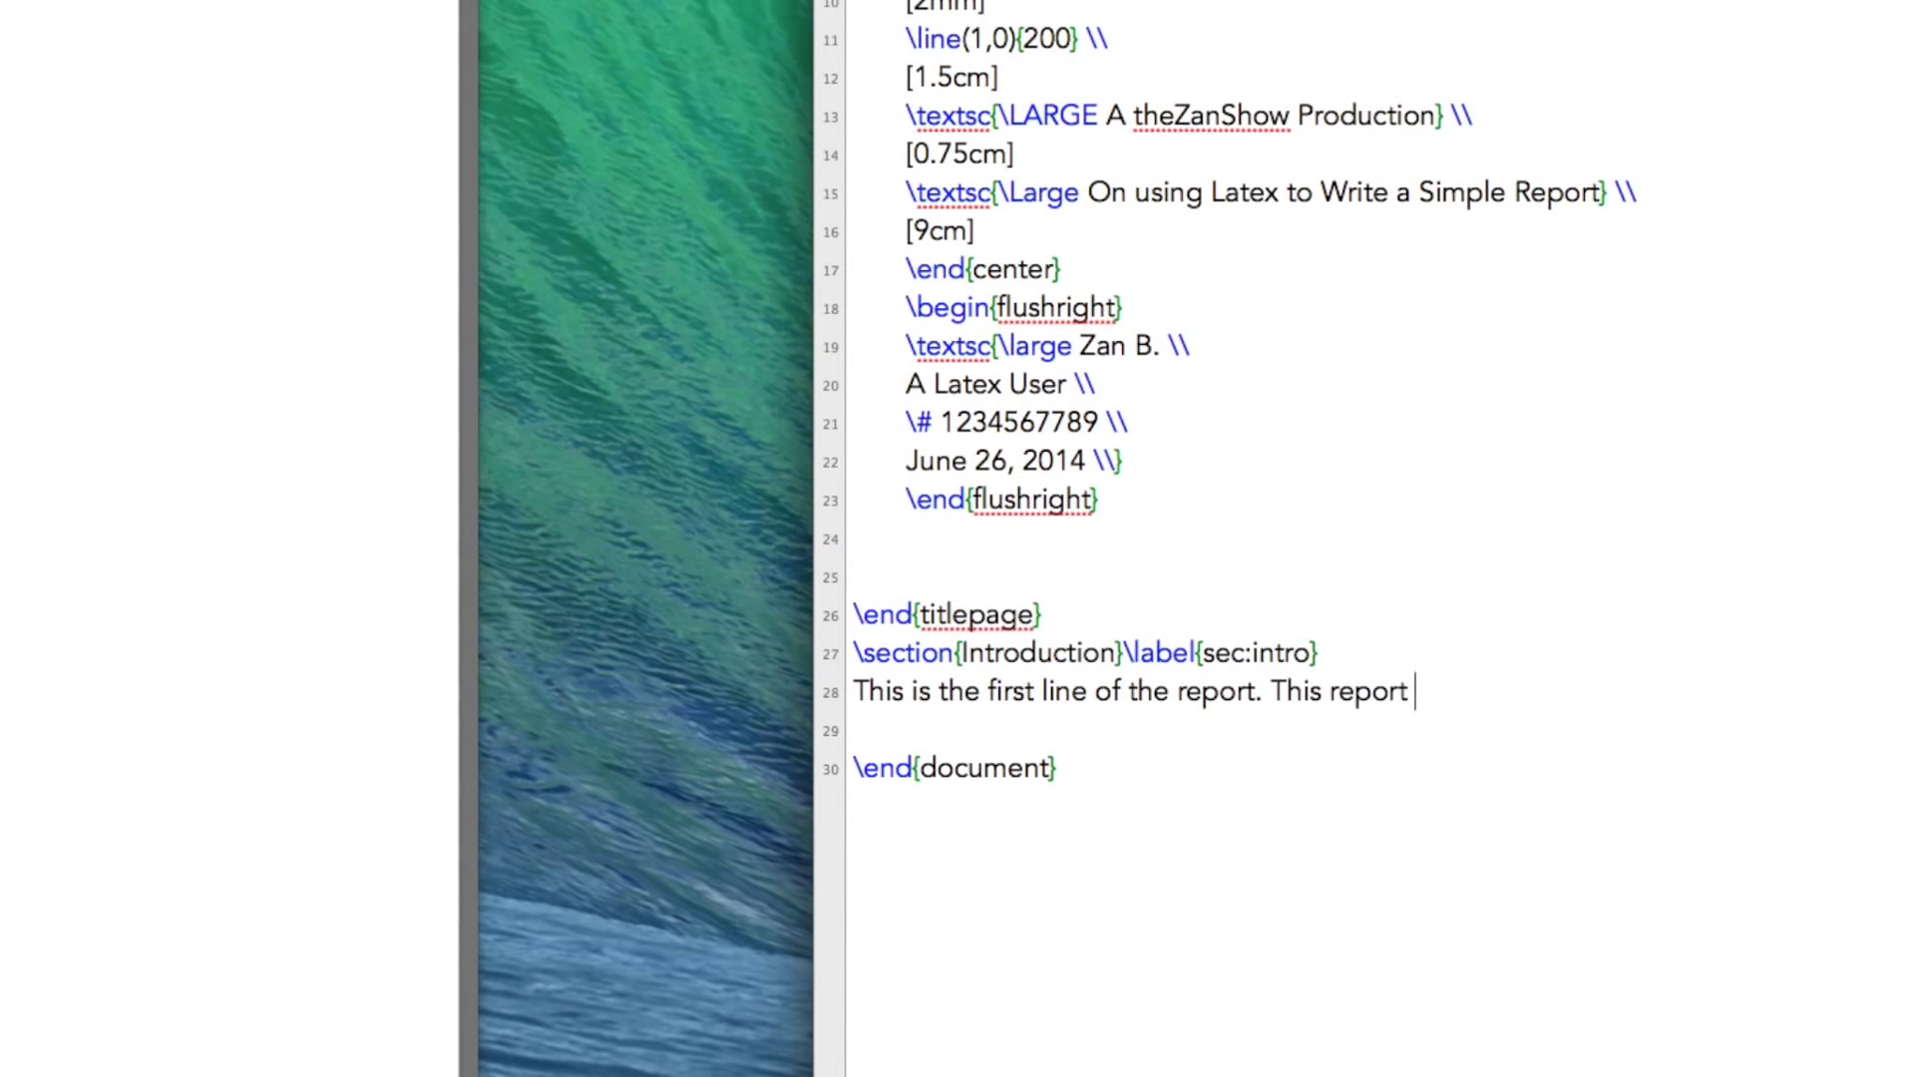
text(will document)
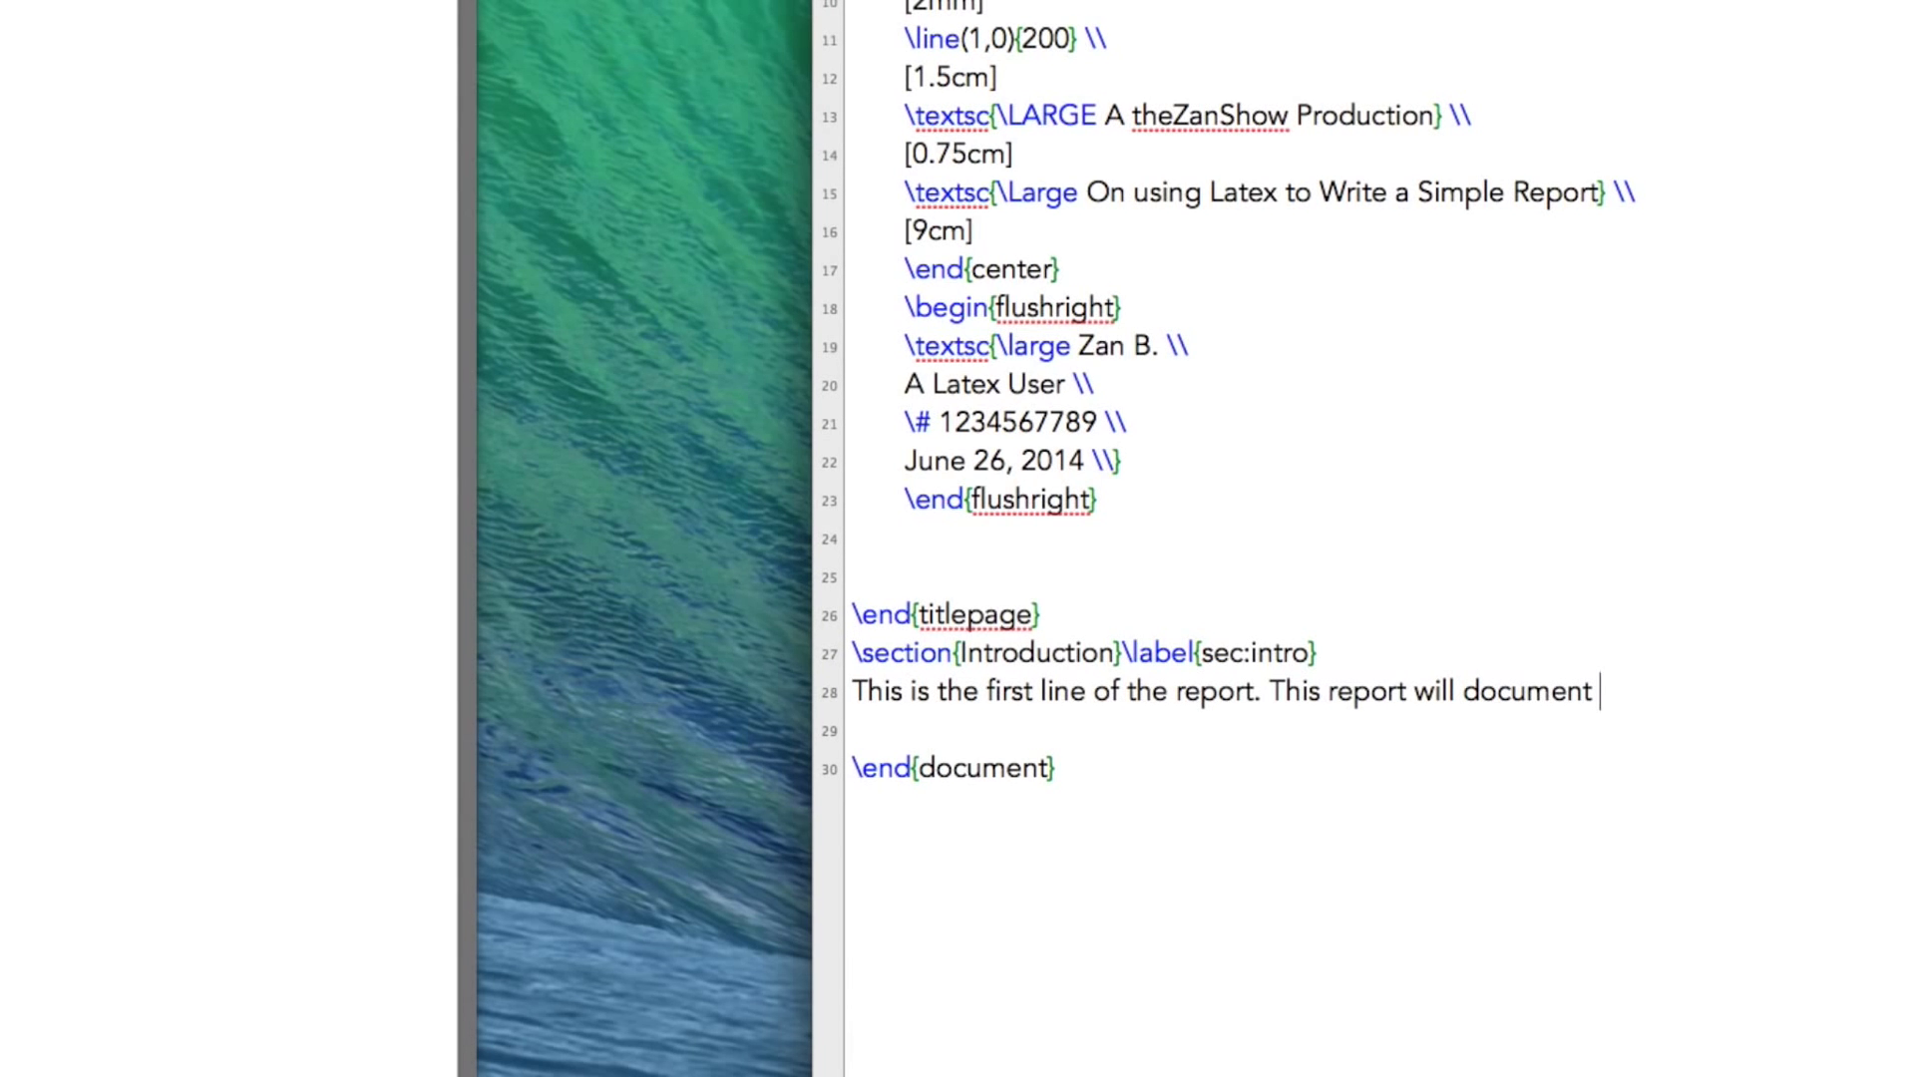
text(on Tobias,)
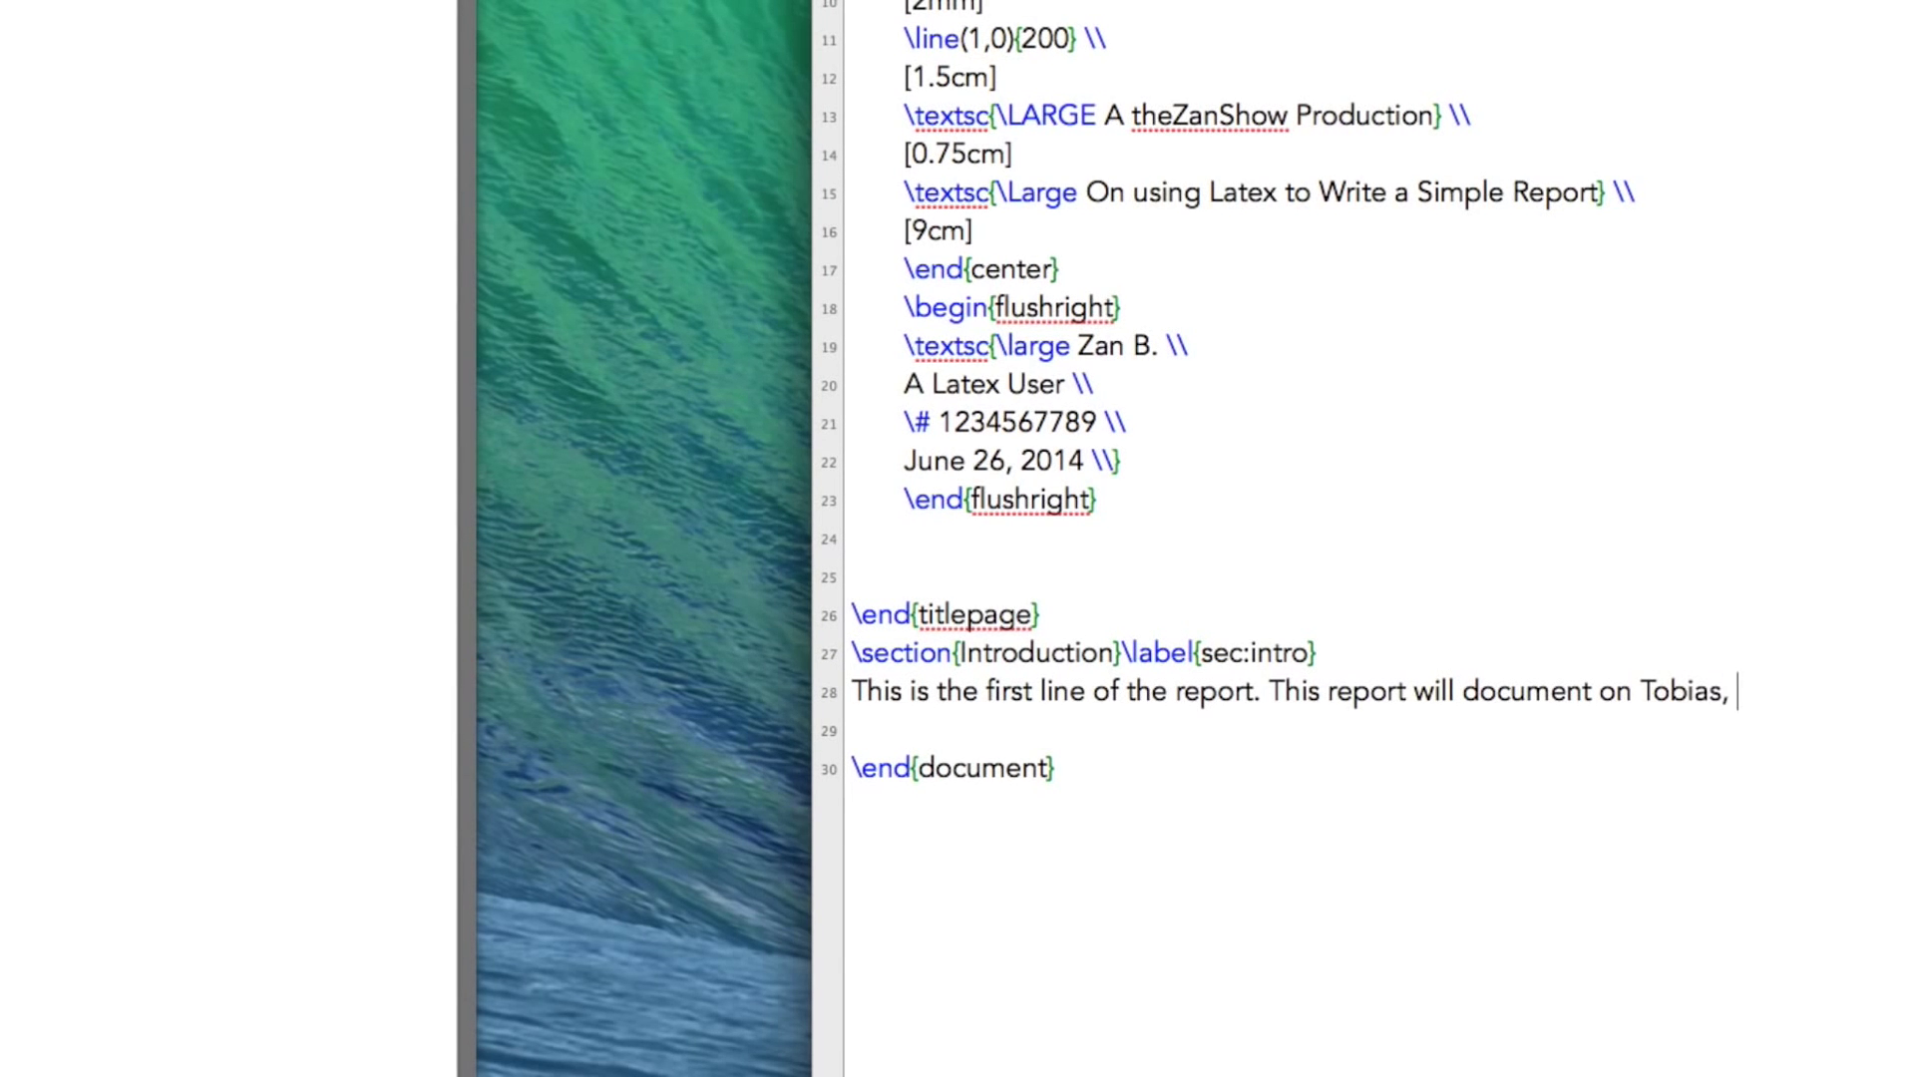
text(the groundhog who lives in my backyard.)
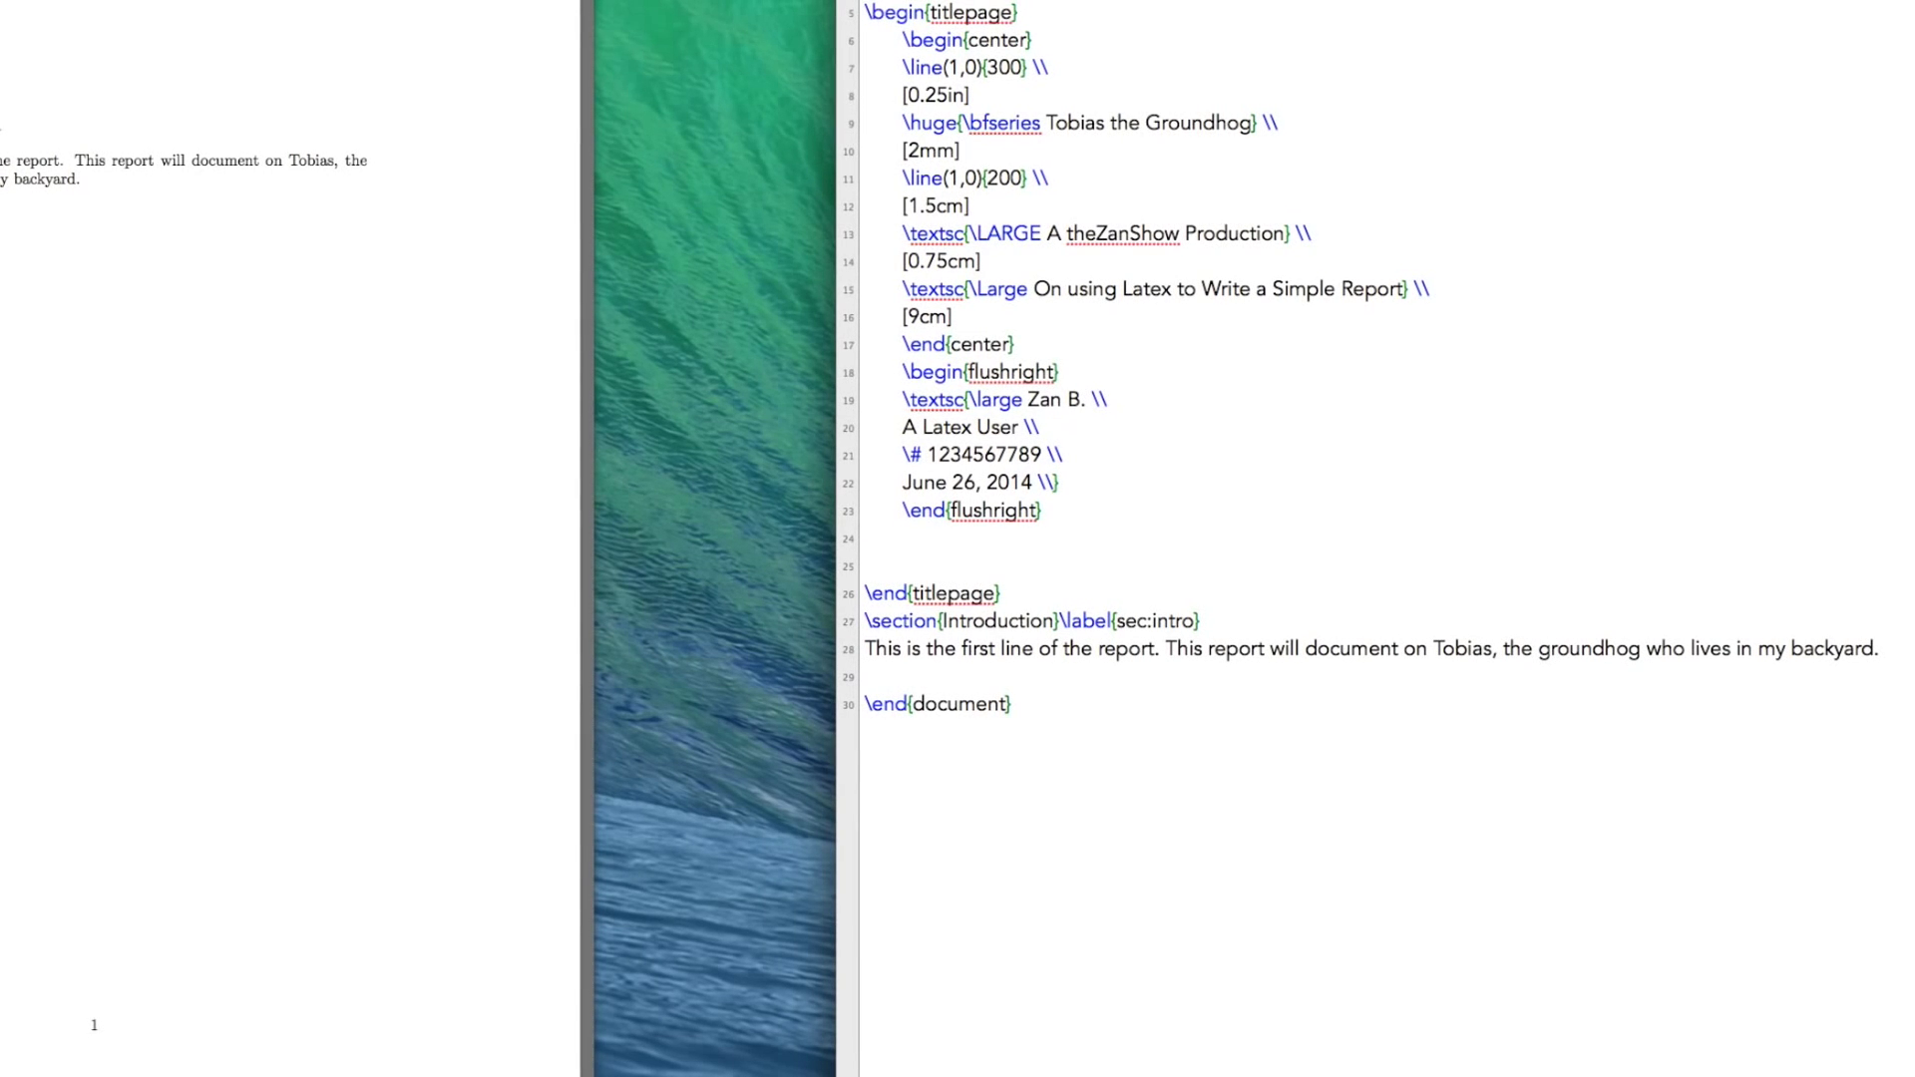
Step: Type the paragraph 'Tobias likes to live in a hole in the ground.'
text(Tobias li)
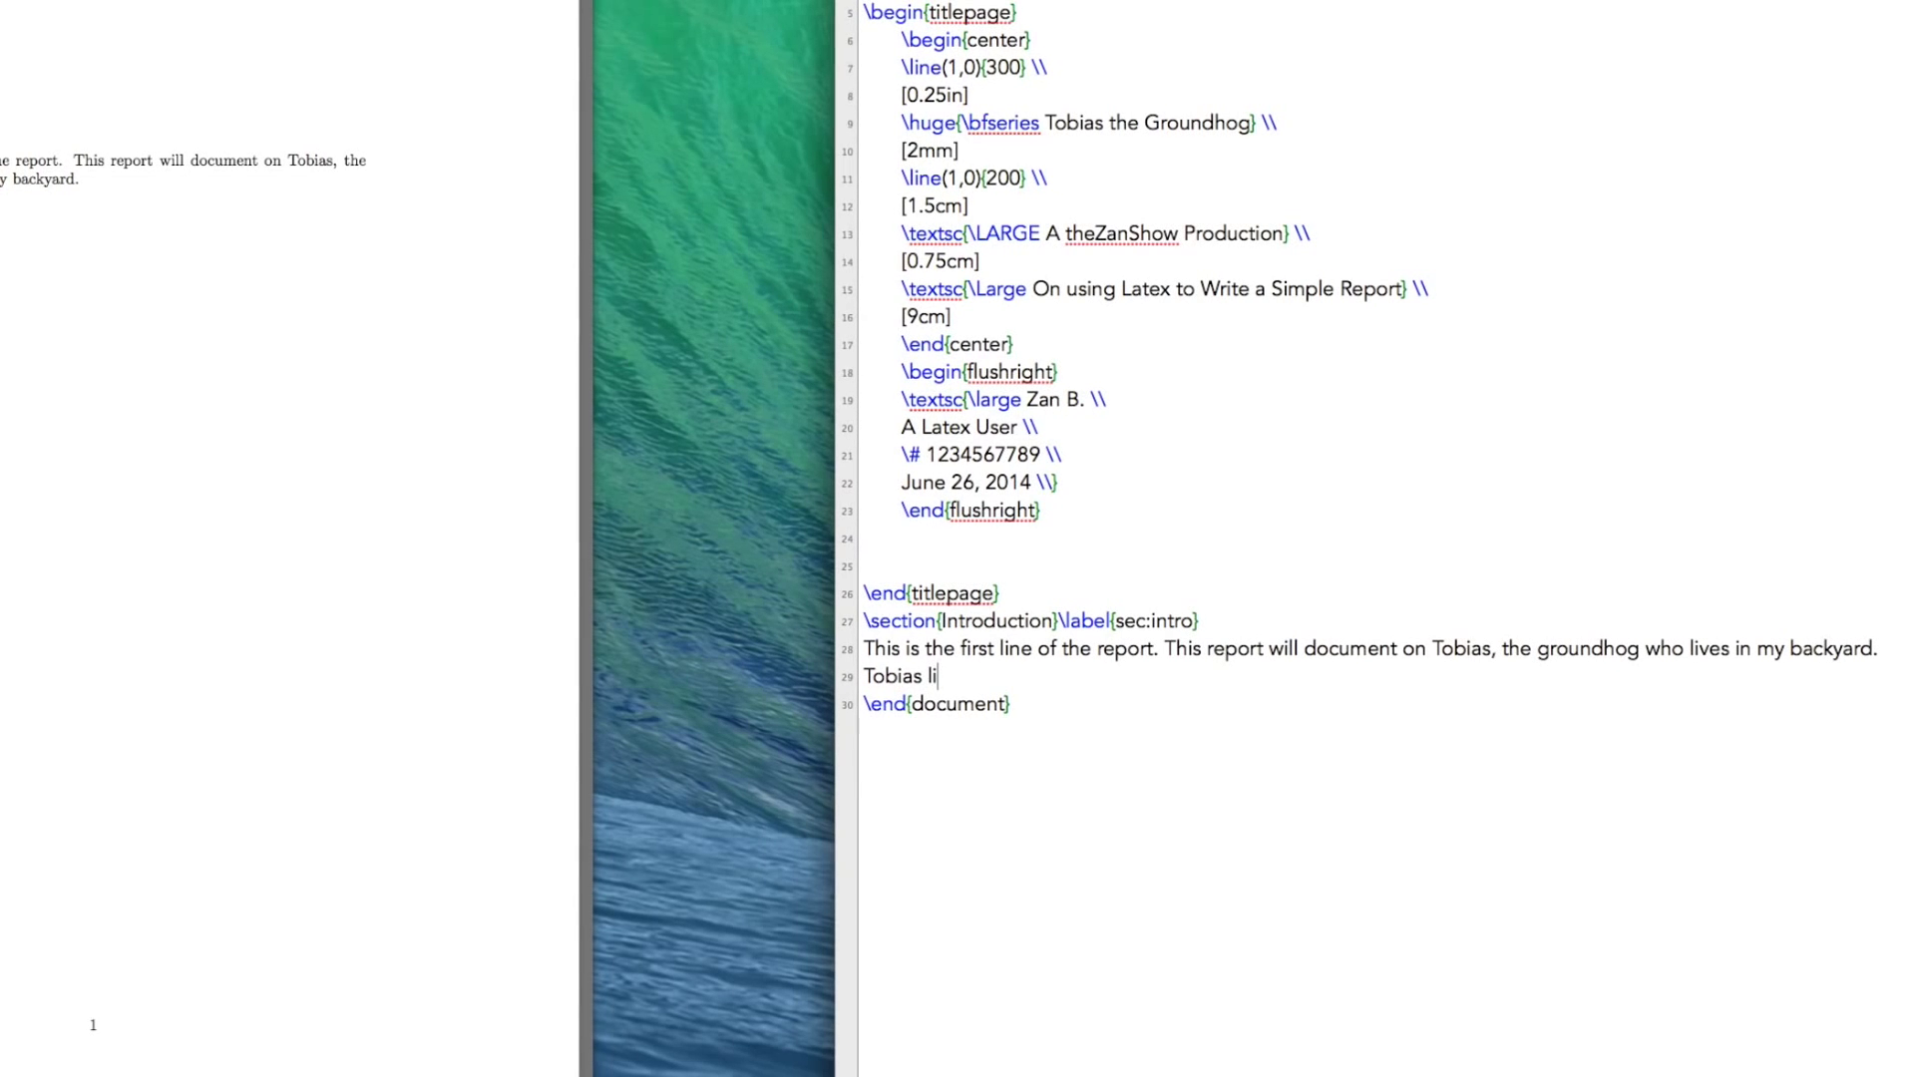
text(kes to live in a)
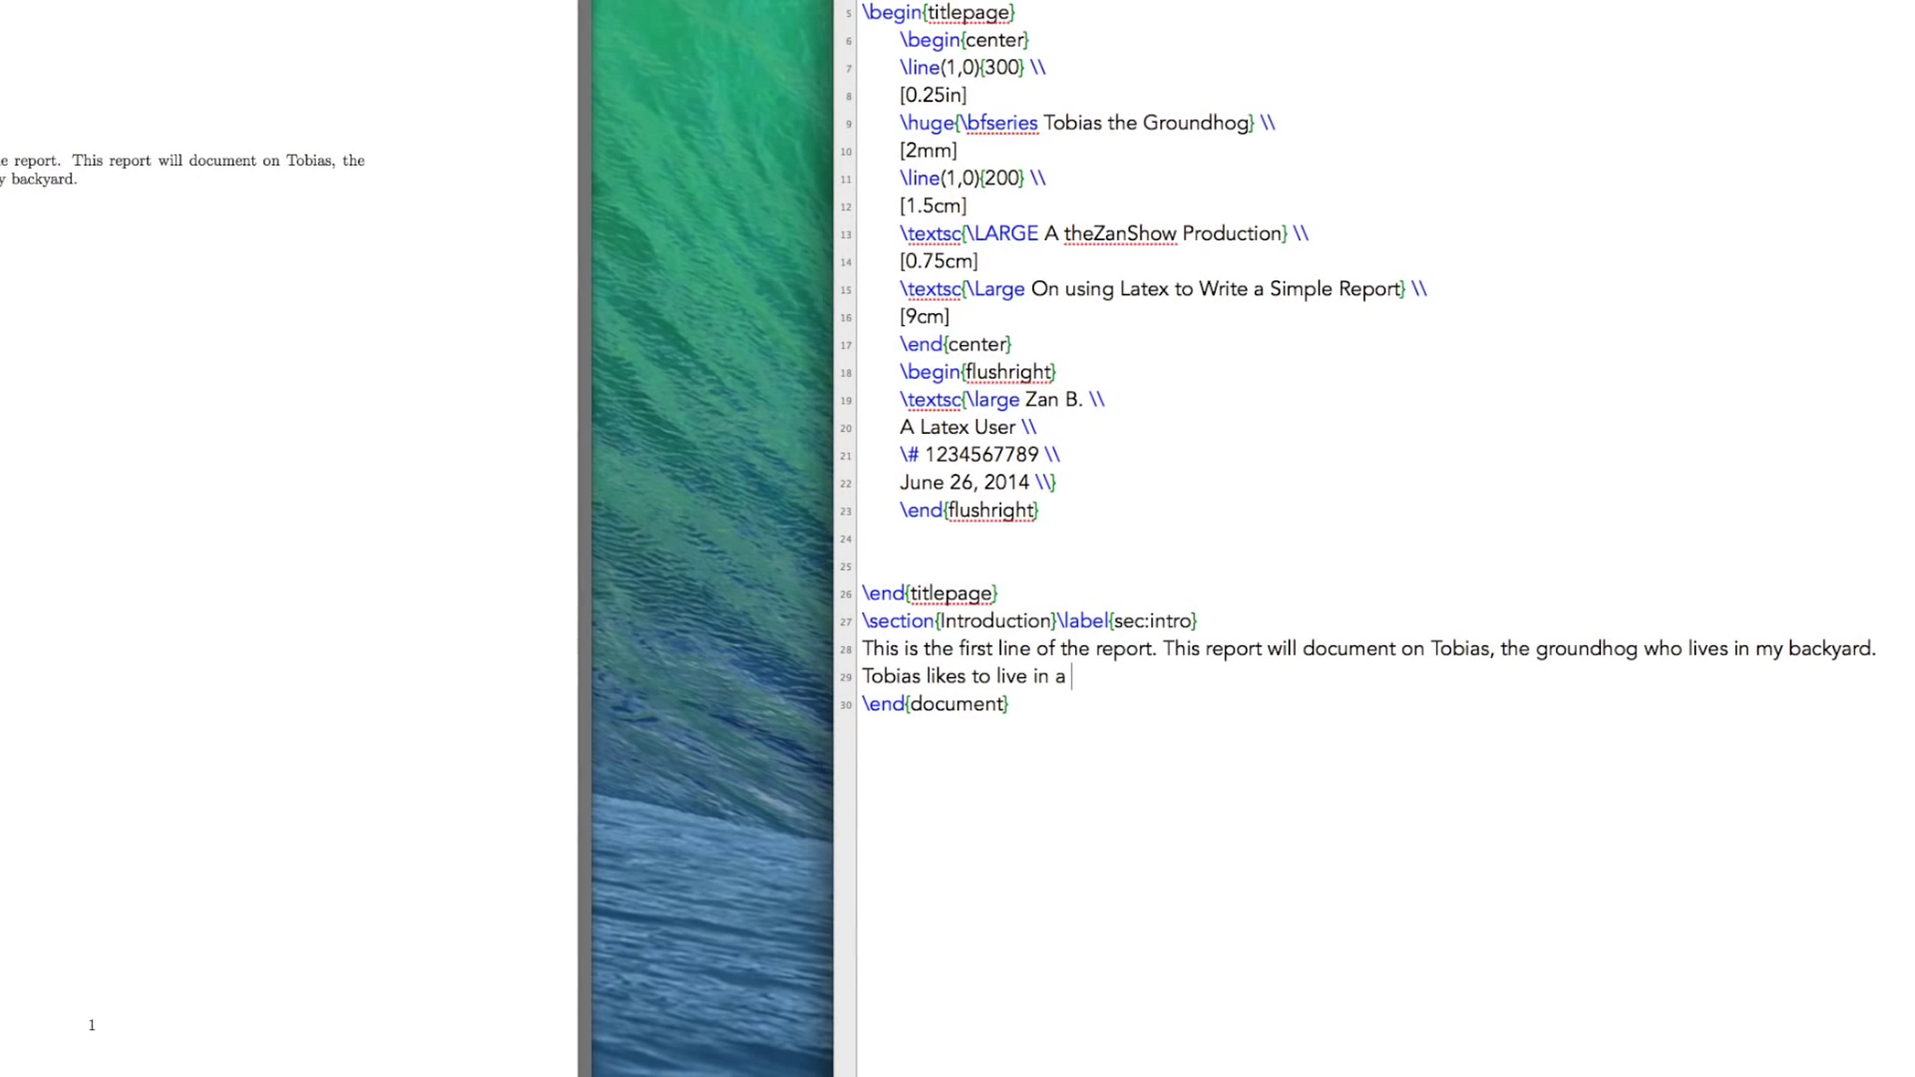
text(hole in the ground.)
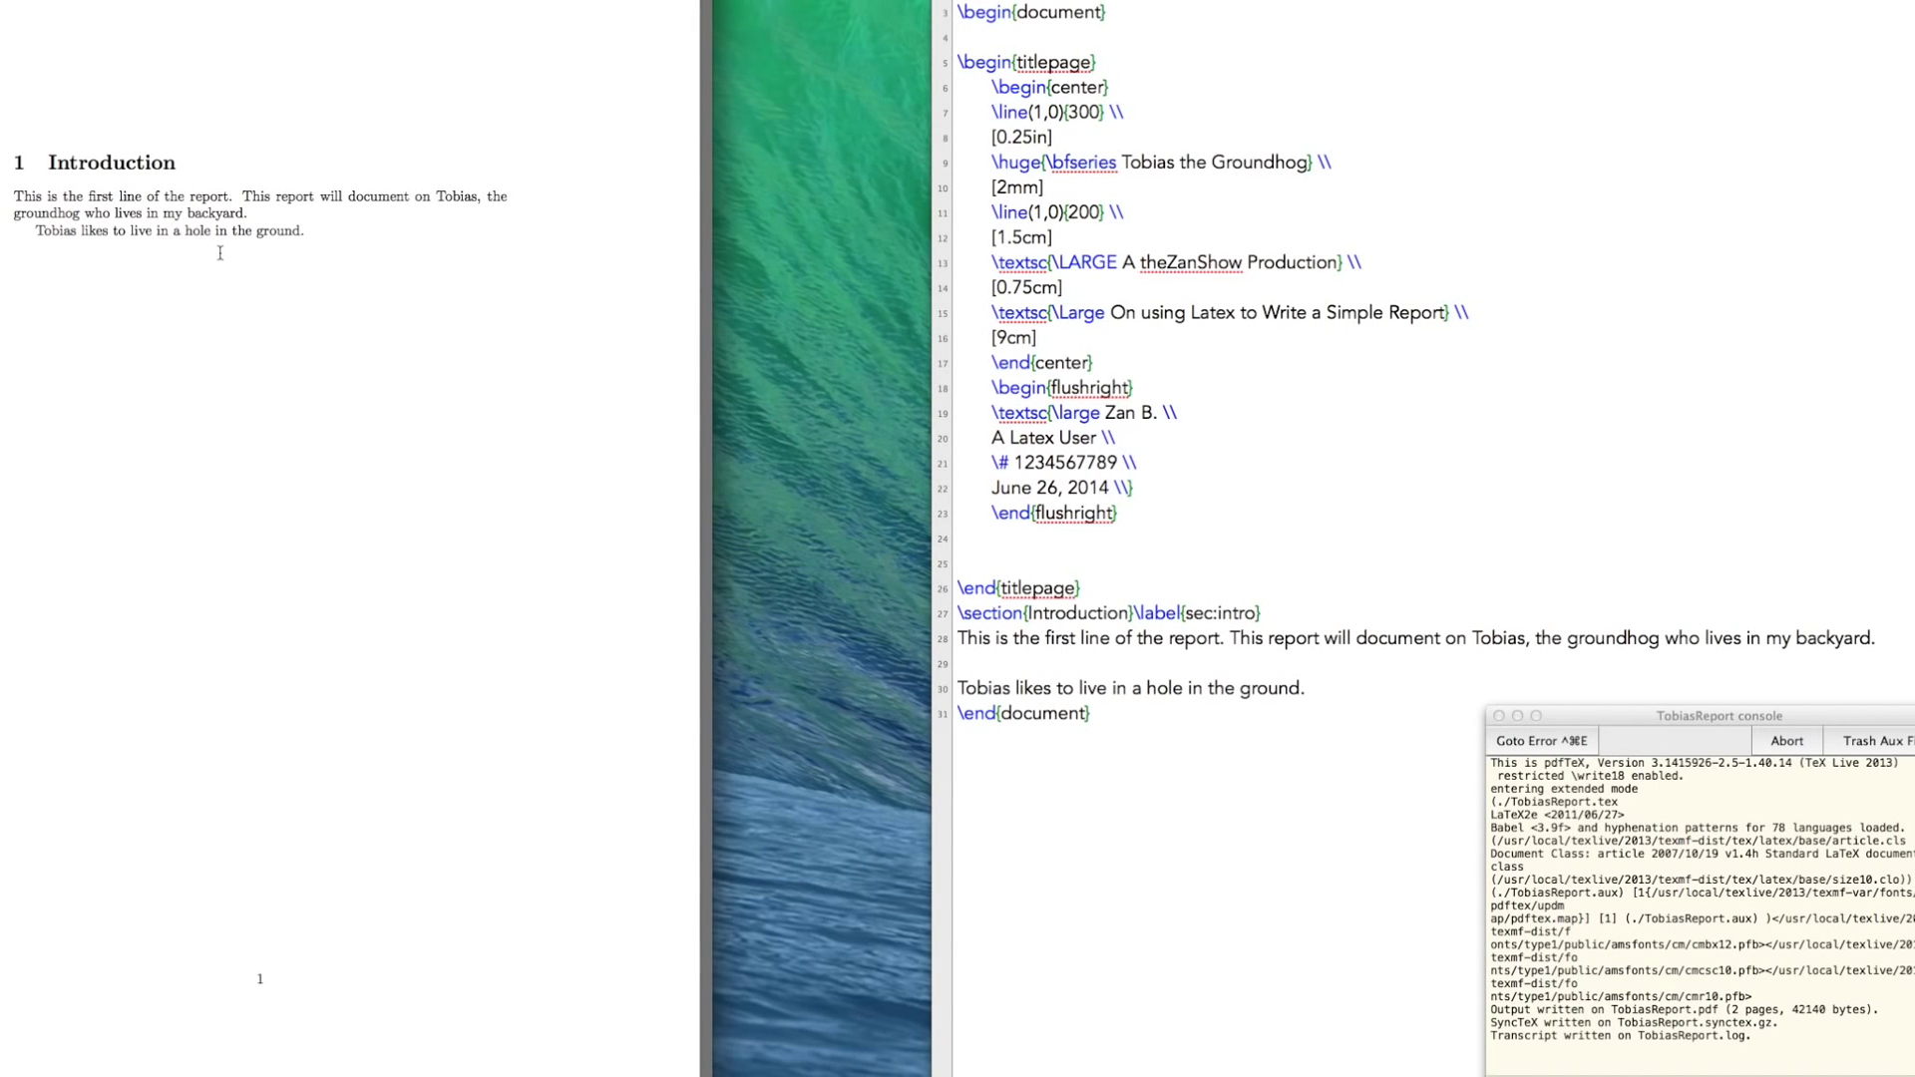
mouse_move(417, 354)
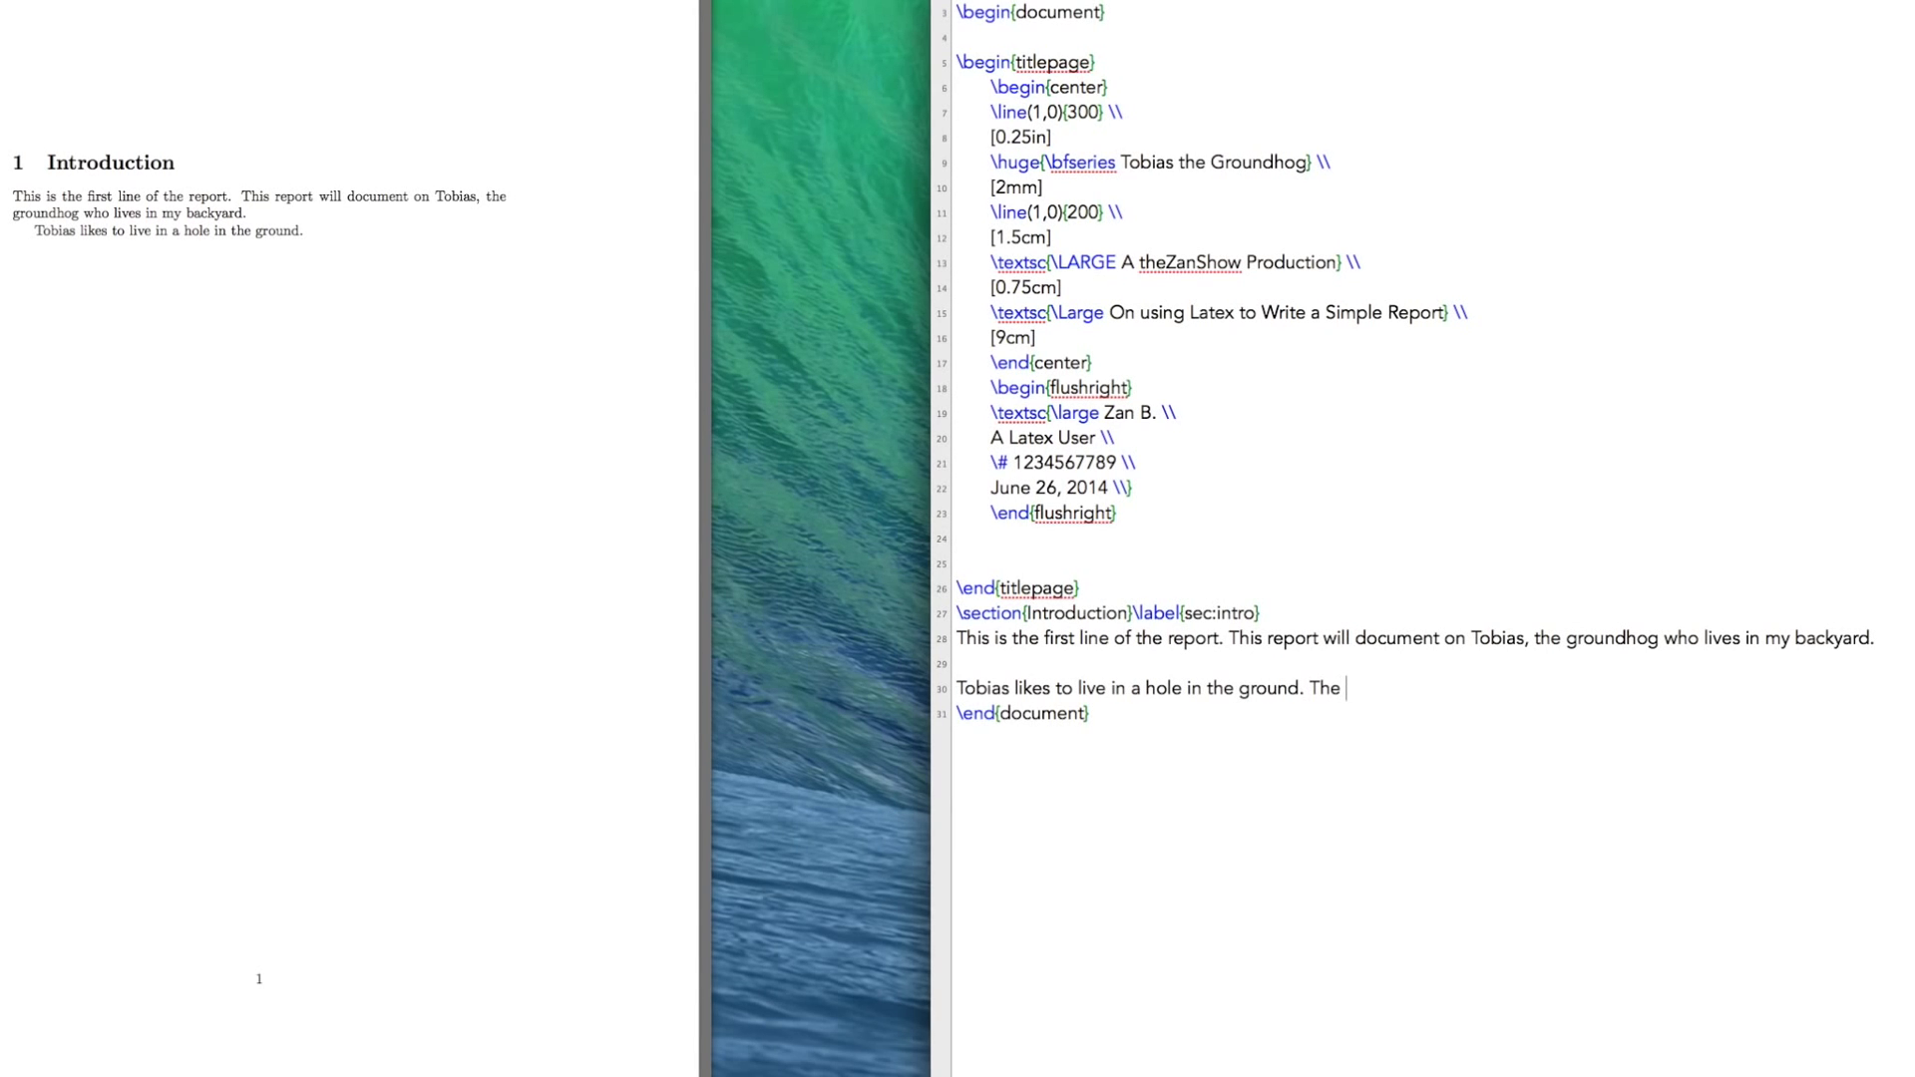
Step: Continue with 'The text will wrap around properly, don't you worry.'
text(text will wrap)
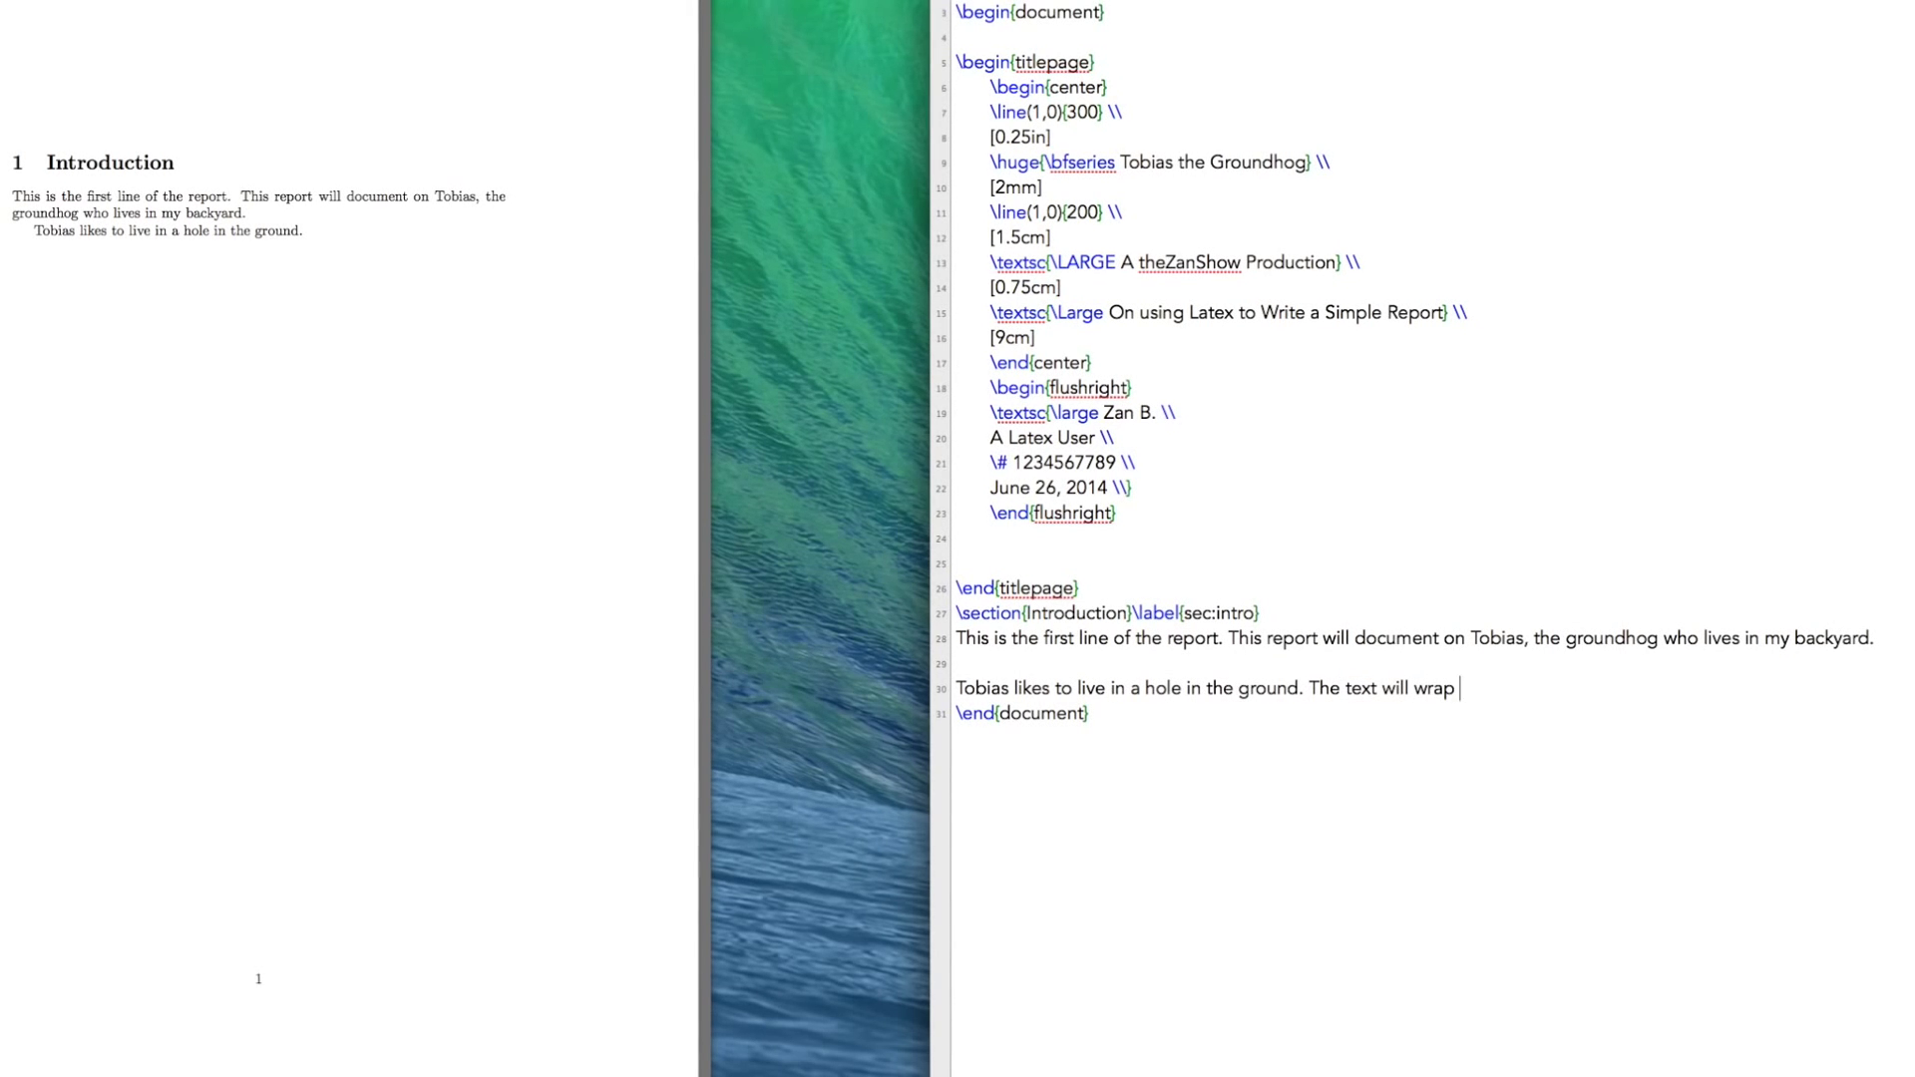
text(around properly, don't you wor)
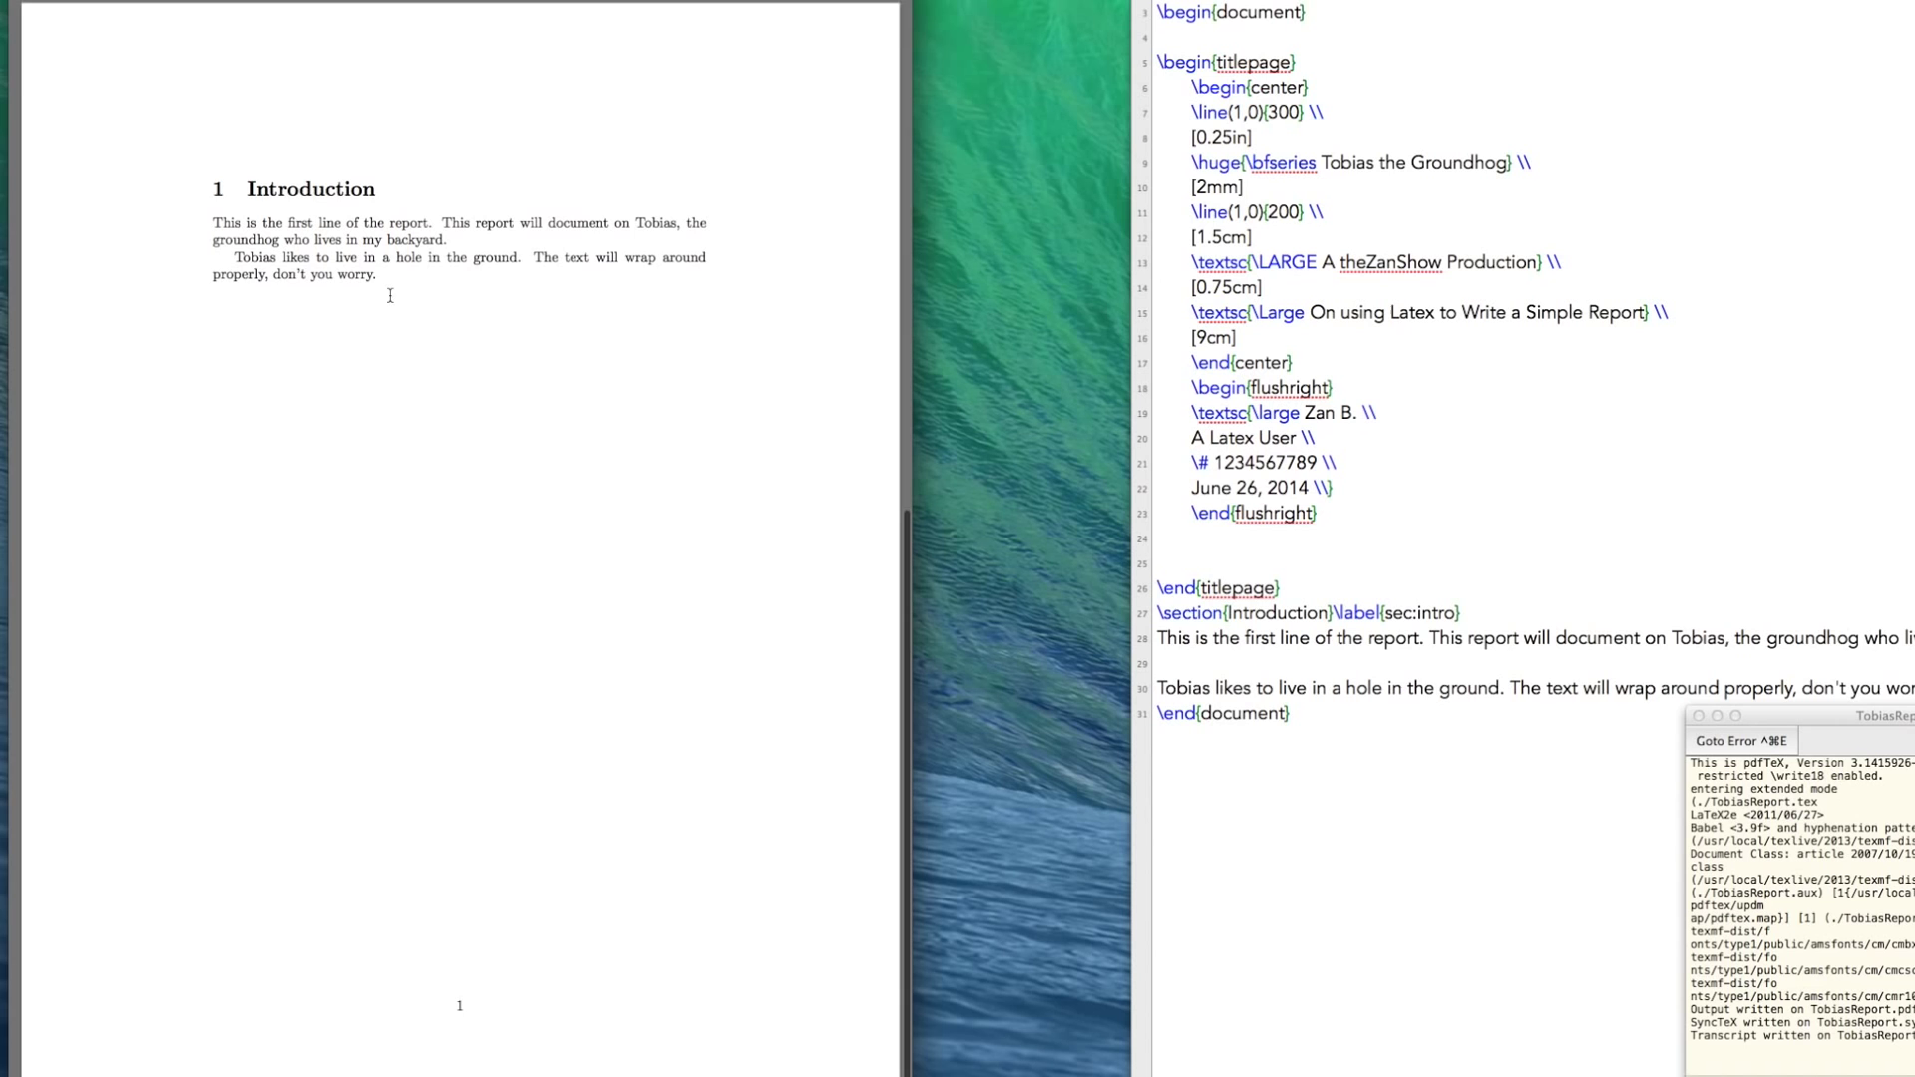
mouse_move(636, 51)
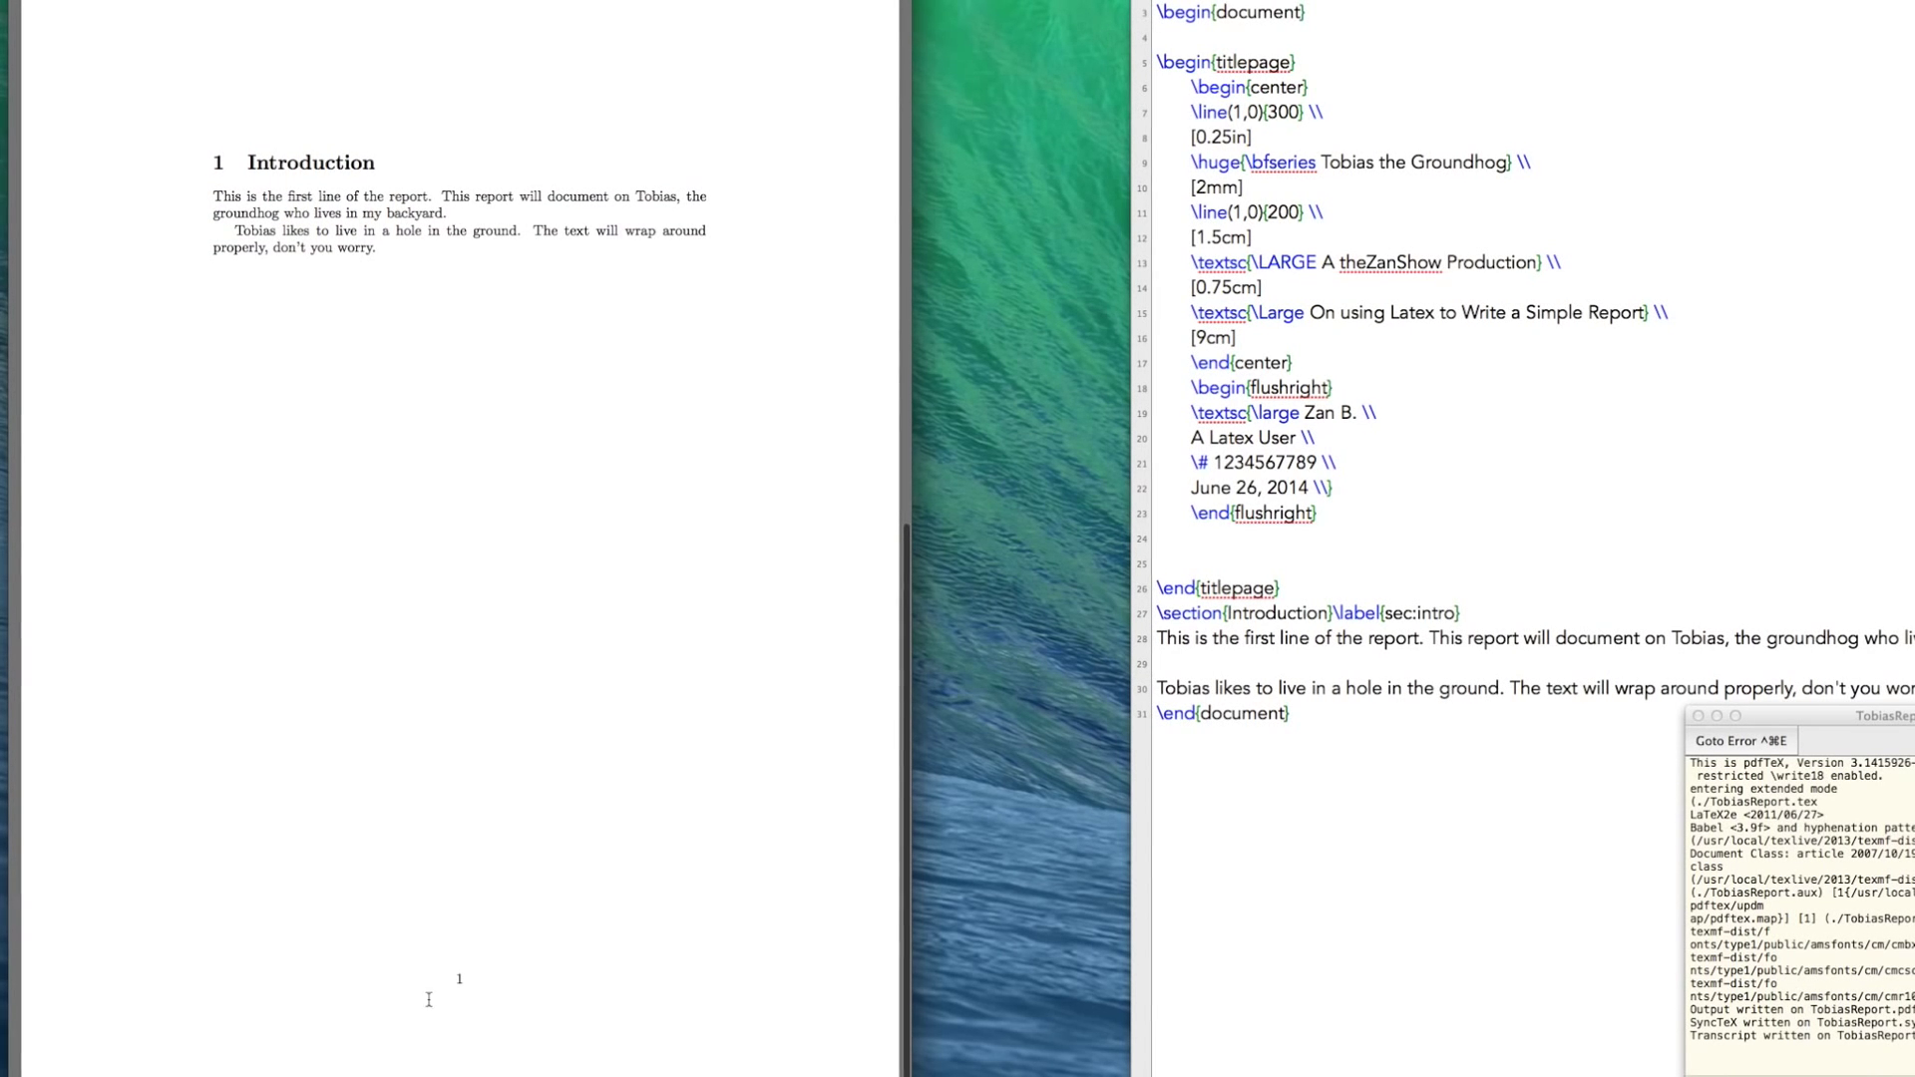
mouse_move(385, 1023)
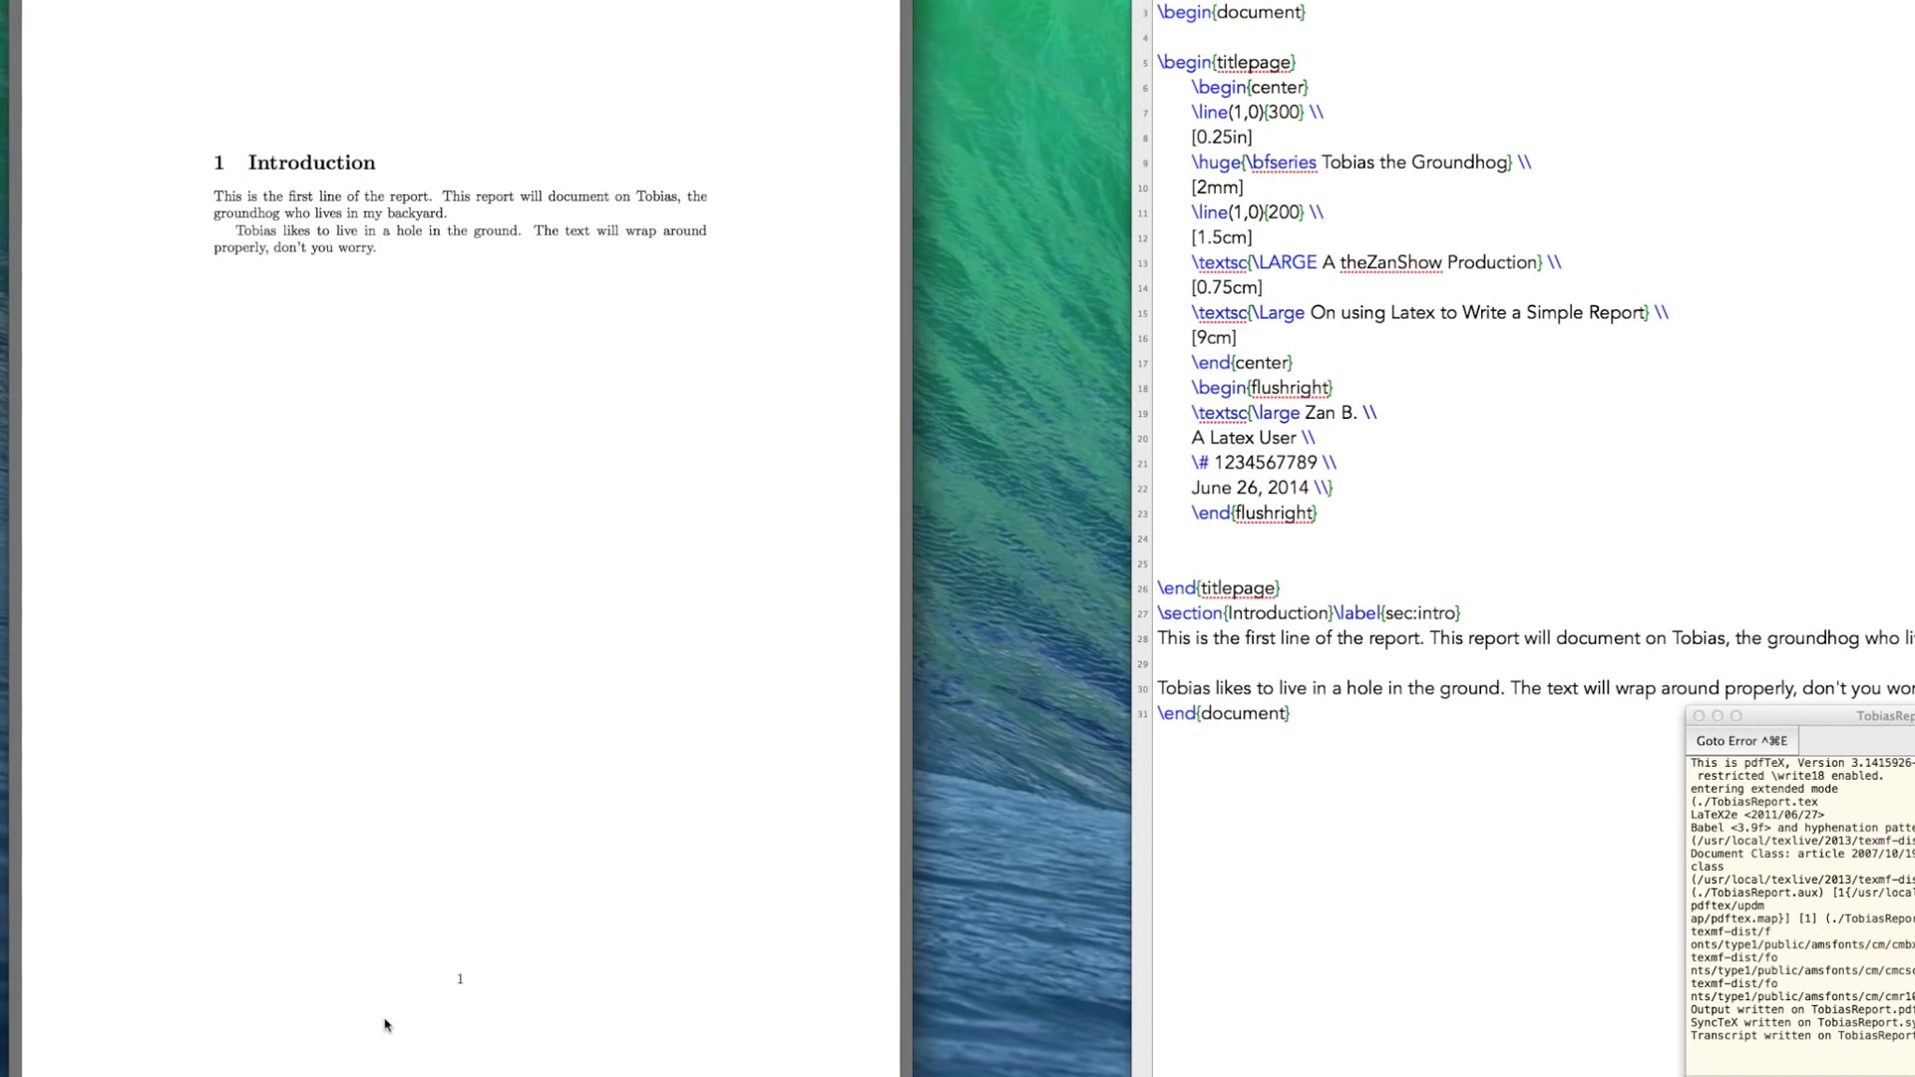
mouse_move(766, 497)
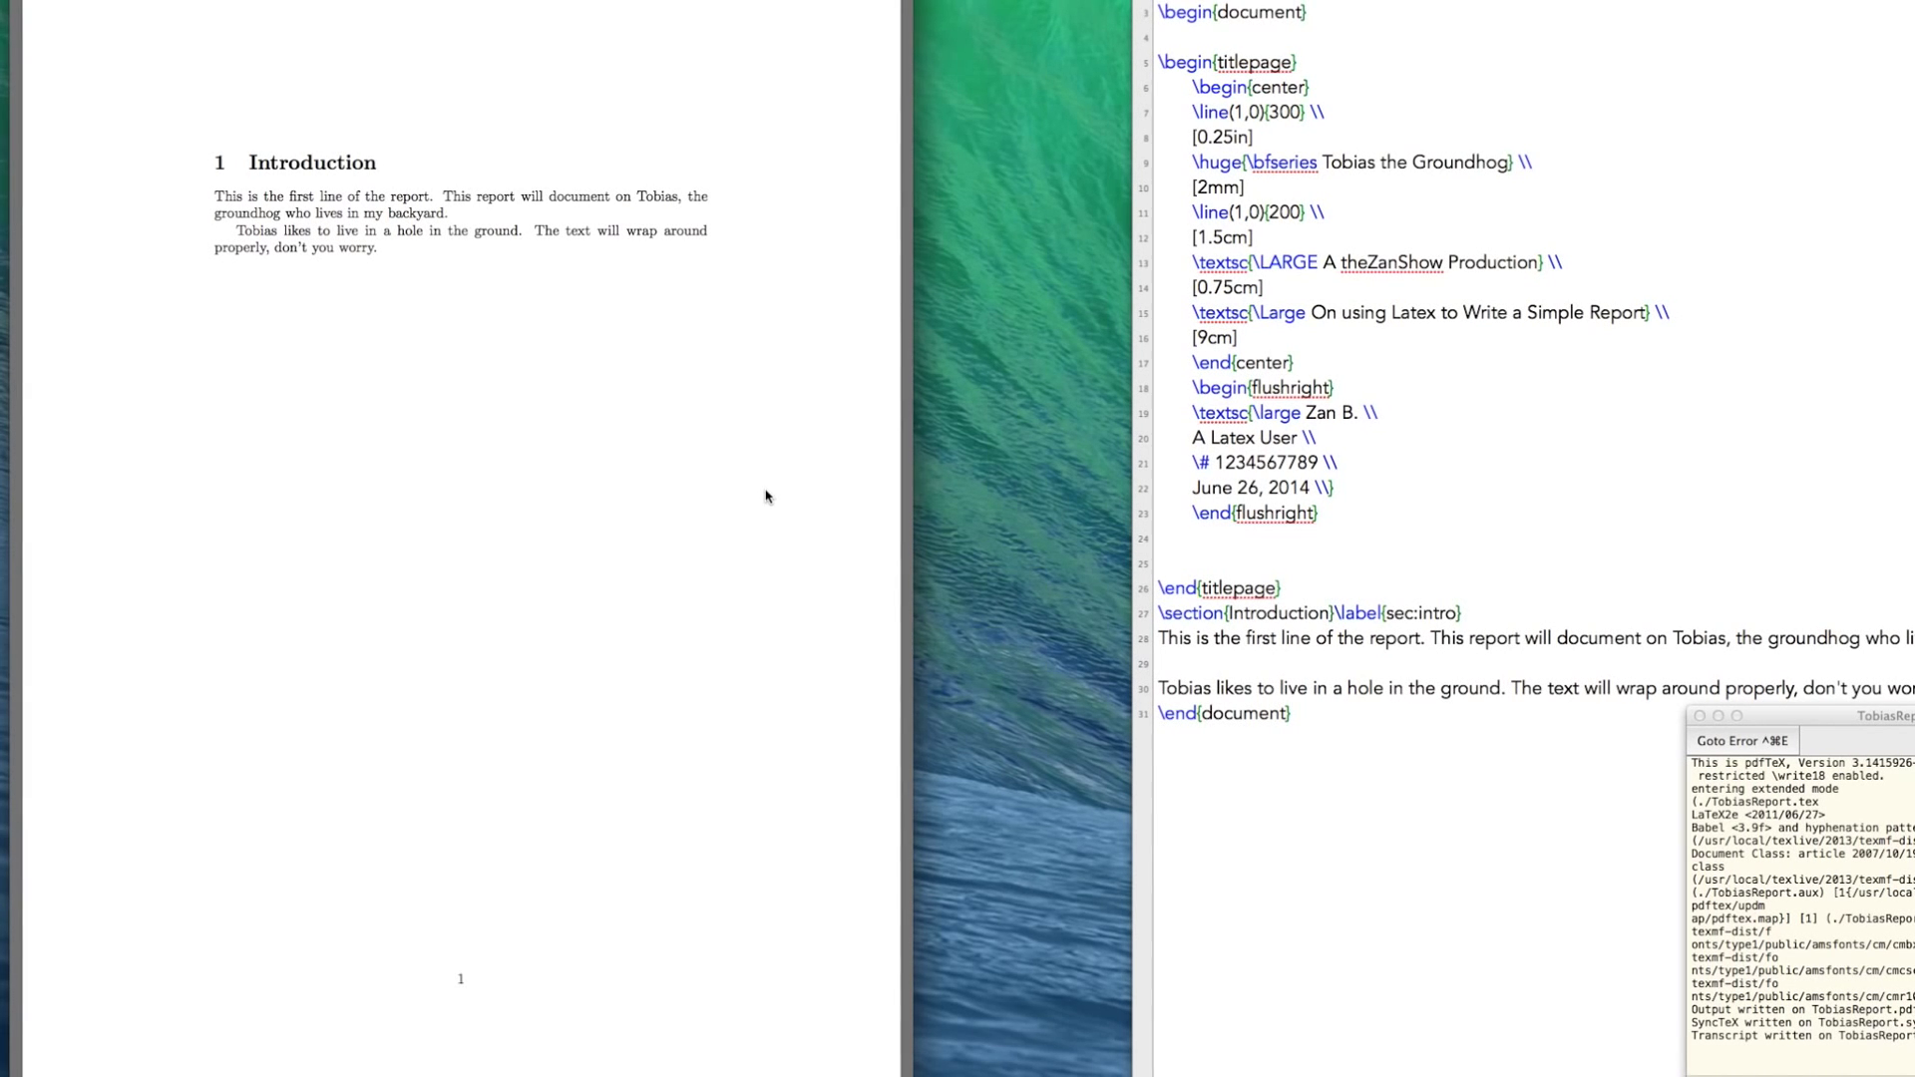
mouse_move(1371, 49)
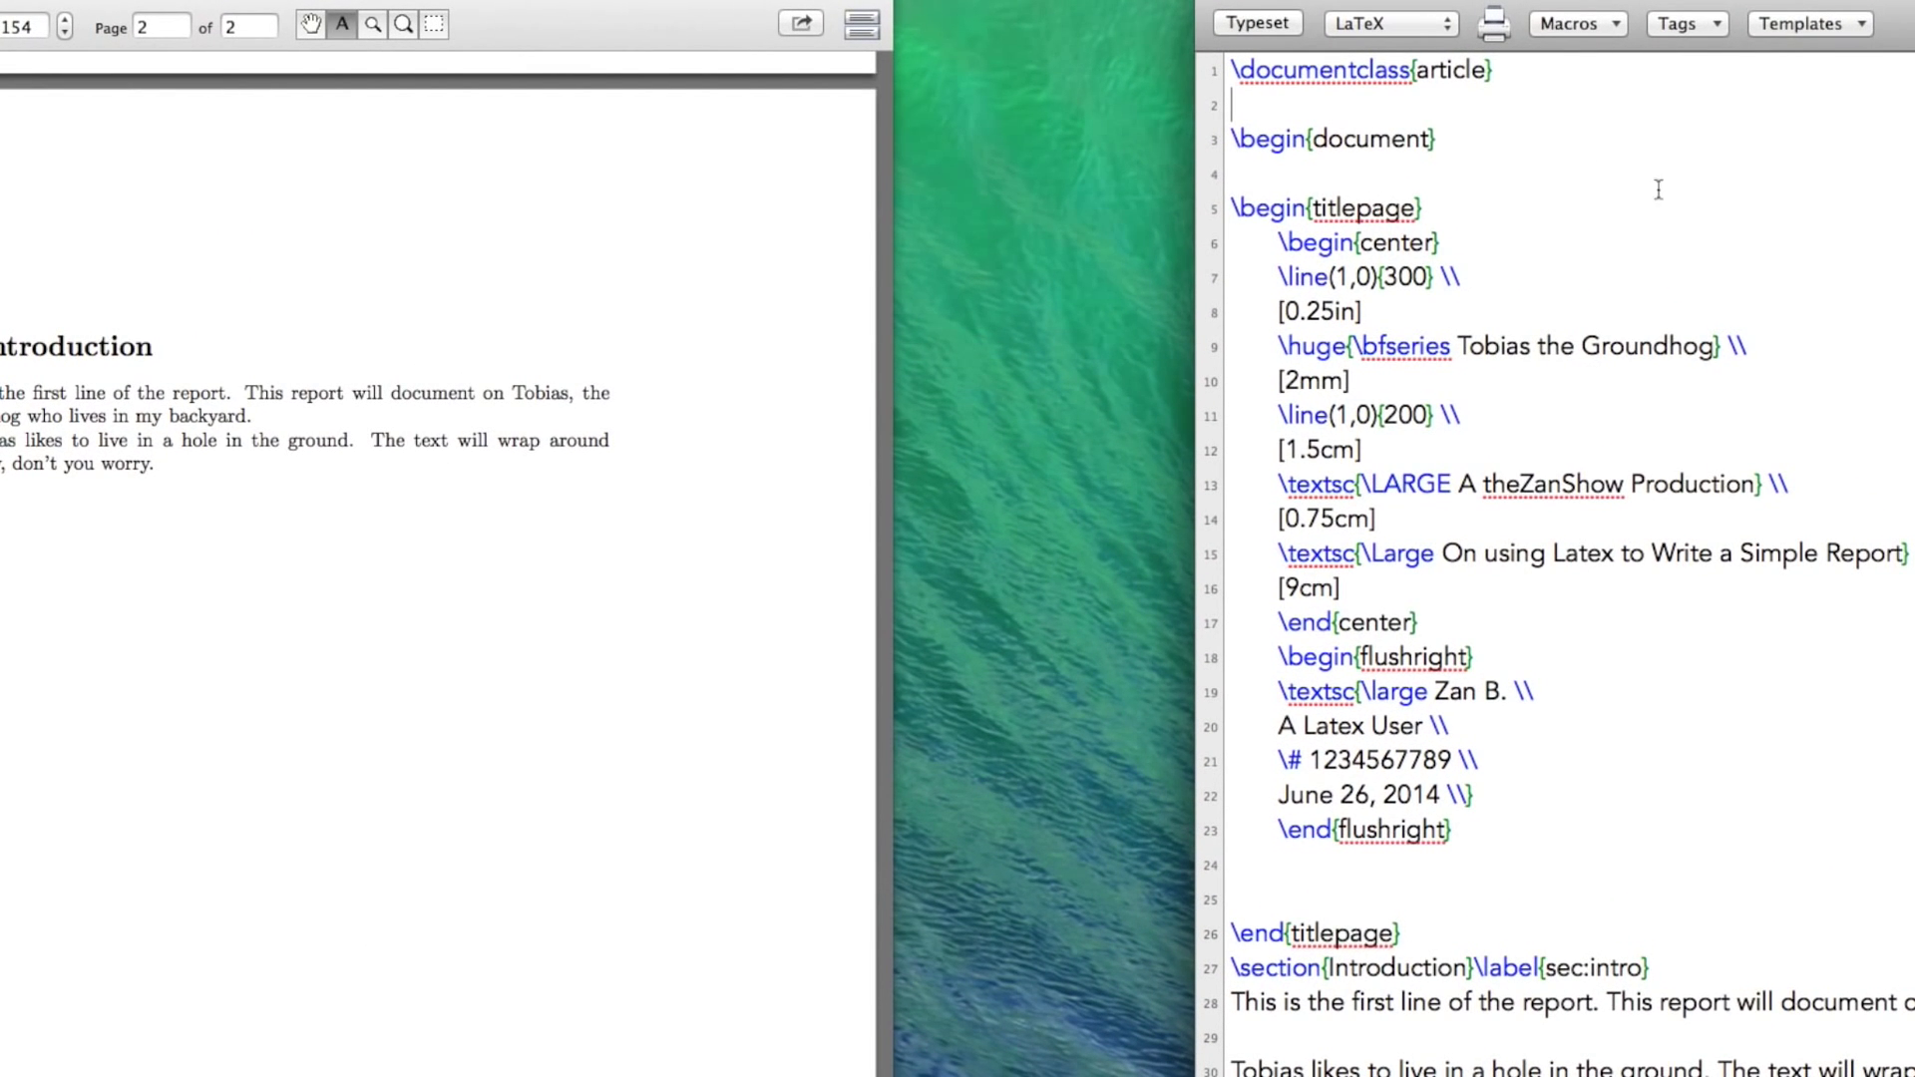
Step: Add \usepackage{lipsum} below \documentclass and \lipsum[1] near the document end
key(return)
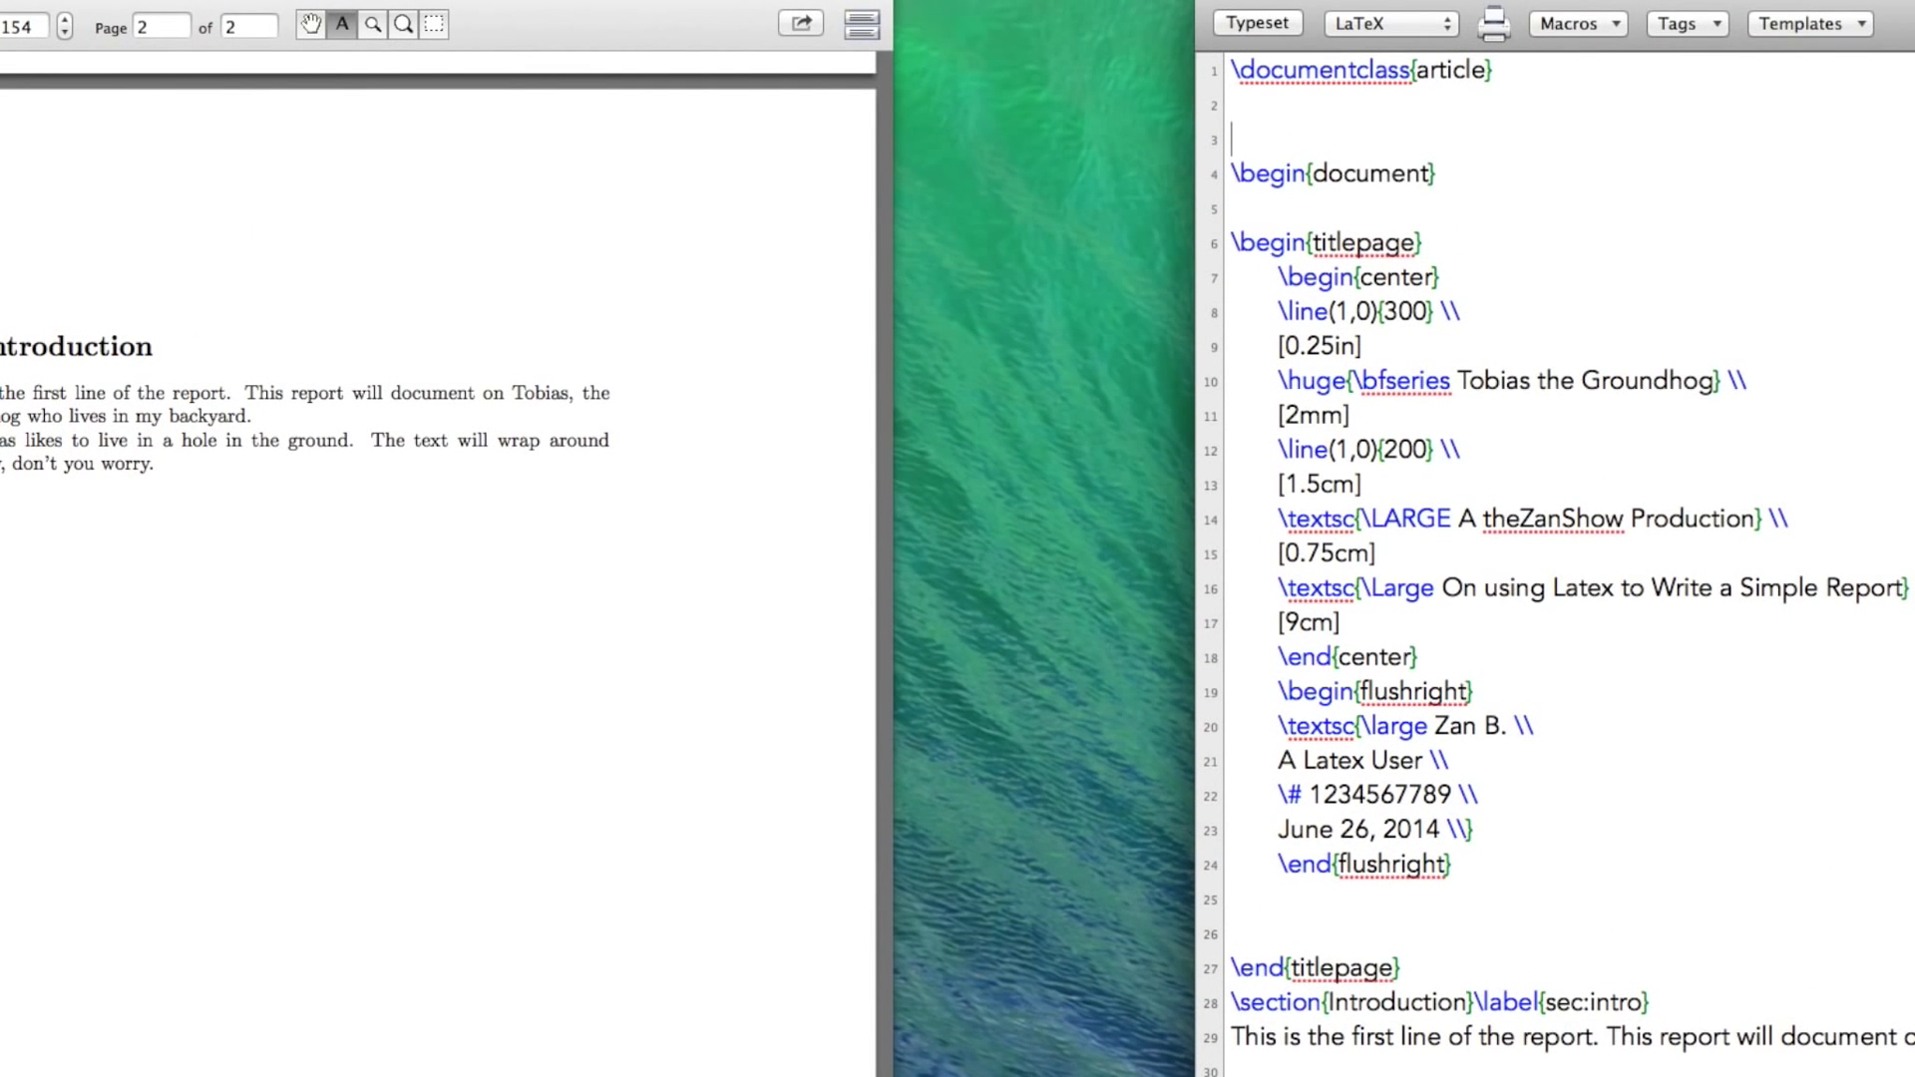
key(Return)
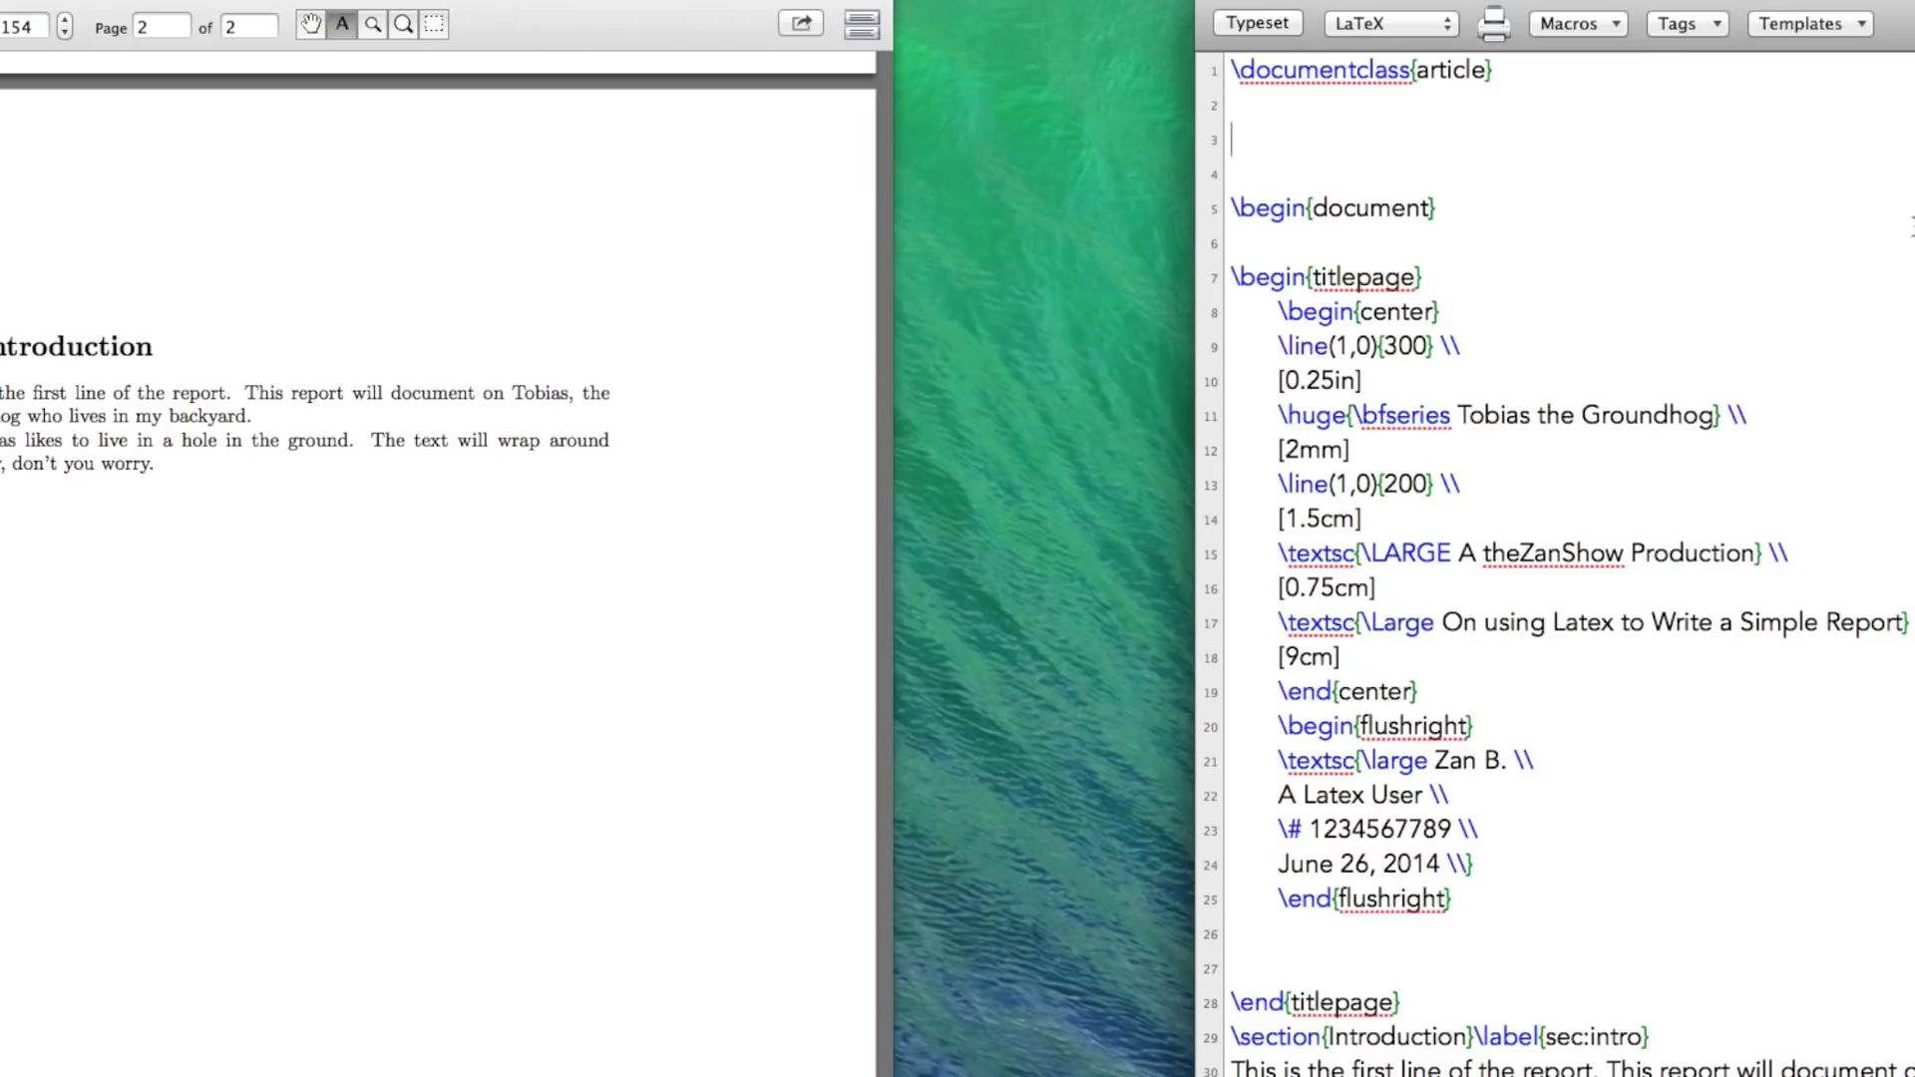
text(\usepackage{lipsum)
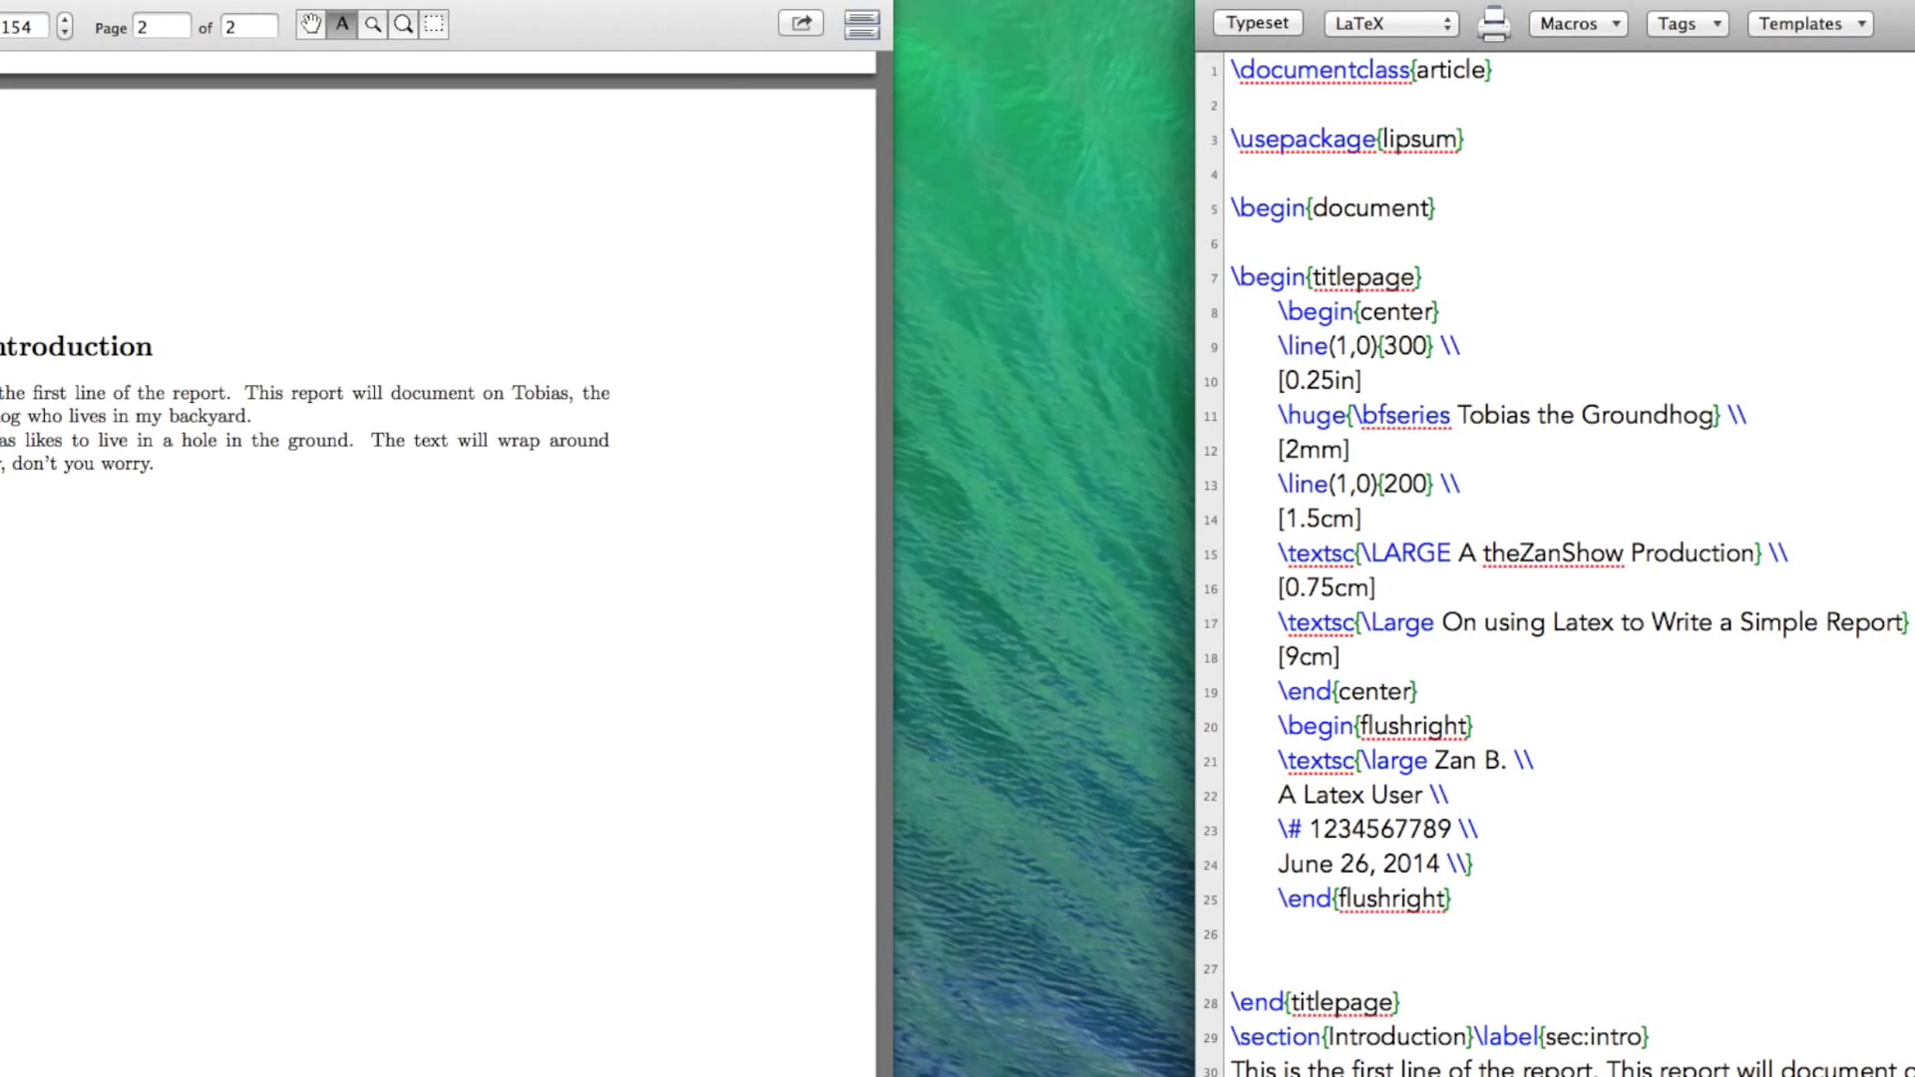
scroll(down, 3)
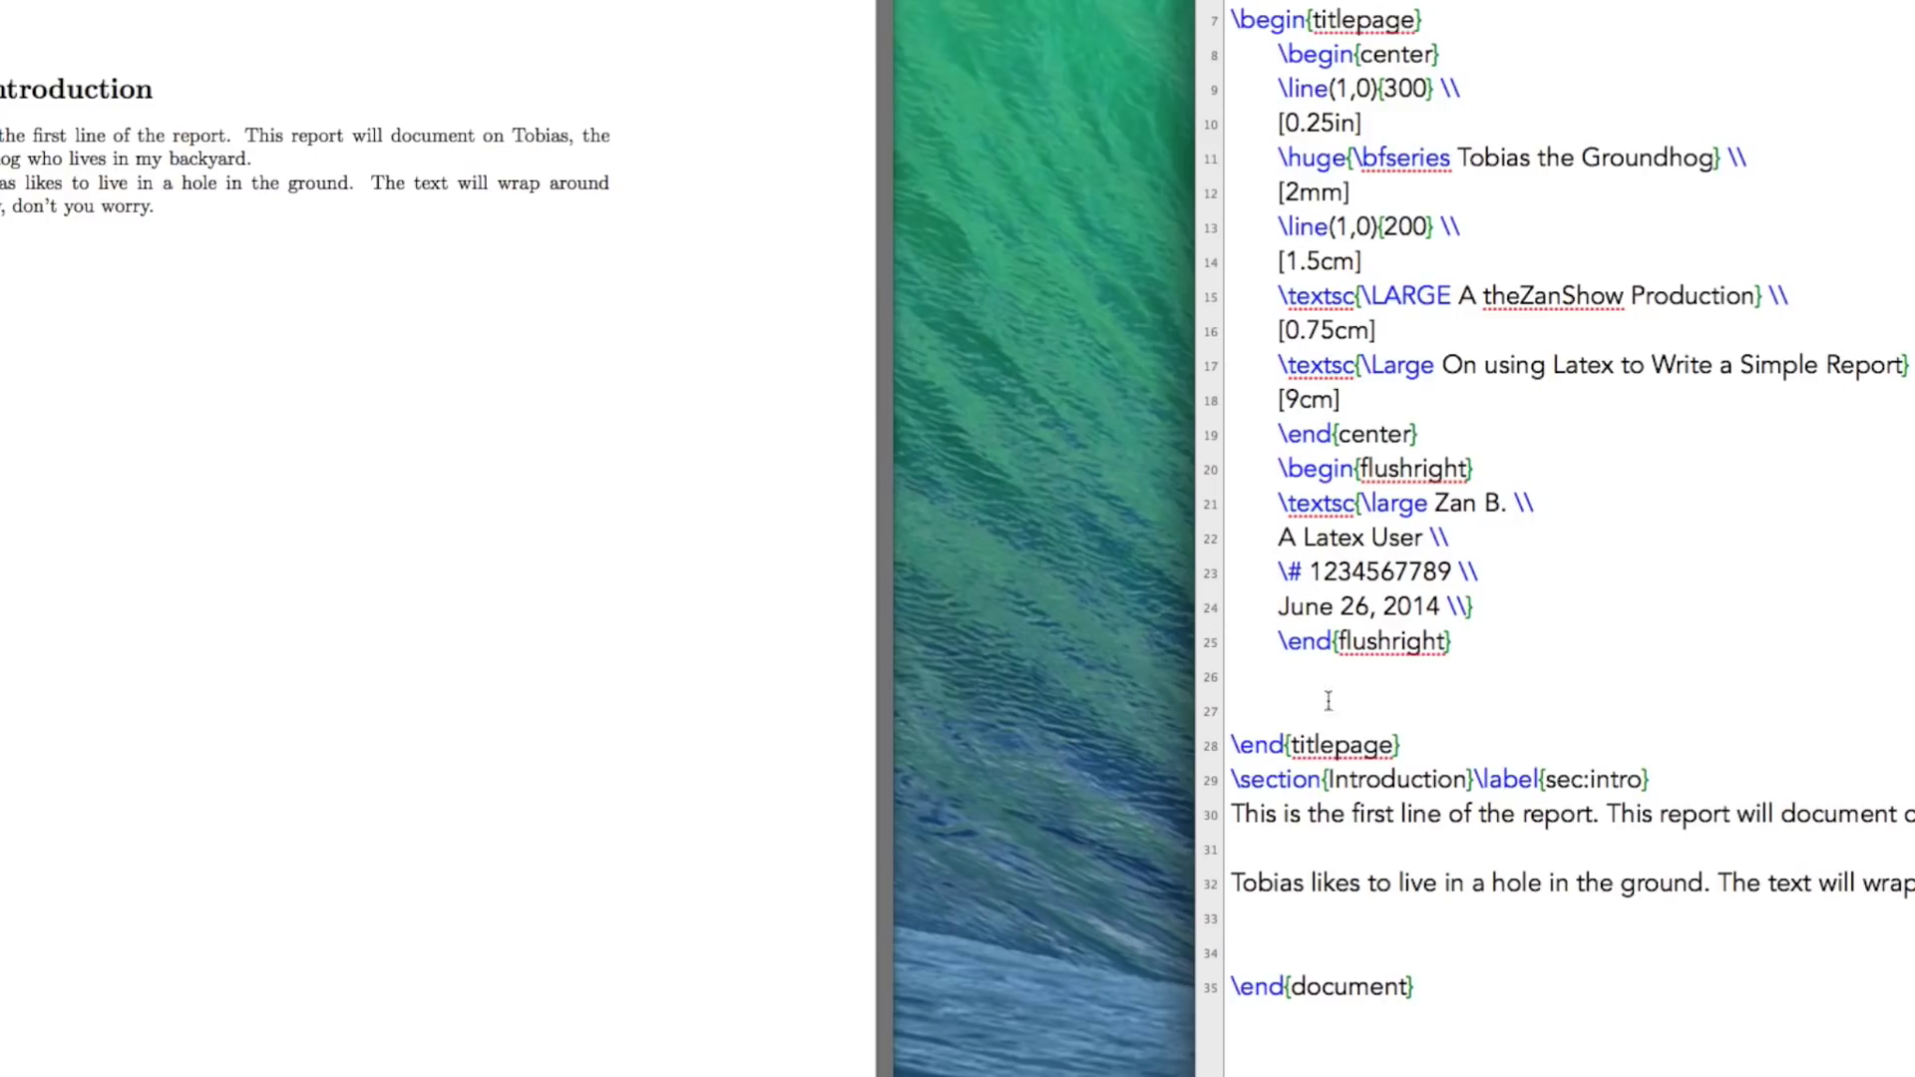
text(\lipsu)
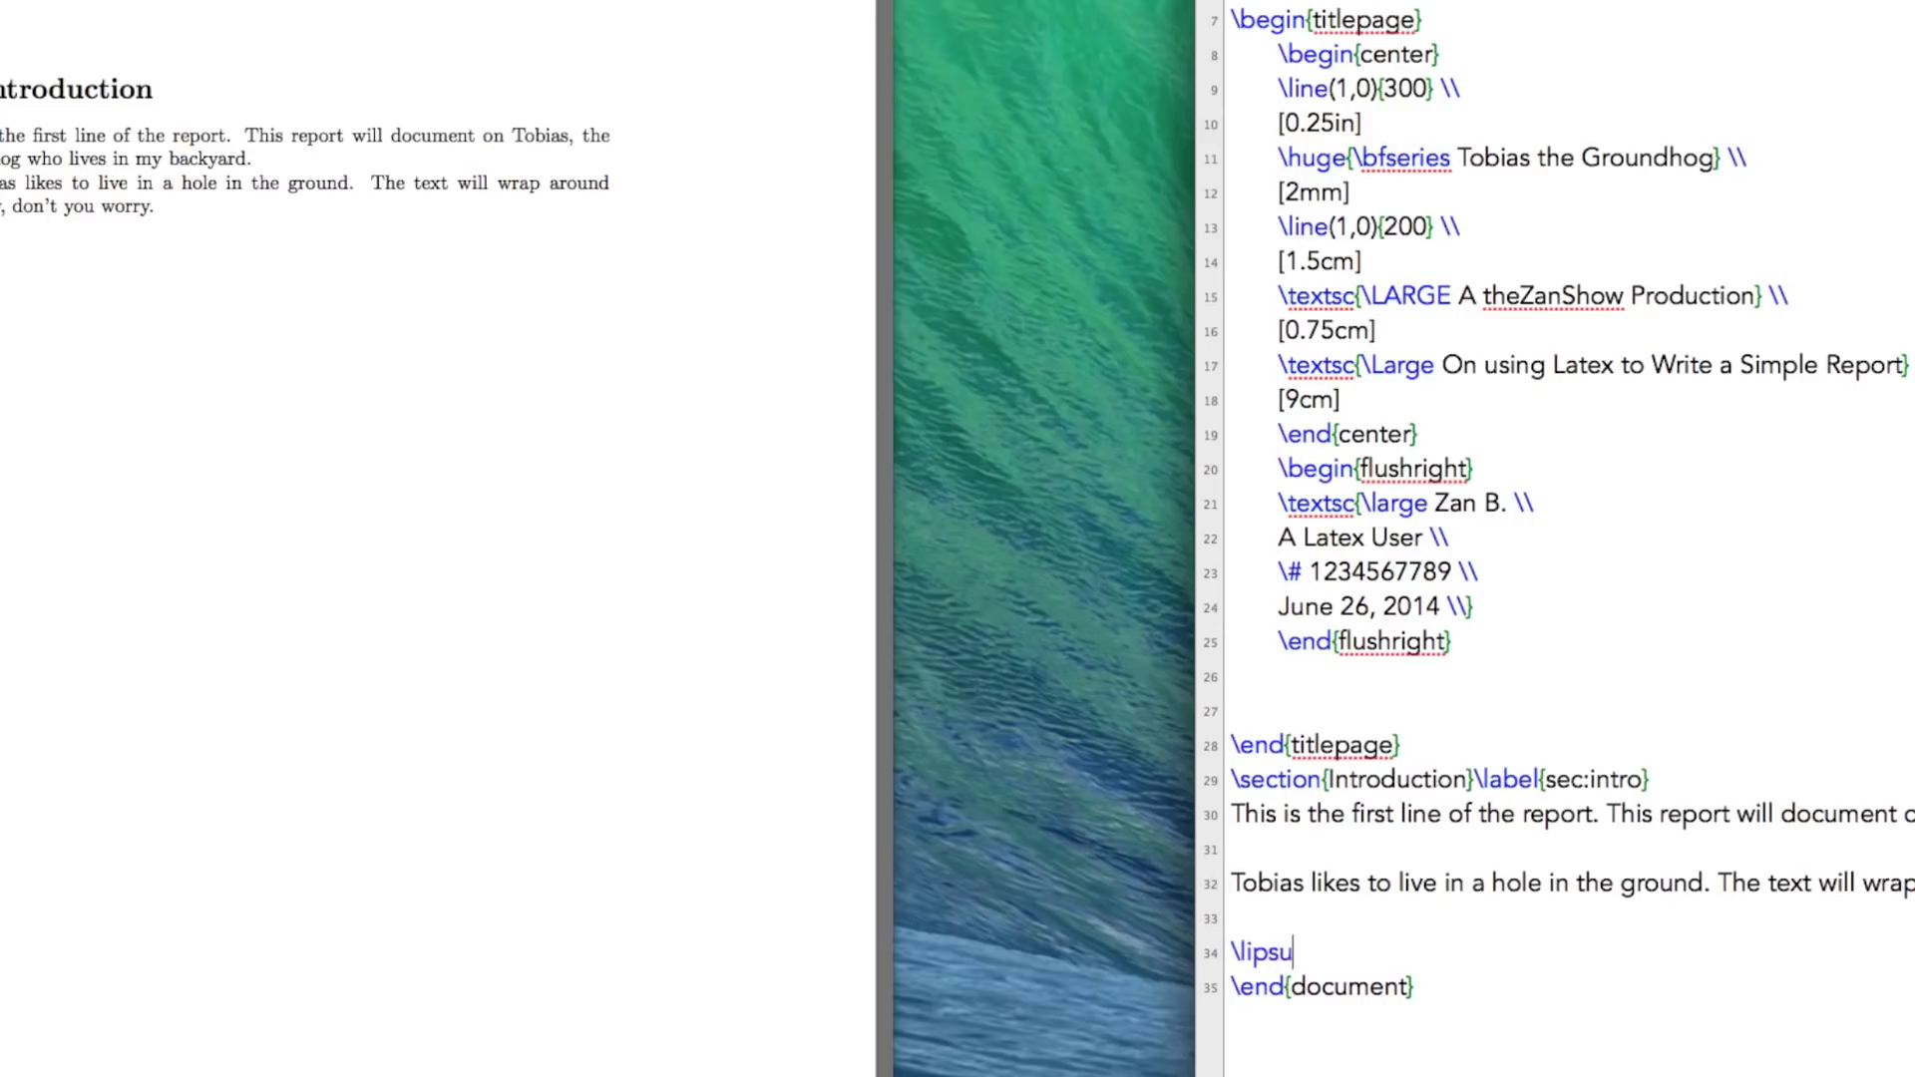
text(m[1])
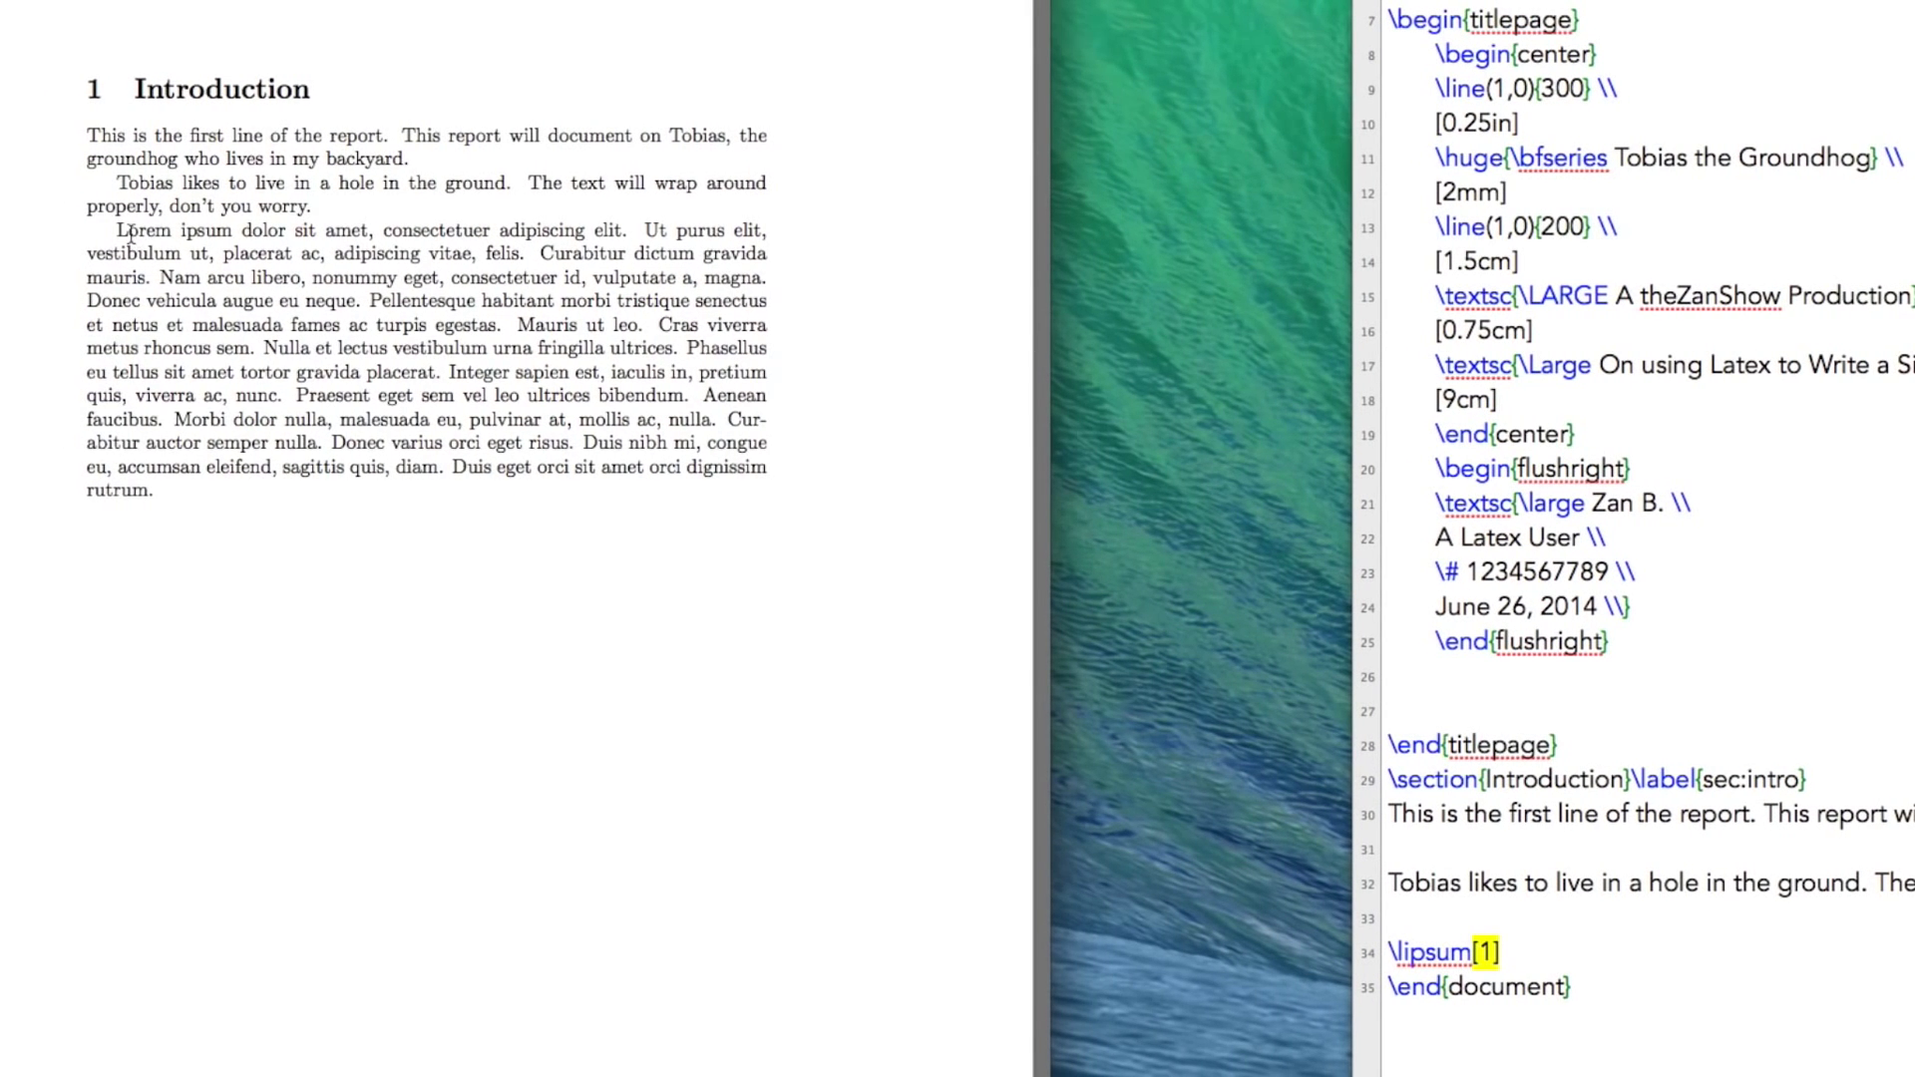
mouse_move(372, 447)
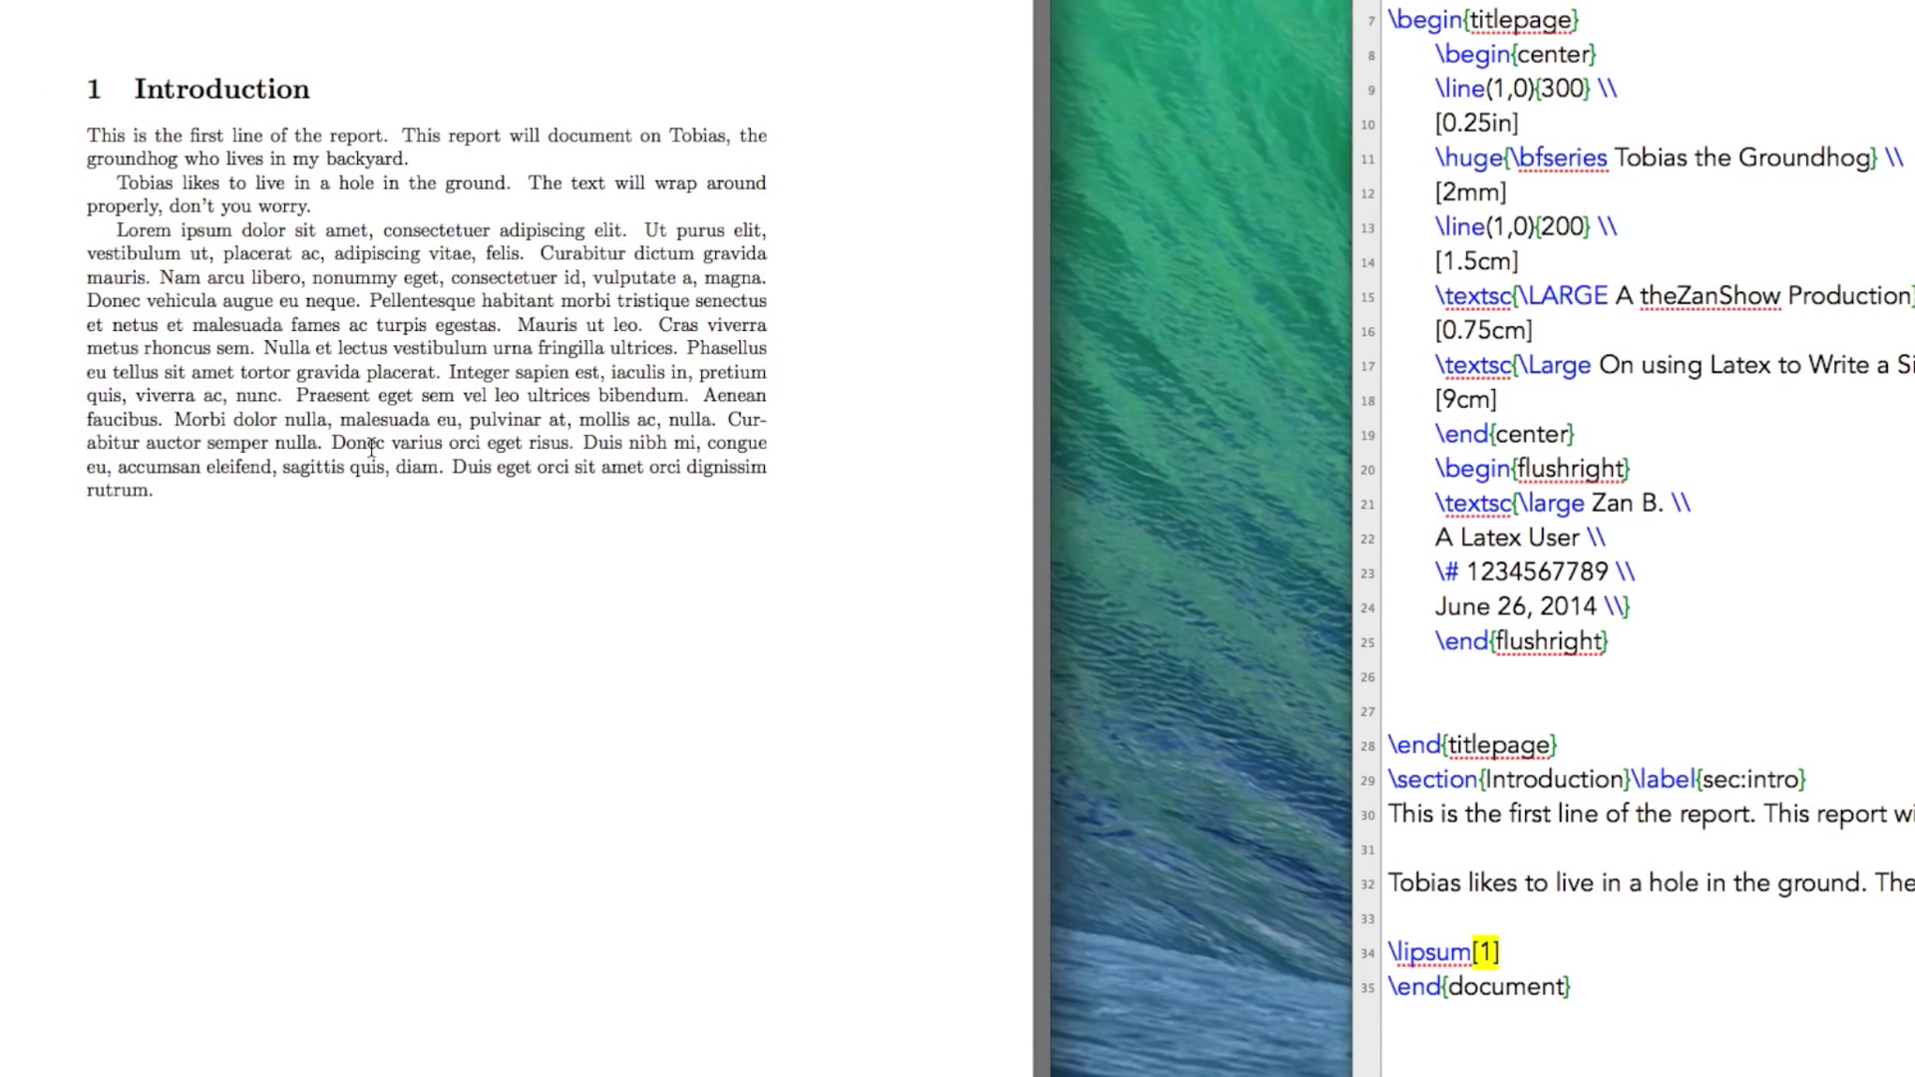
mouse_move(656, 495)
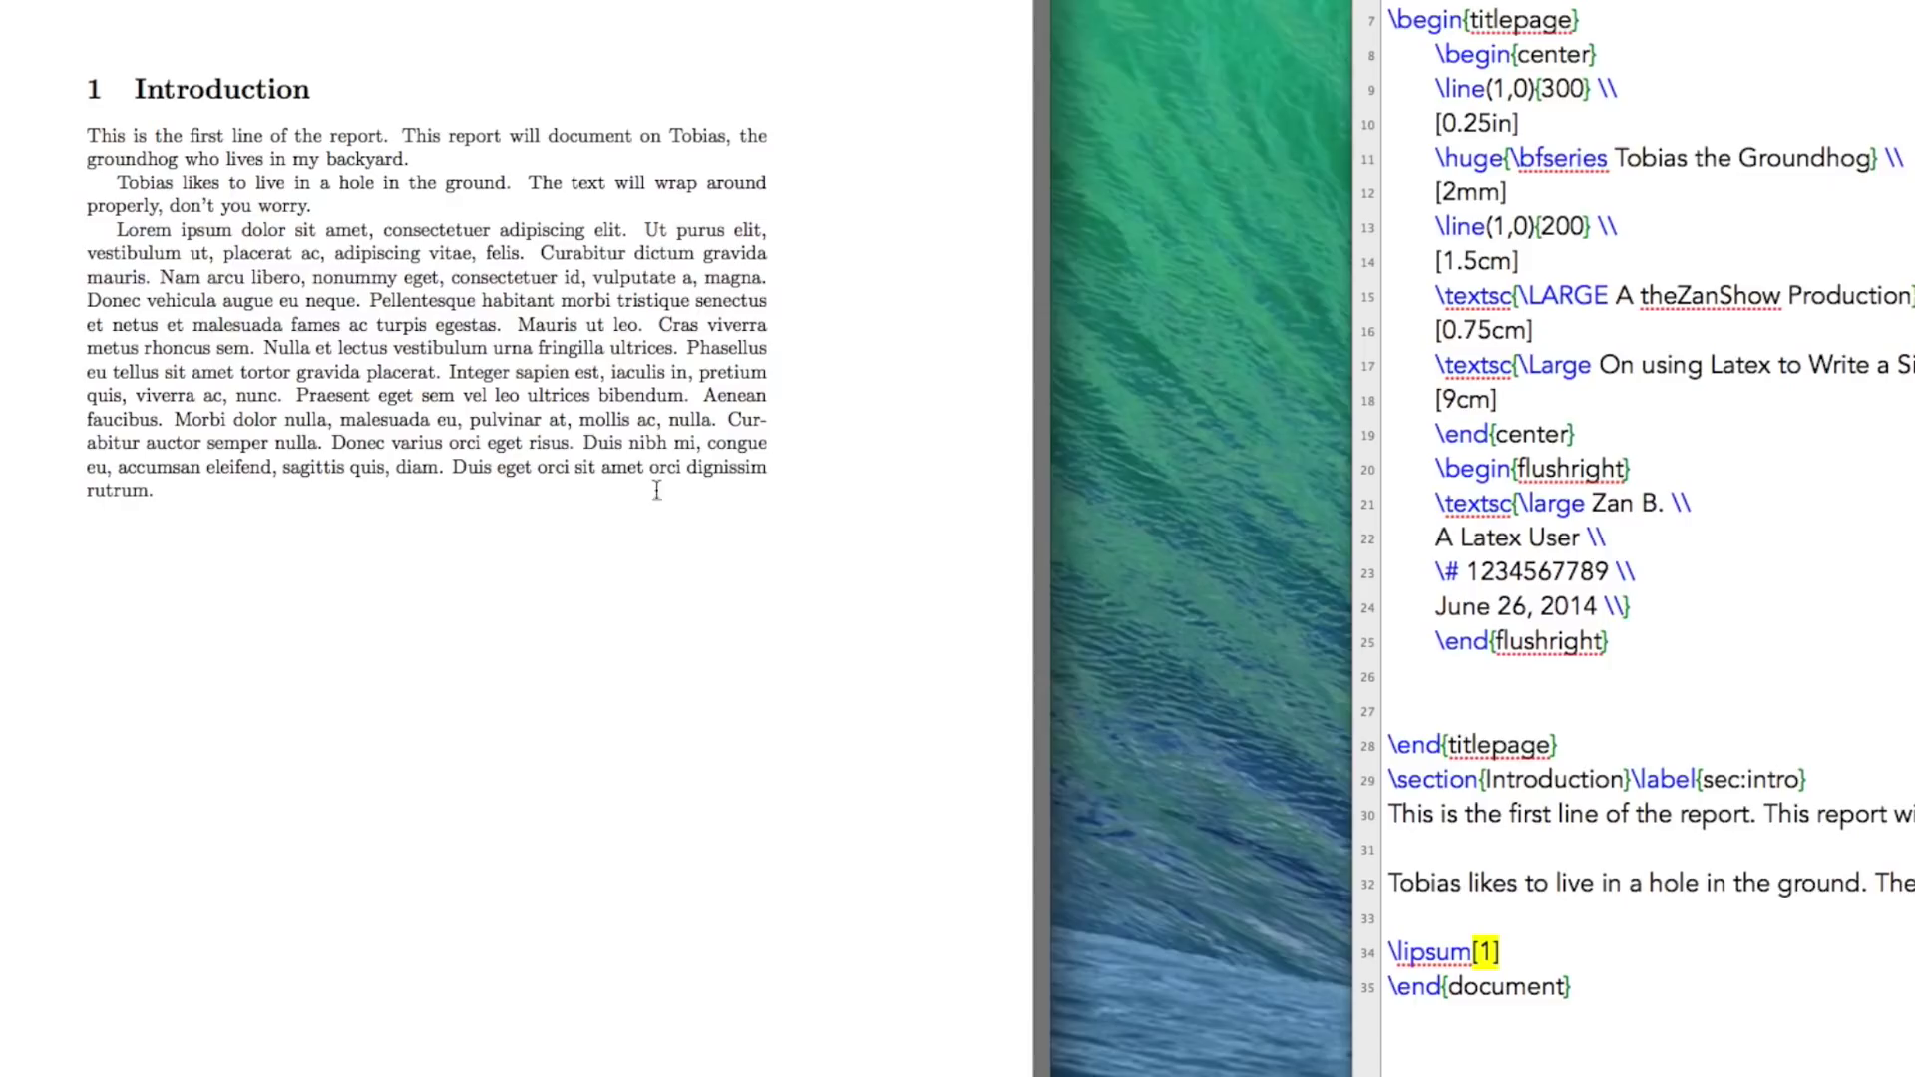
mouse_move(245, 6)
text(\)
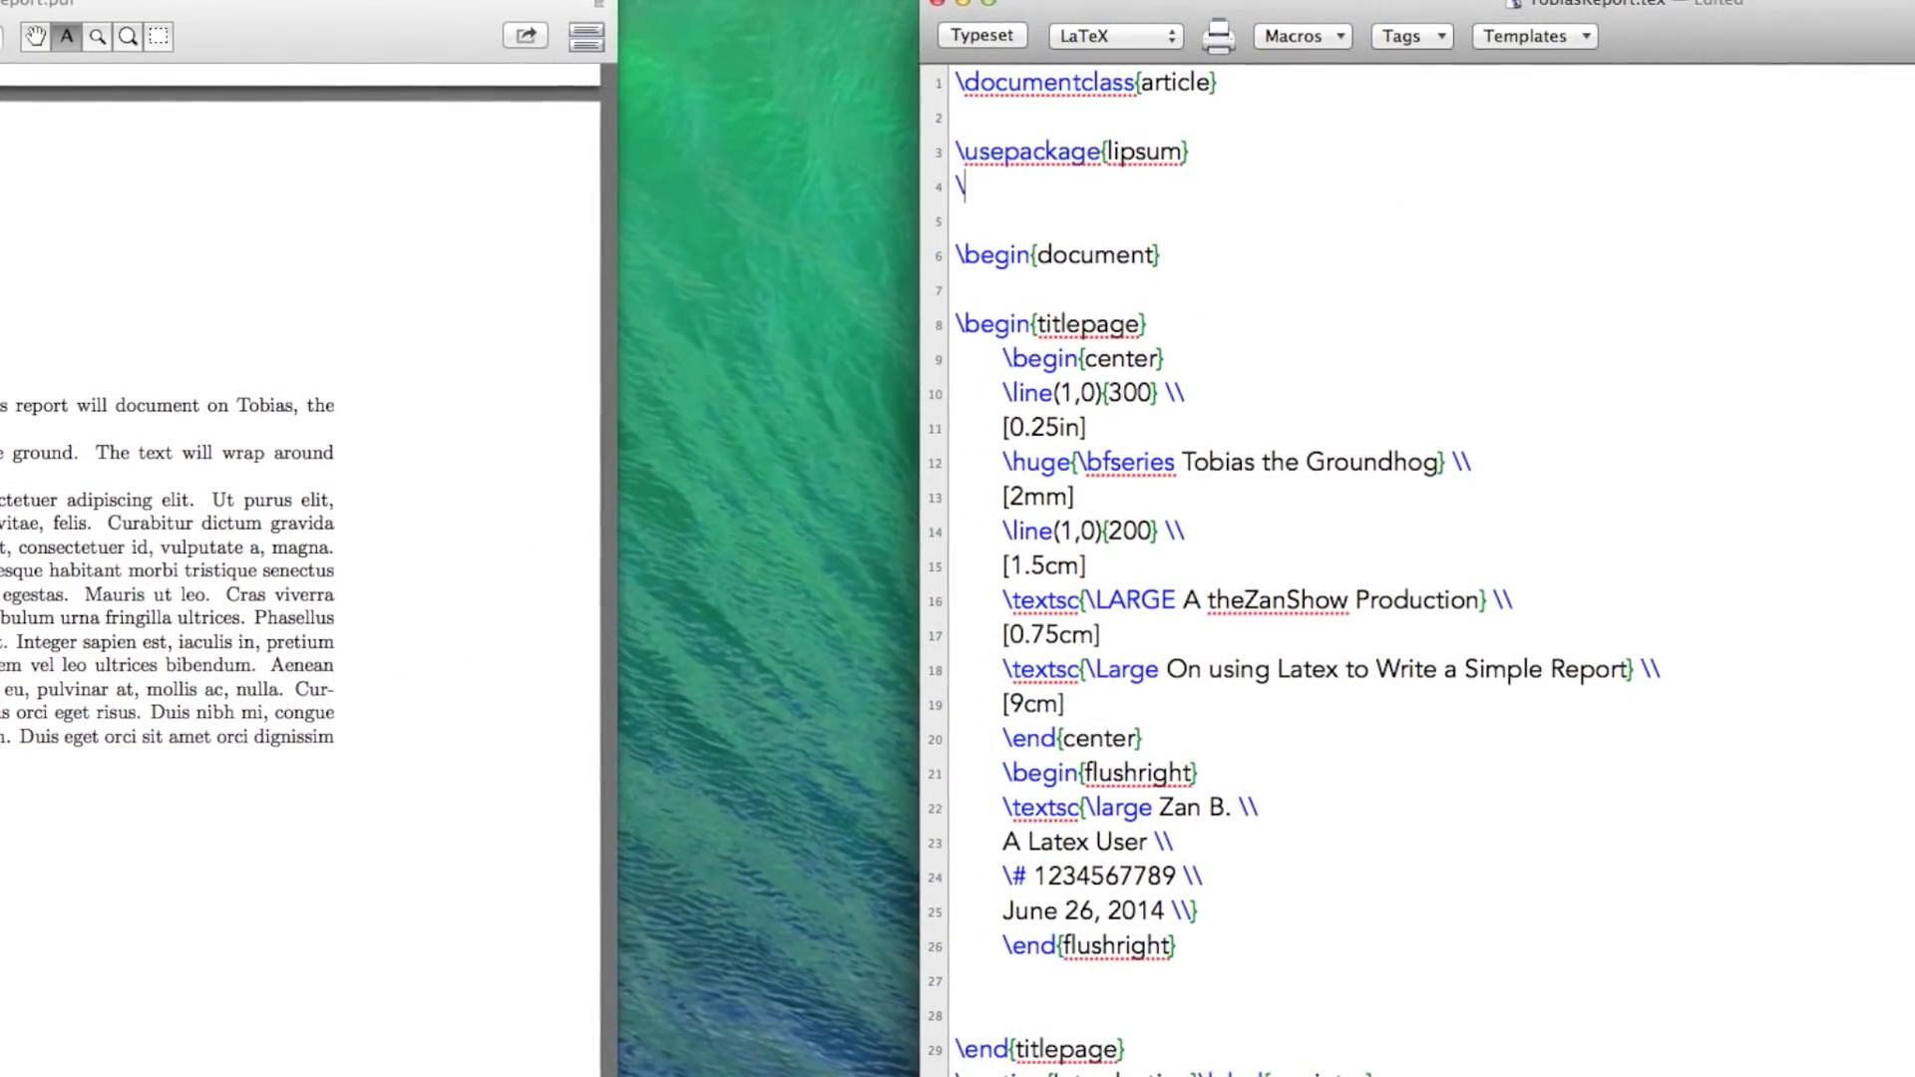
Step: Type a \usepackage line with margin=1in and includefoot options for geometry
text(usepackage)
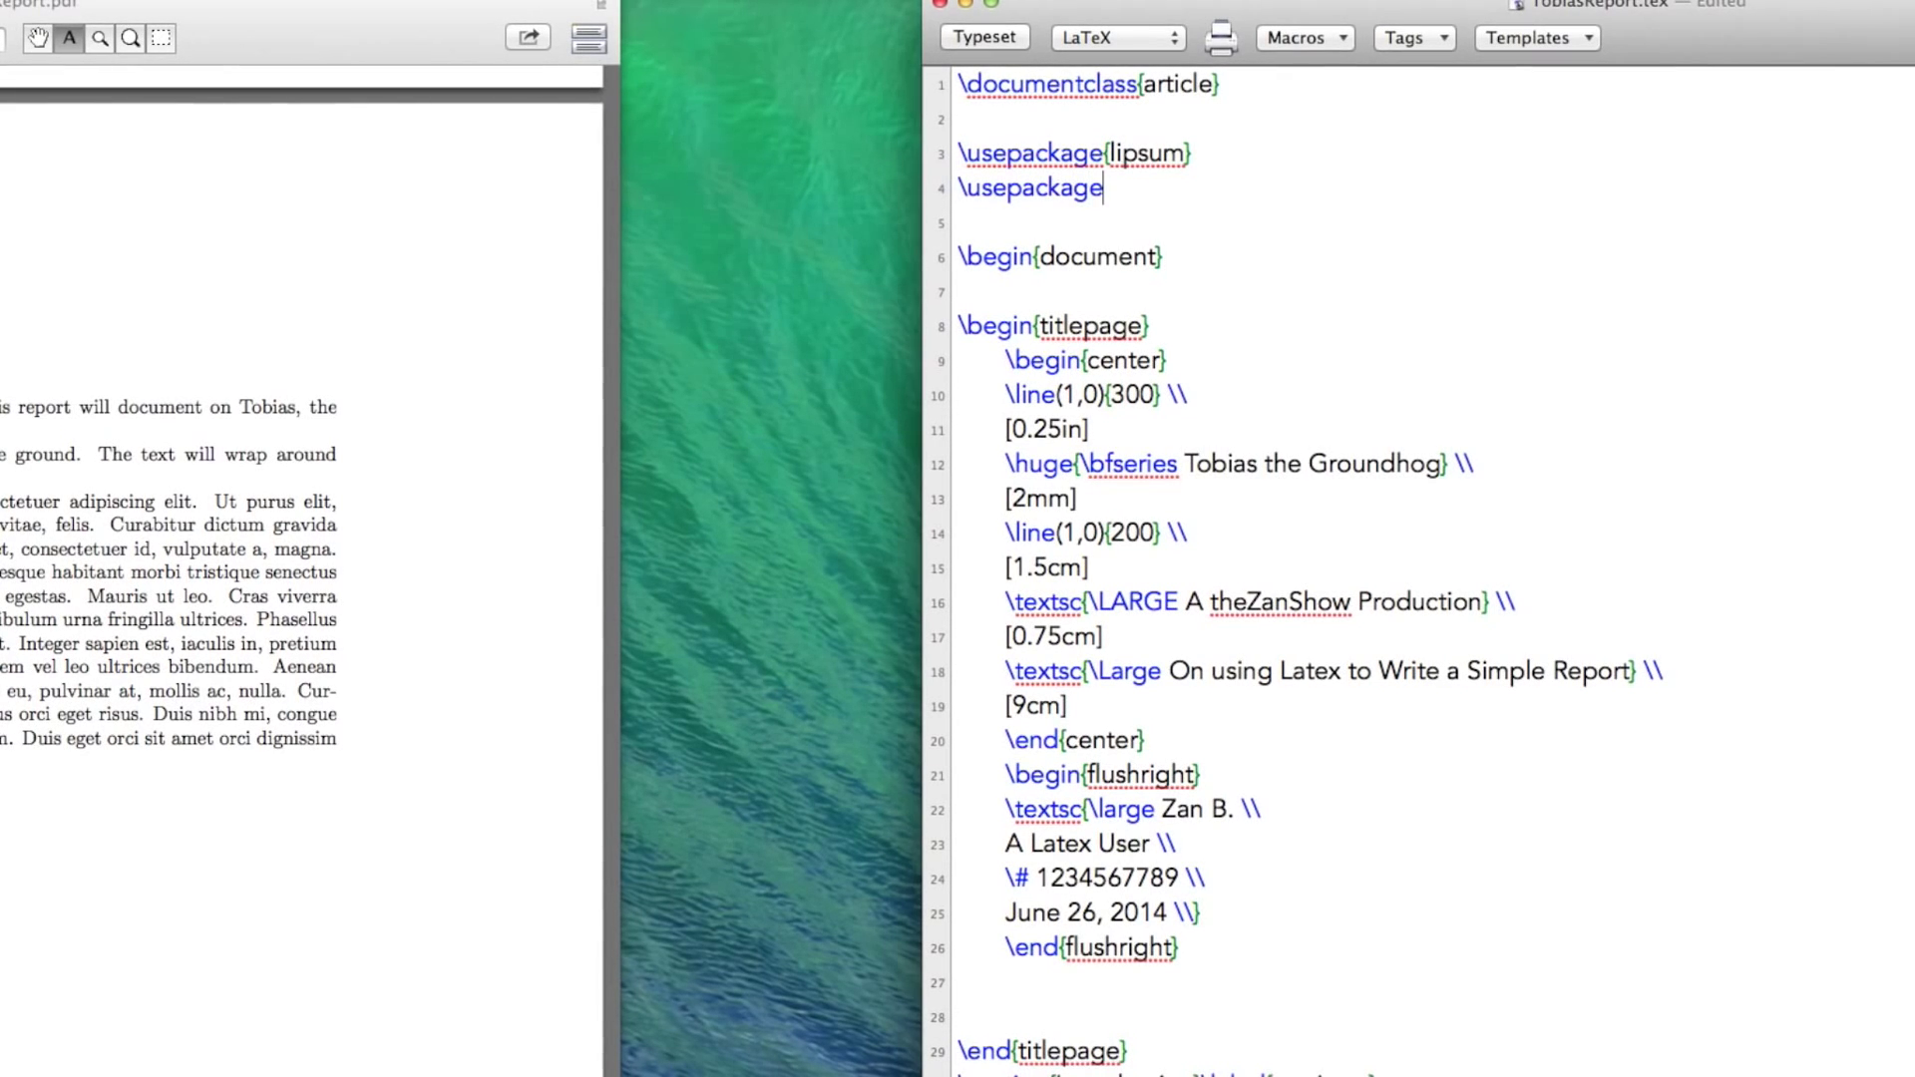
text([margin)
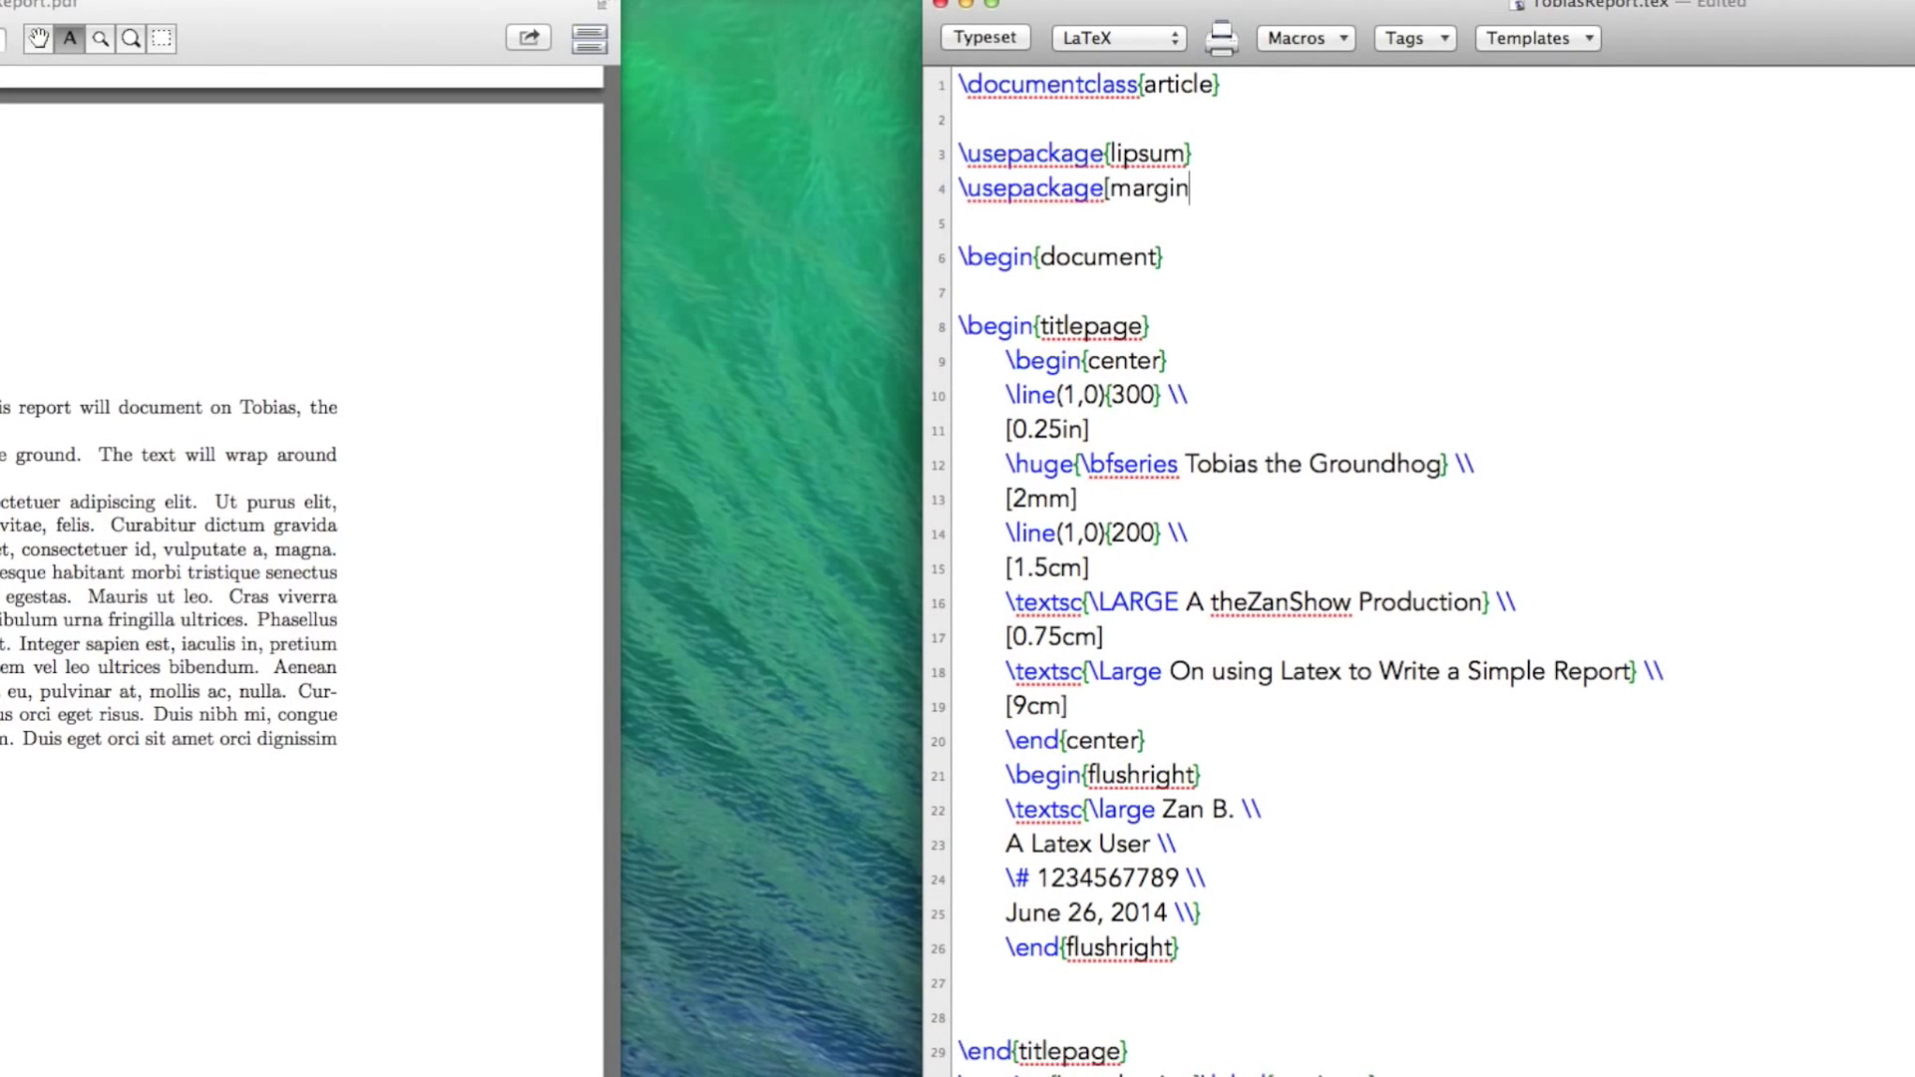
text(=1in)
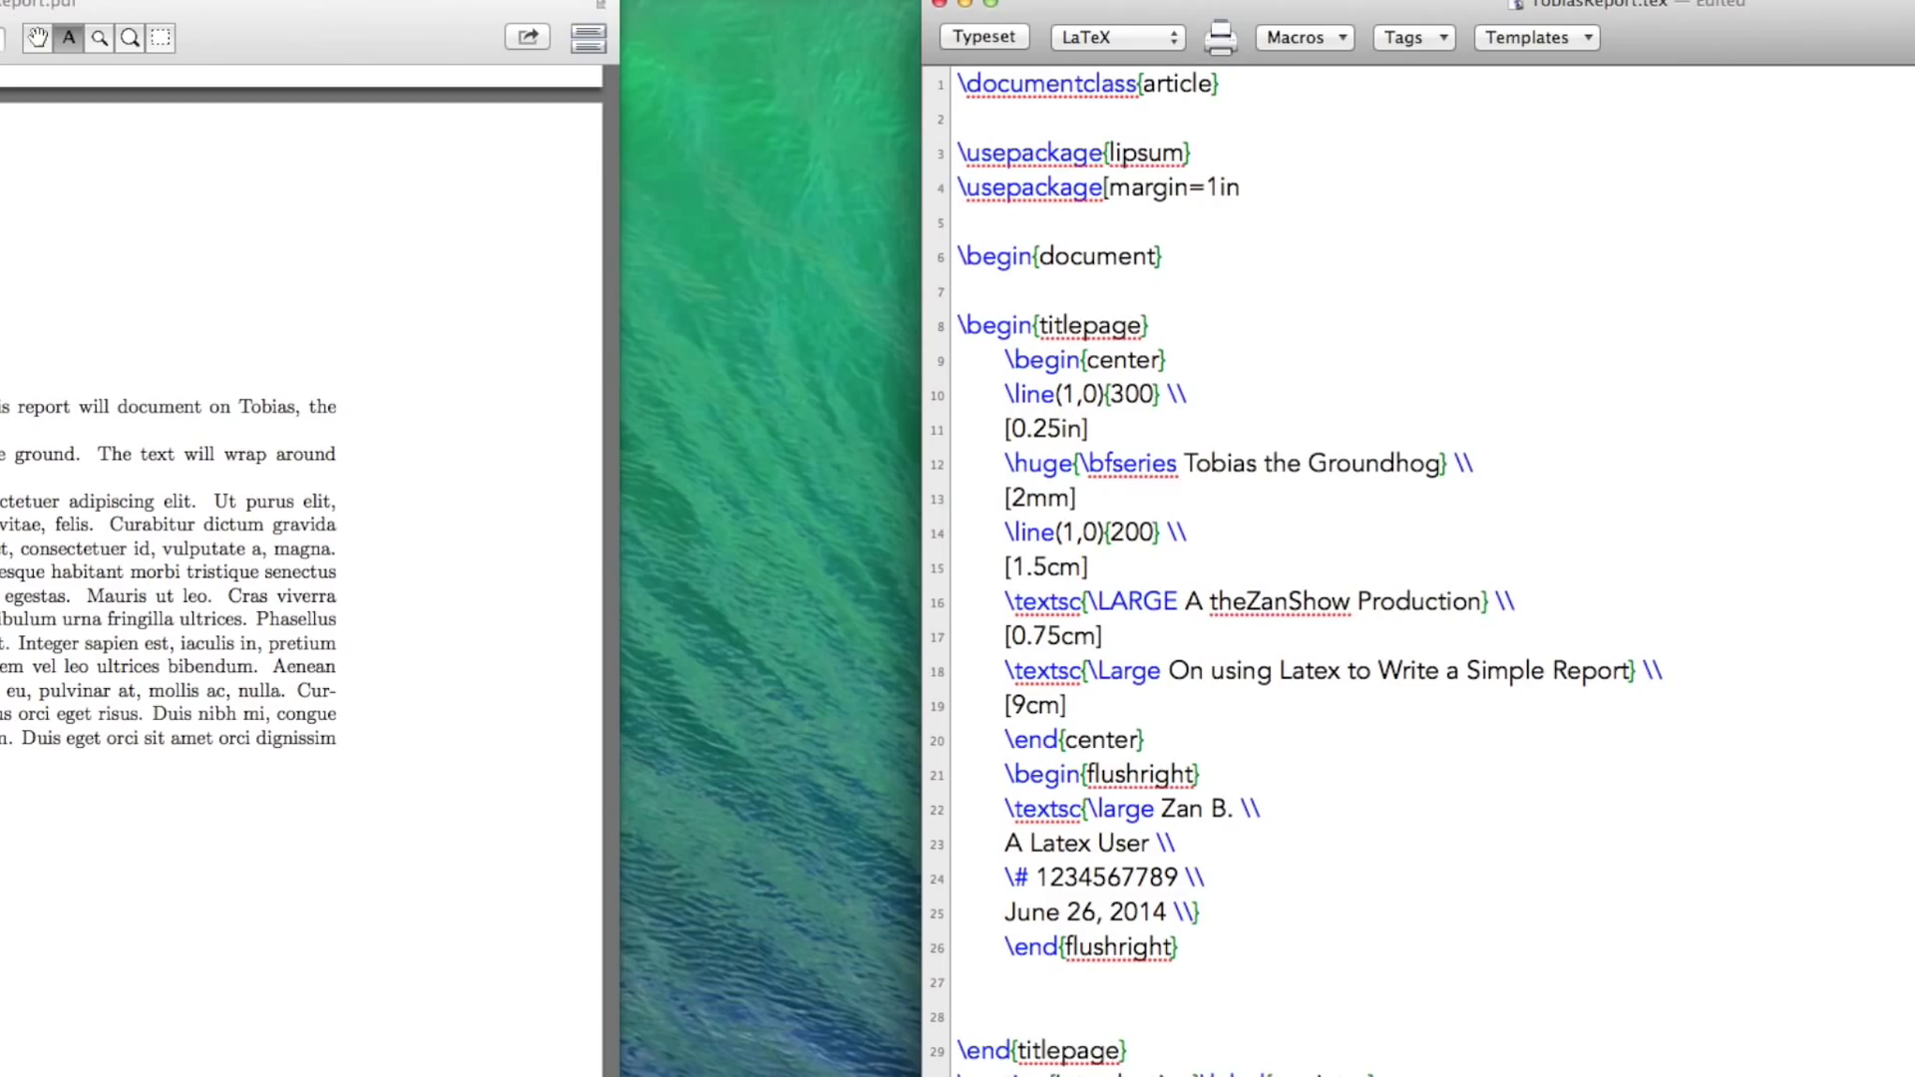
text(,)
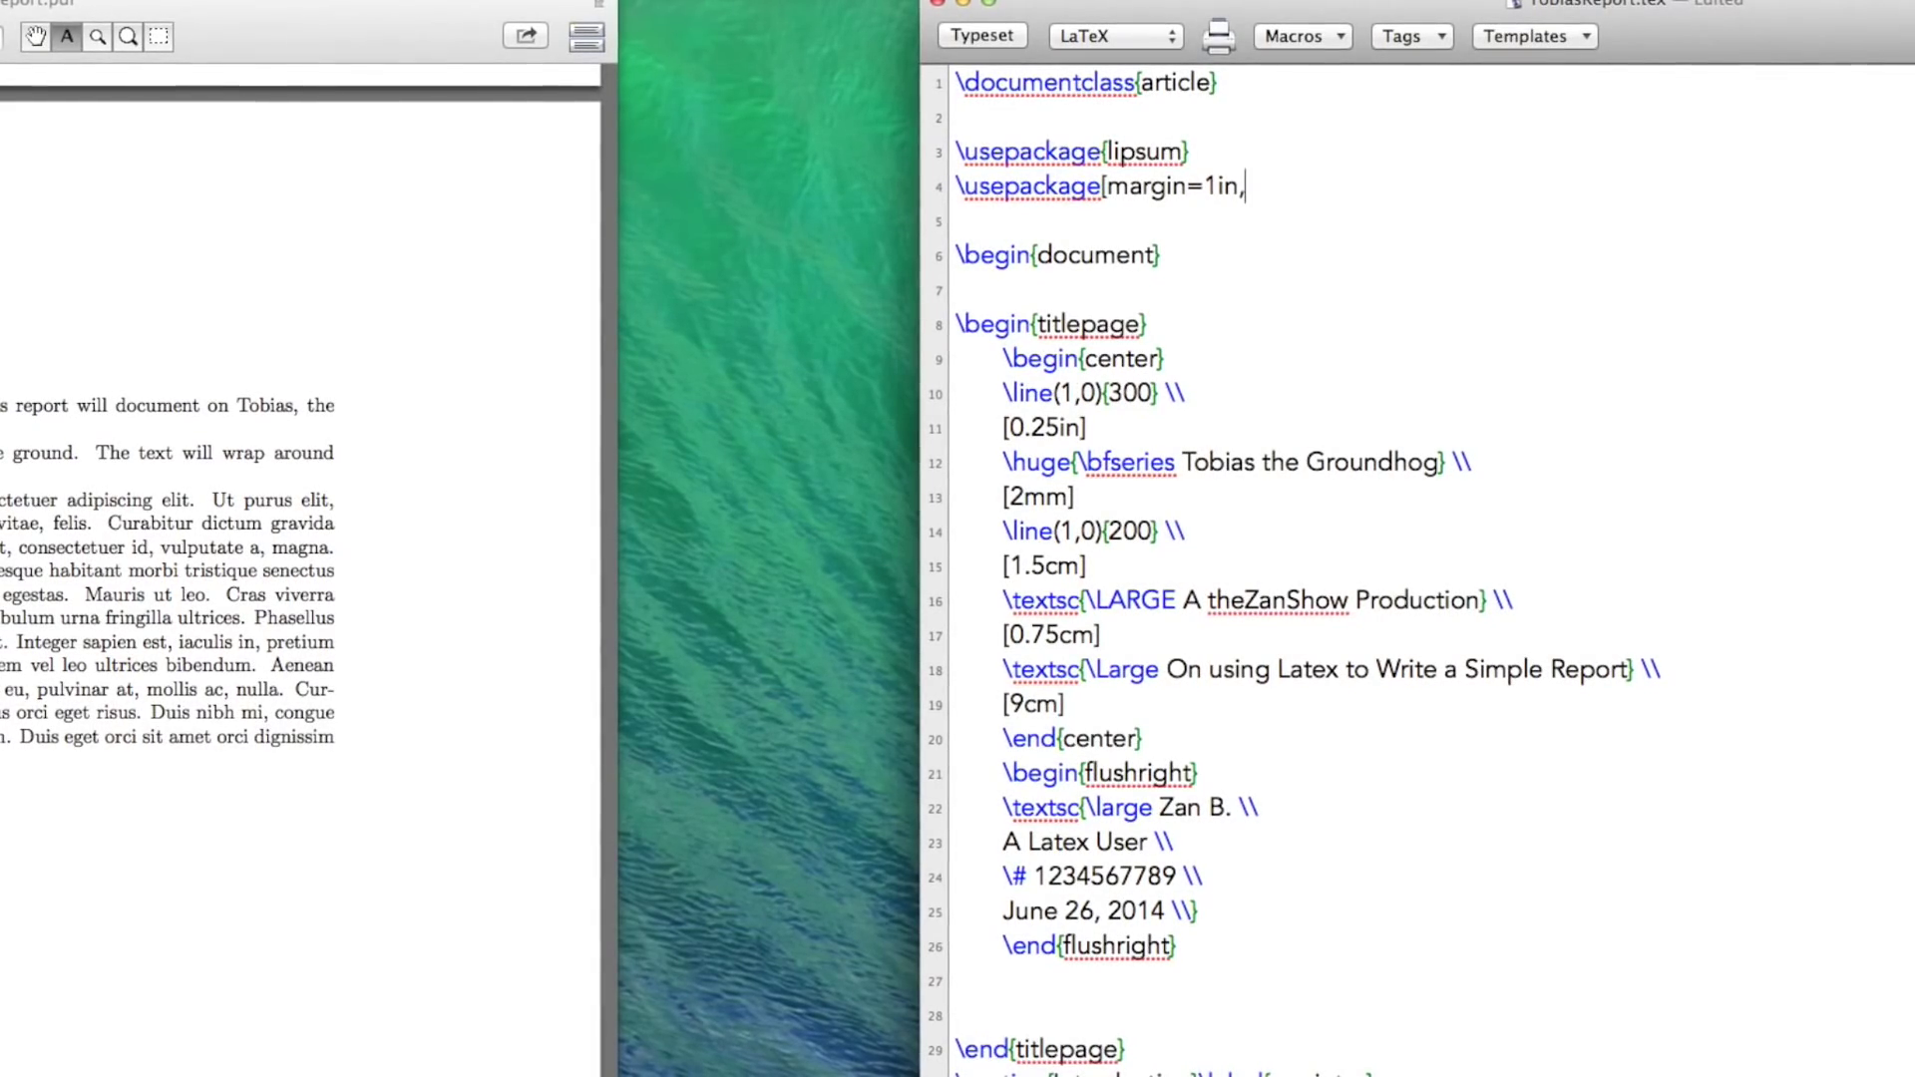
text(inclu)
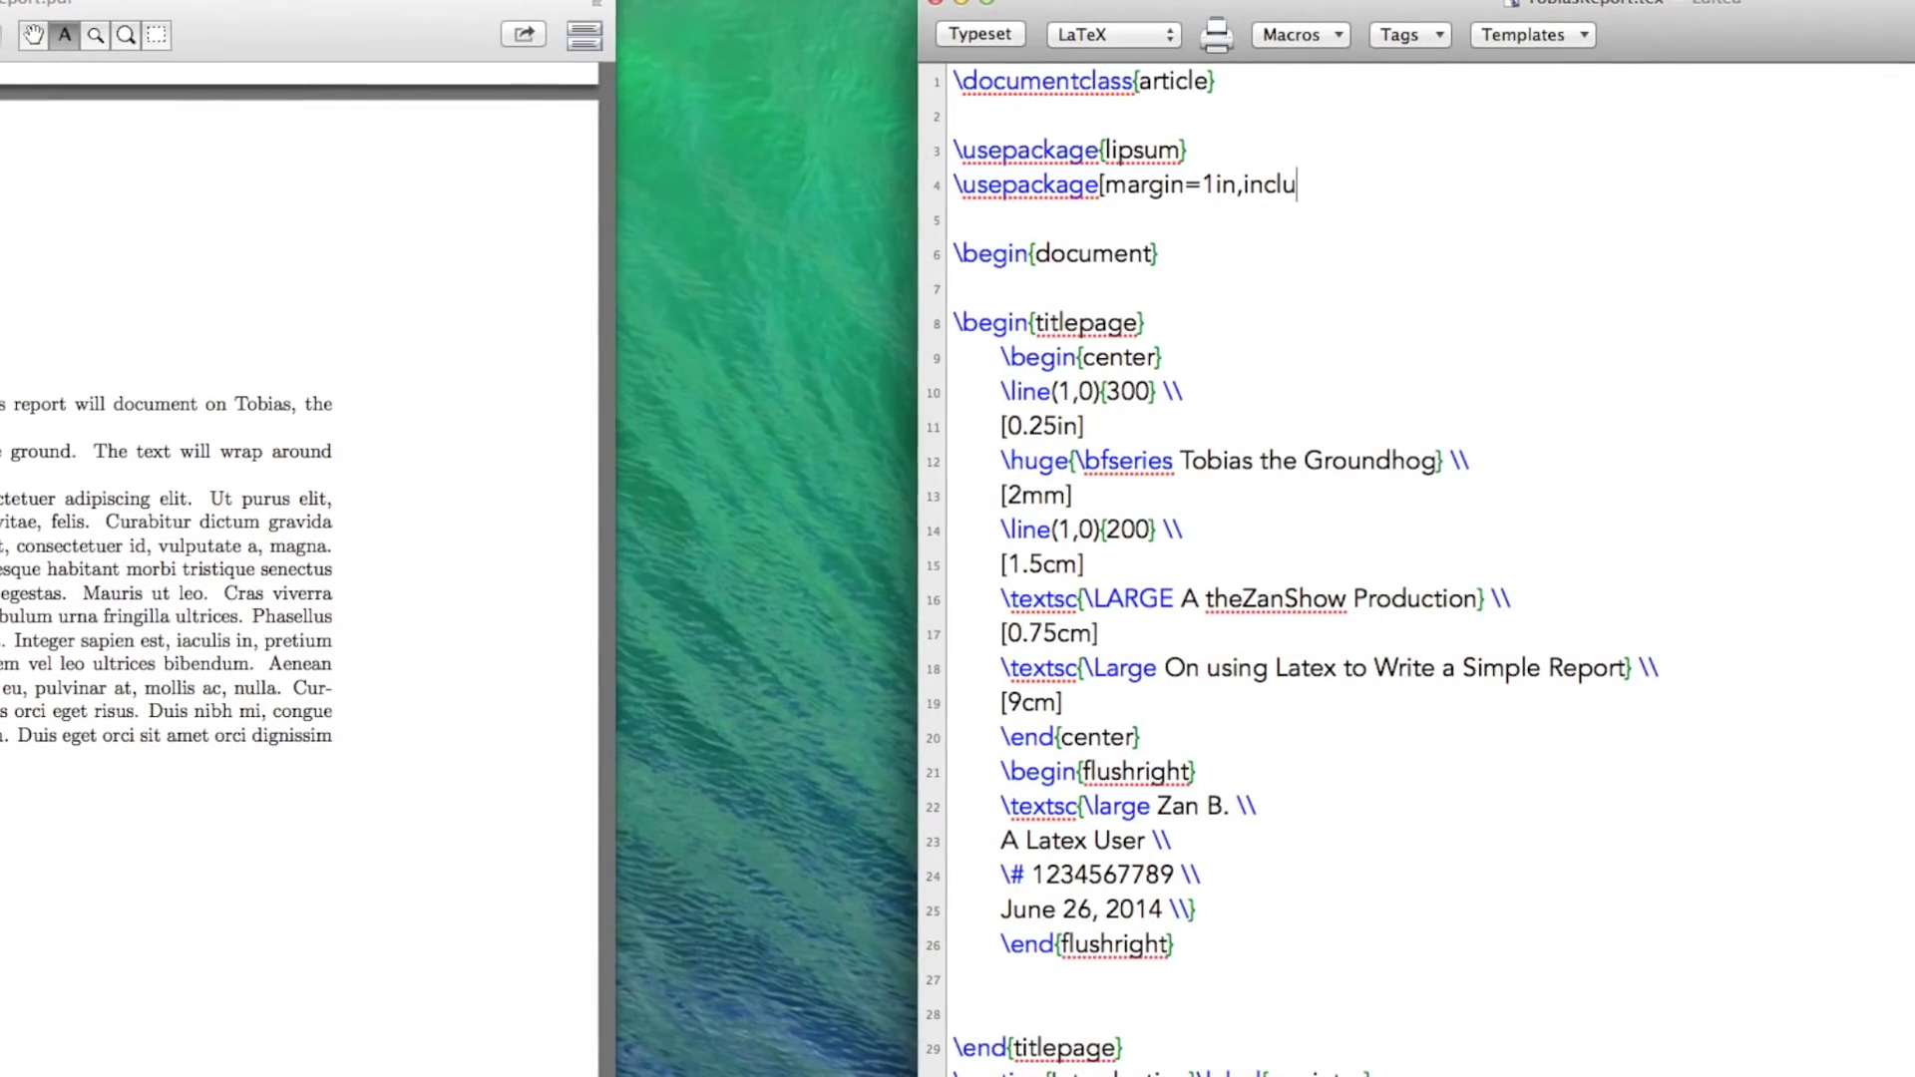
text(defoot)
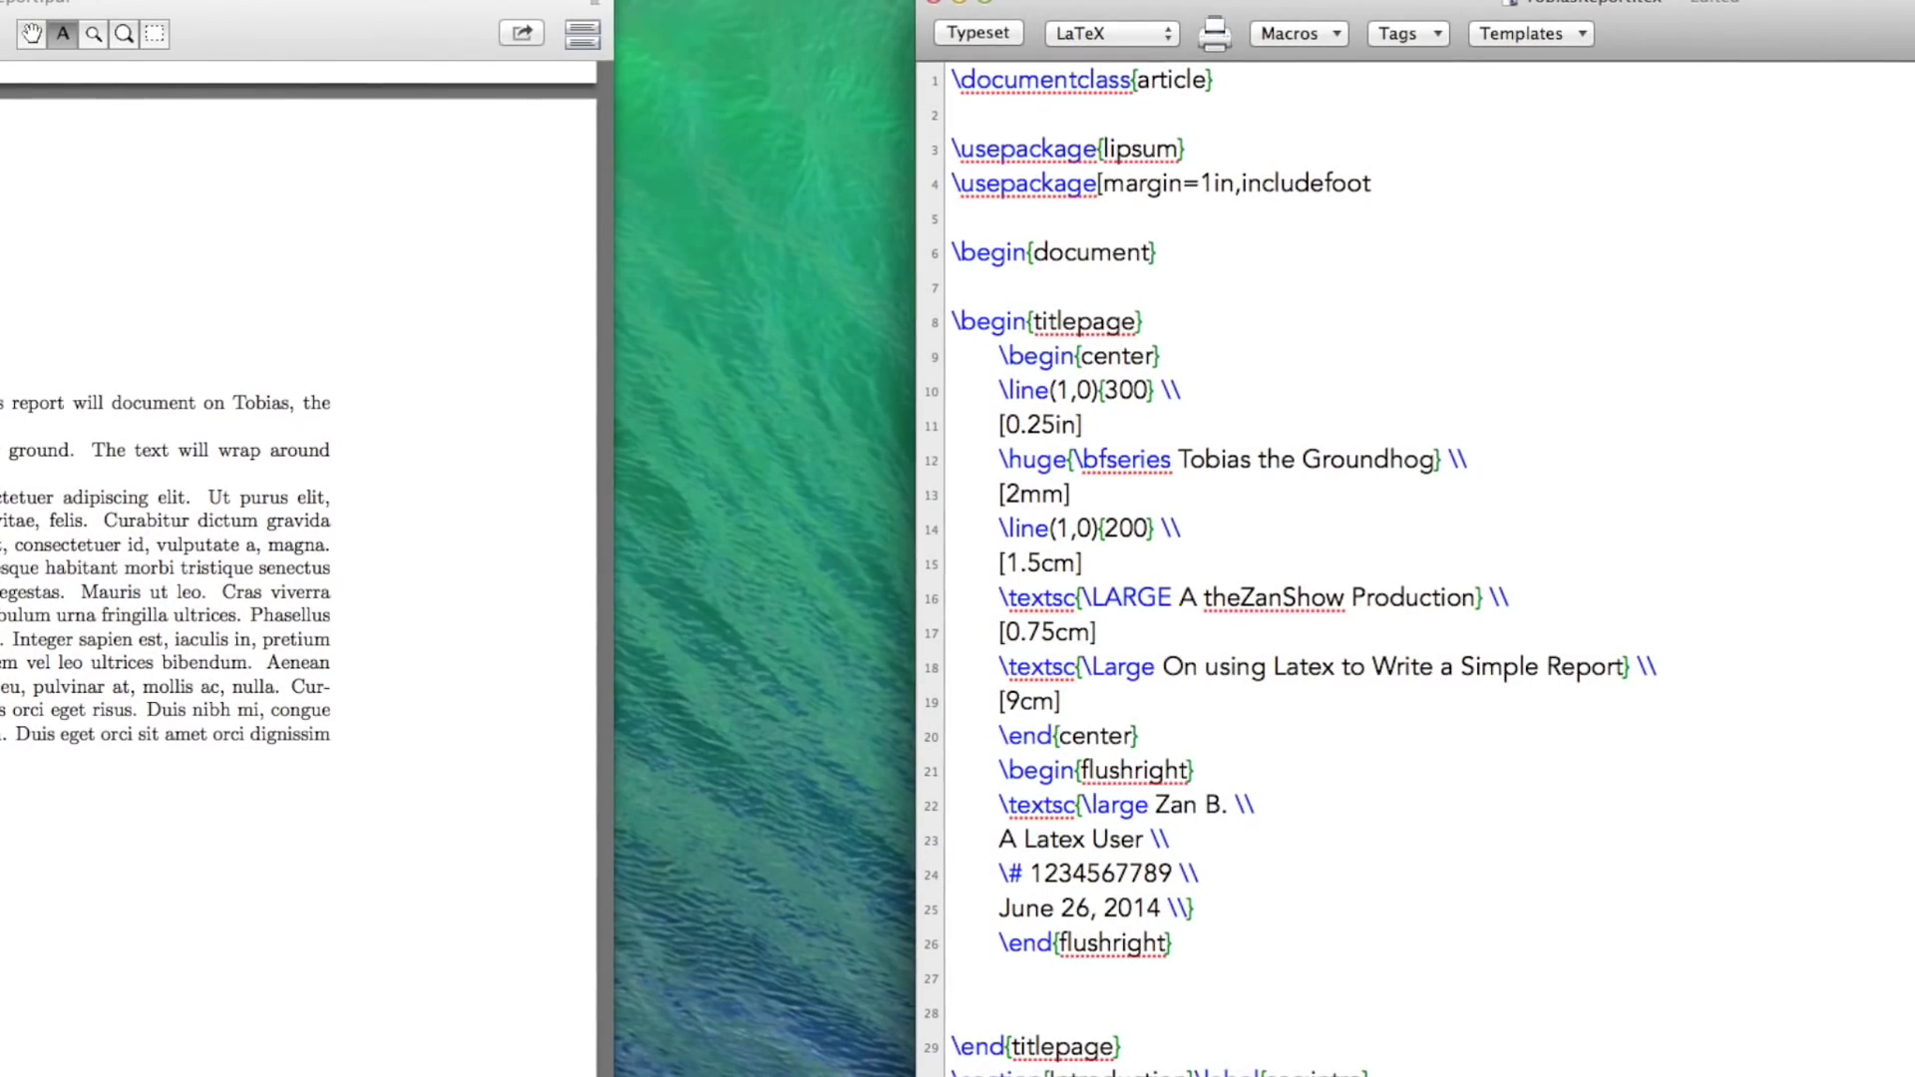
text({geome)
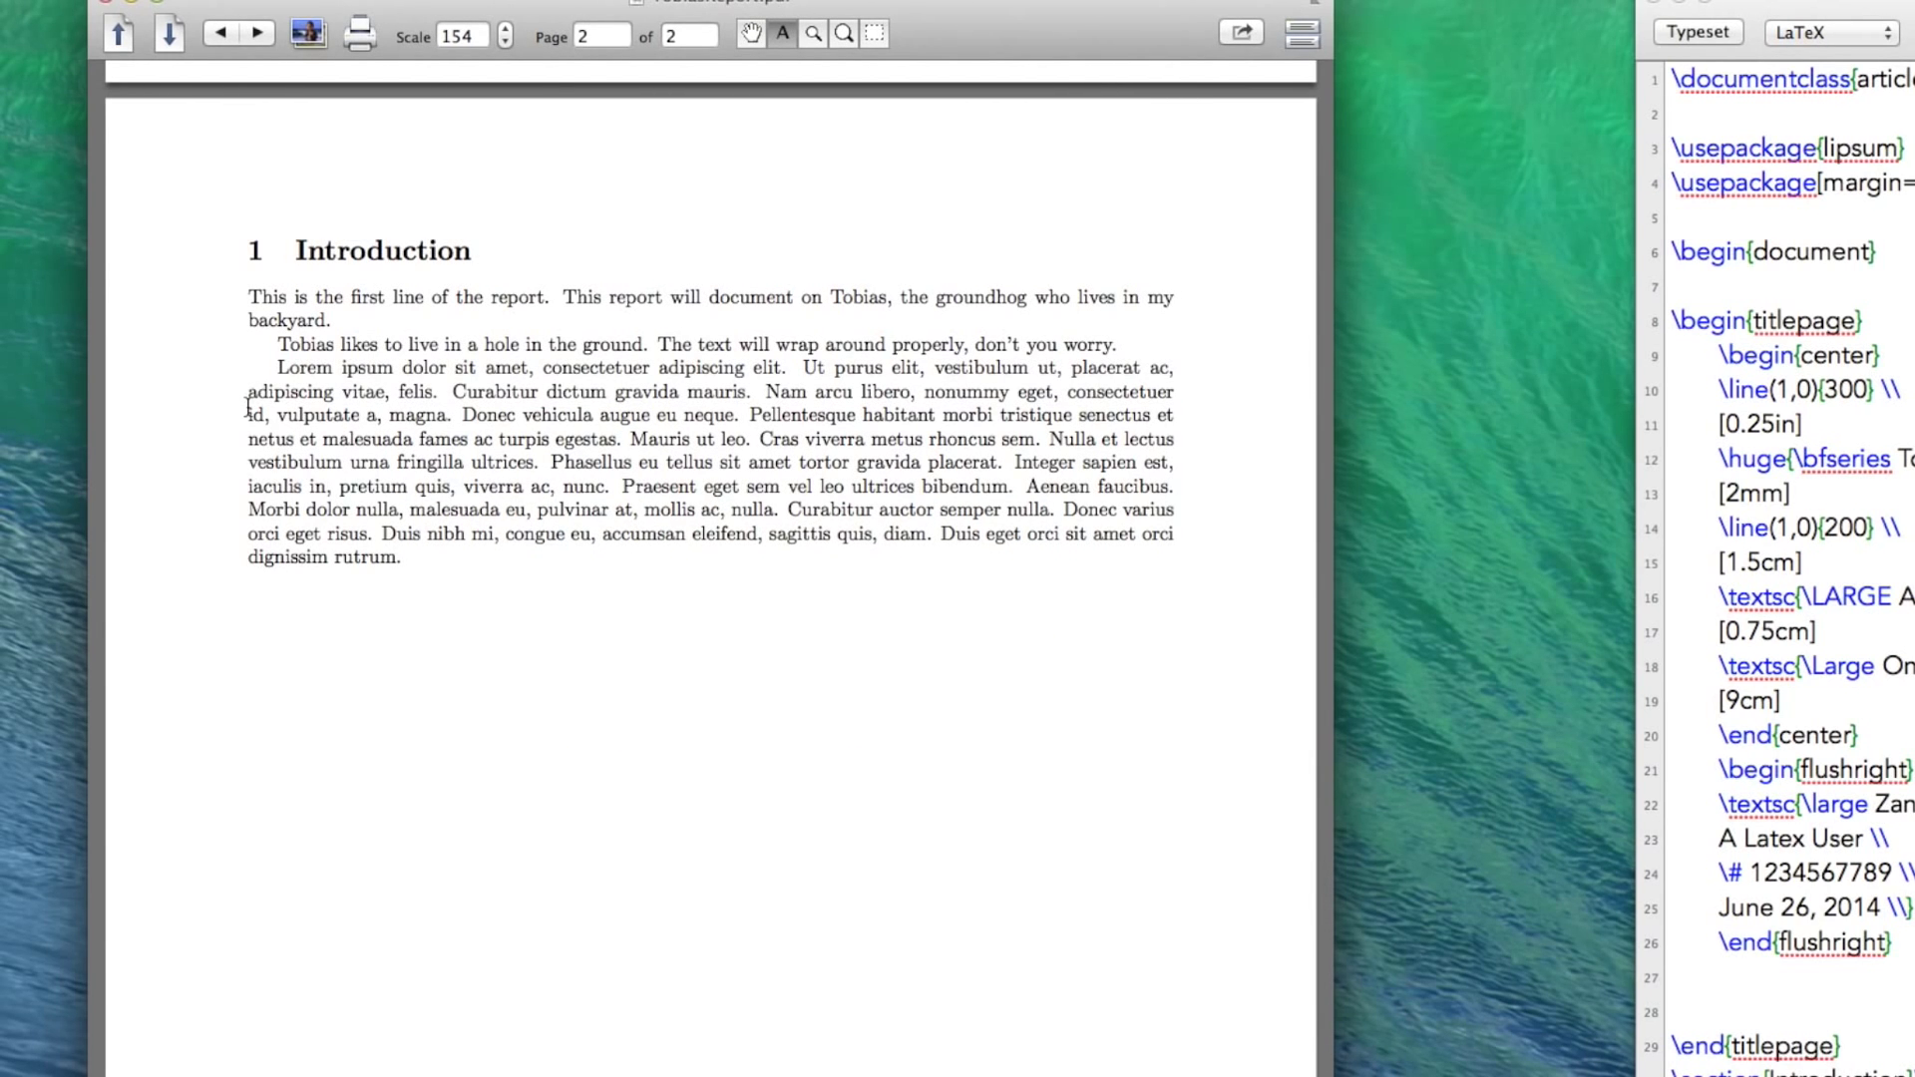
mouse_move(430, 581)
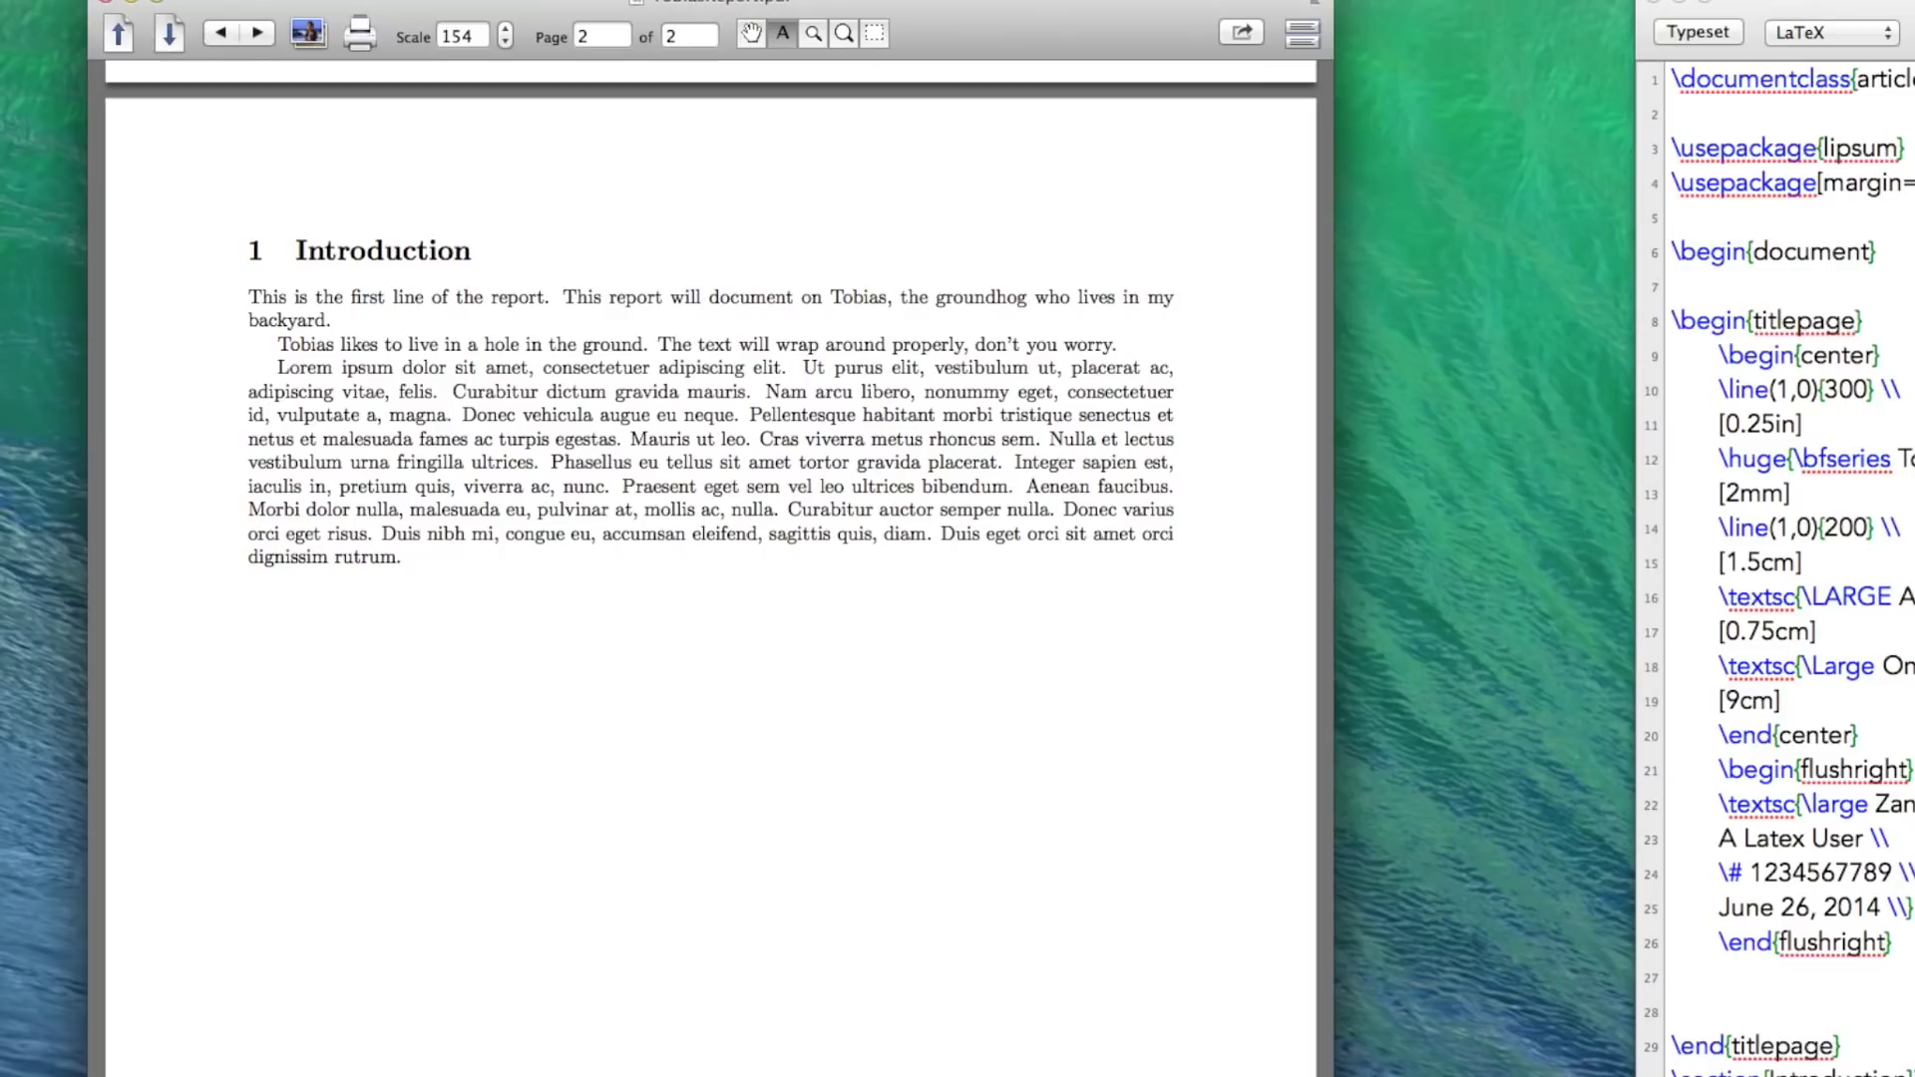
mouse_move(170, 613)
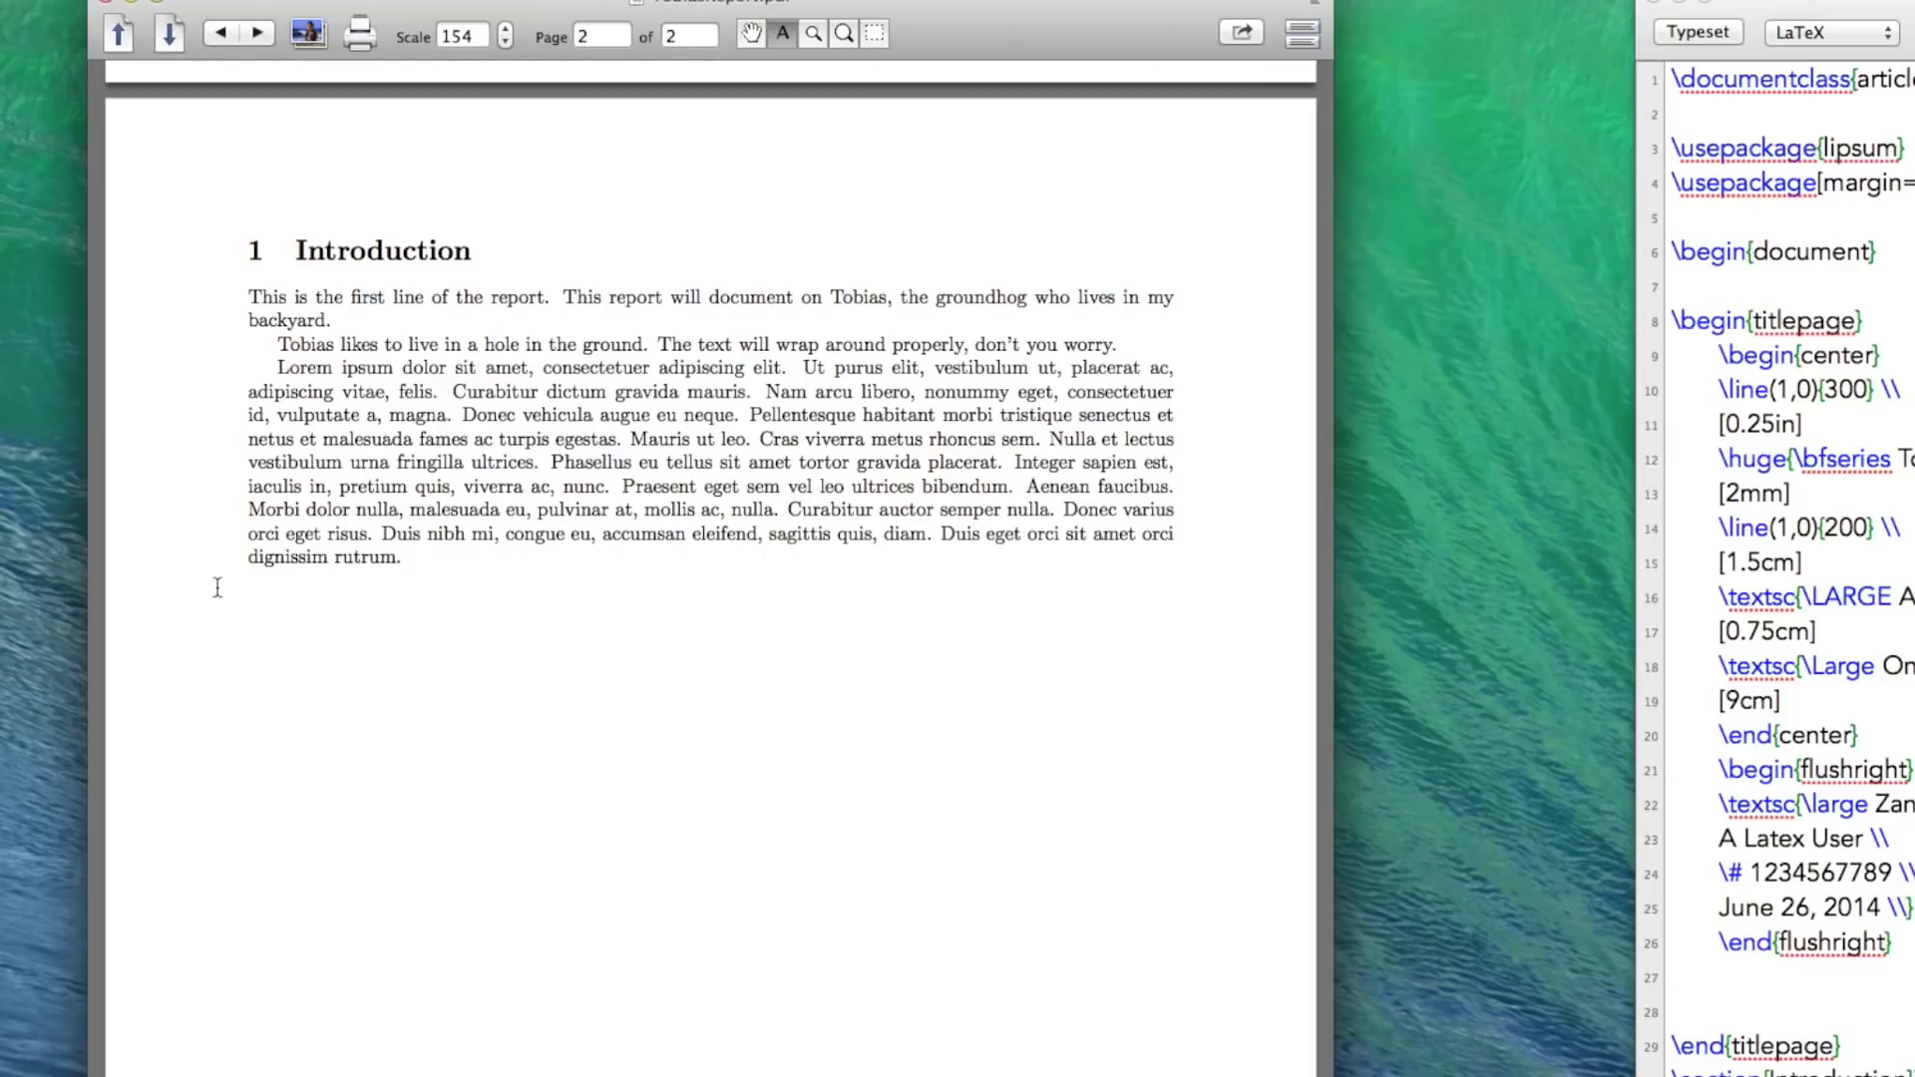
mouse_move(170, 812)
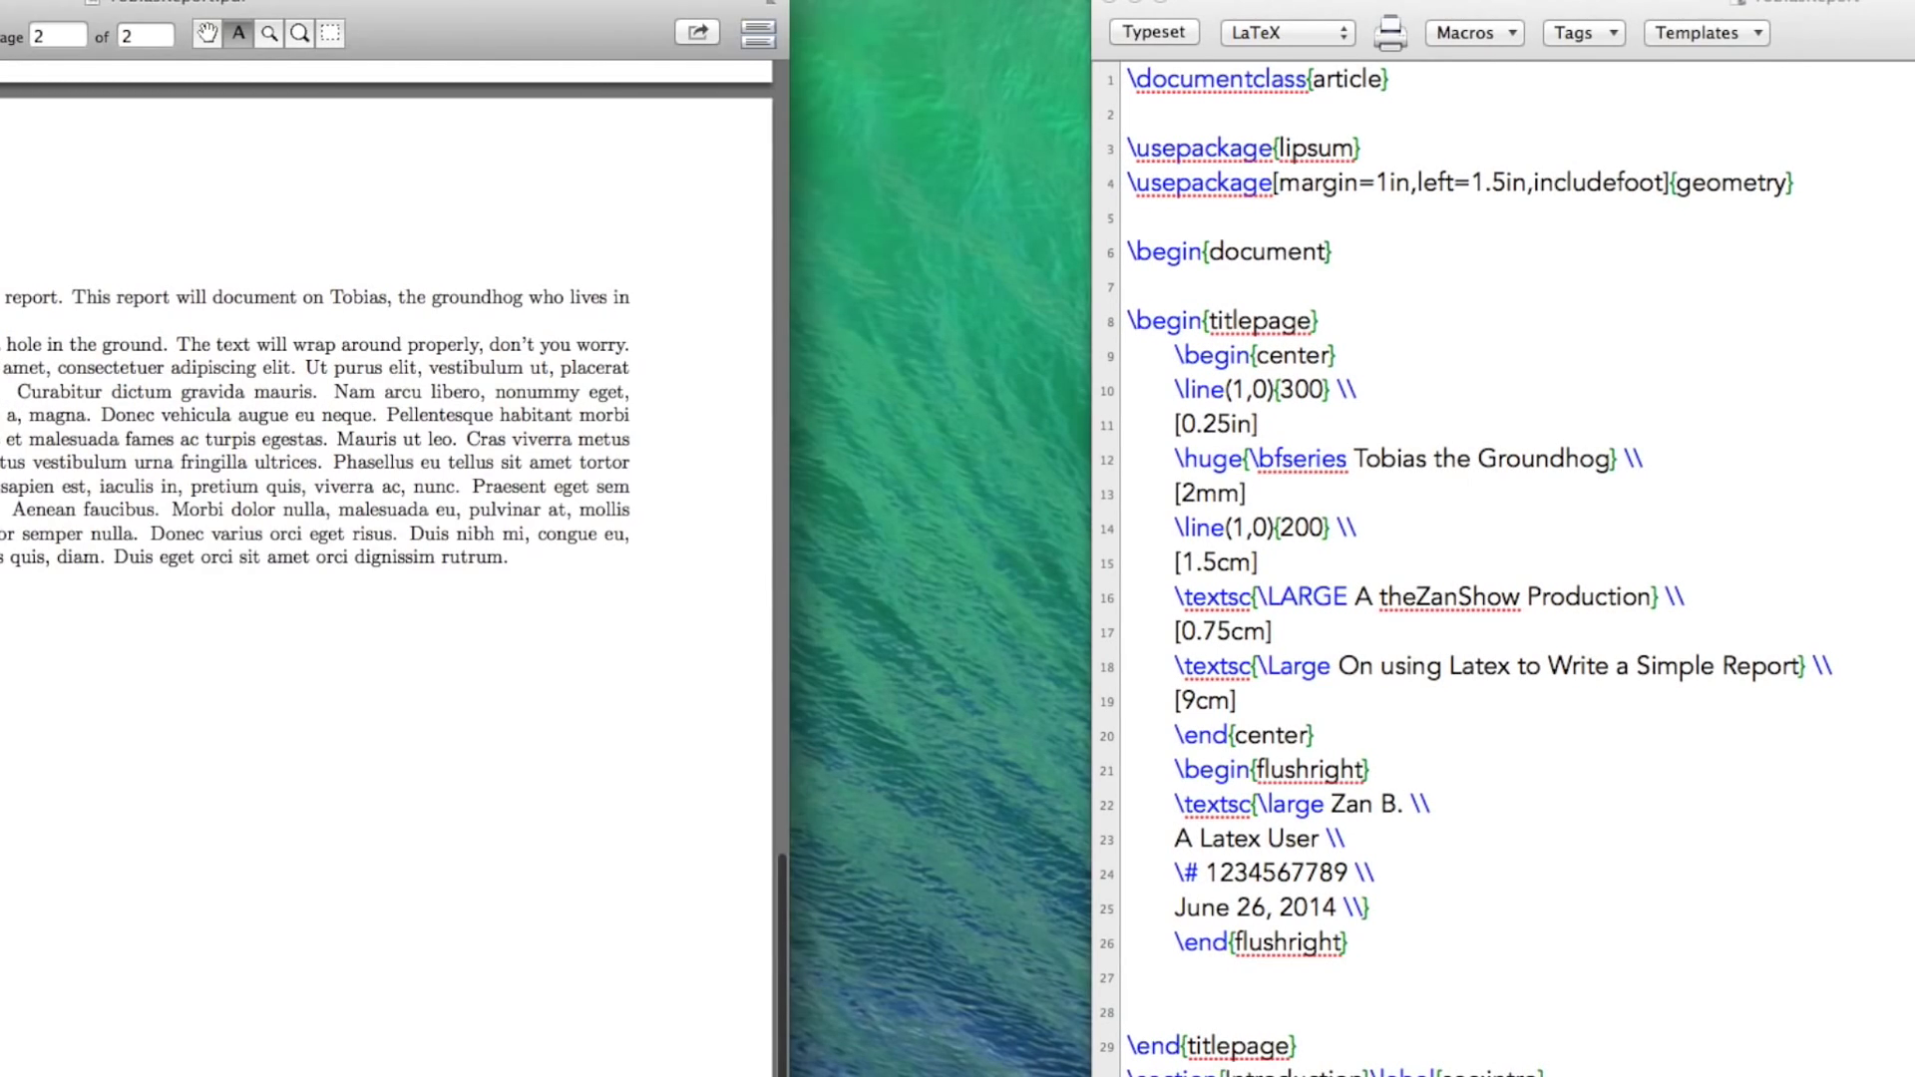
Step: Typeset the report so page number 1 appears at the page bottom
click(1150, 31)
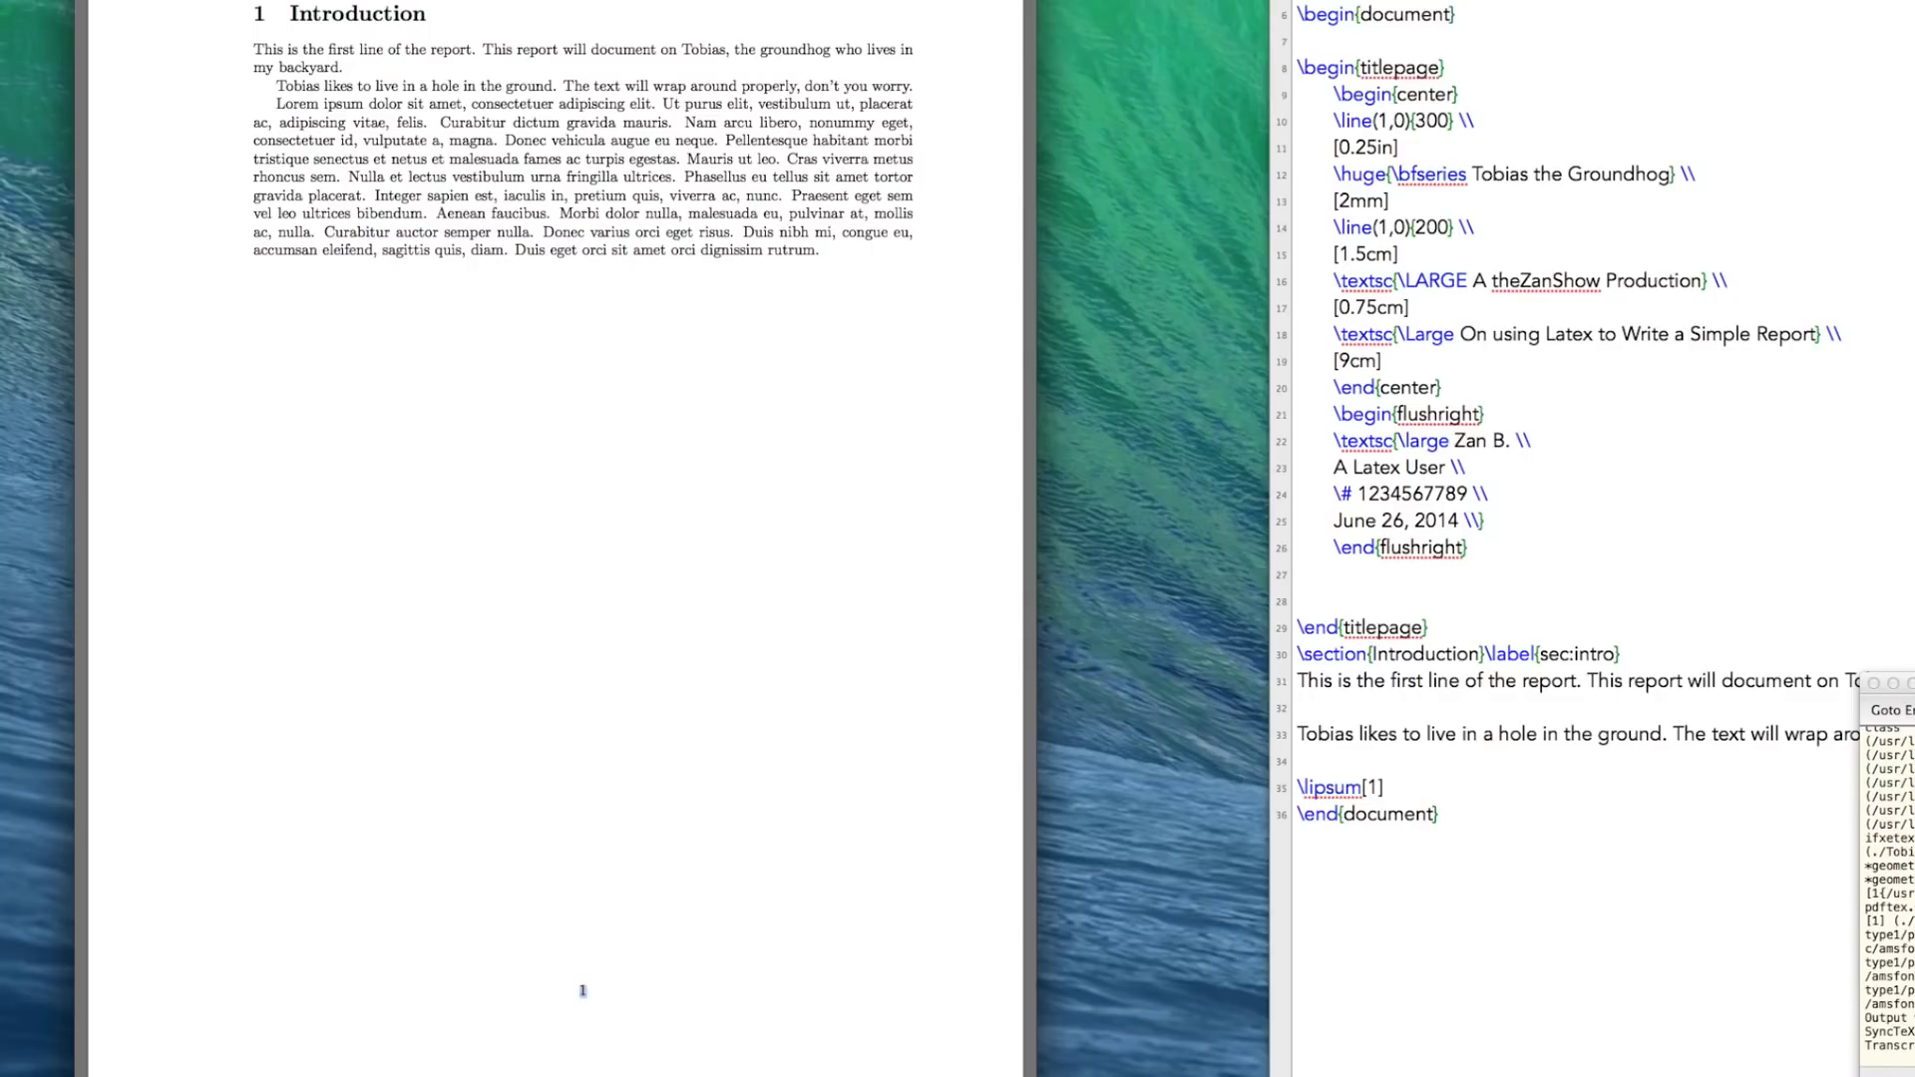
mouse_move(436, 785)
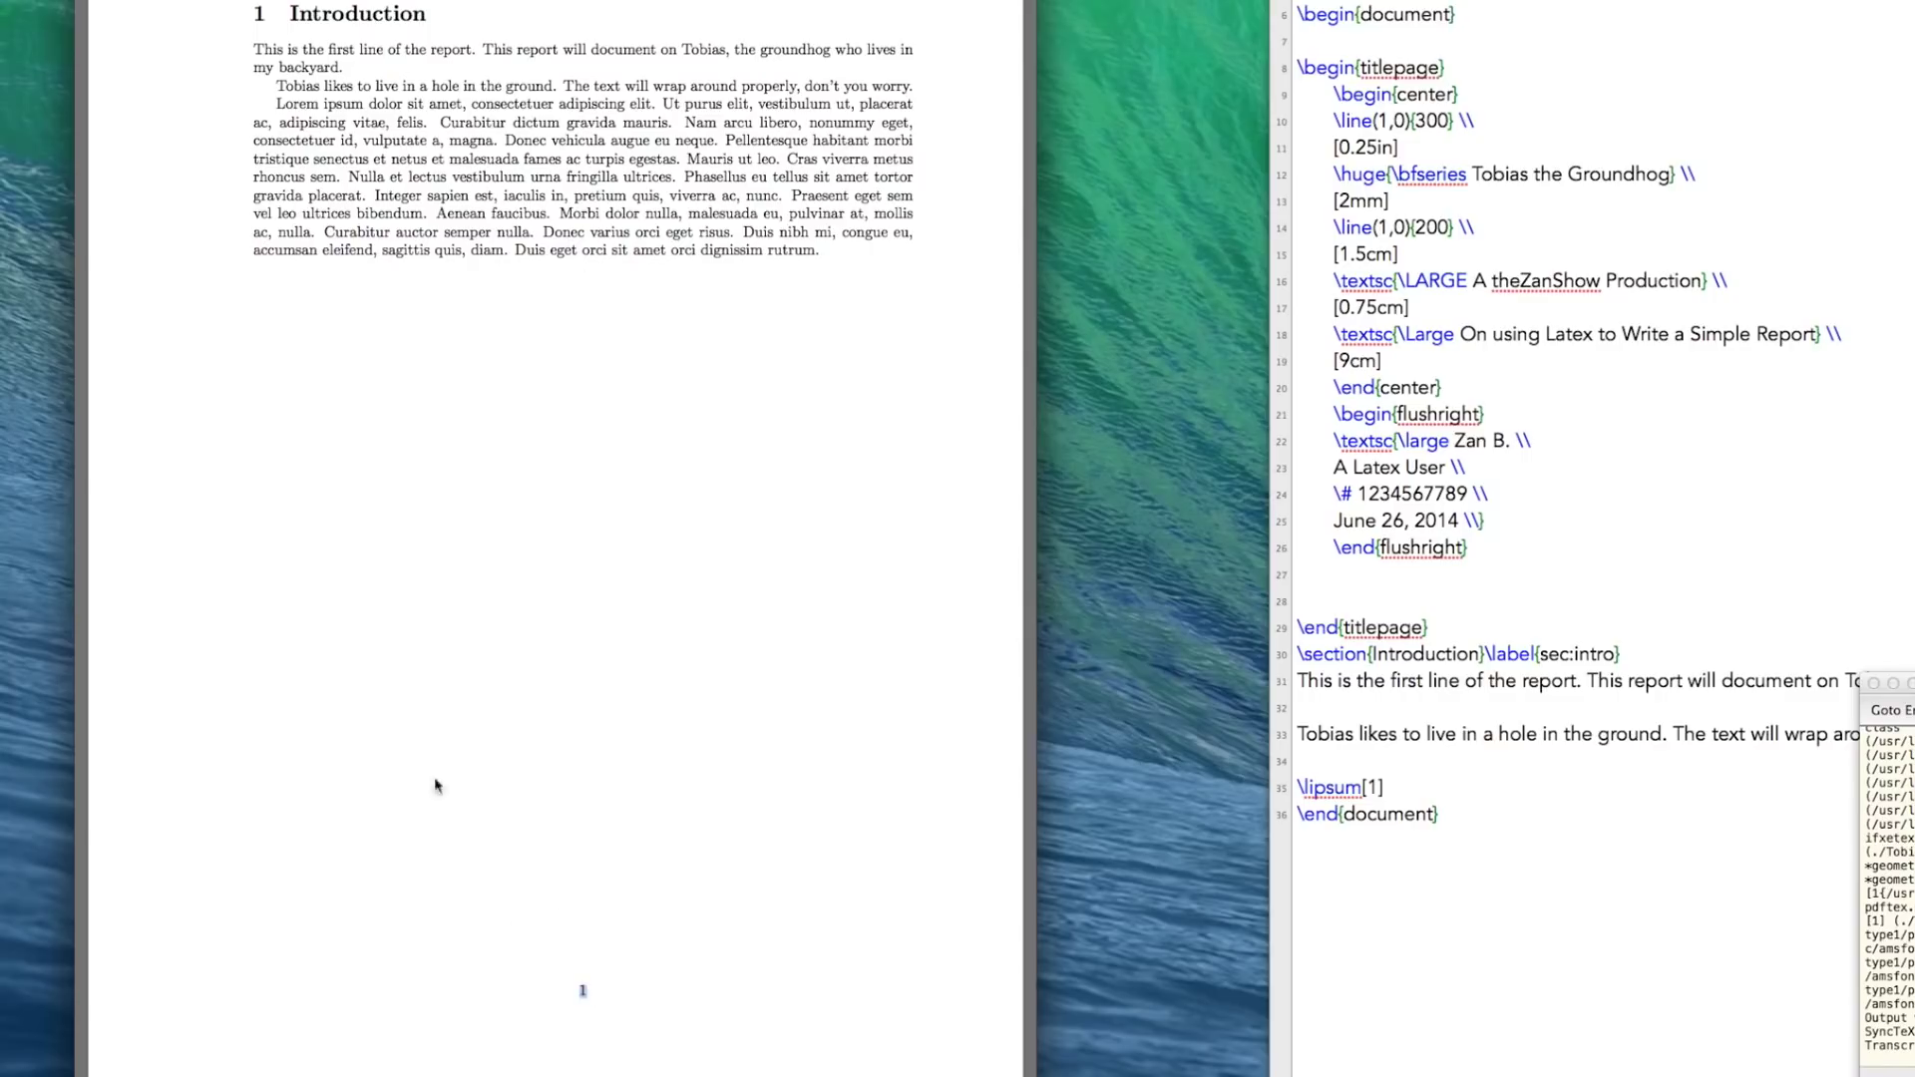
mouse_move(260, 175)
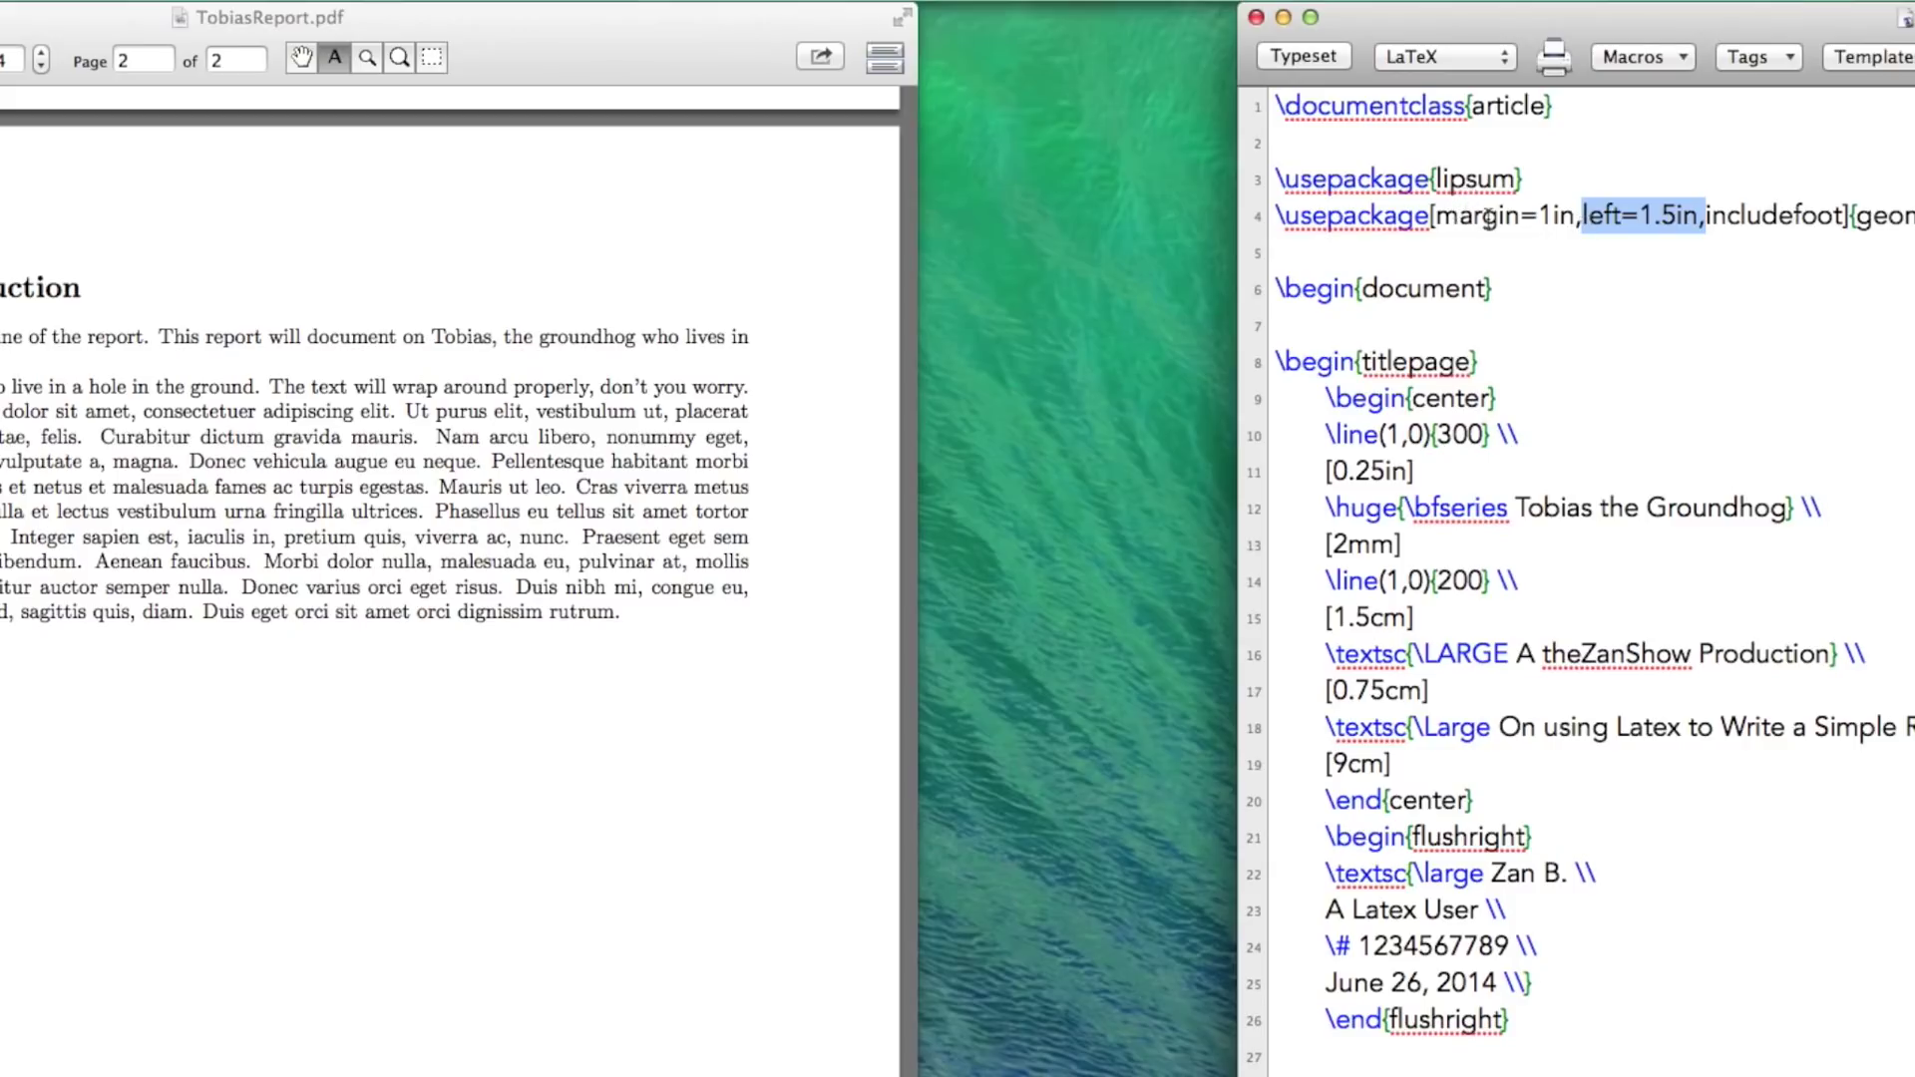
mouse_move(1555, 241)
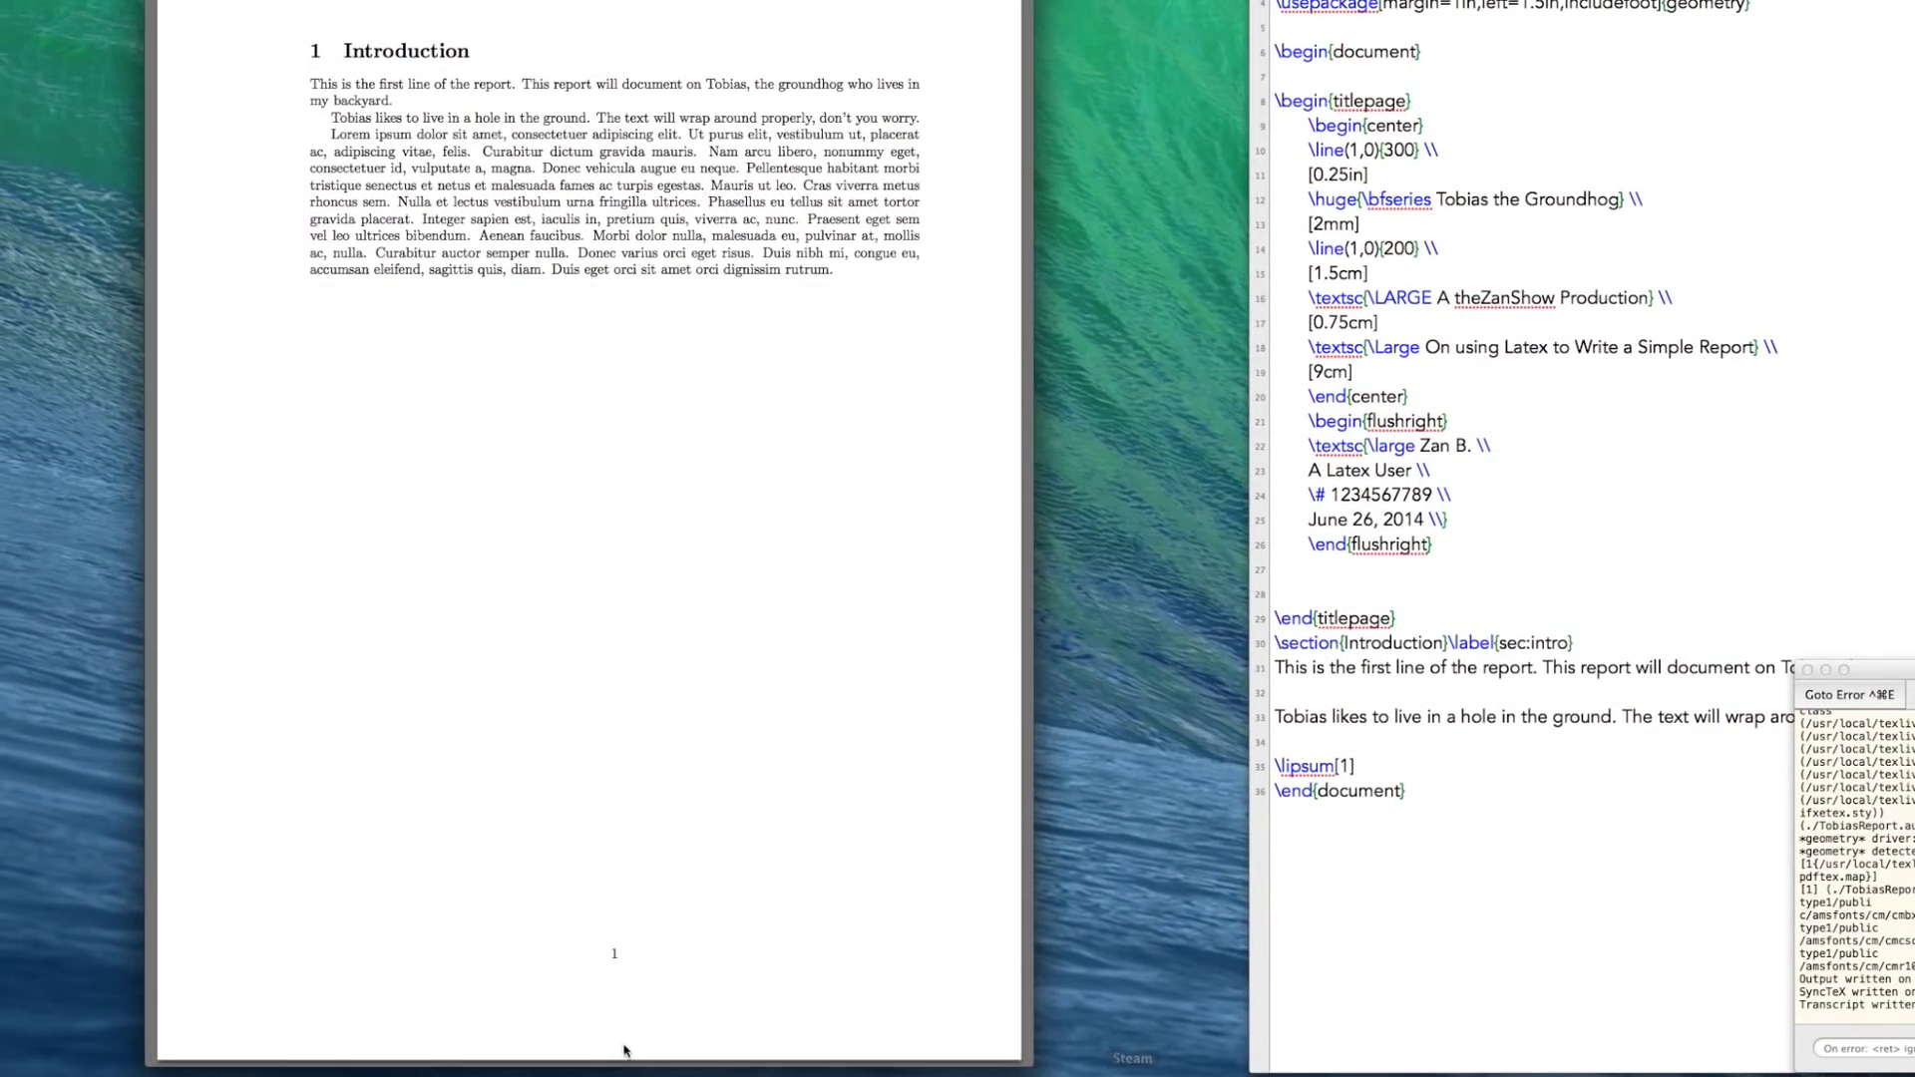
mouse_move(616, 979)
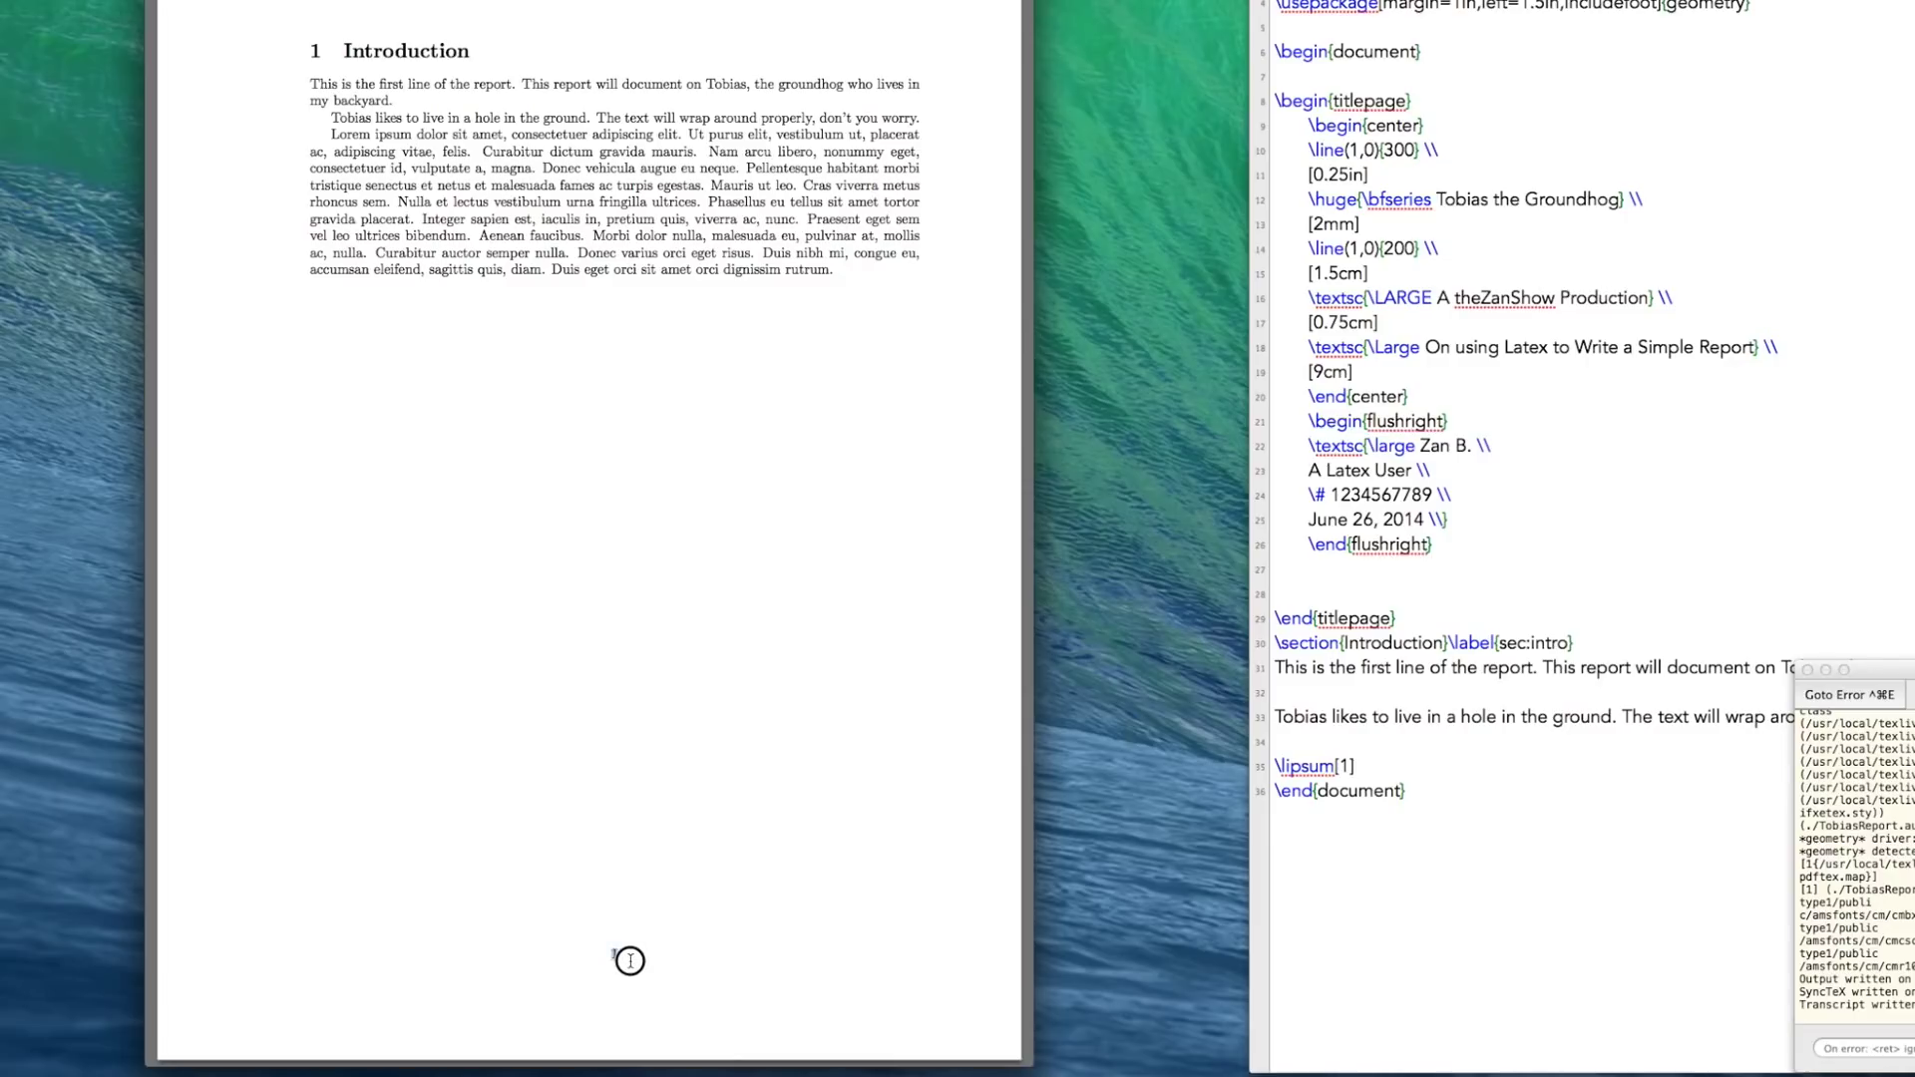
mouse_move(619, 996)
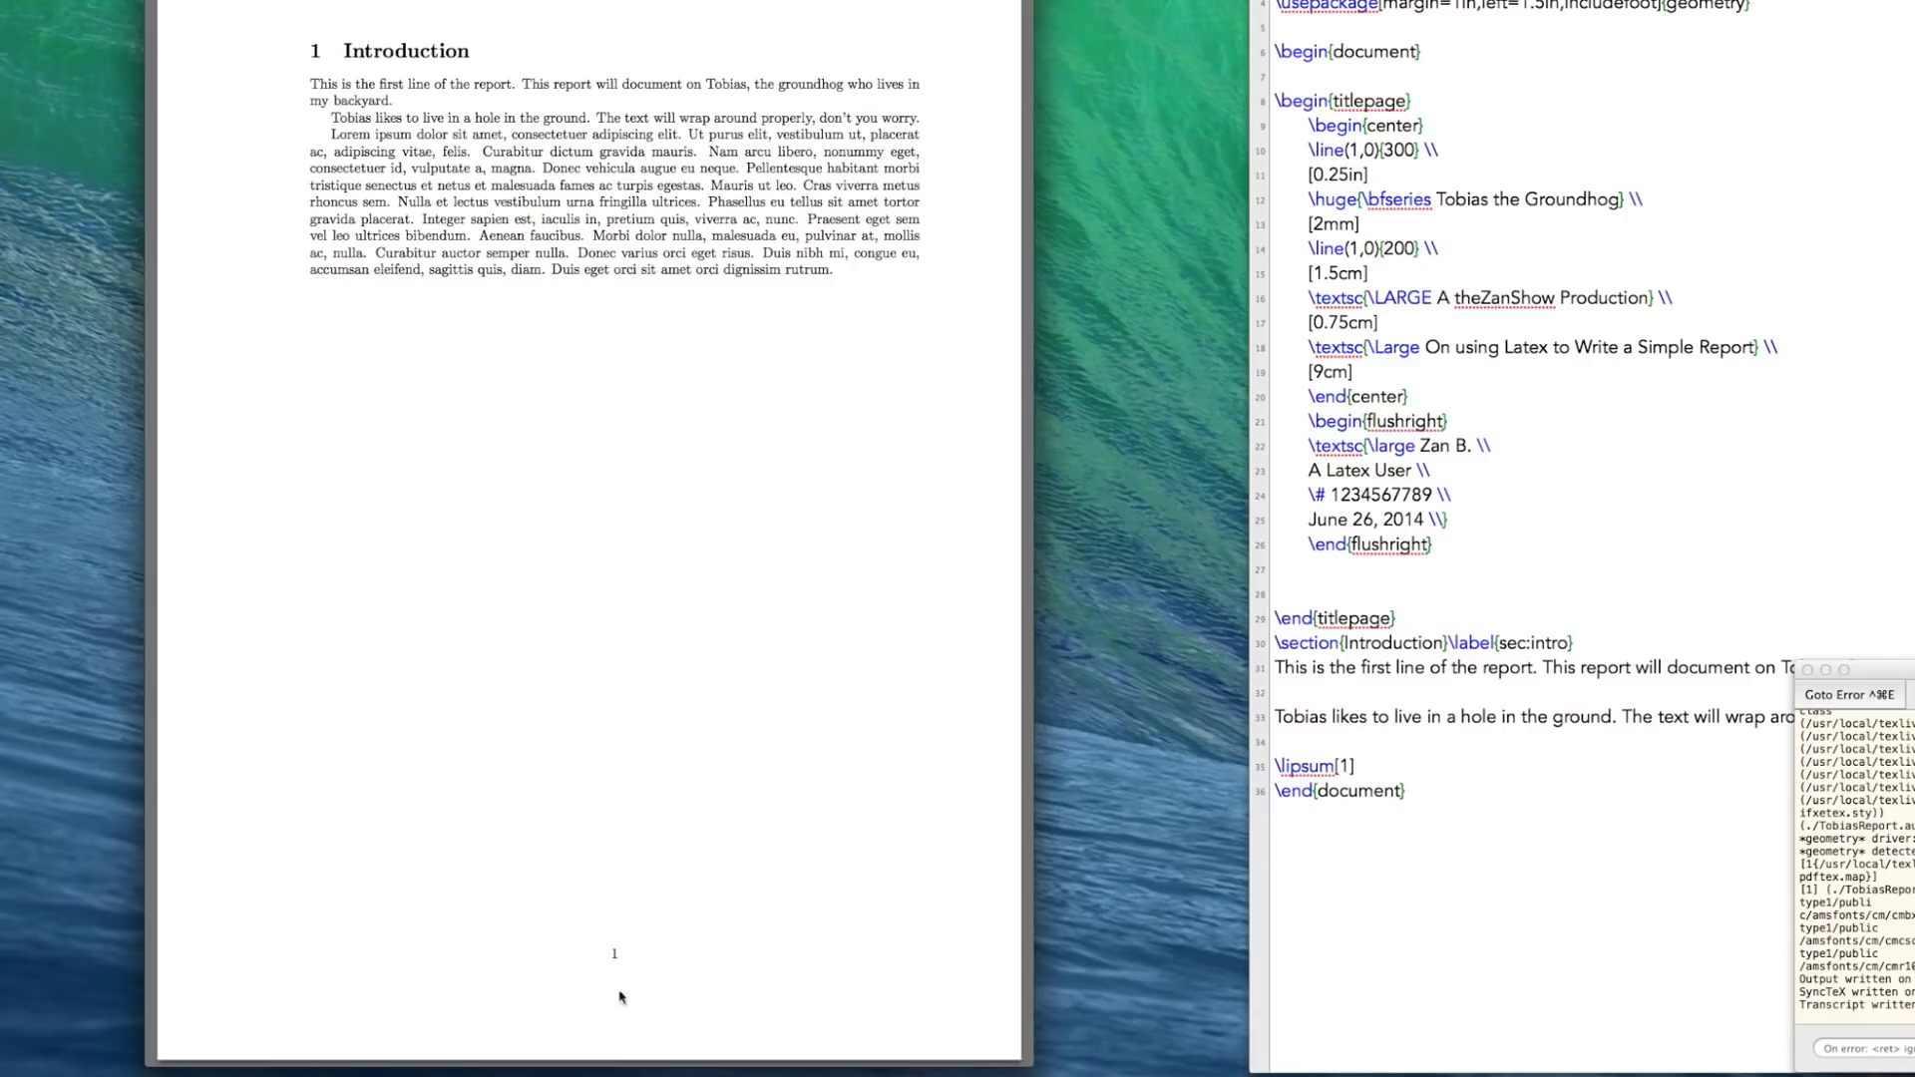
mouse_move(630, 935)
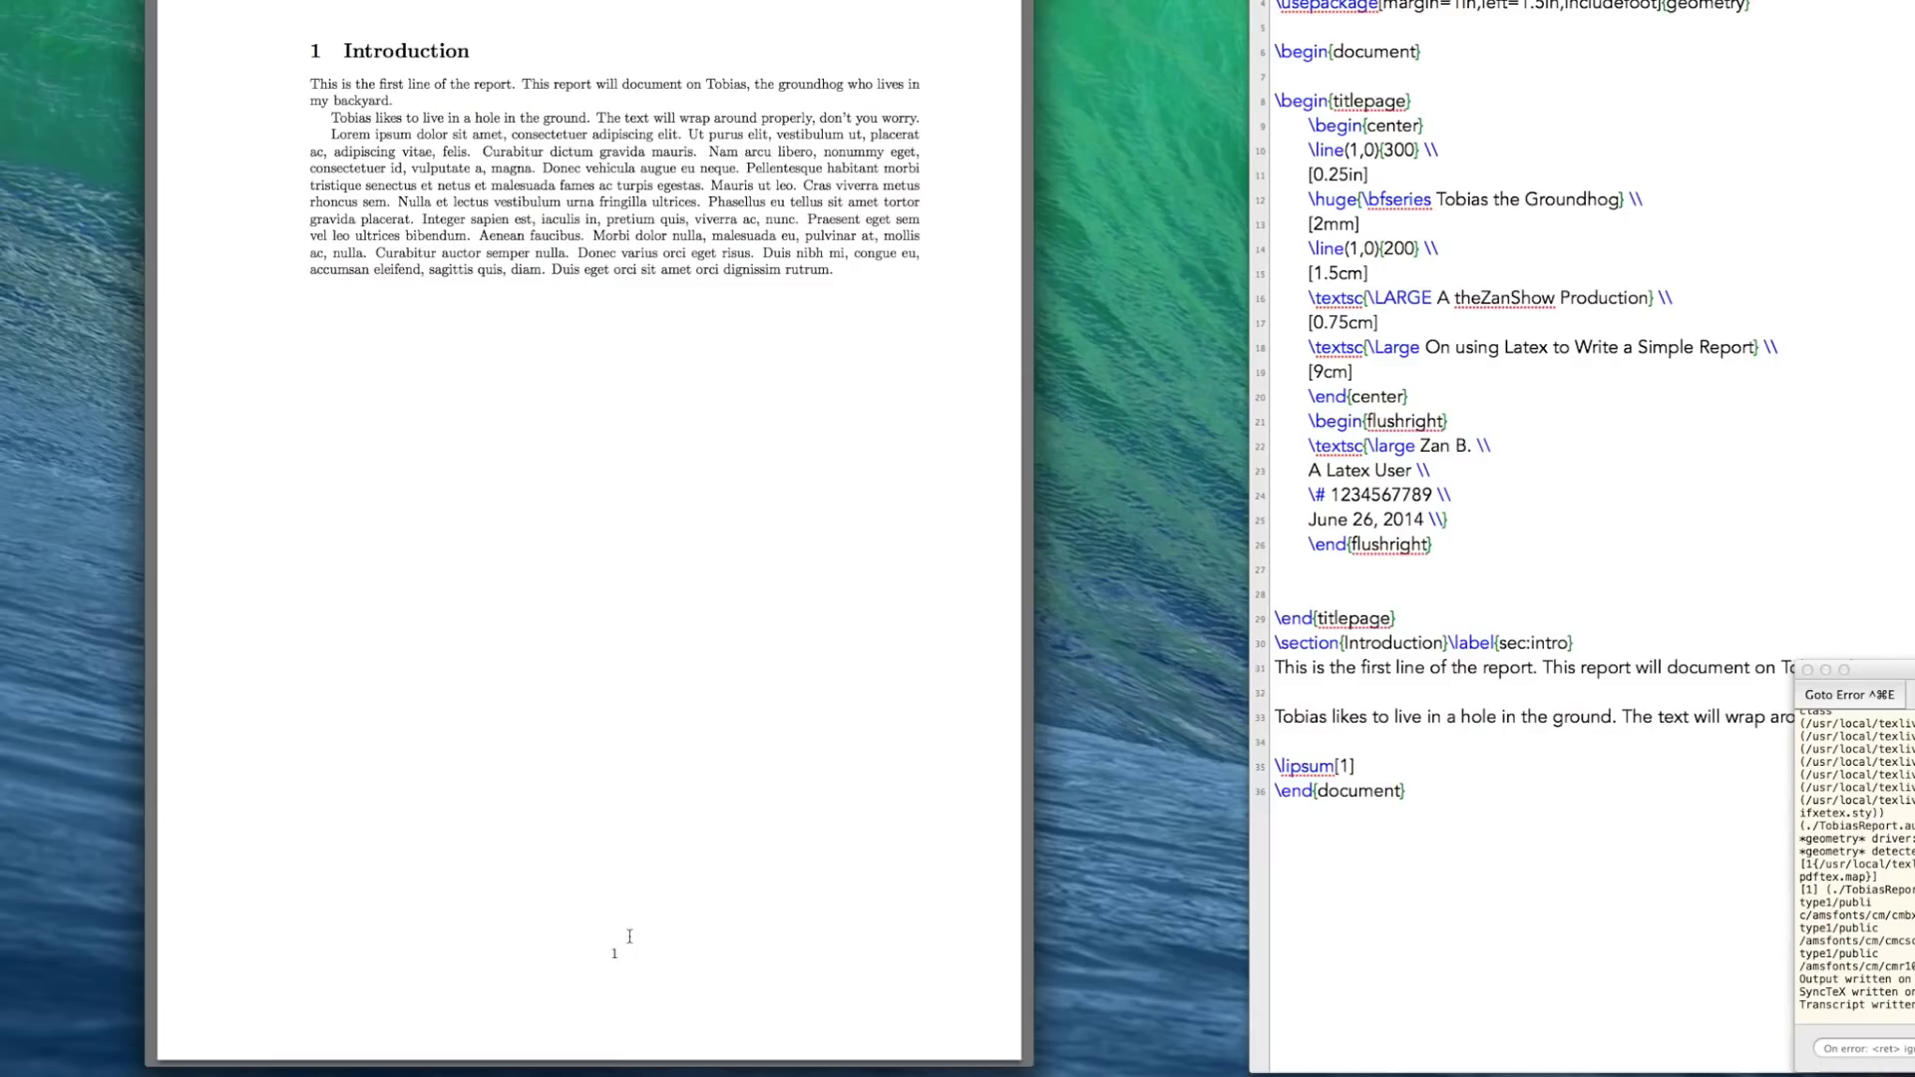
mouse_move(892, 955)
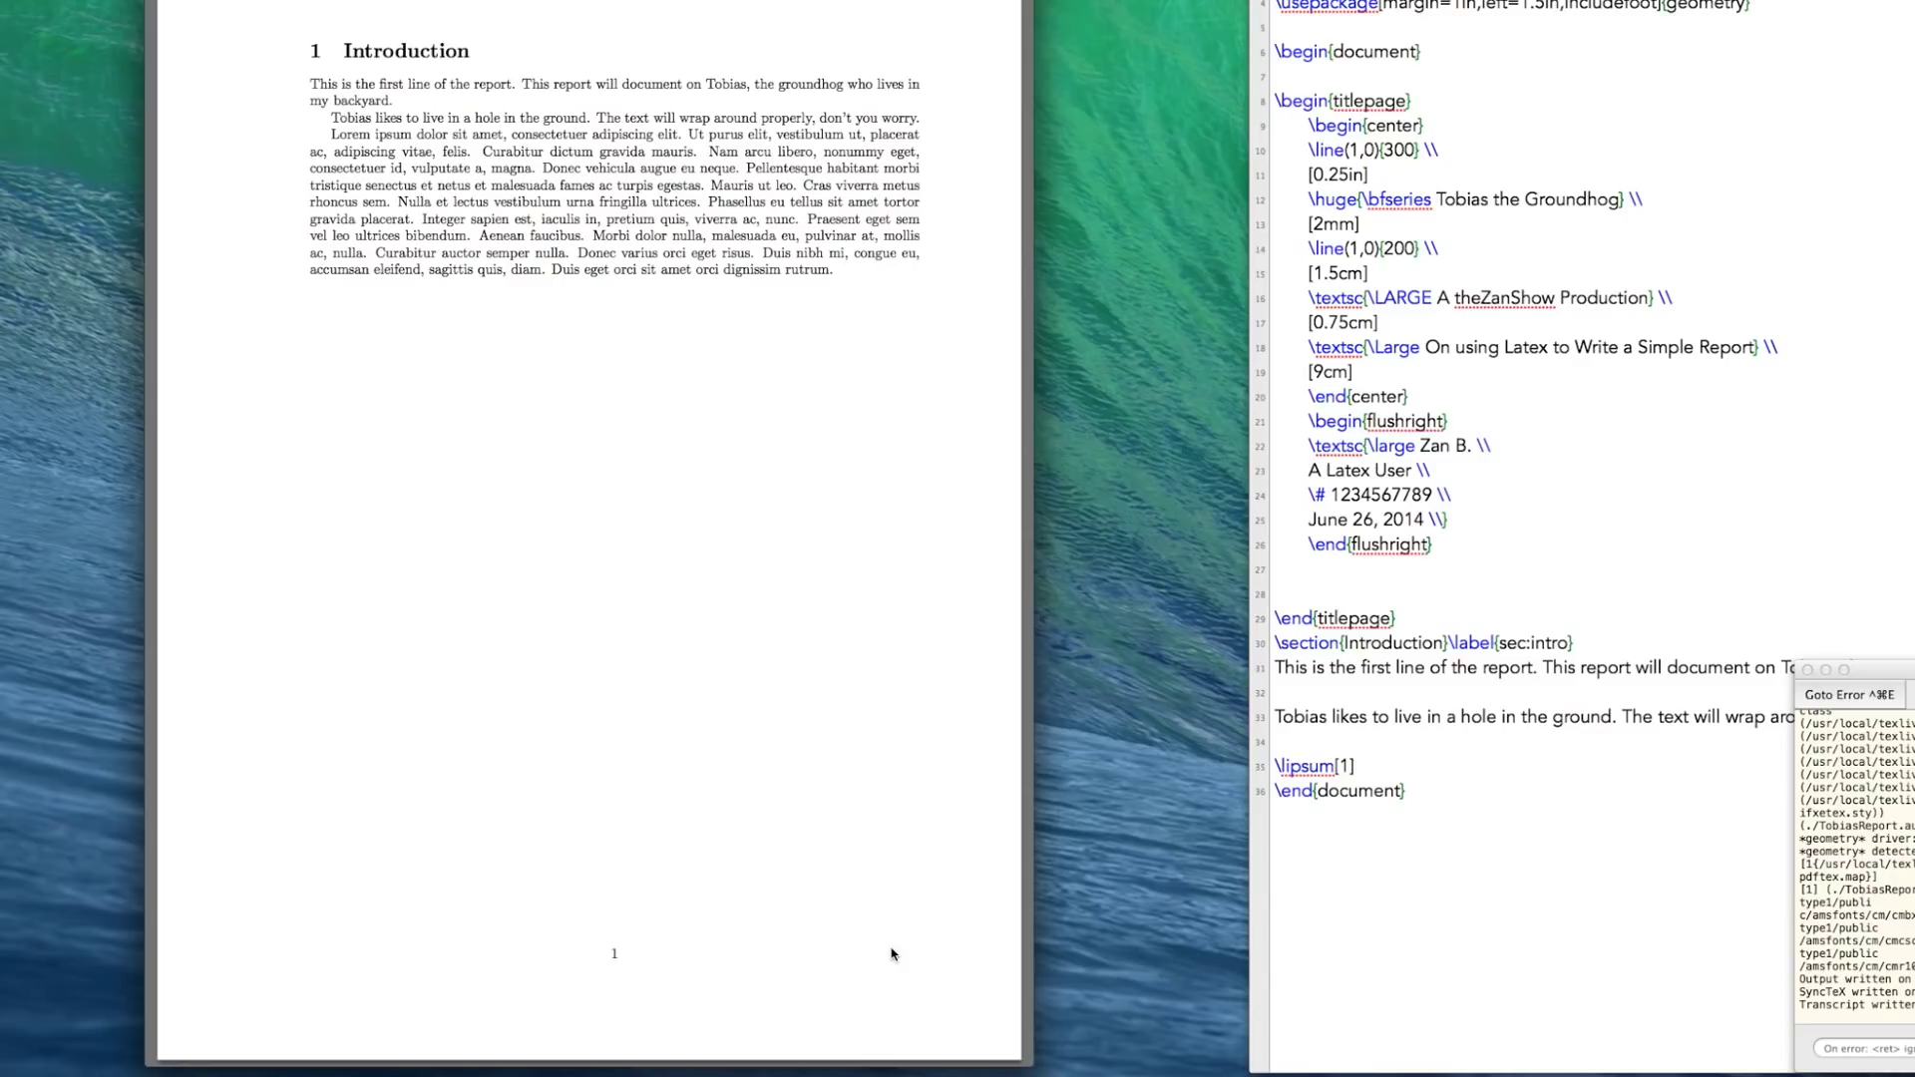
mouse_move(631, 952)
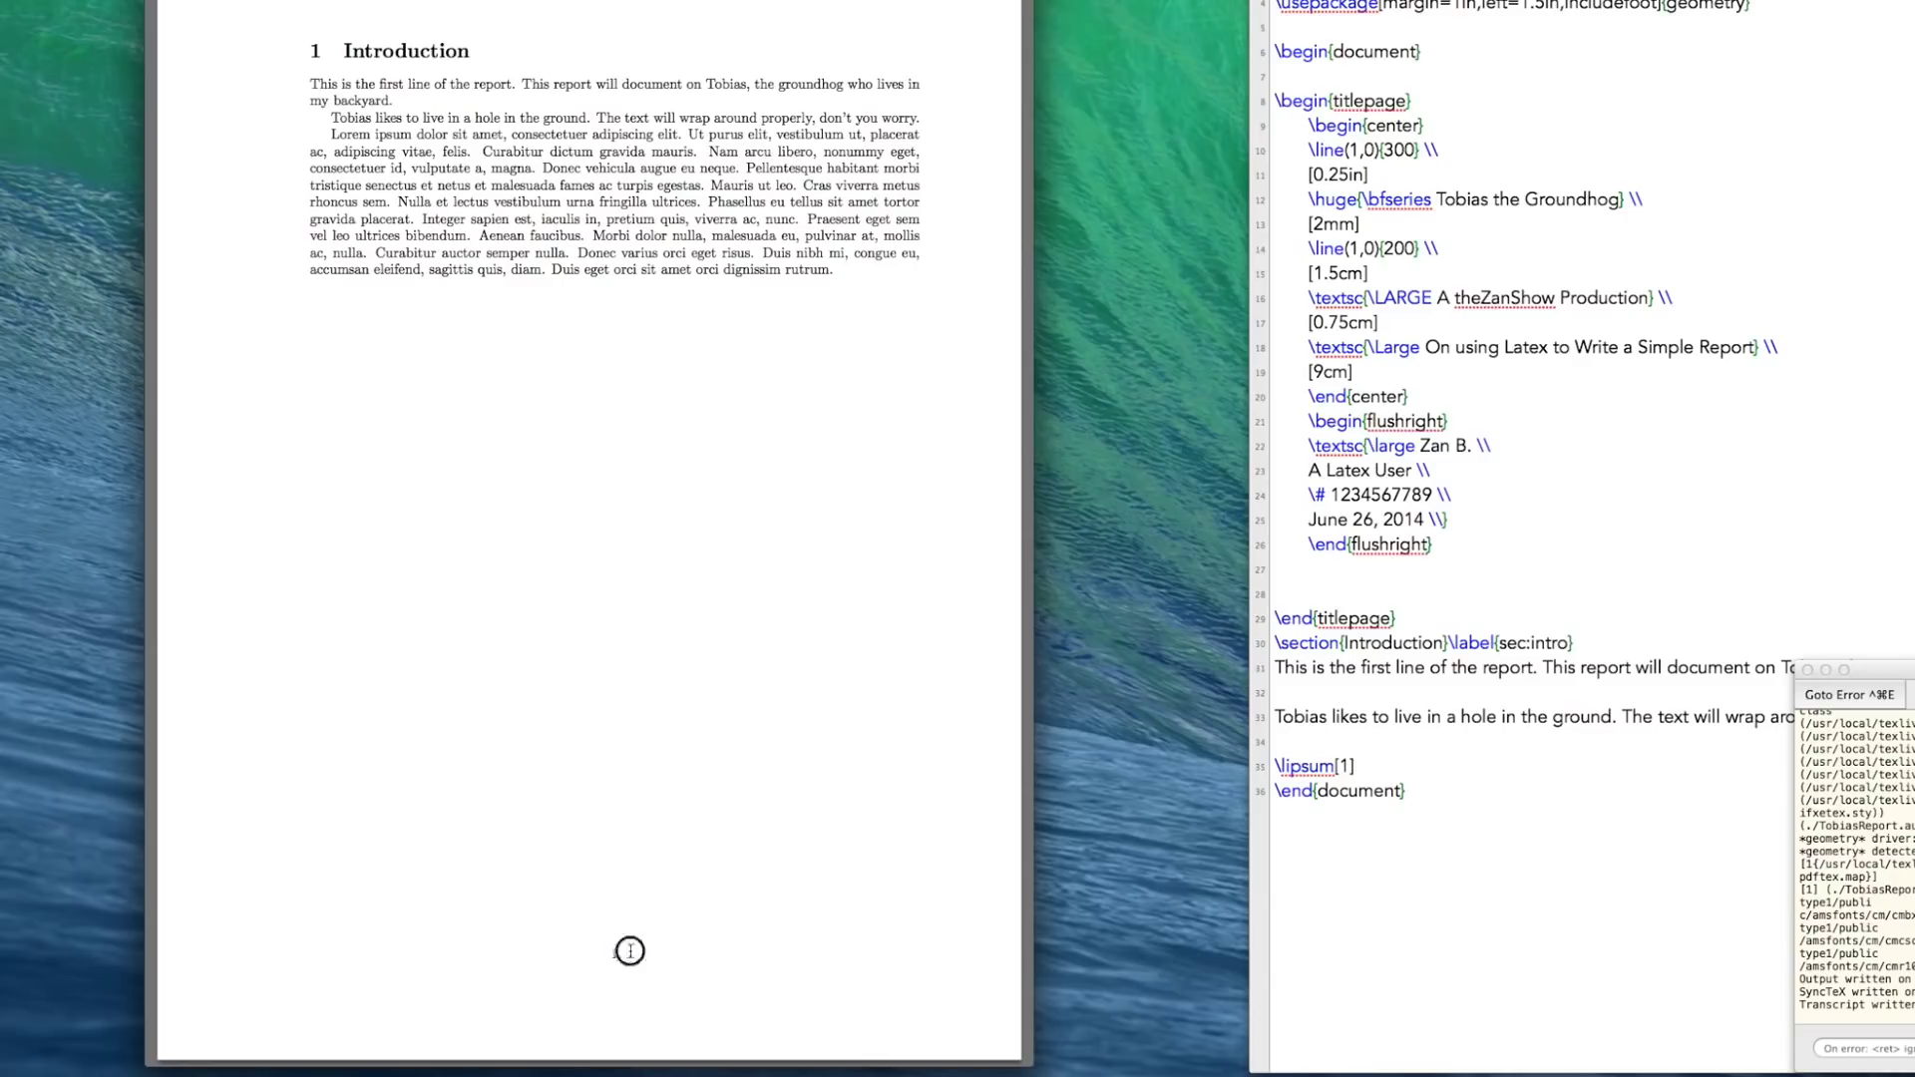
mouse_move(752, 958)
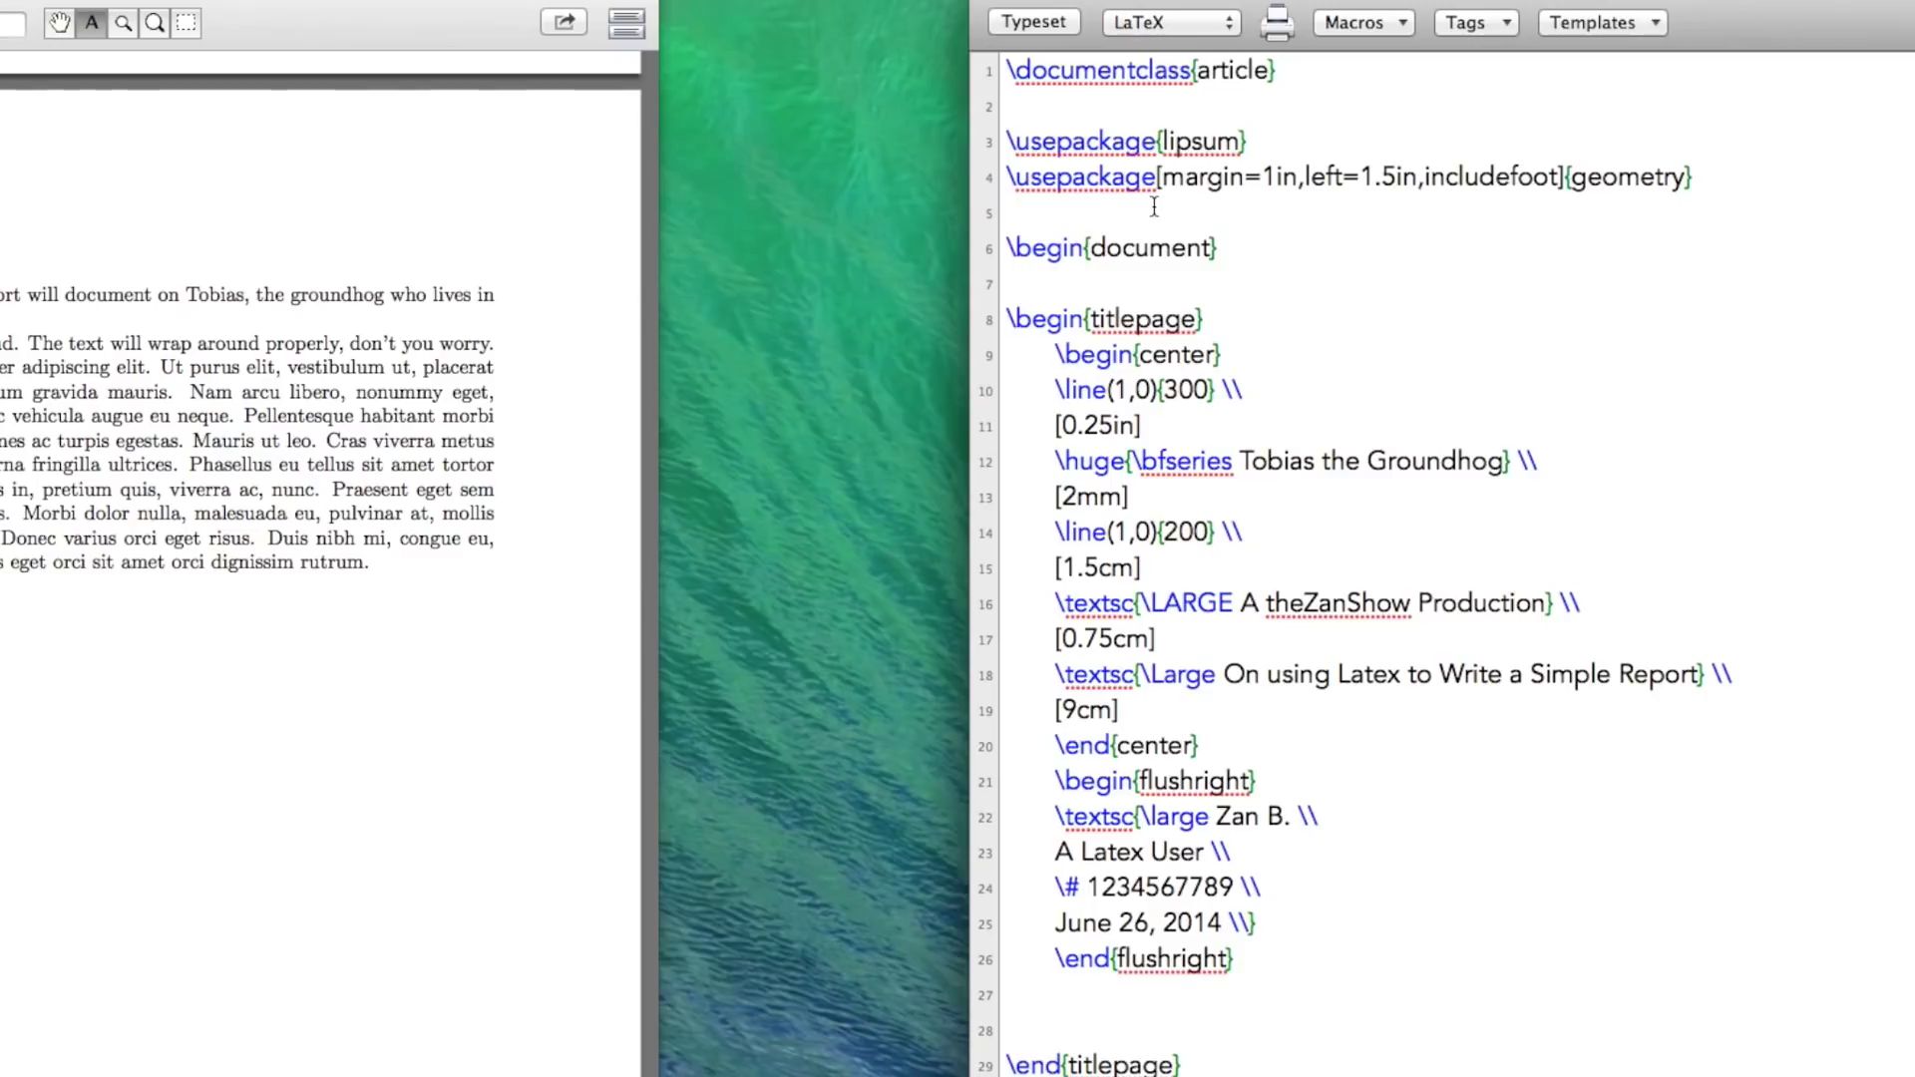
Step: Insert a '% Header and Footer Stuff' comment below the geometry line
click(1008, 208)
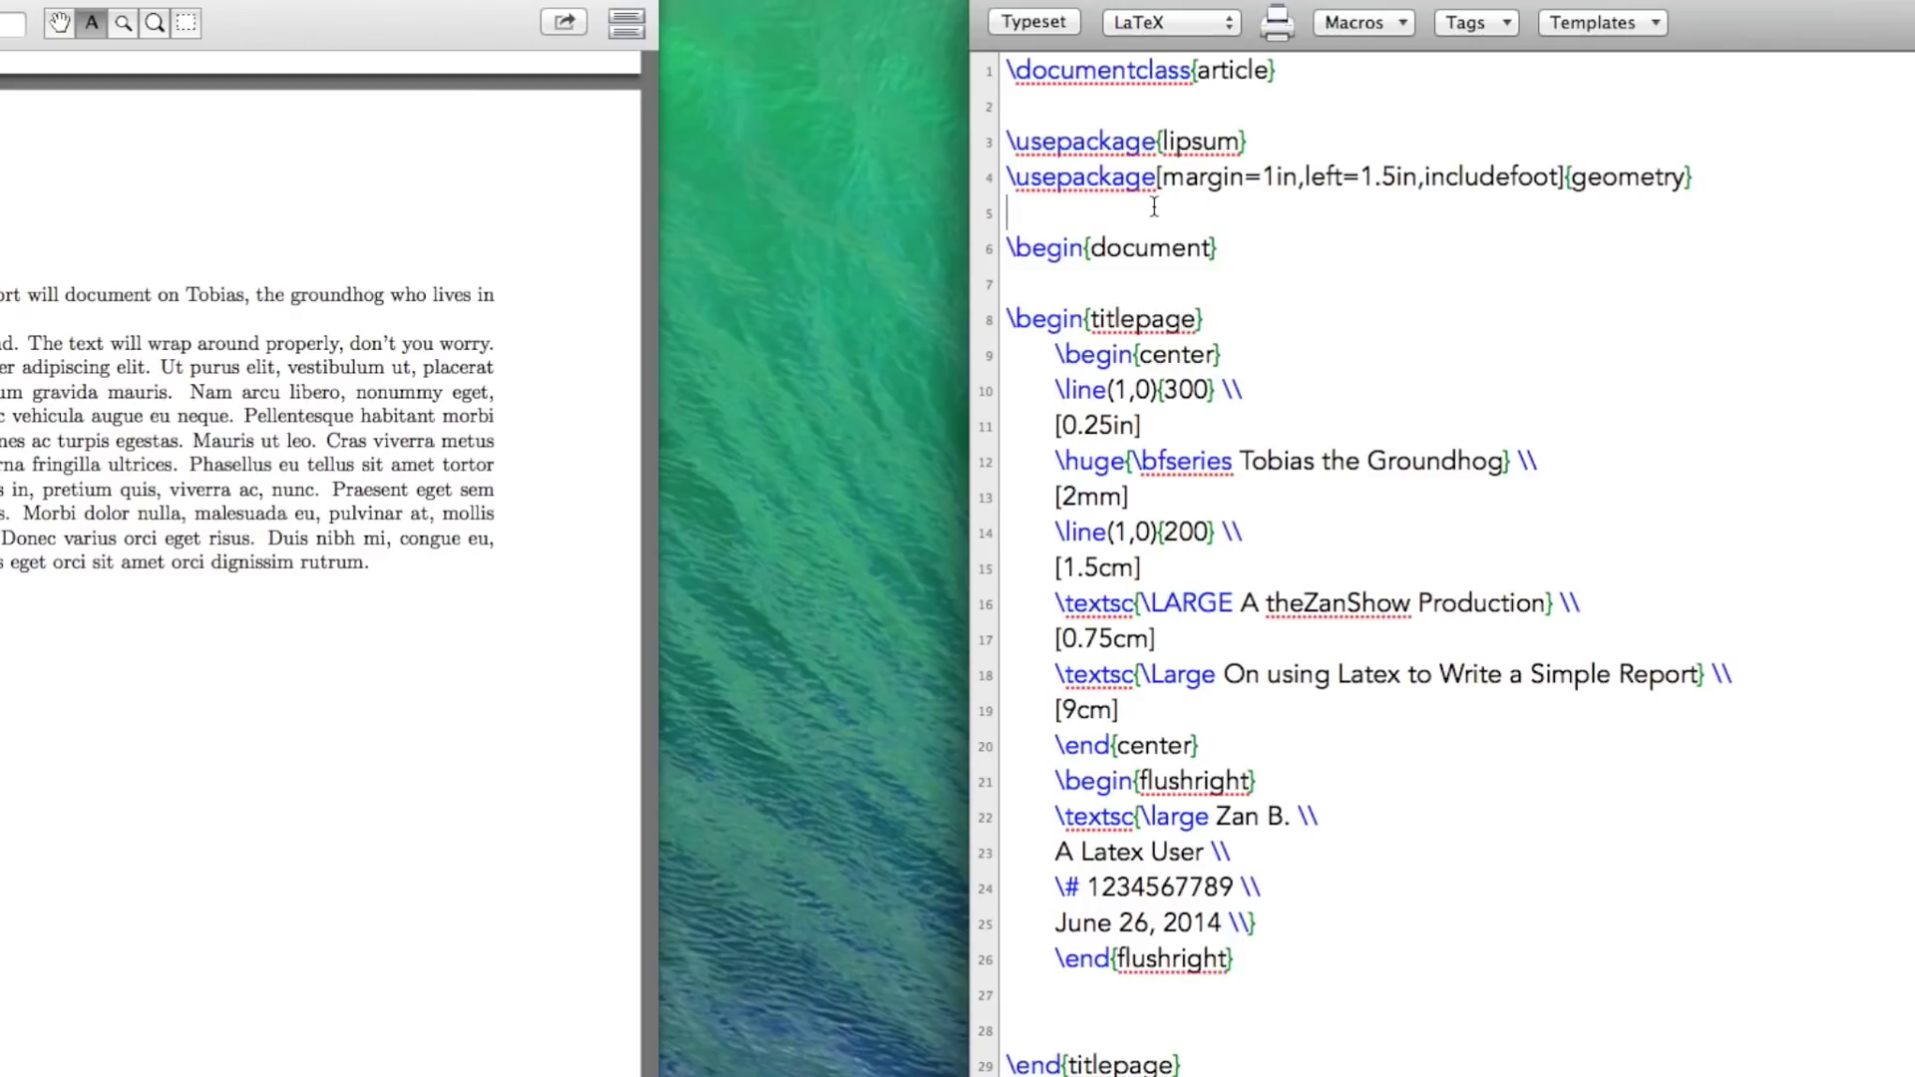
key(Return)
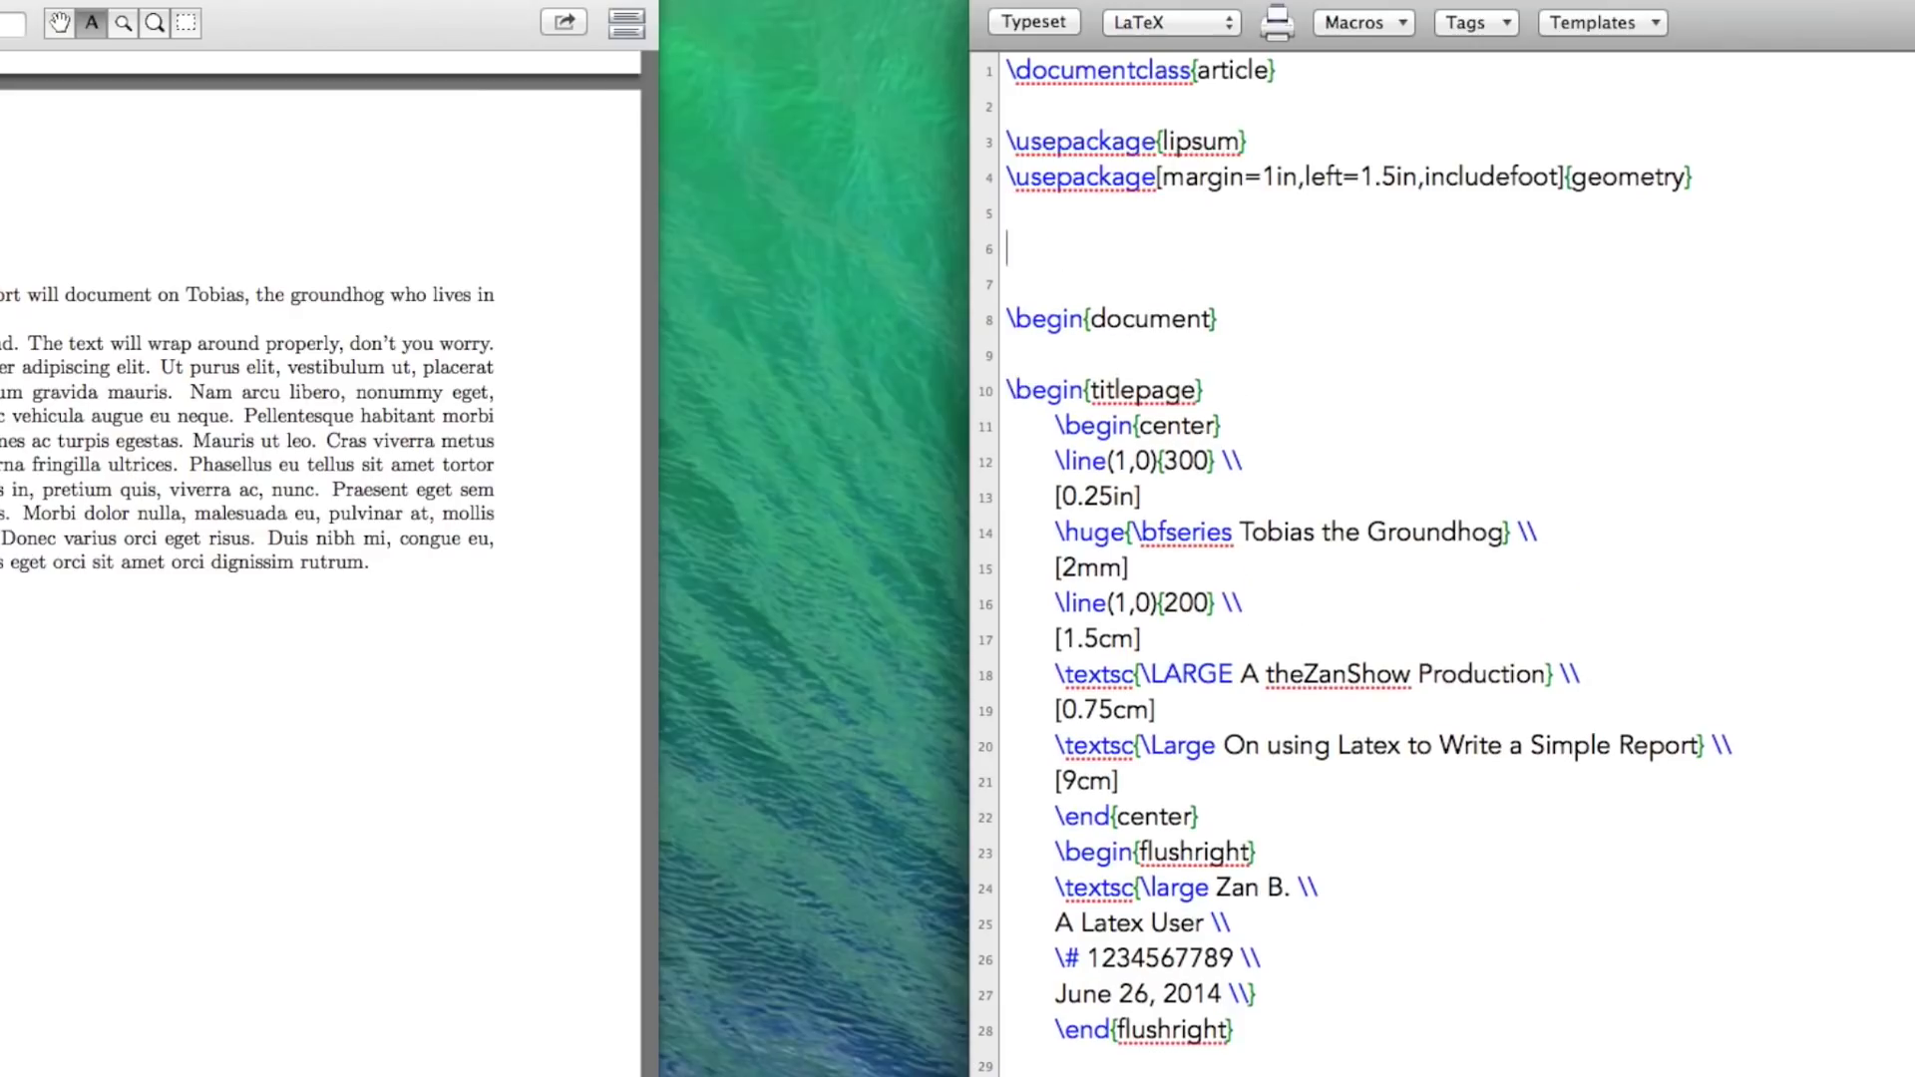
text(% Head)
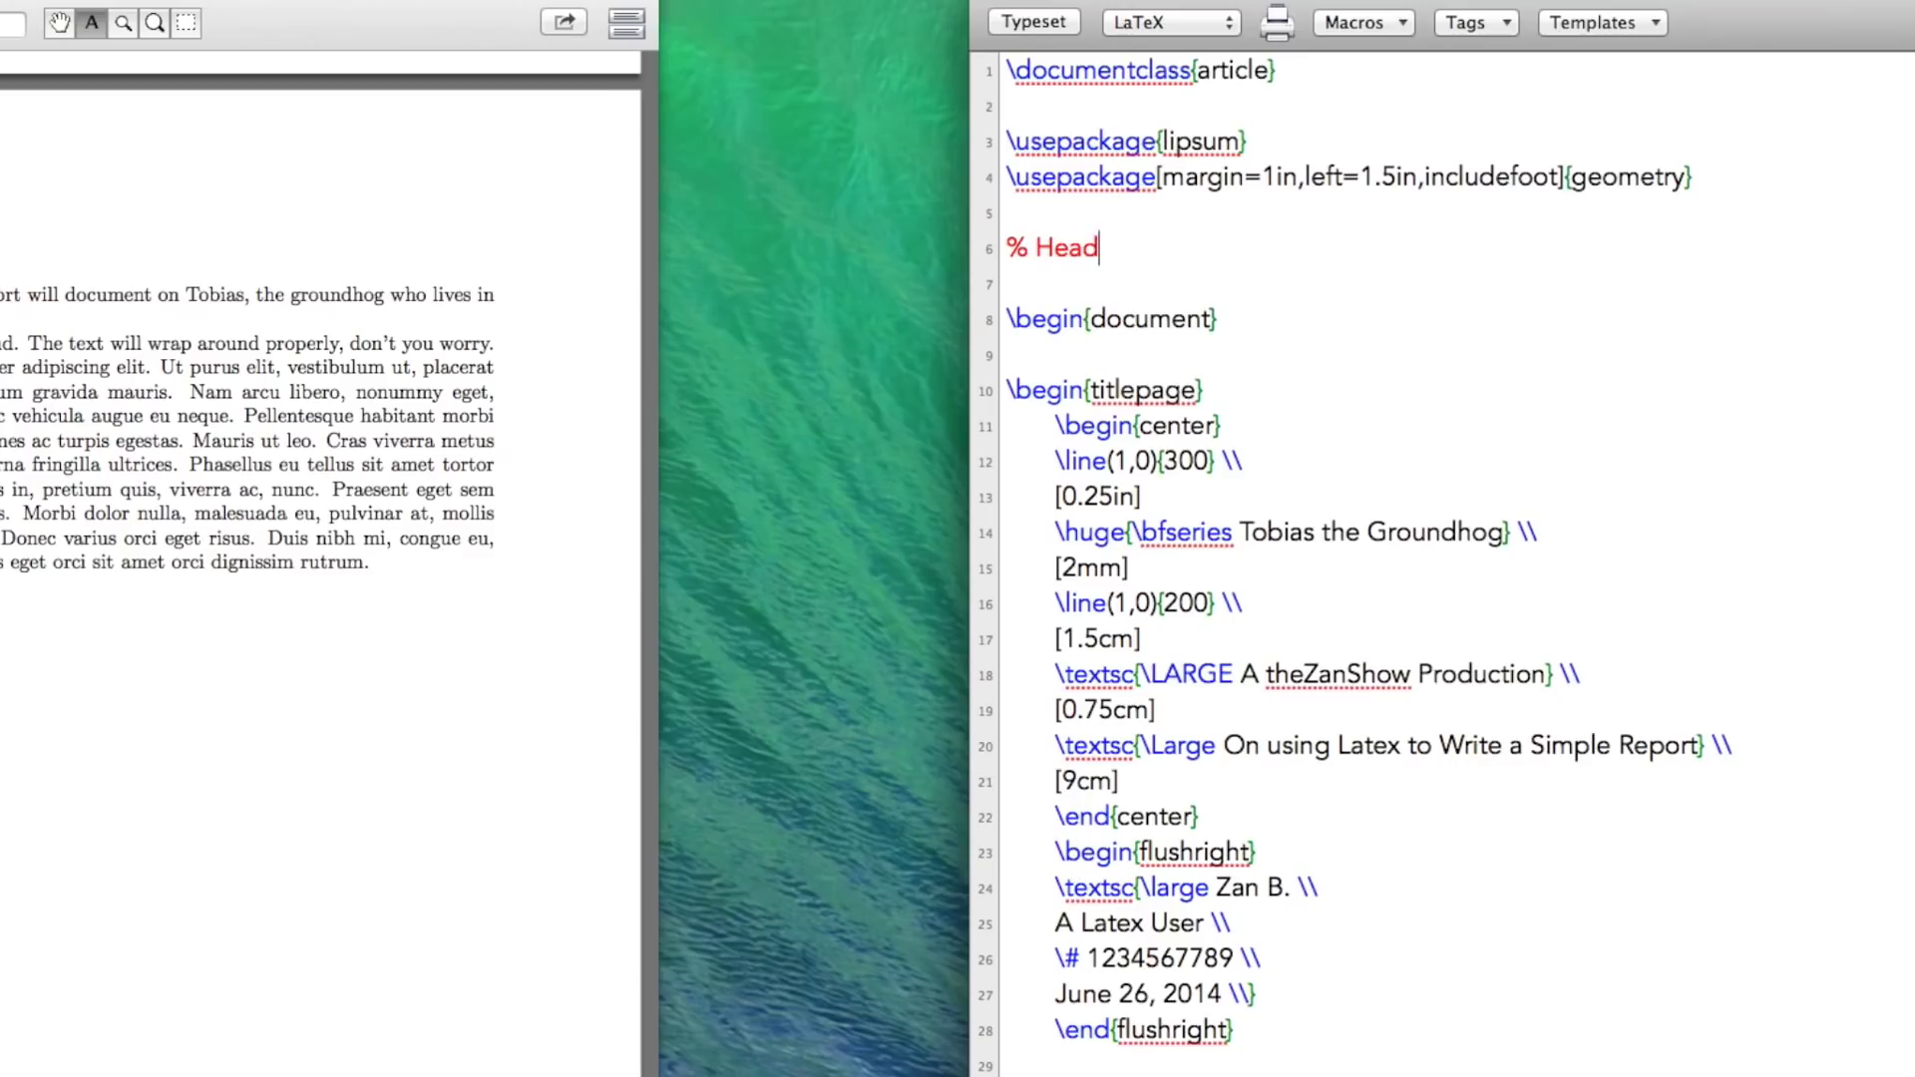
text(er and Footer)
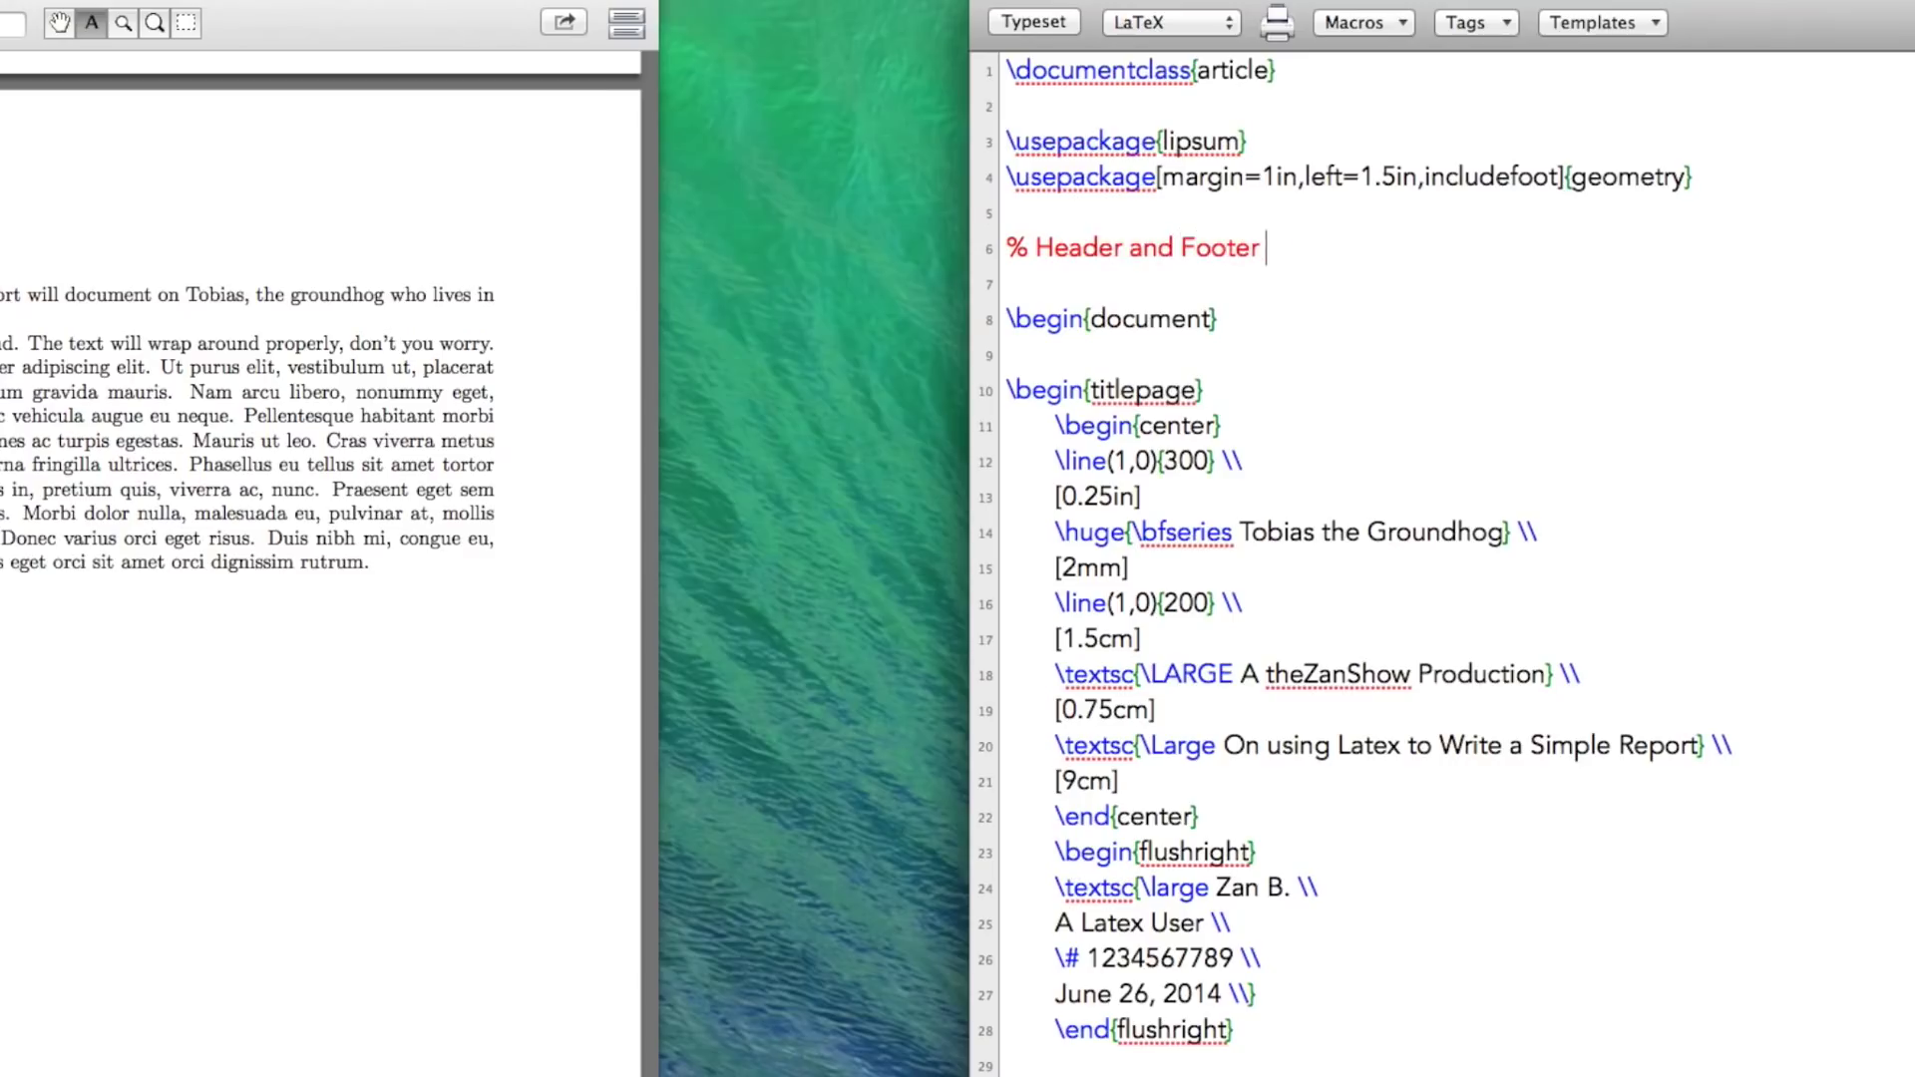
text(Stuff)
text(%)
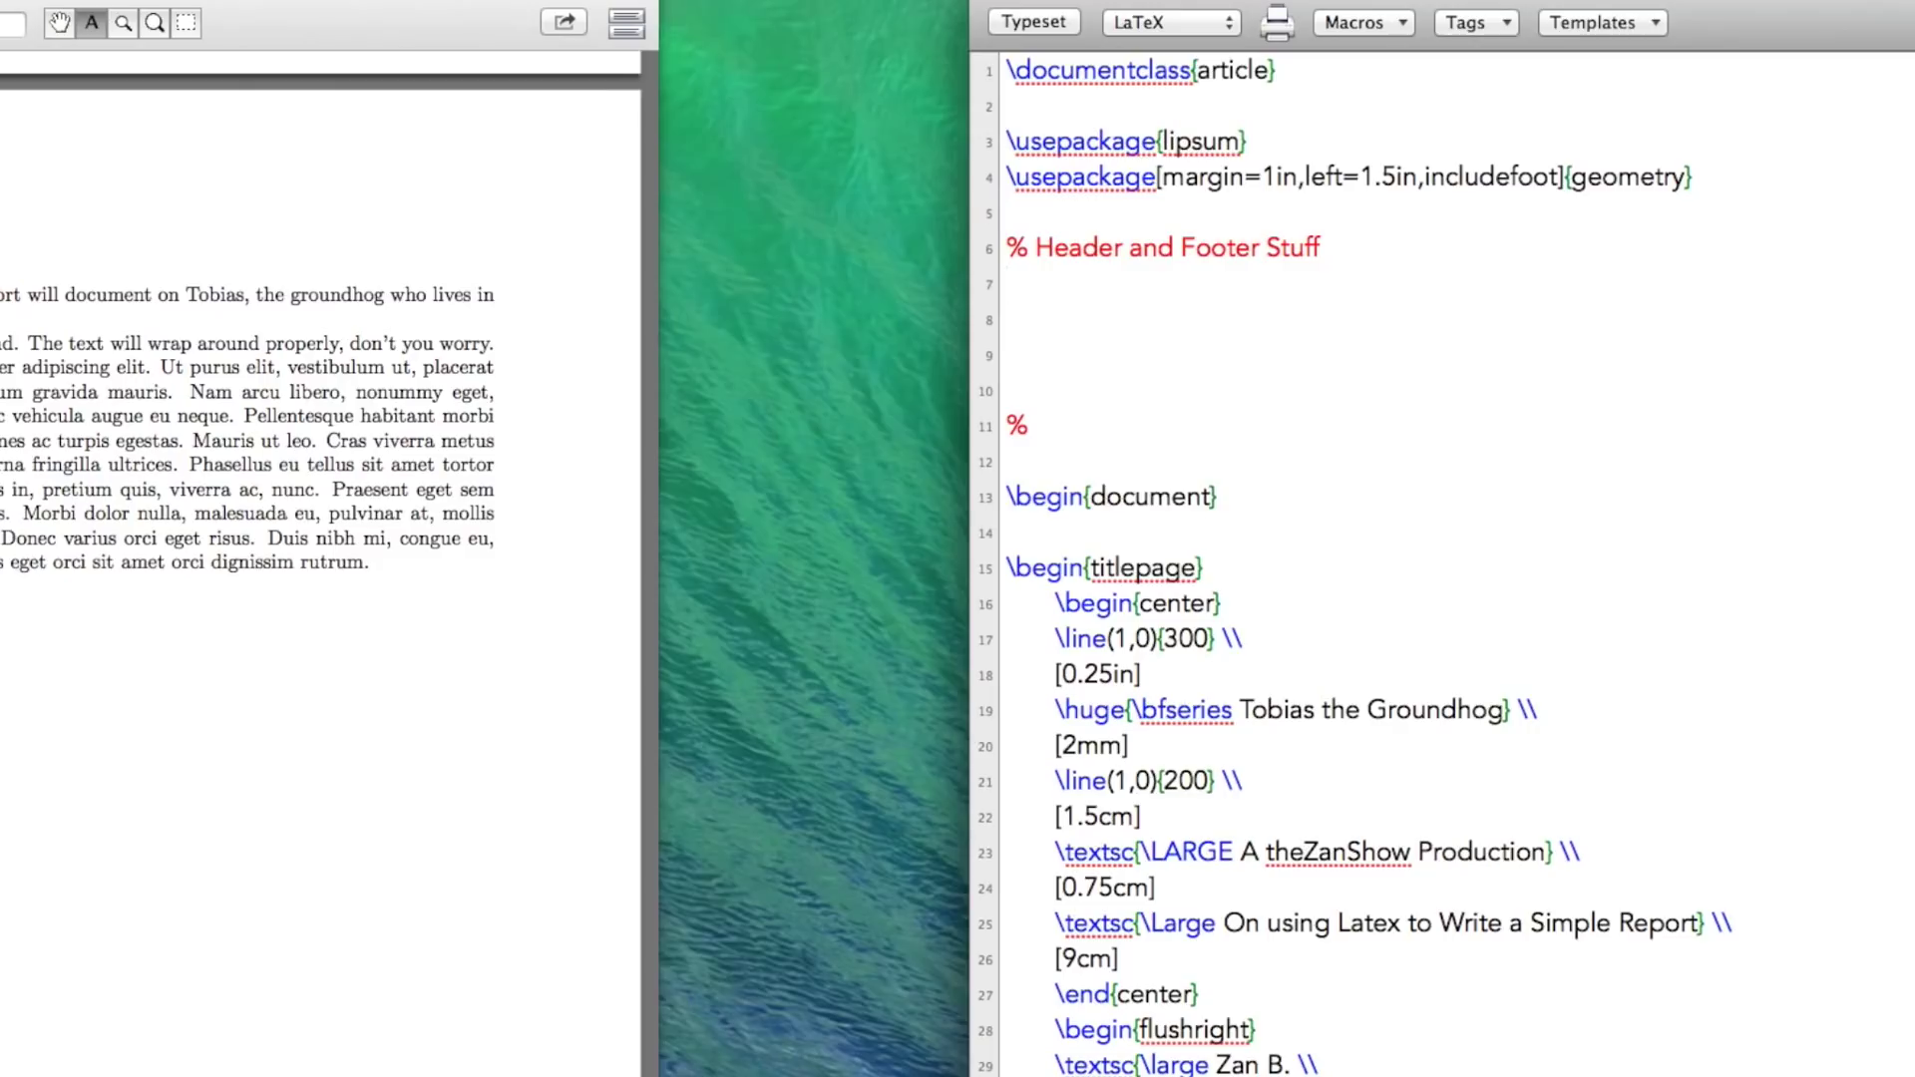
Step: Load fancyhdr, set \pagestyle{fancy}, and typeset the report
text(\usepackage{fancyh)
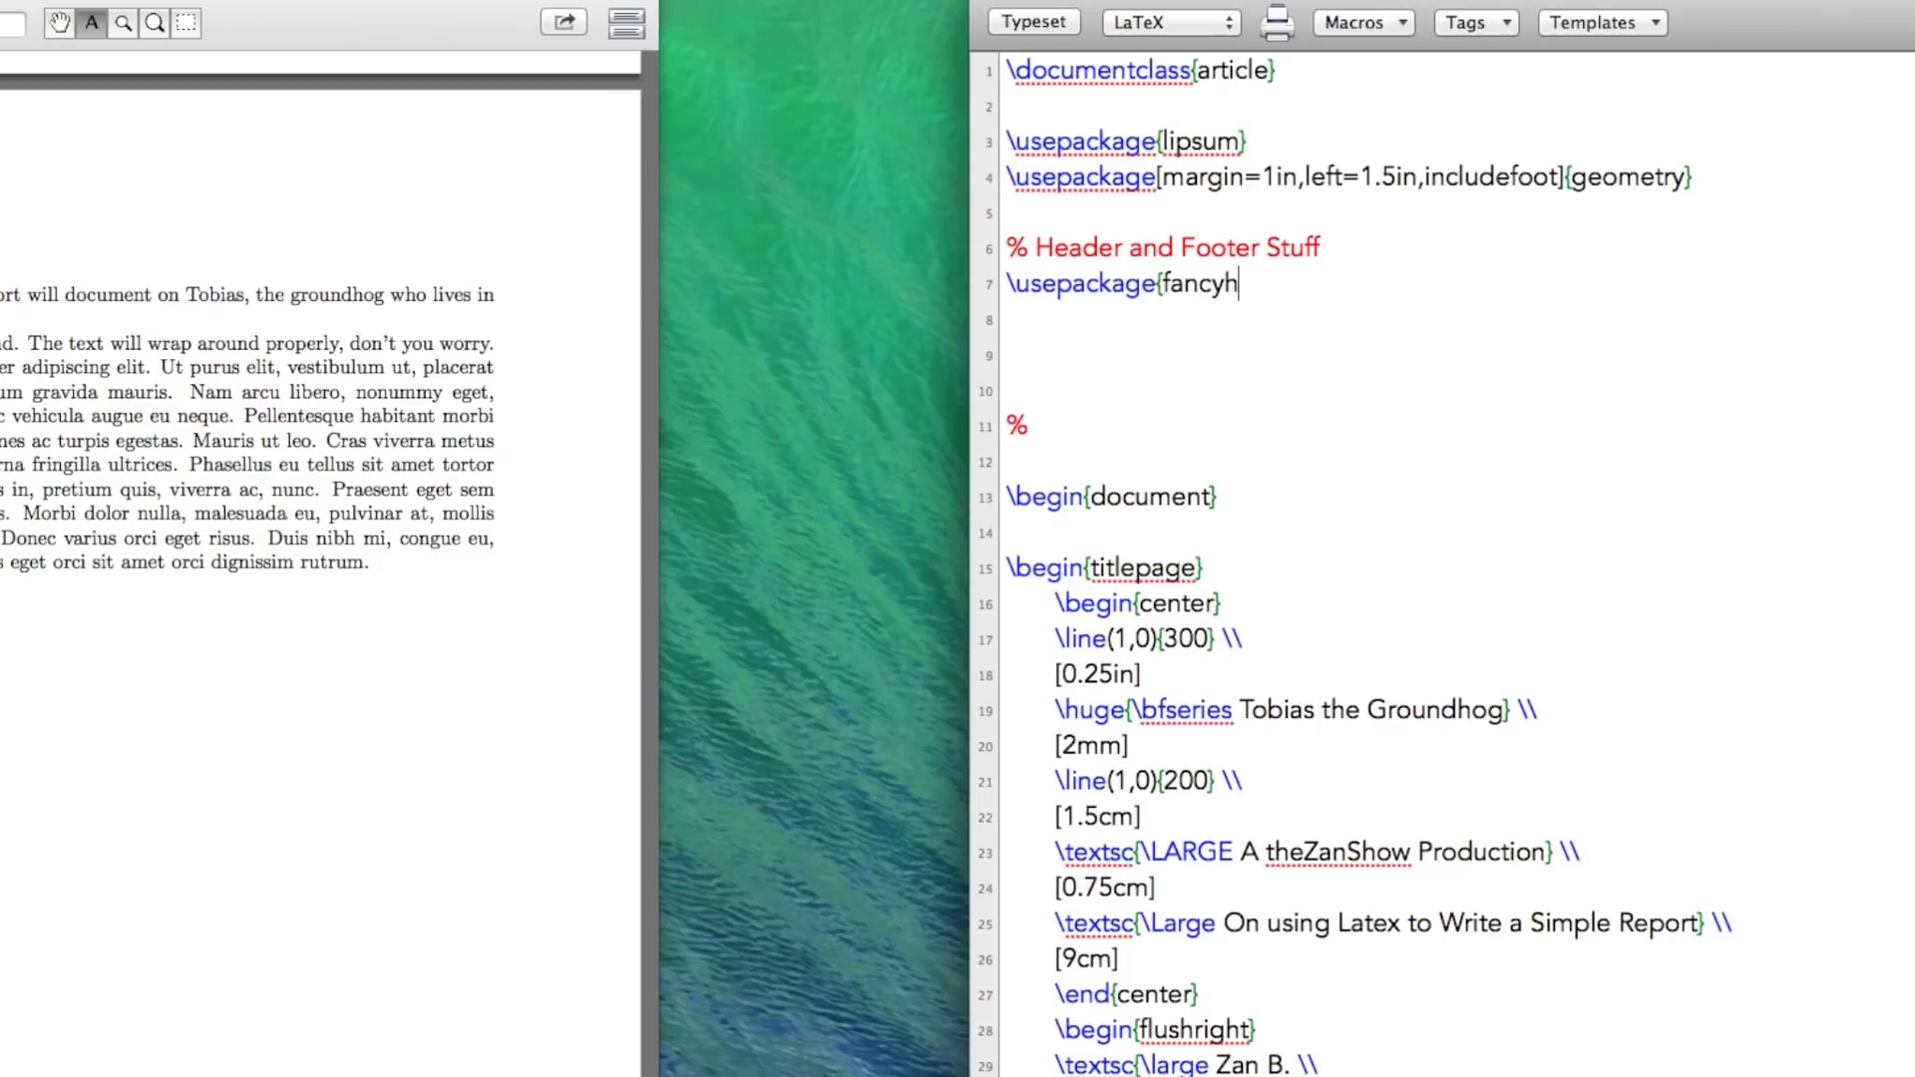
text(dr})
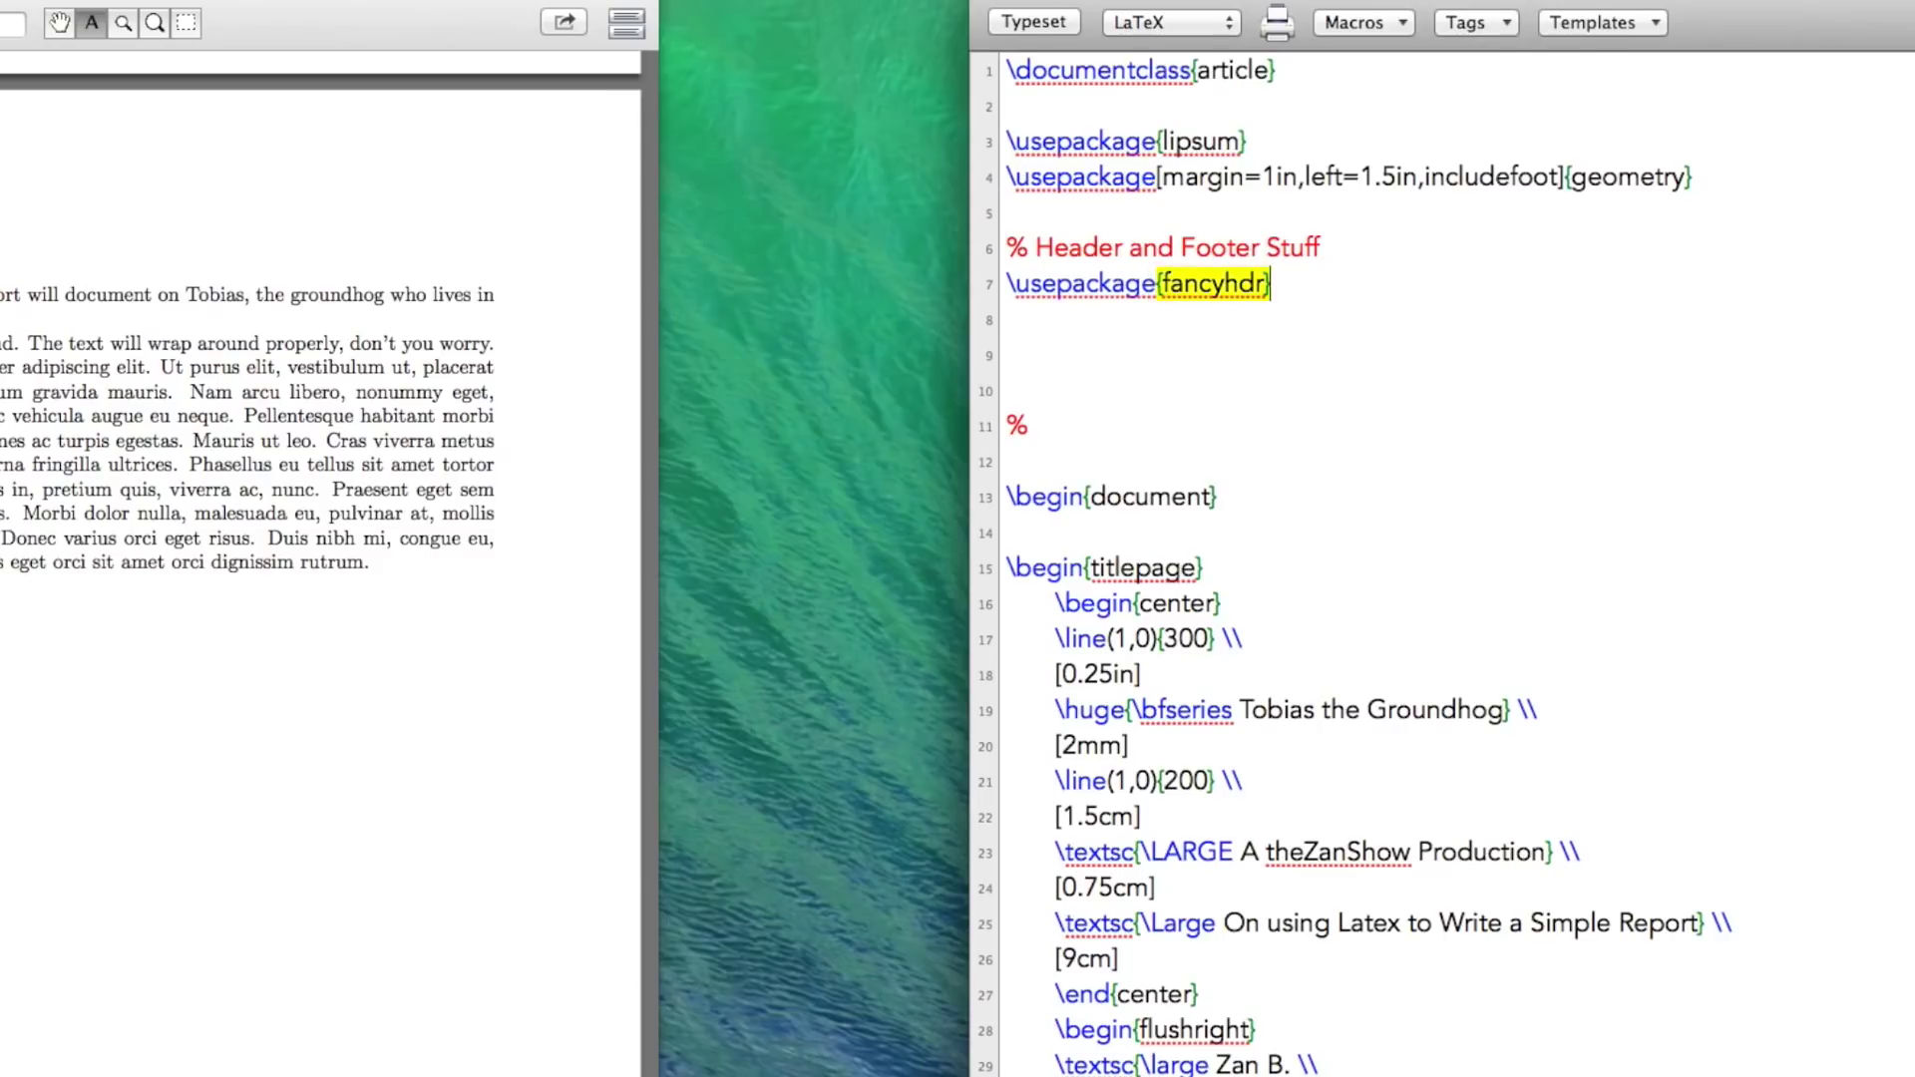
key(Return)
text(\)
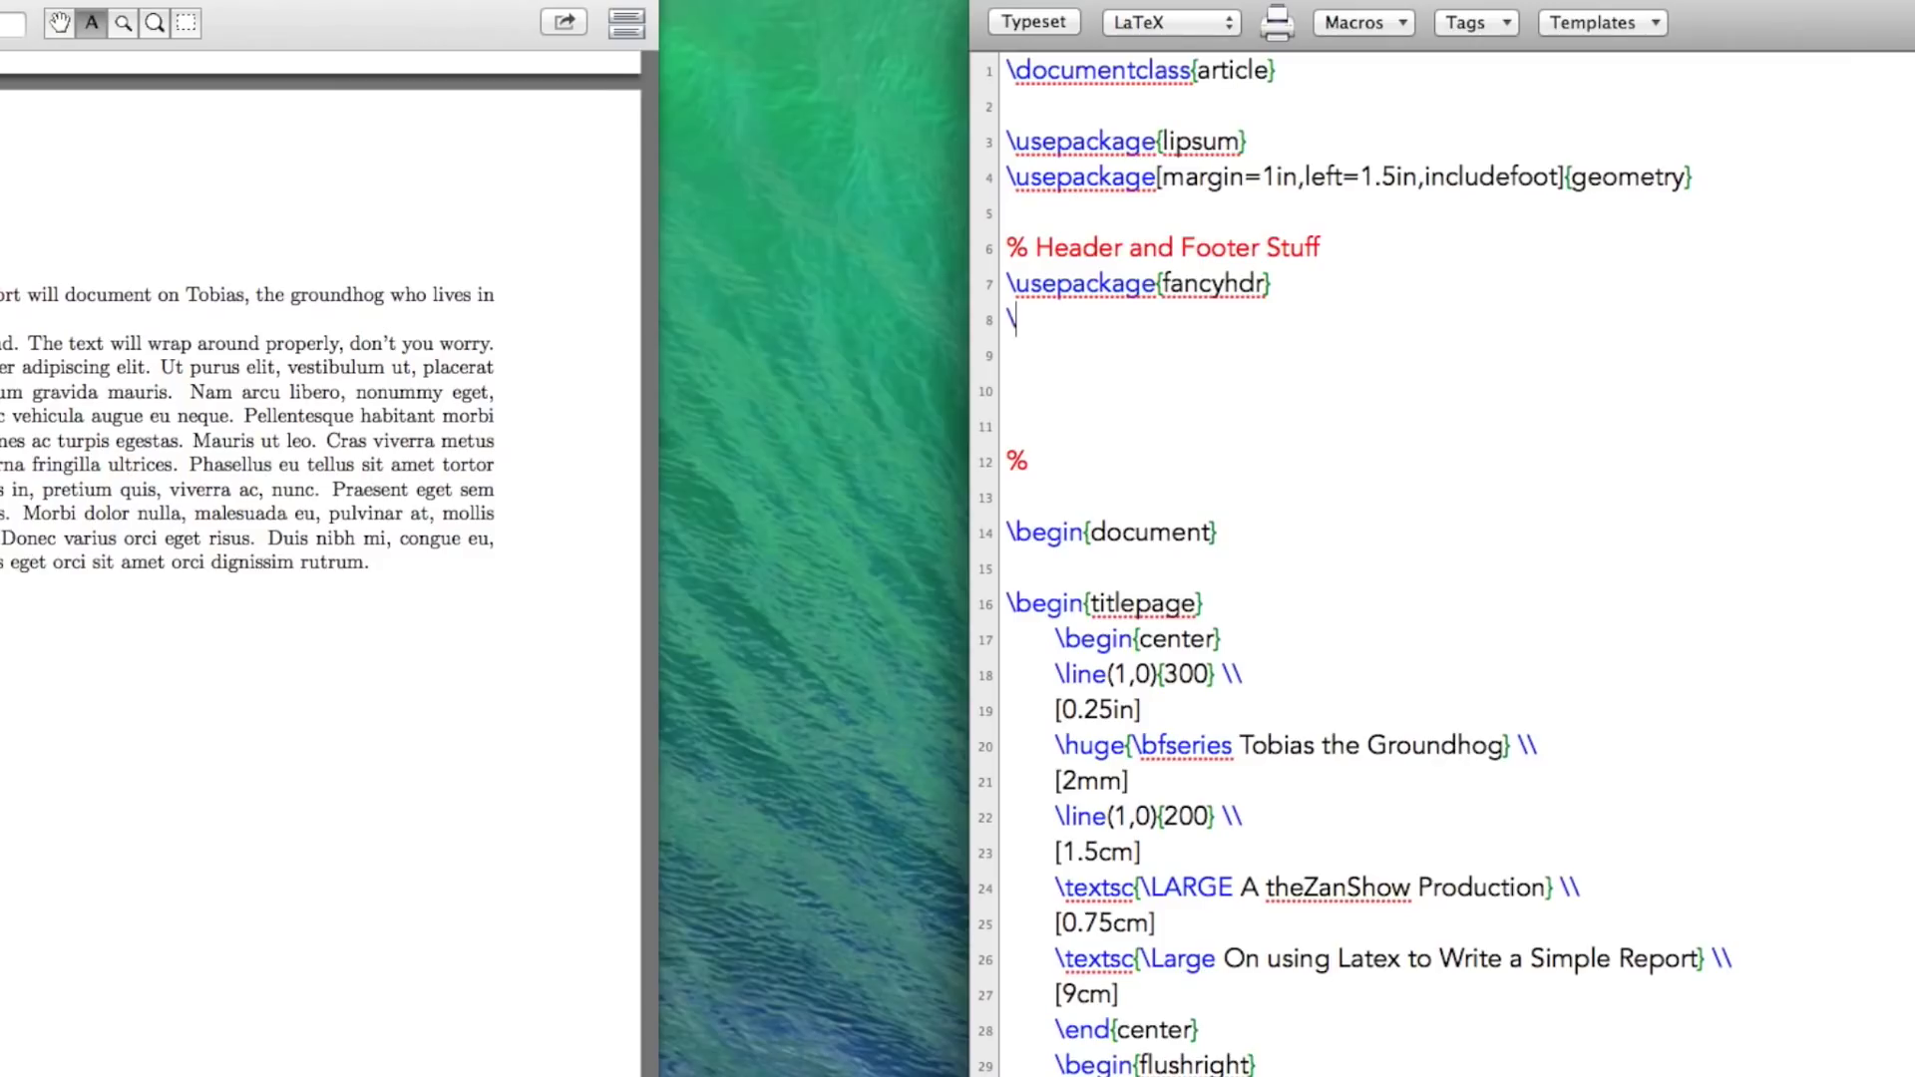
text(pagestyle)
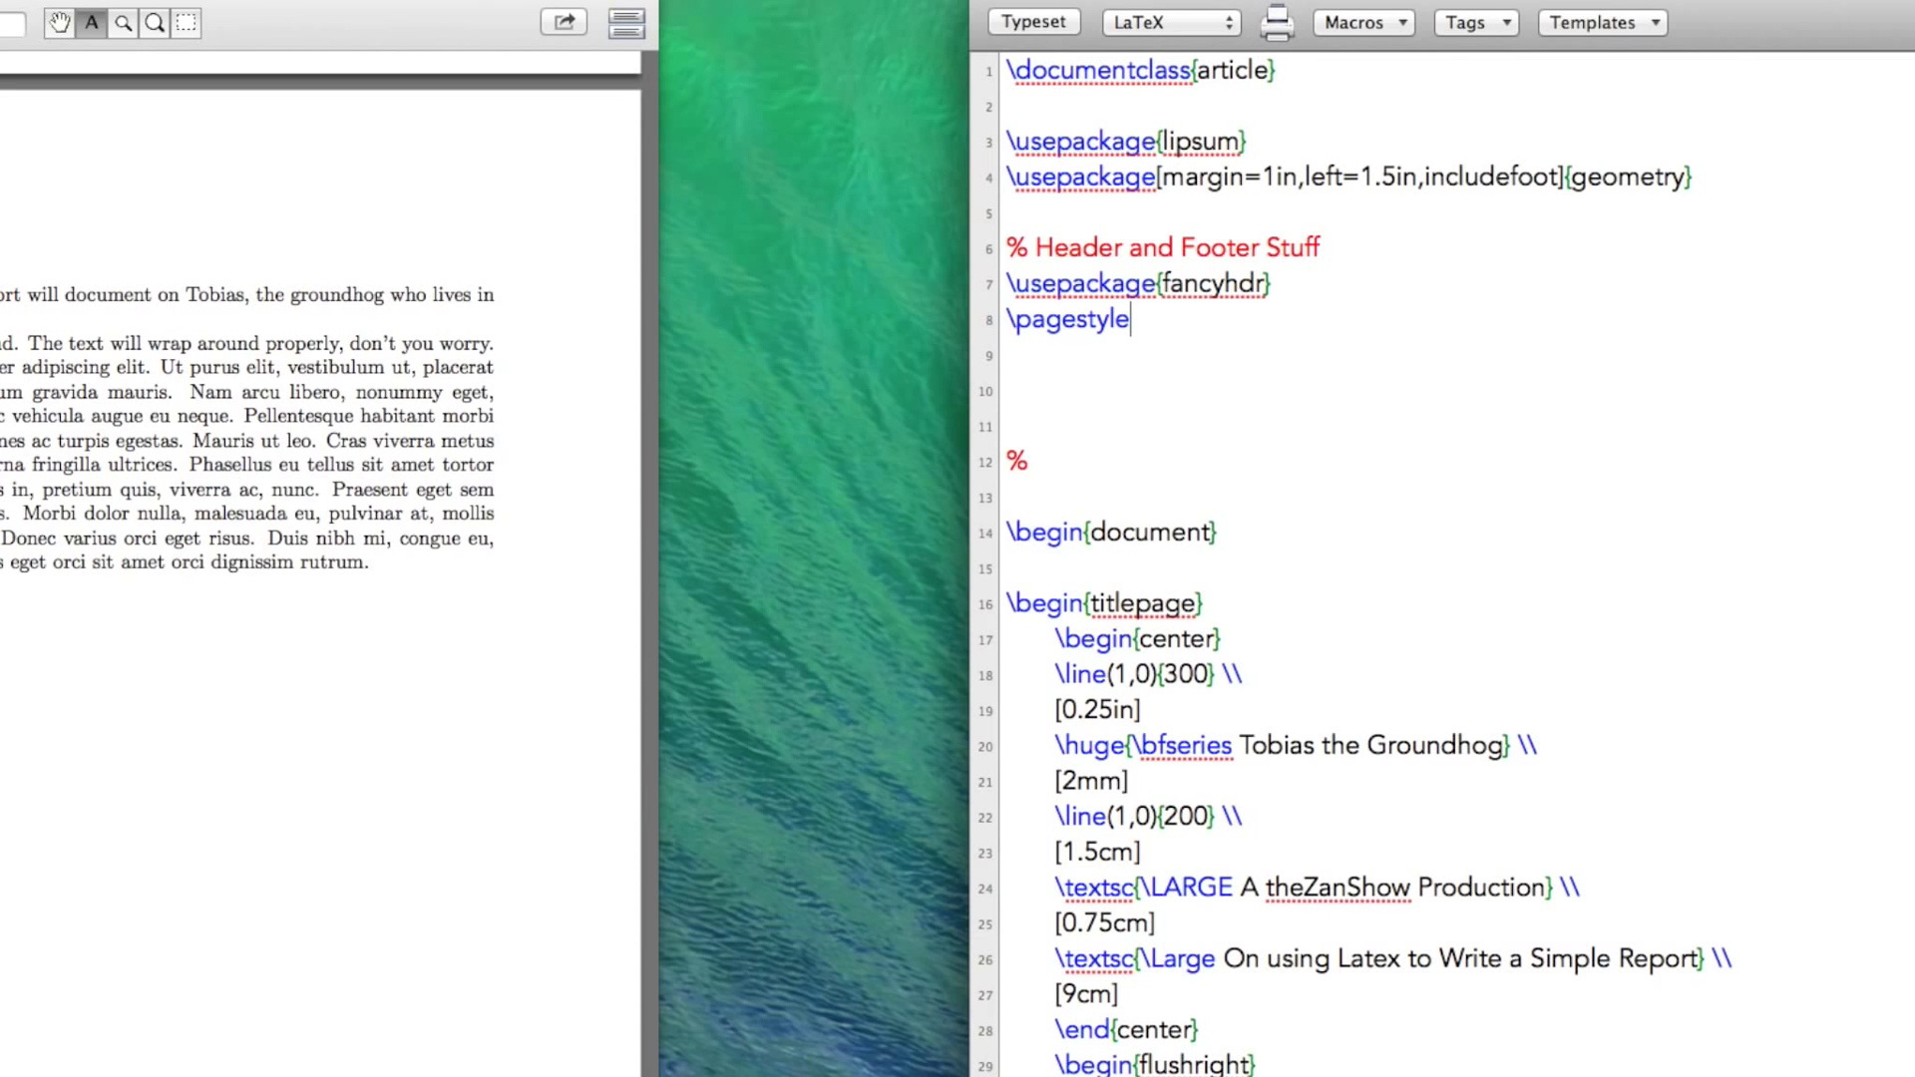
text({fancy})
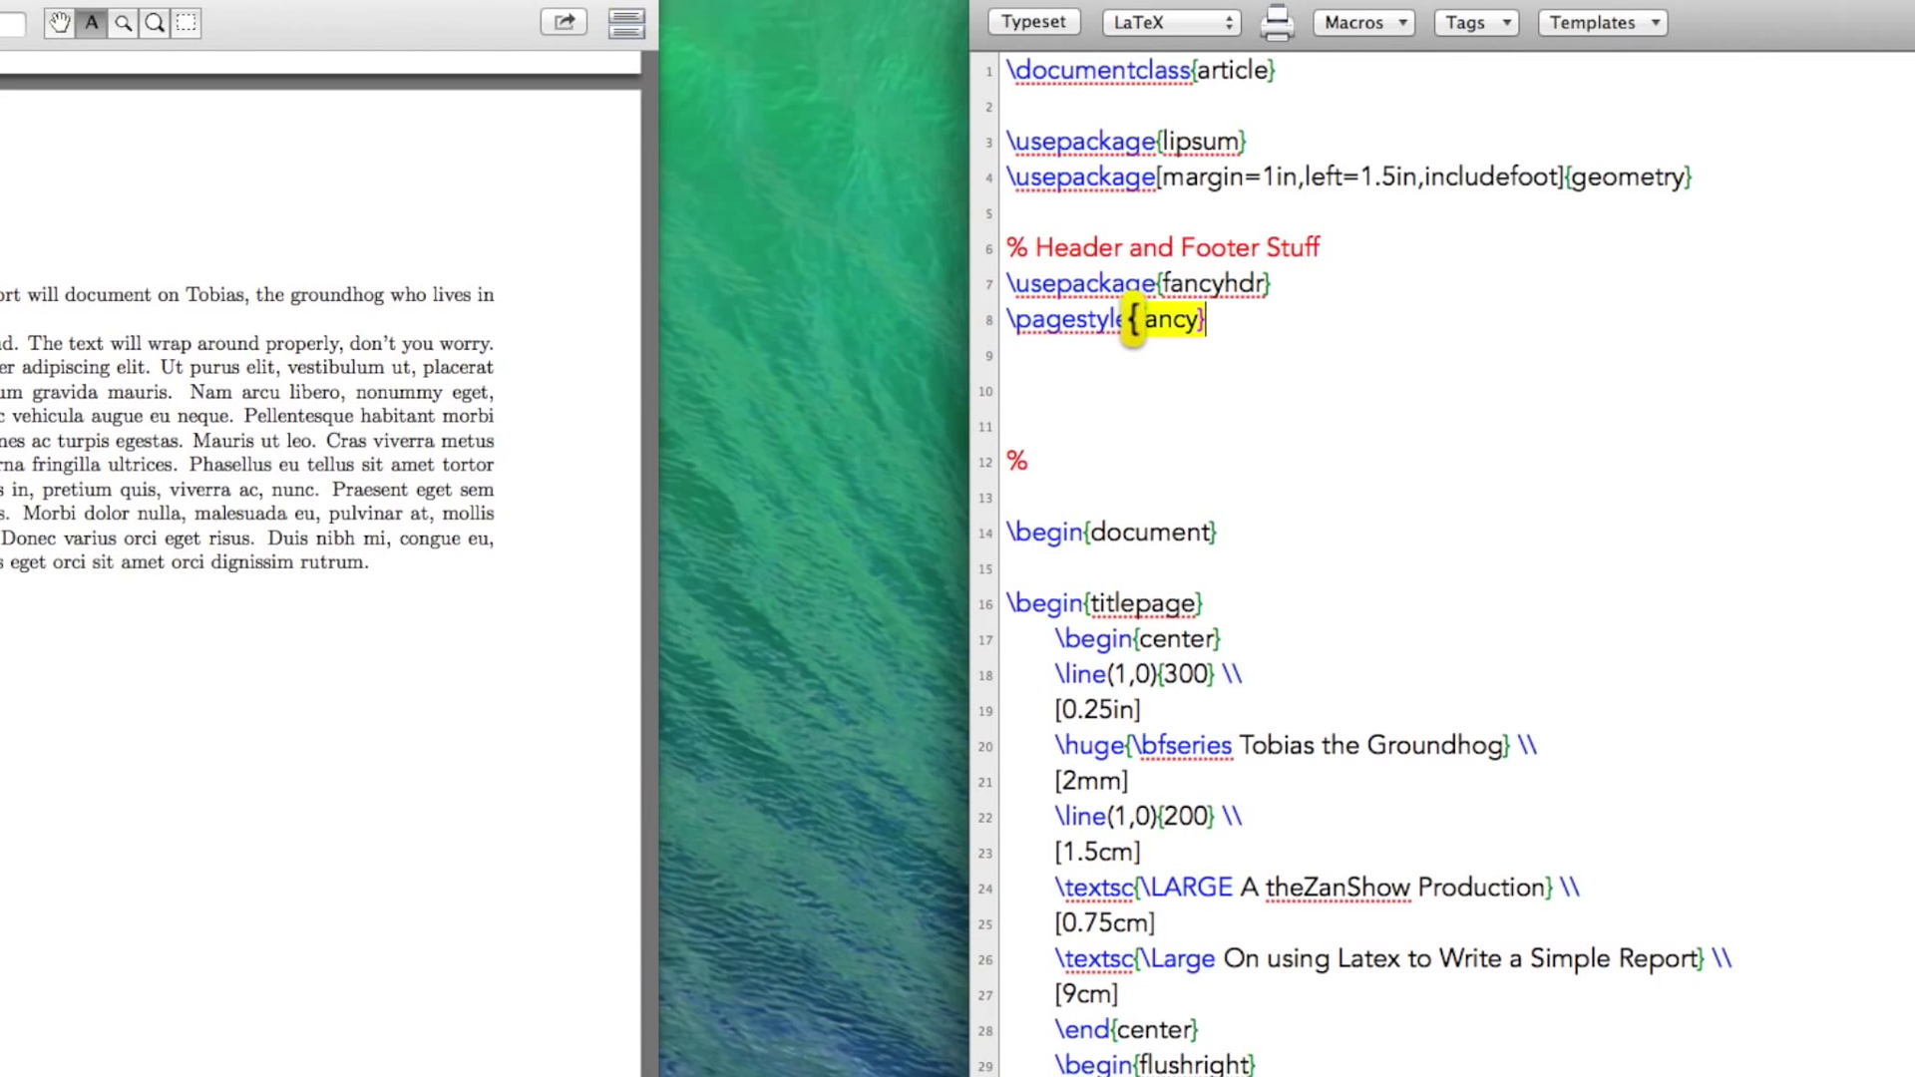
click(1030, 22)
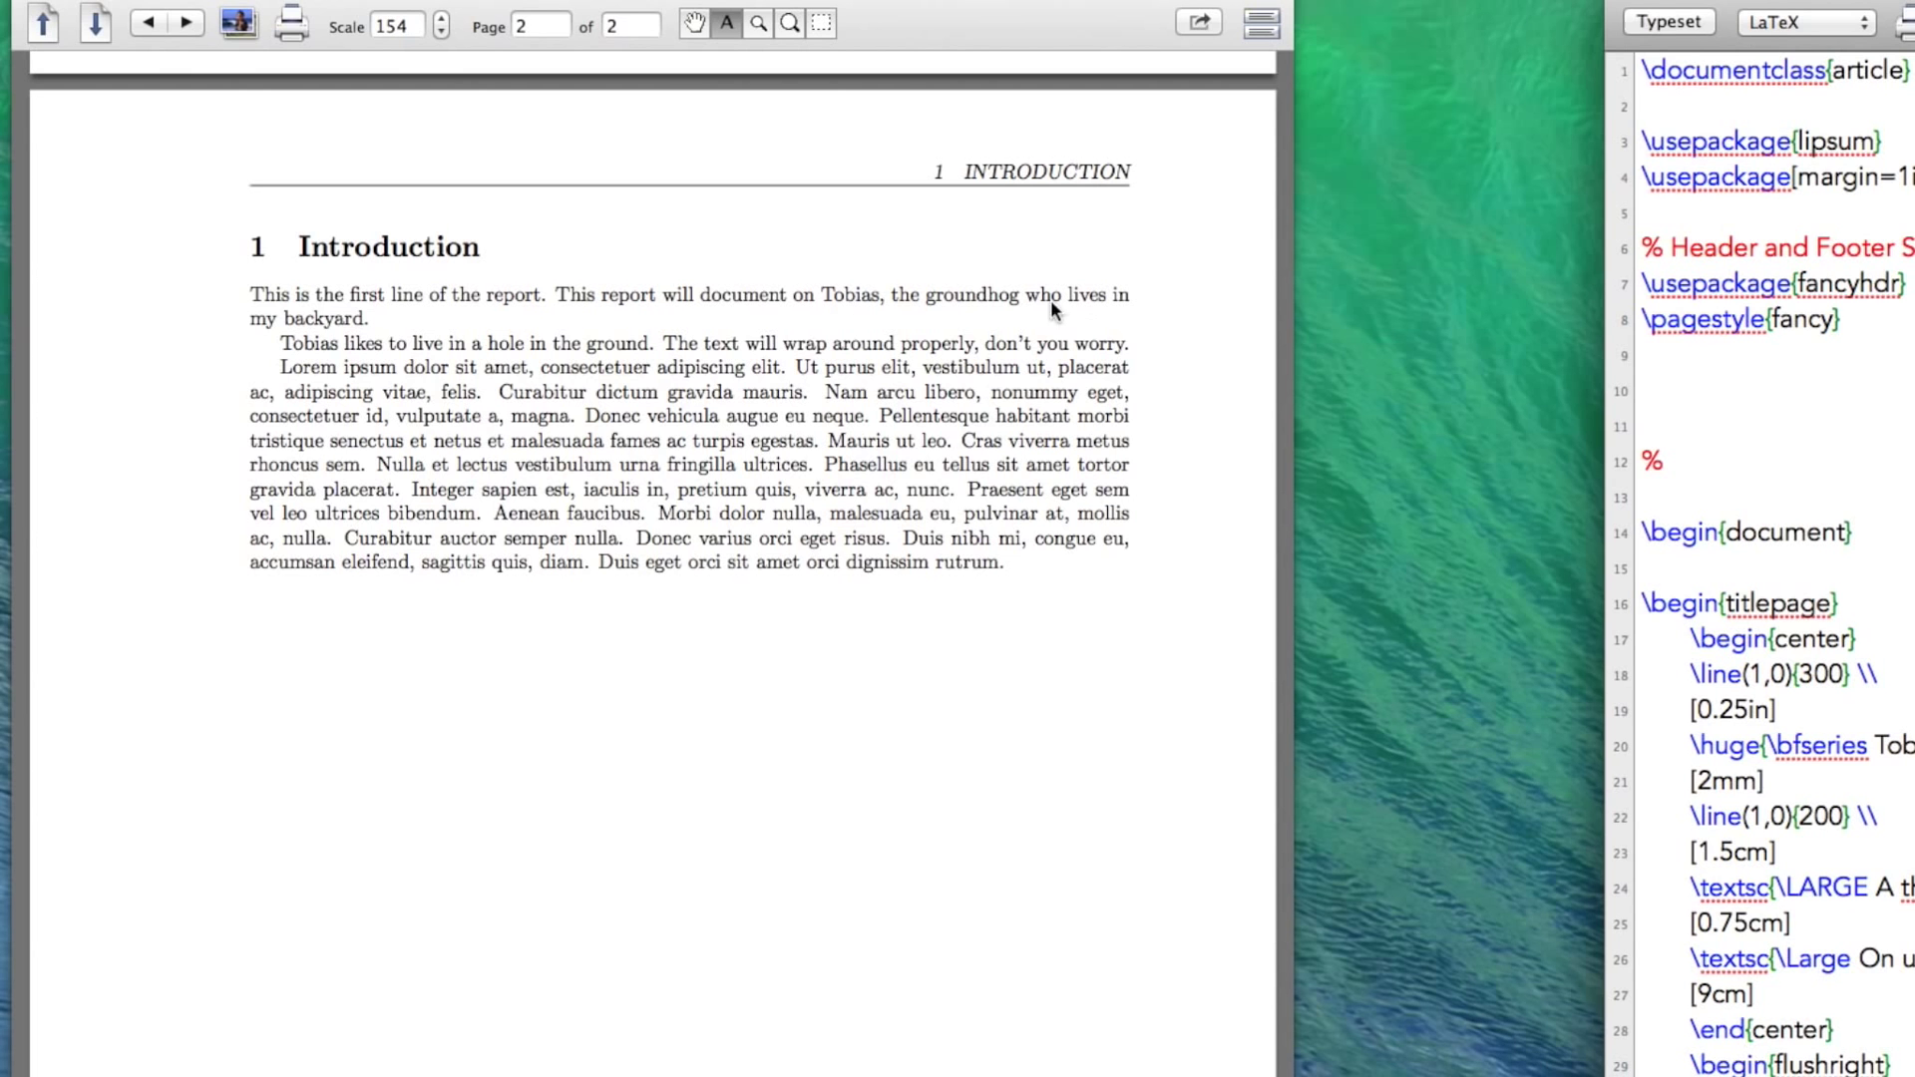
Step: Add empty \fancyhead{} and \fancyfoot{} commands under \pagestyle{fancy}
click(1844, 320)
text(\fancy)
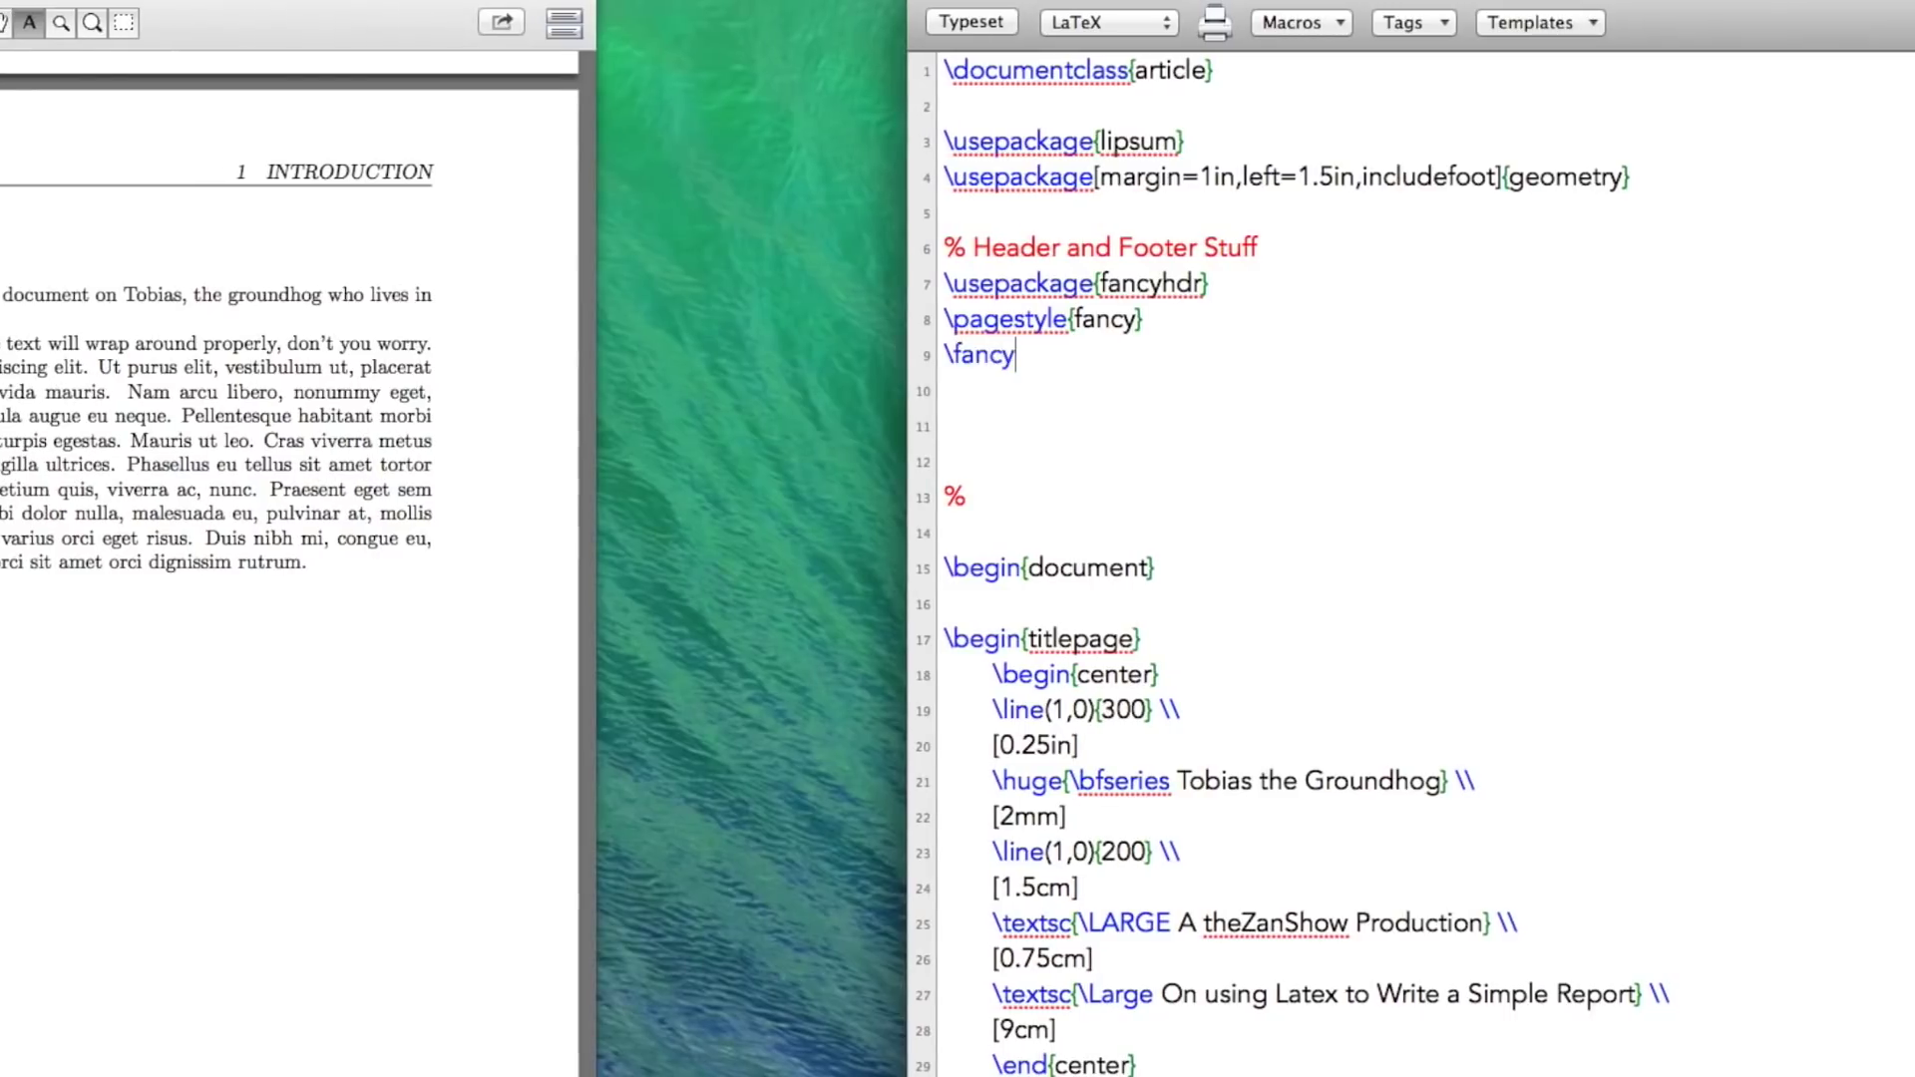
text(head{})
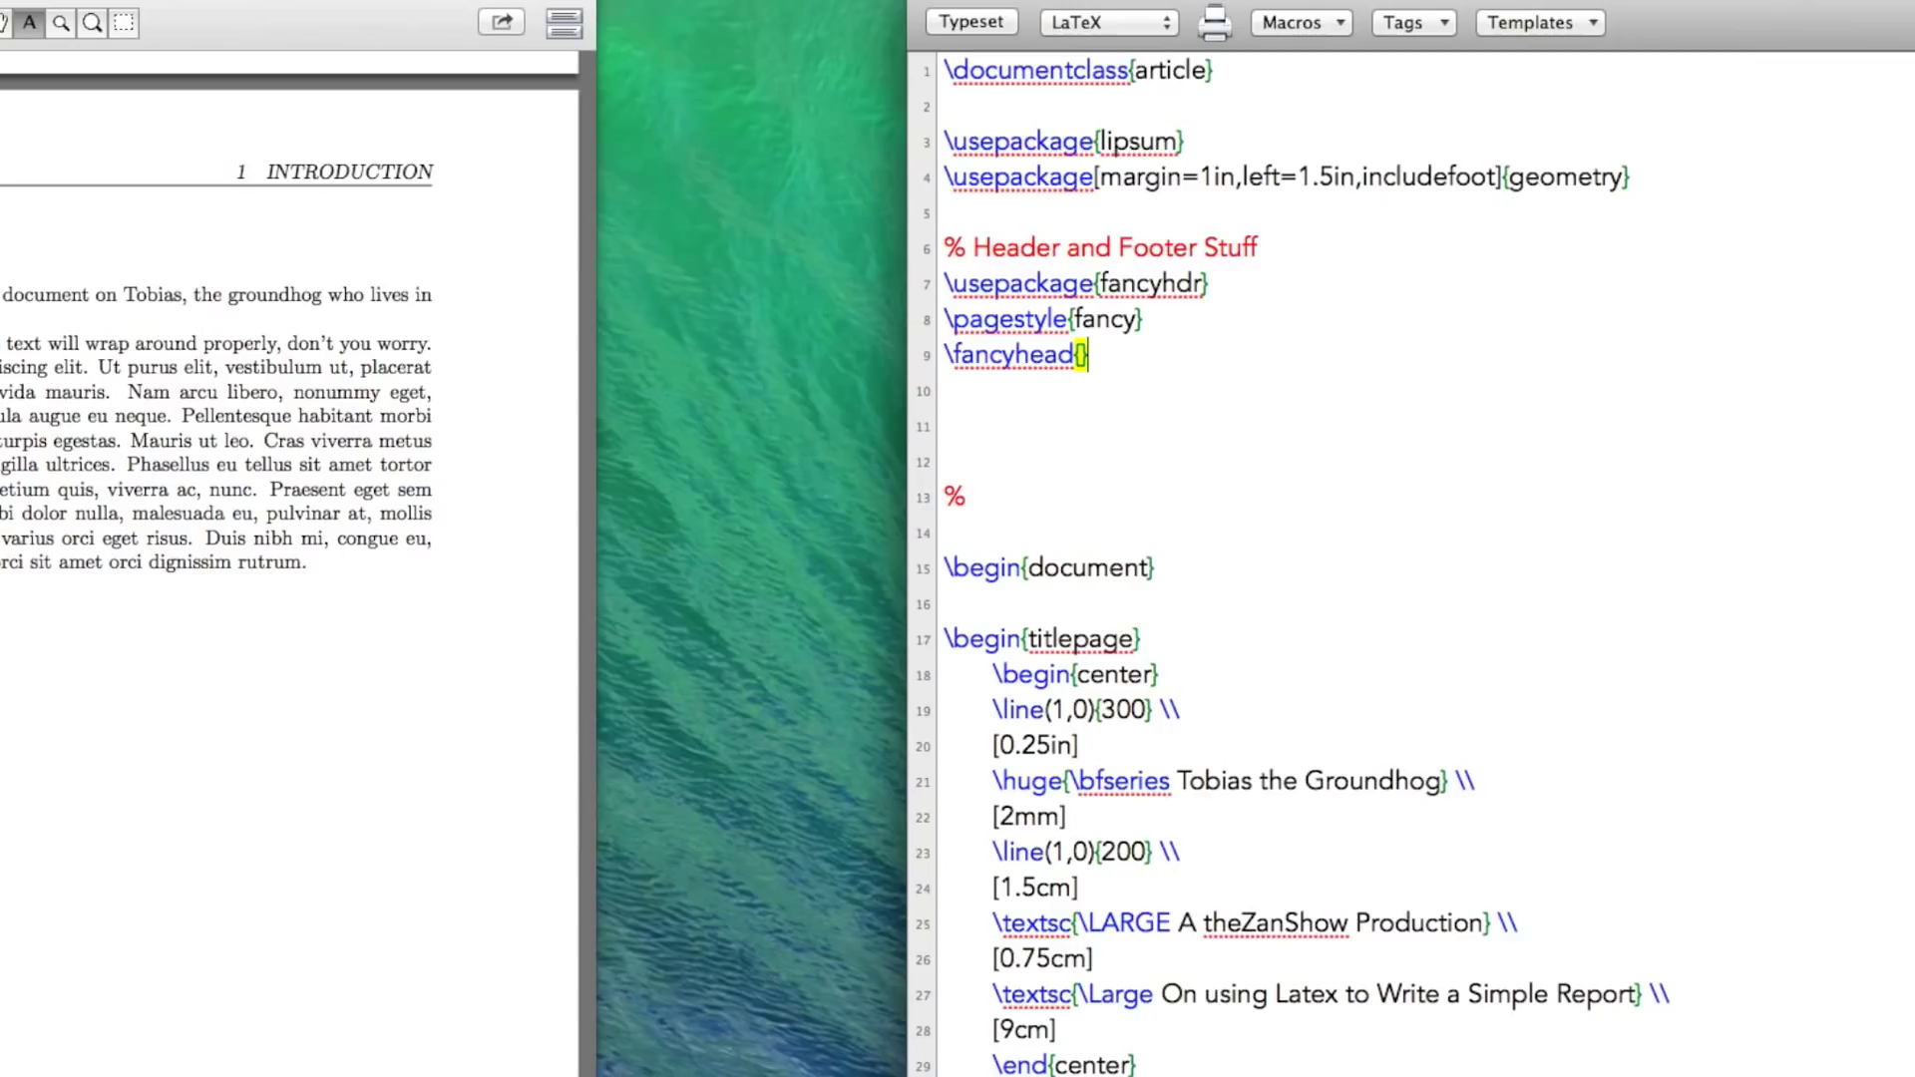
text(\fancy)
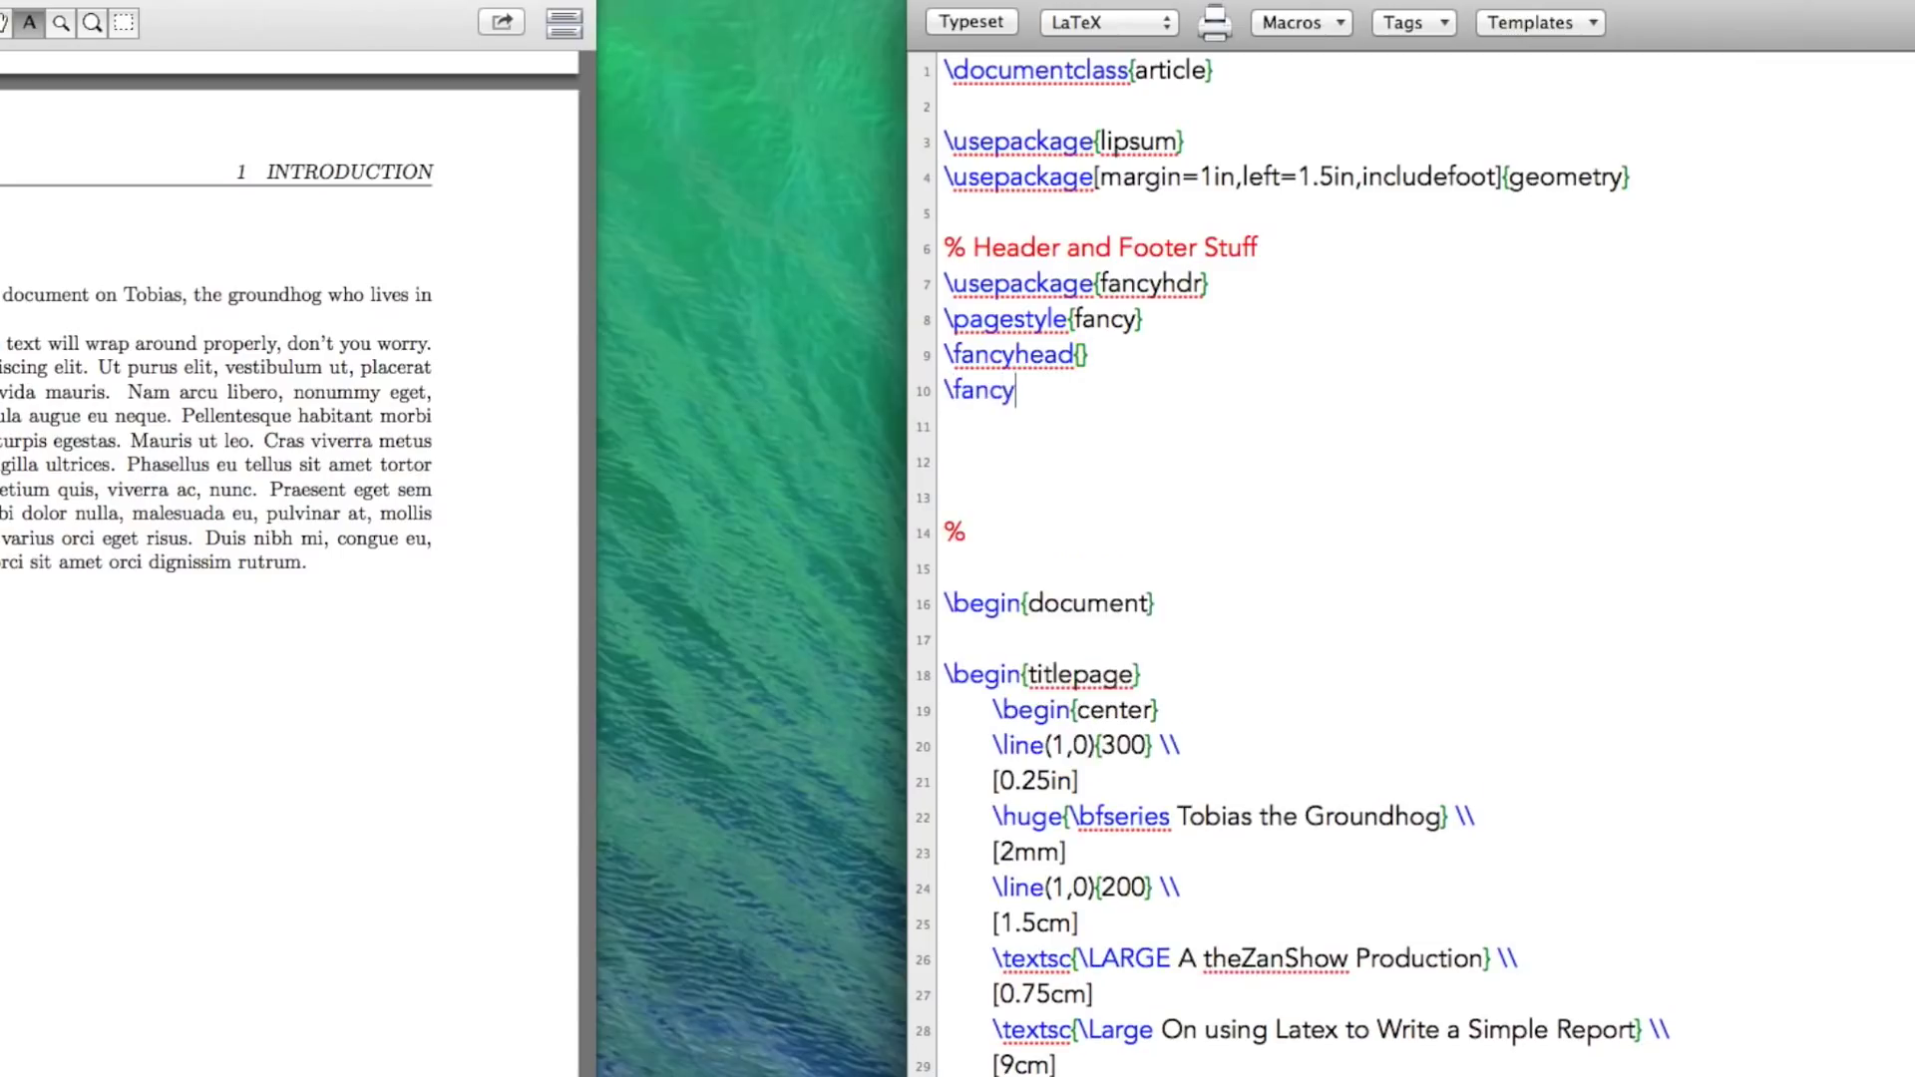
text(foot{)
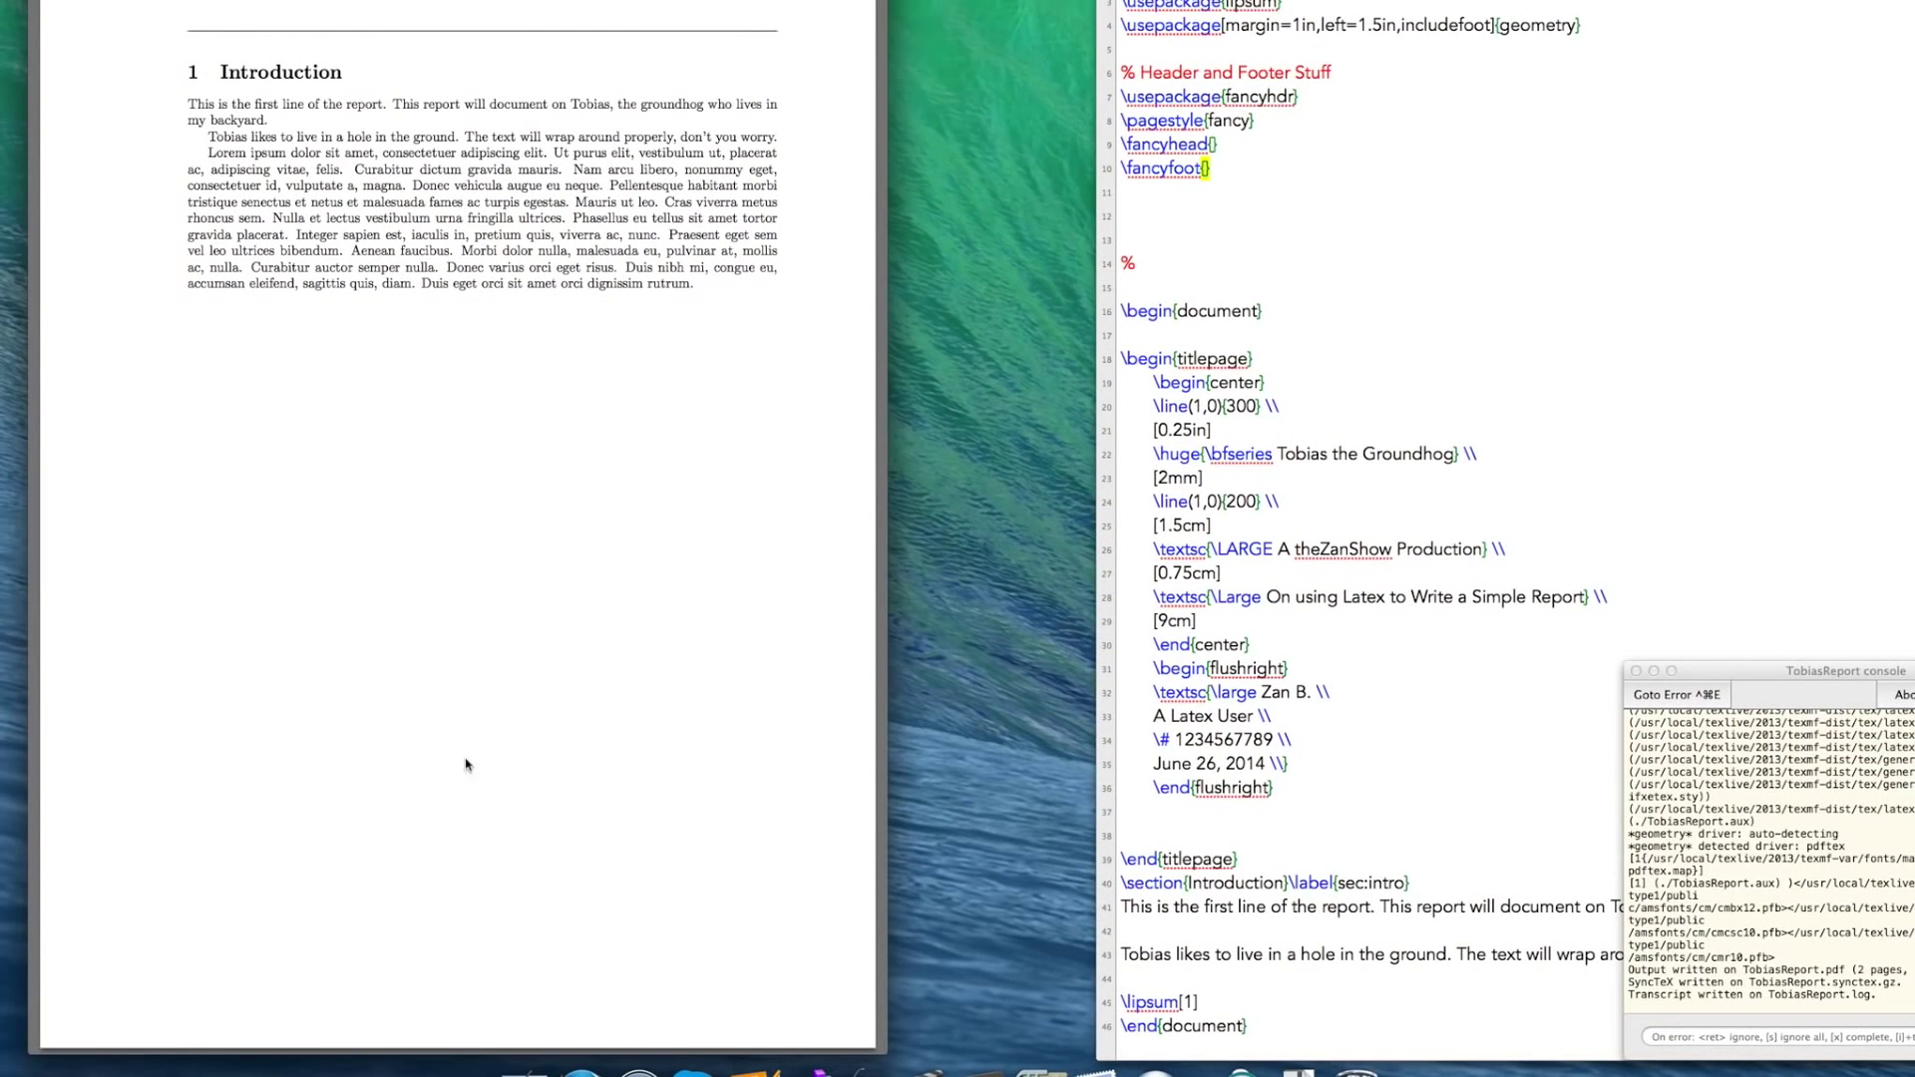
mouse_move(597, 77)
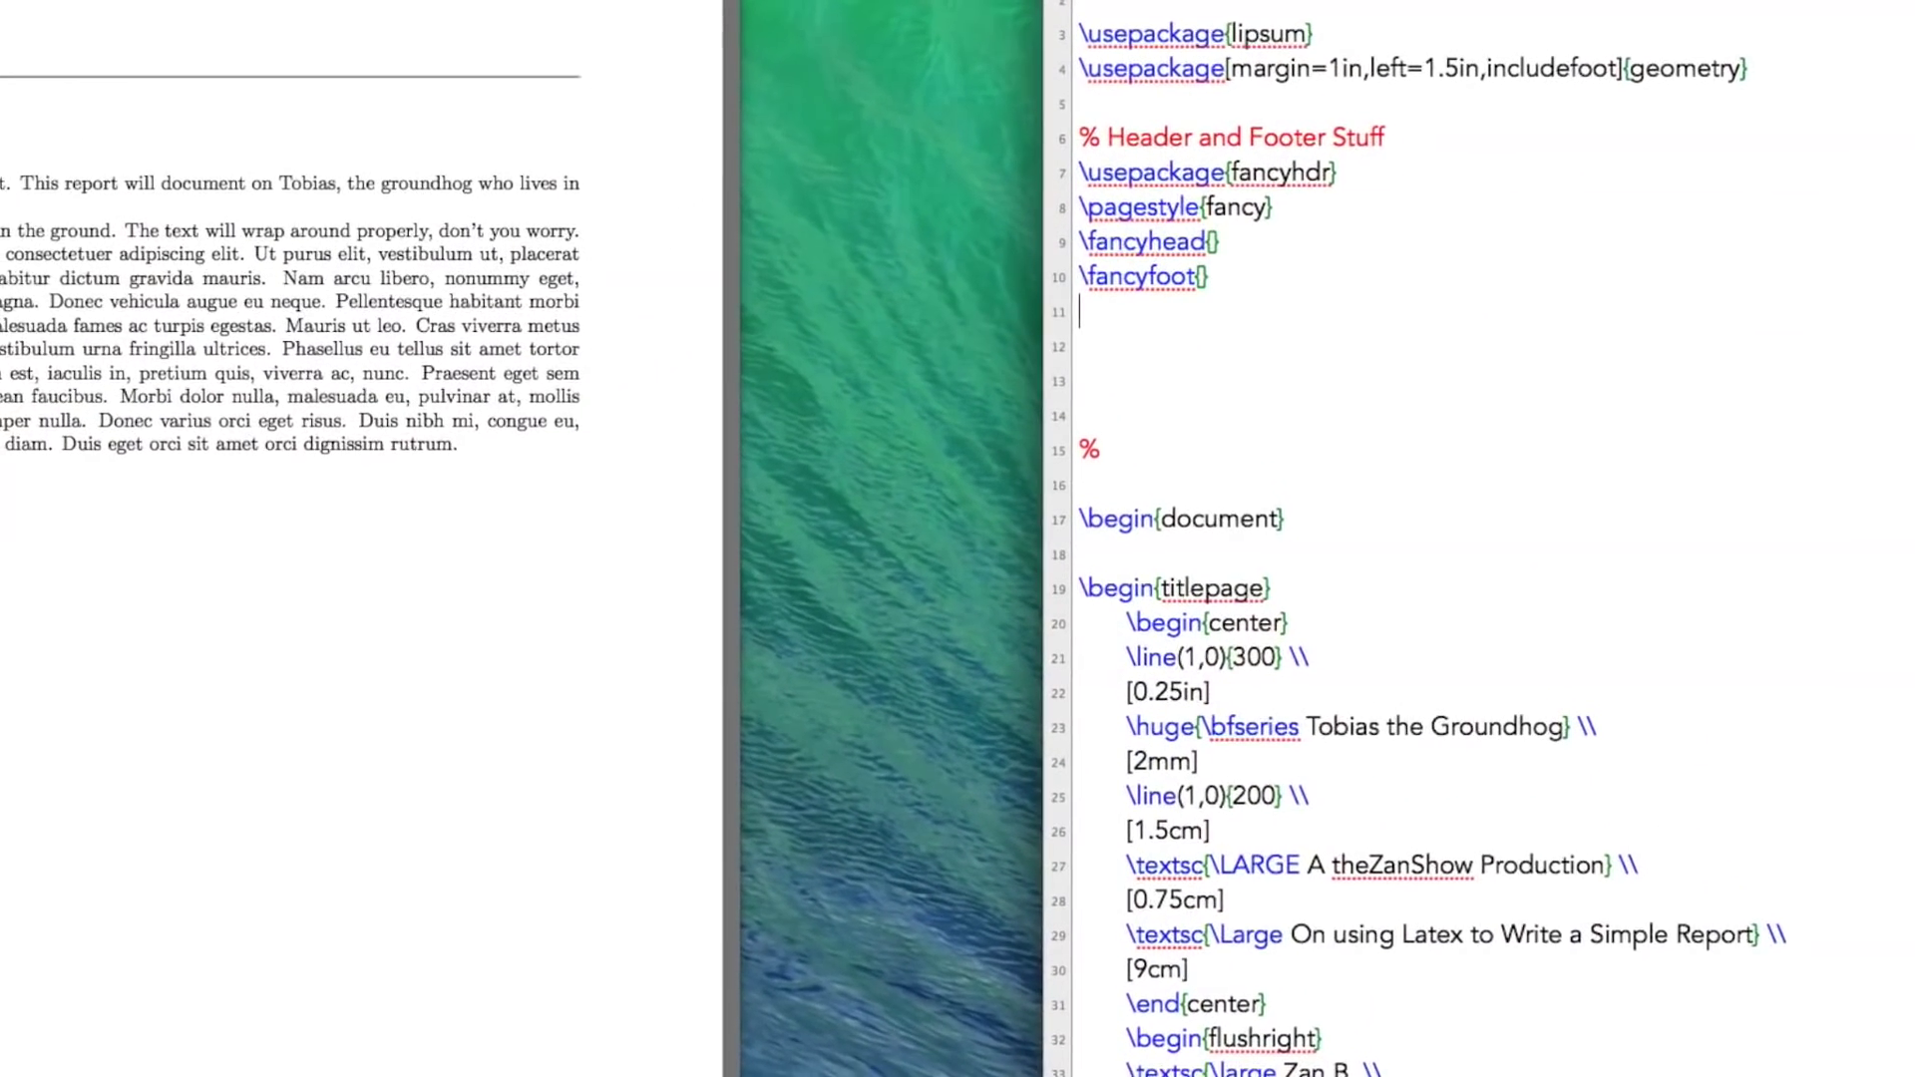
Step: Add \fancyfoot[R]{\thepage\ } on a new line after \fancyfoot{}
text(\fan)
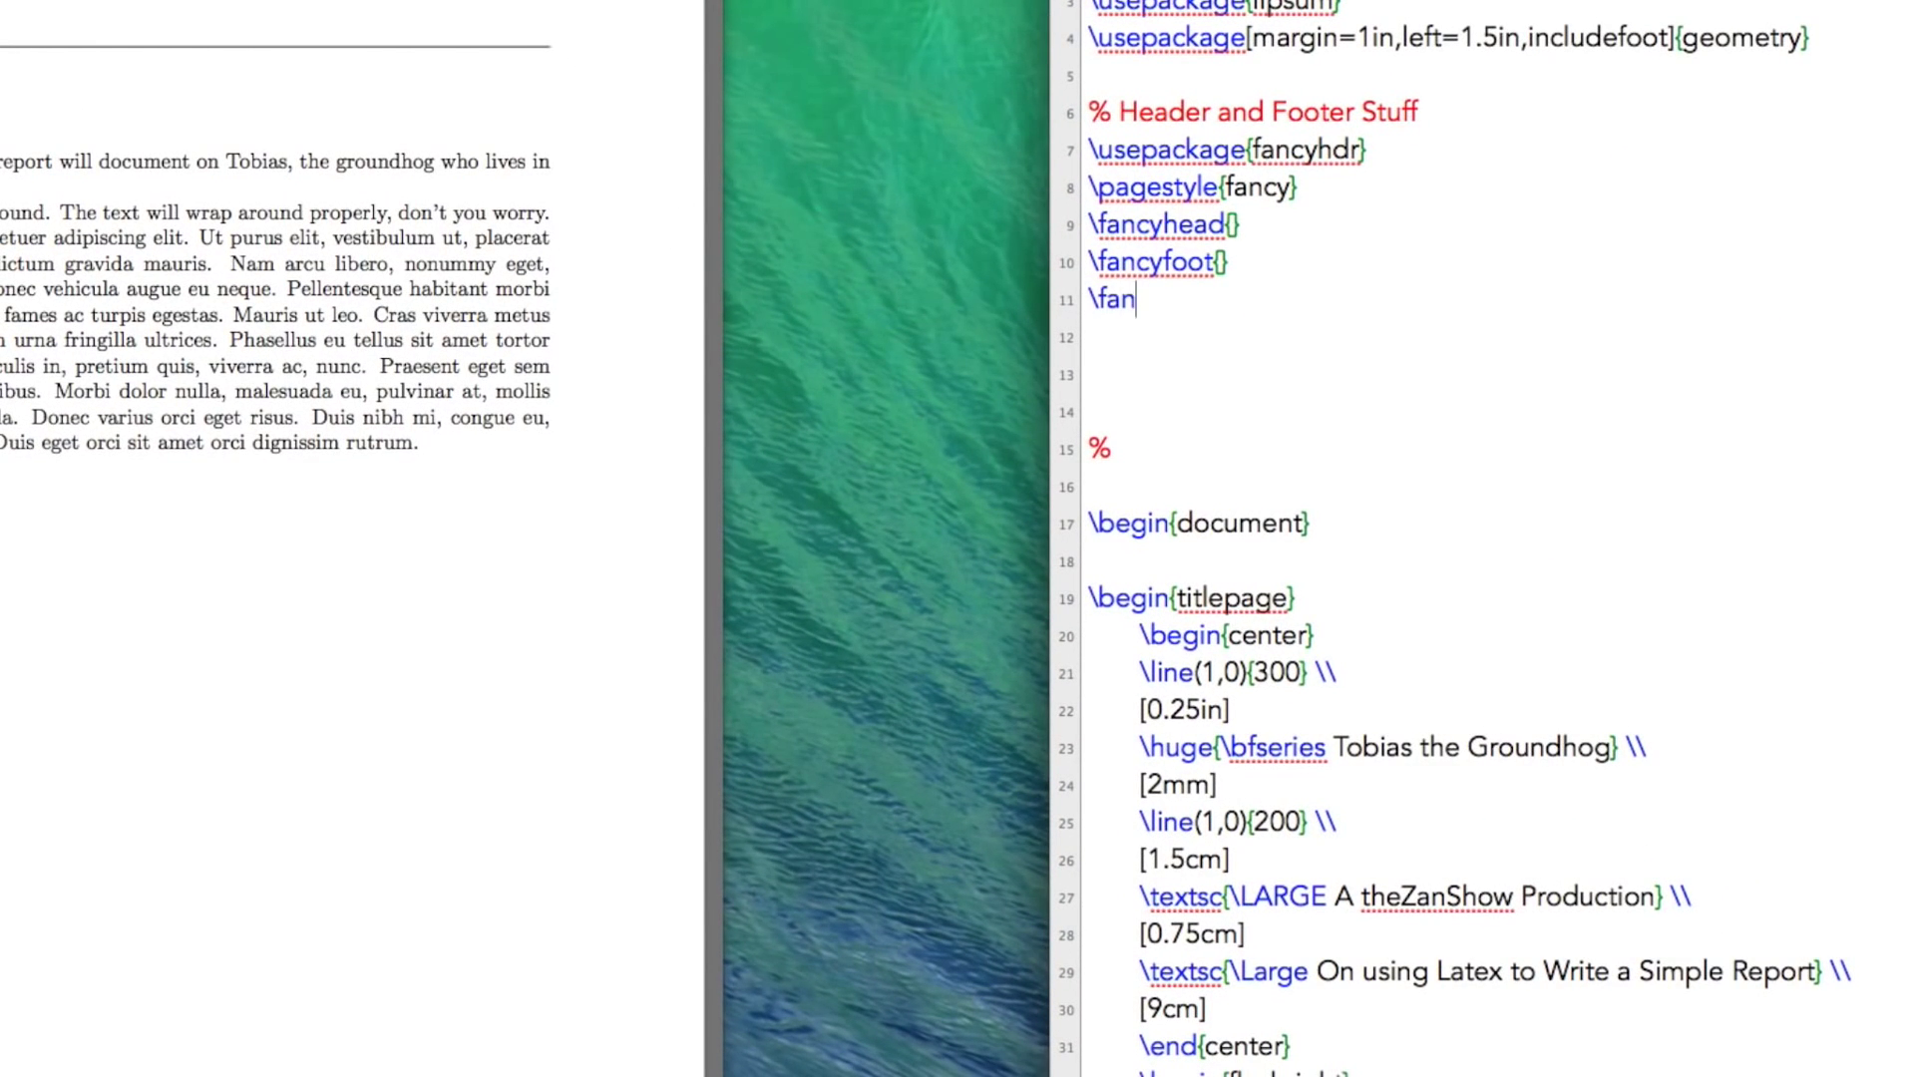
text(cyfoot{)
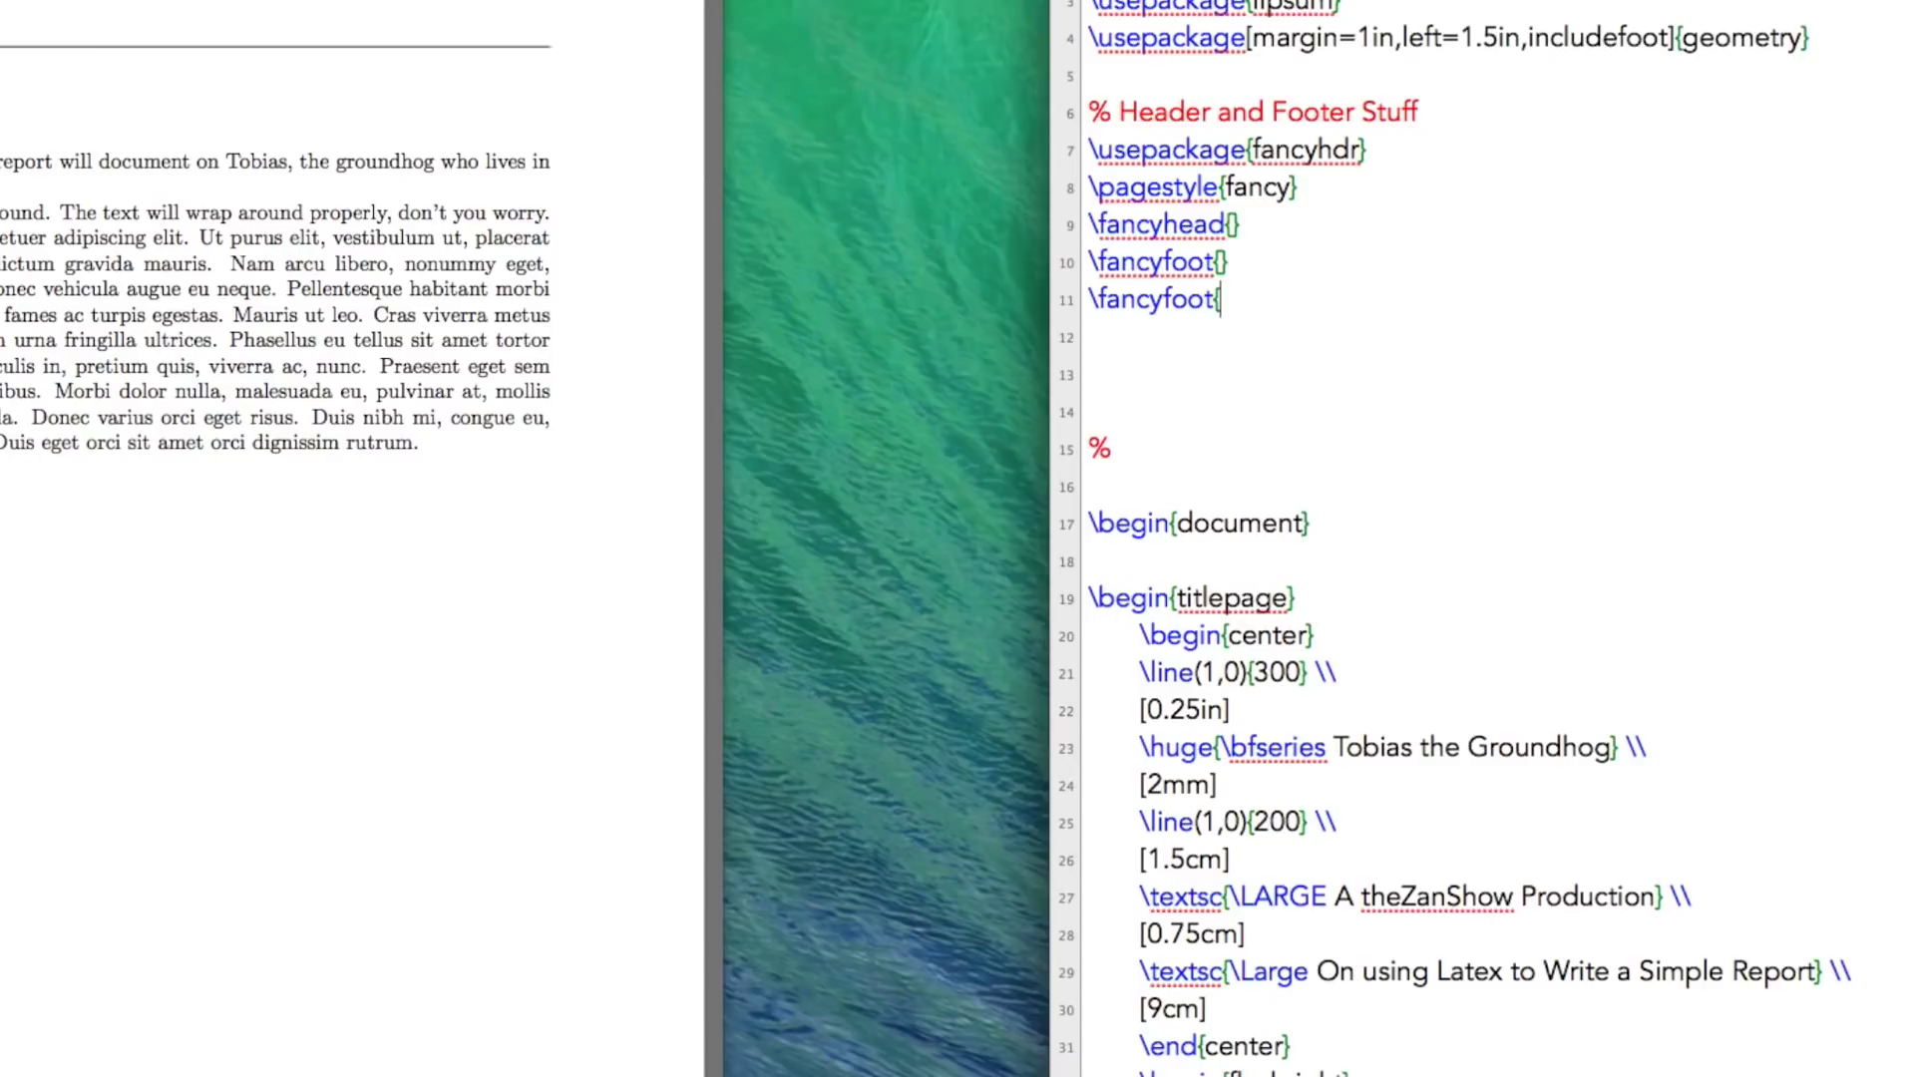
key(Backspace)
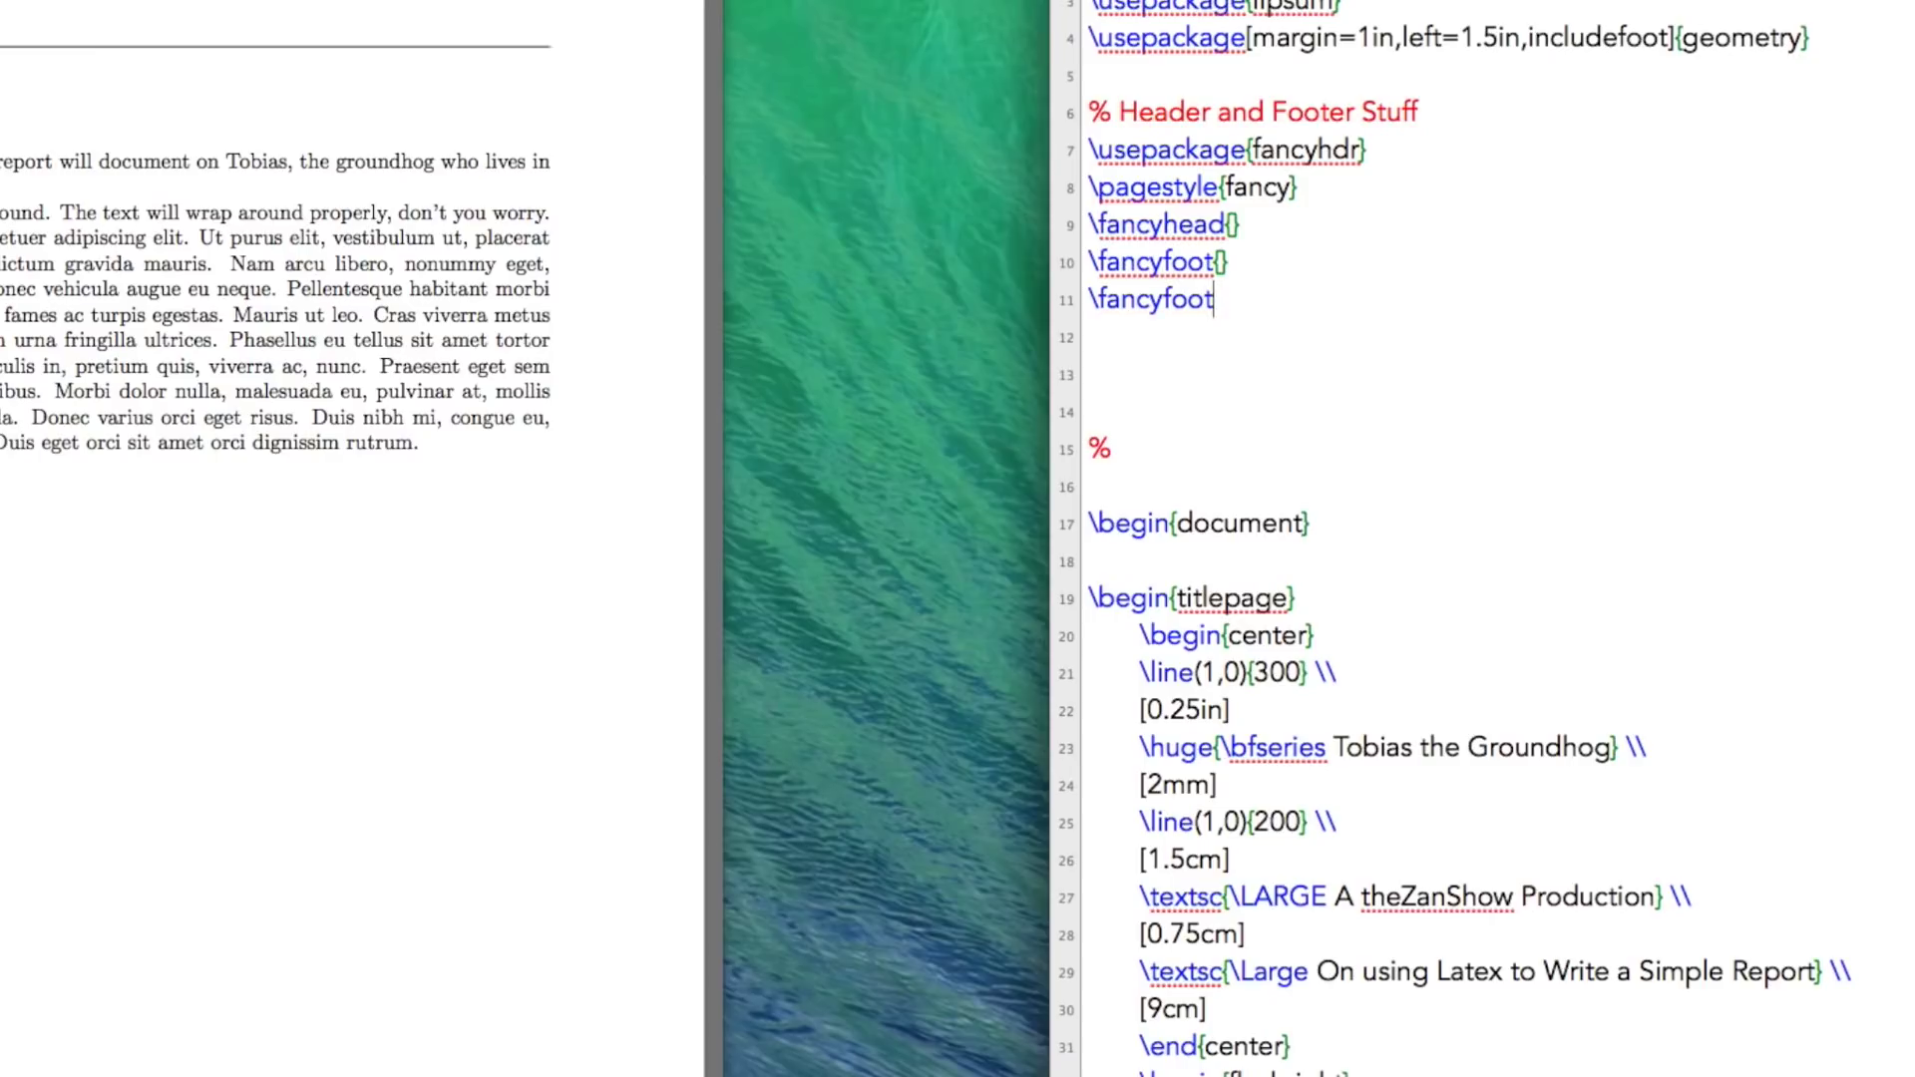
text([R)
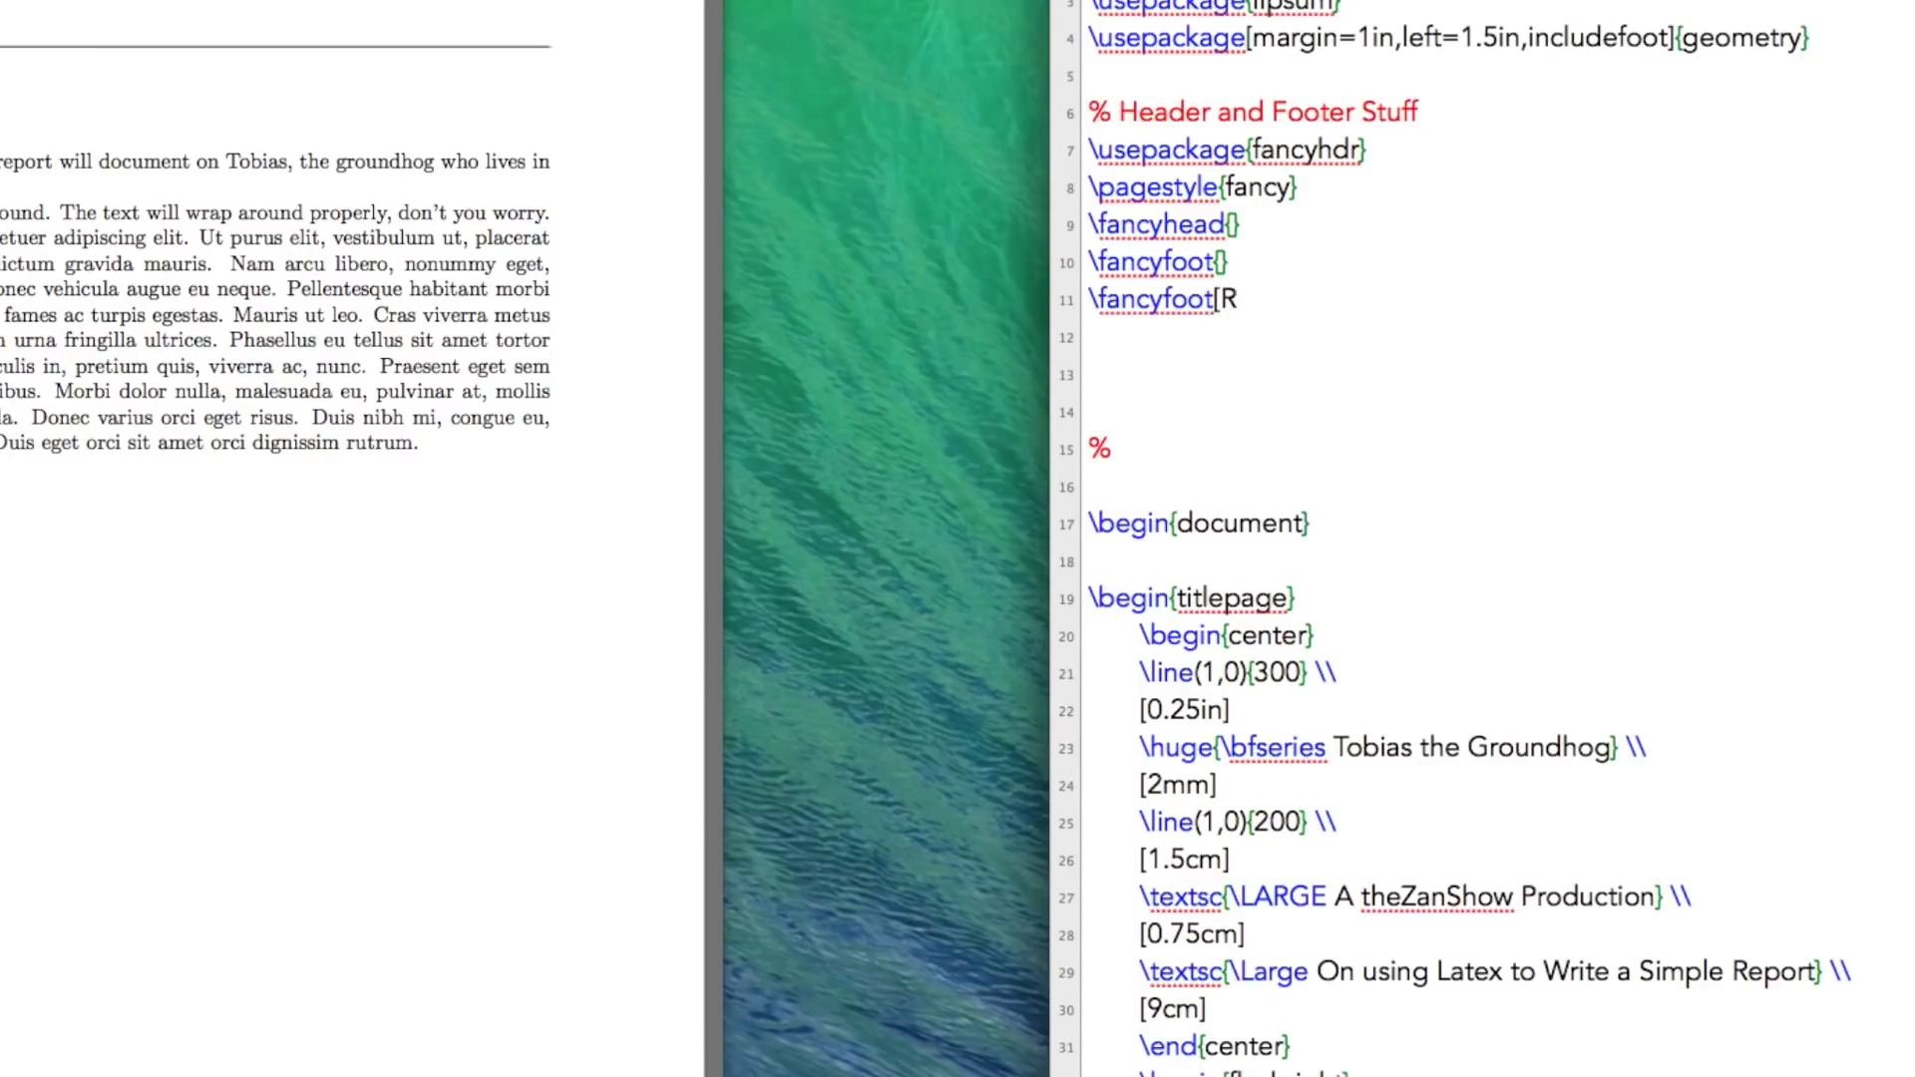
text({)
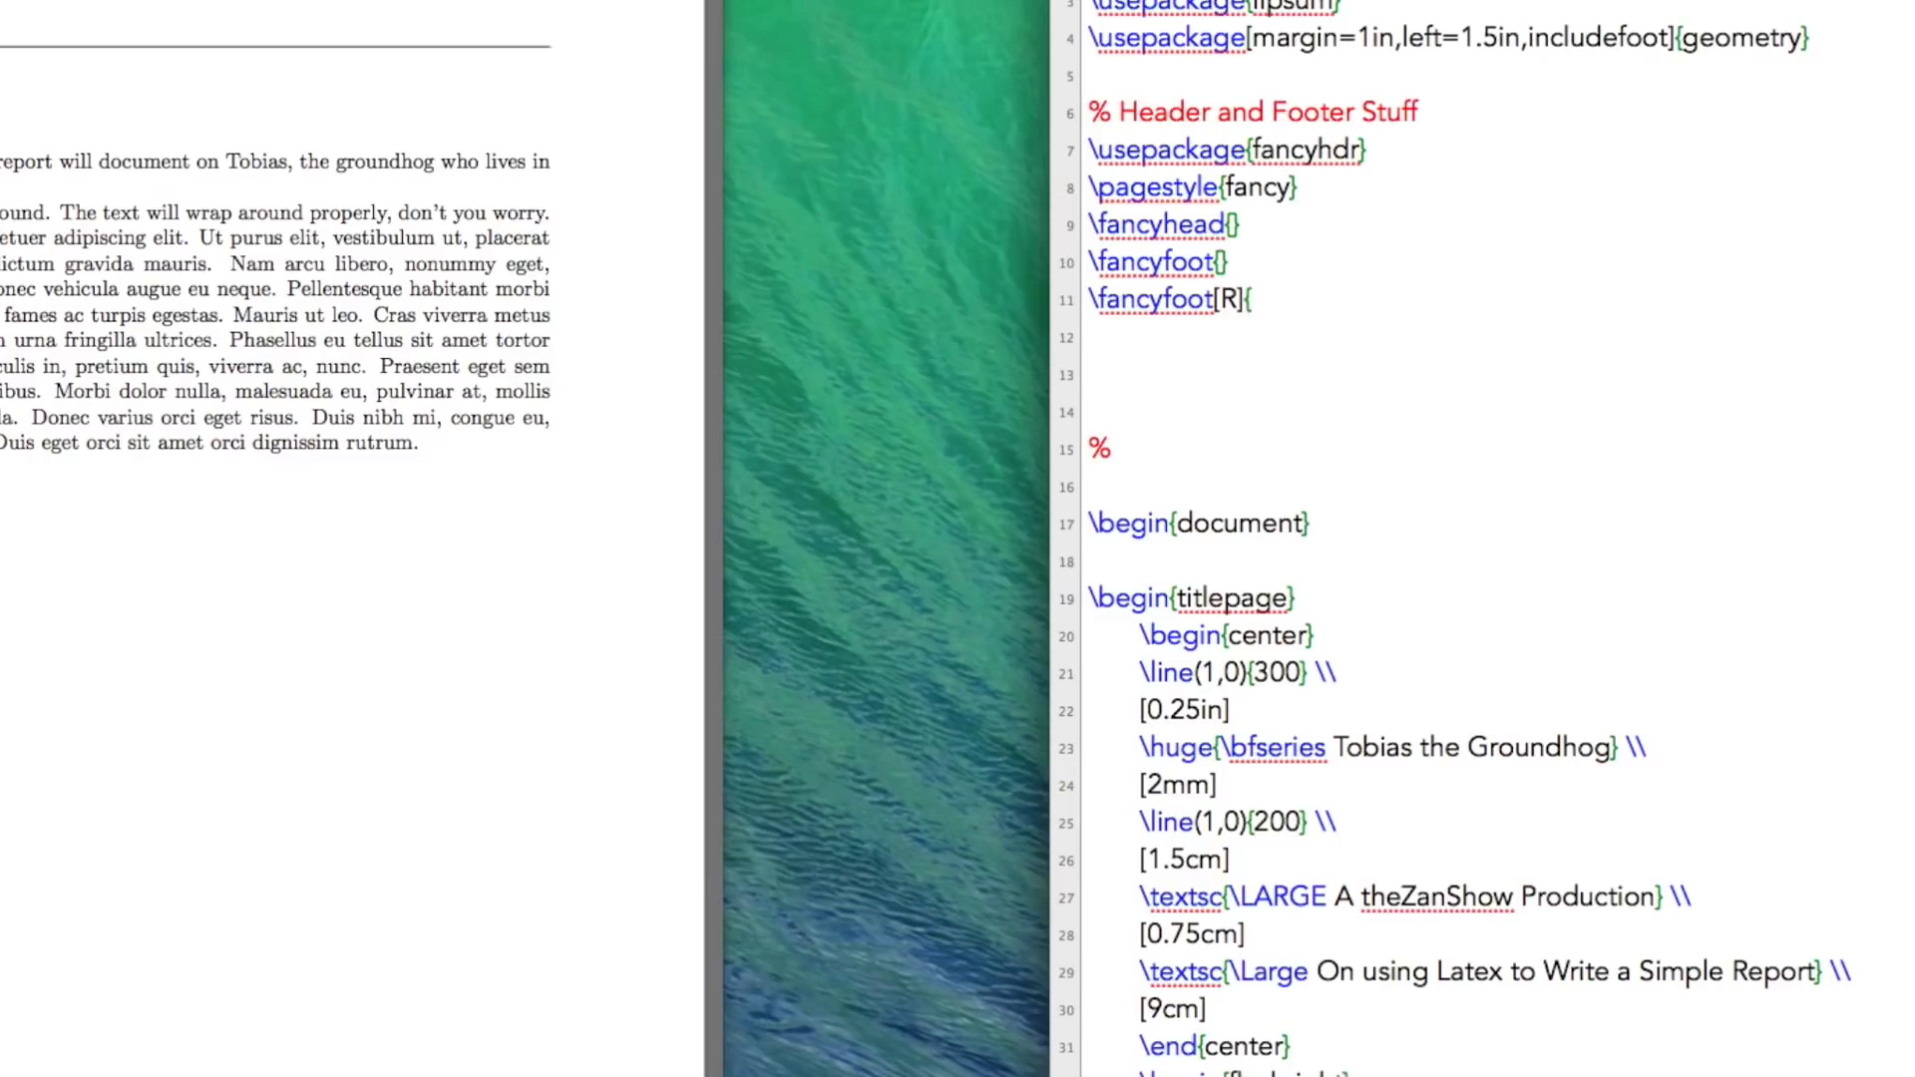
text(\the)
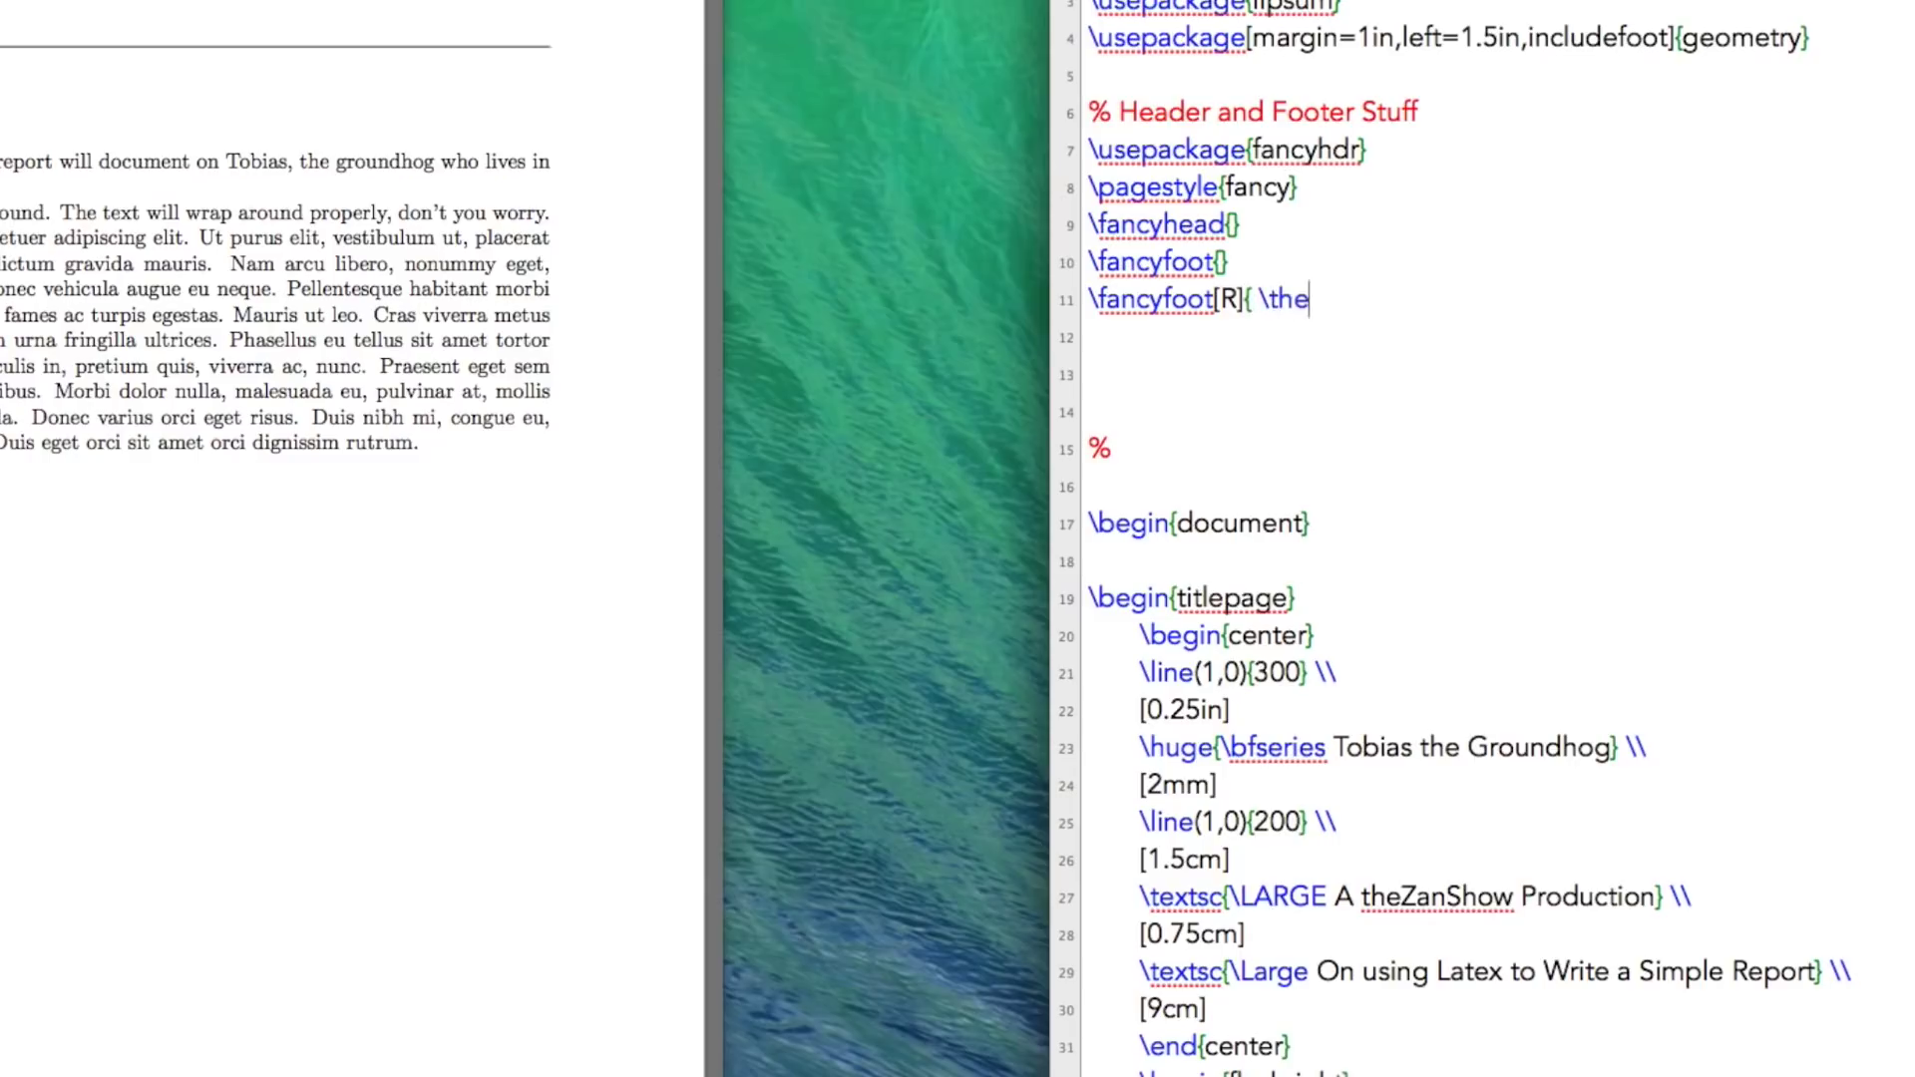
text(page\ })
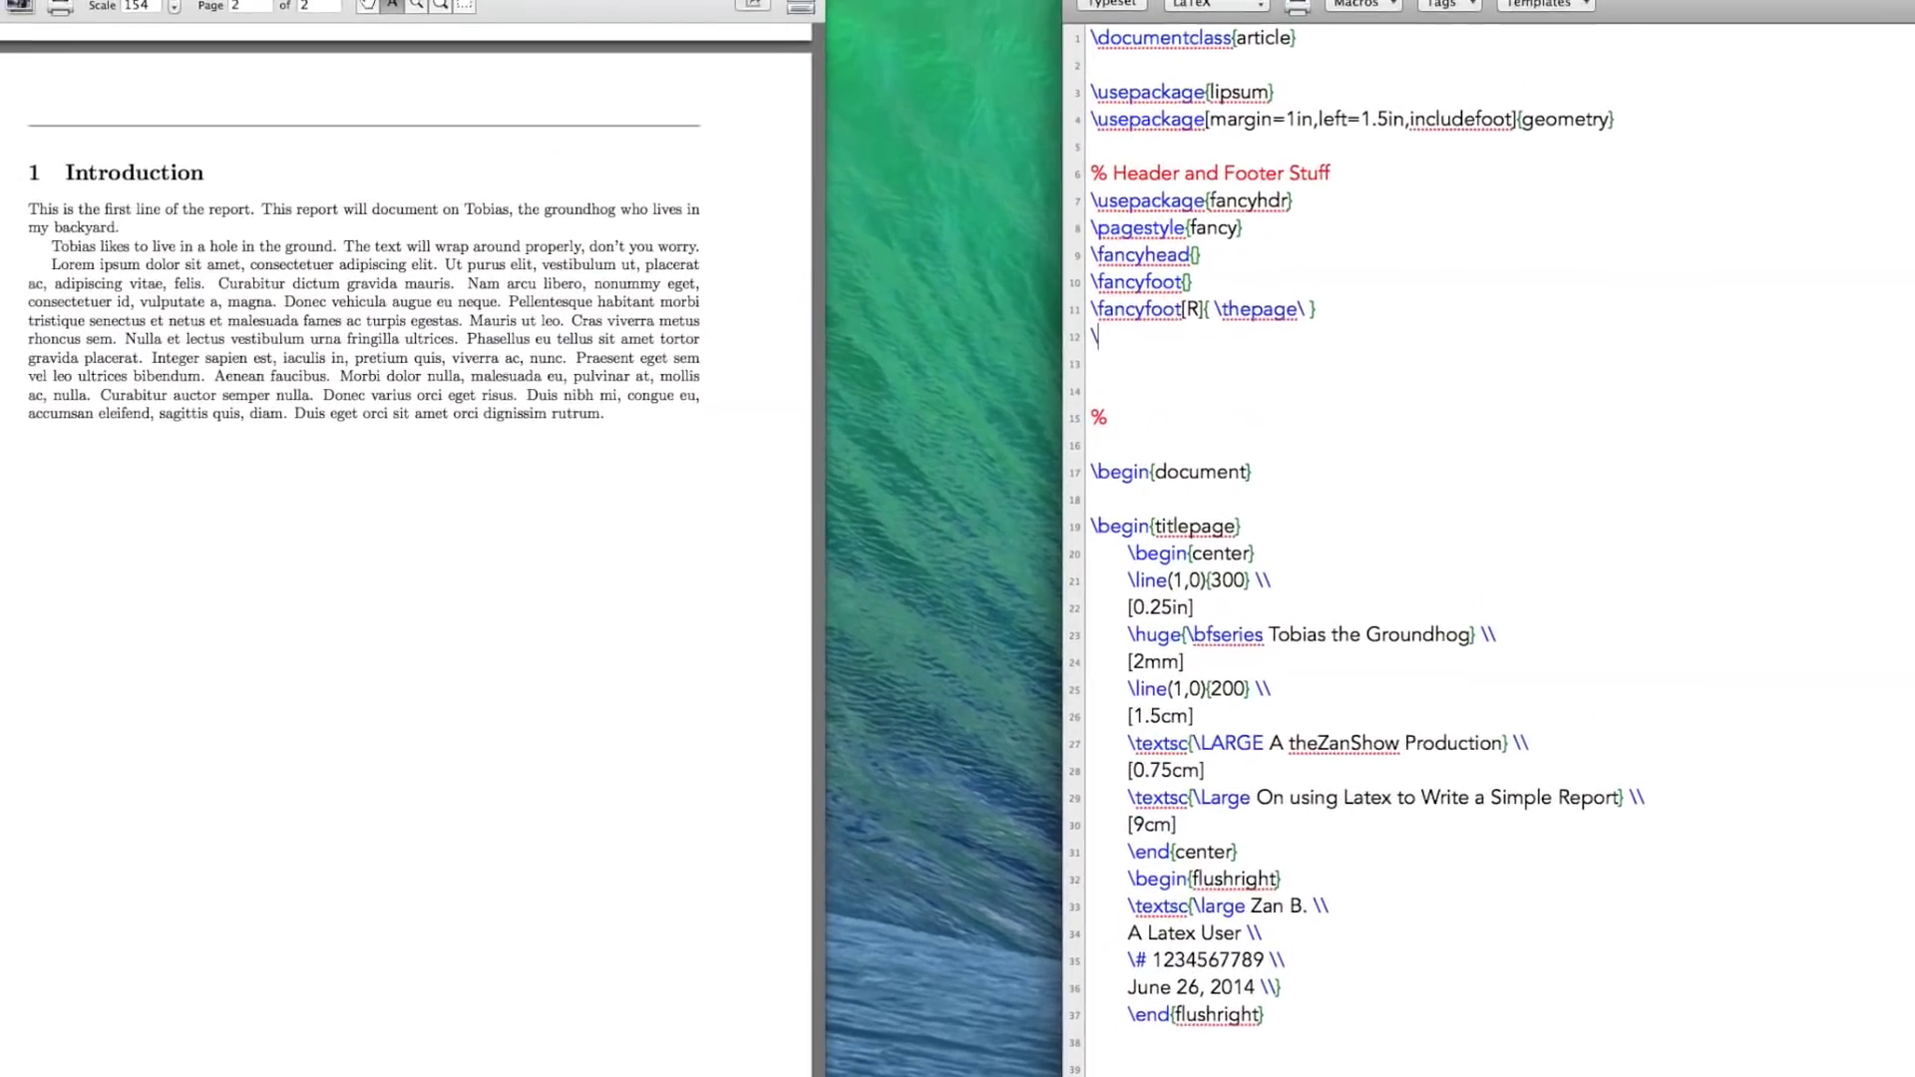
Step: Add \renewcommand{\headrulewidth}{0pt} on line 12, below the \fancyfoot line
text(\renewcomman)
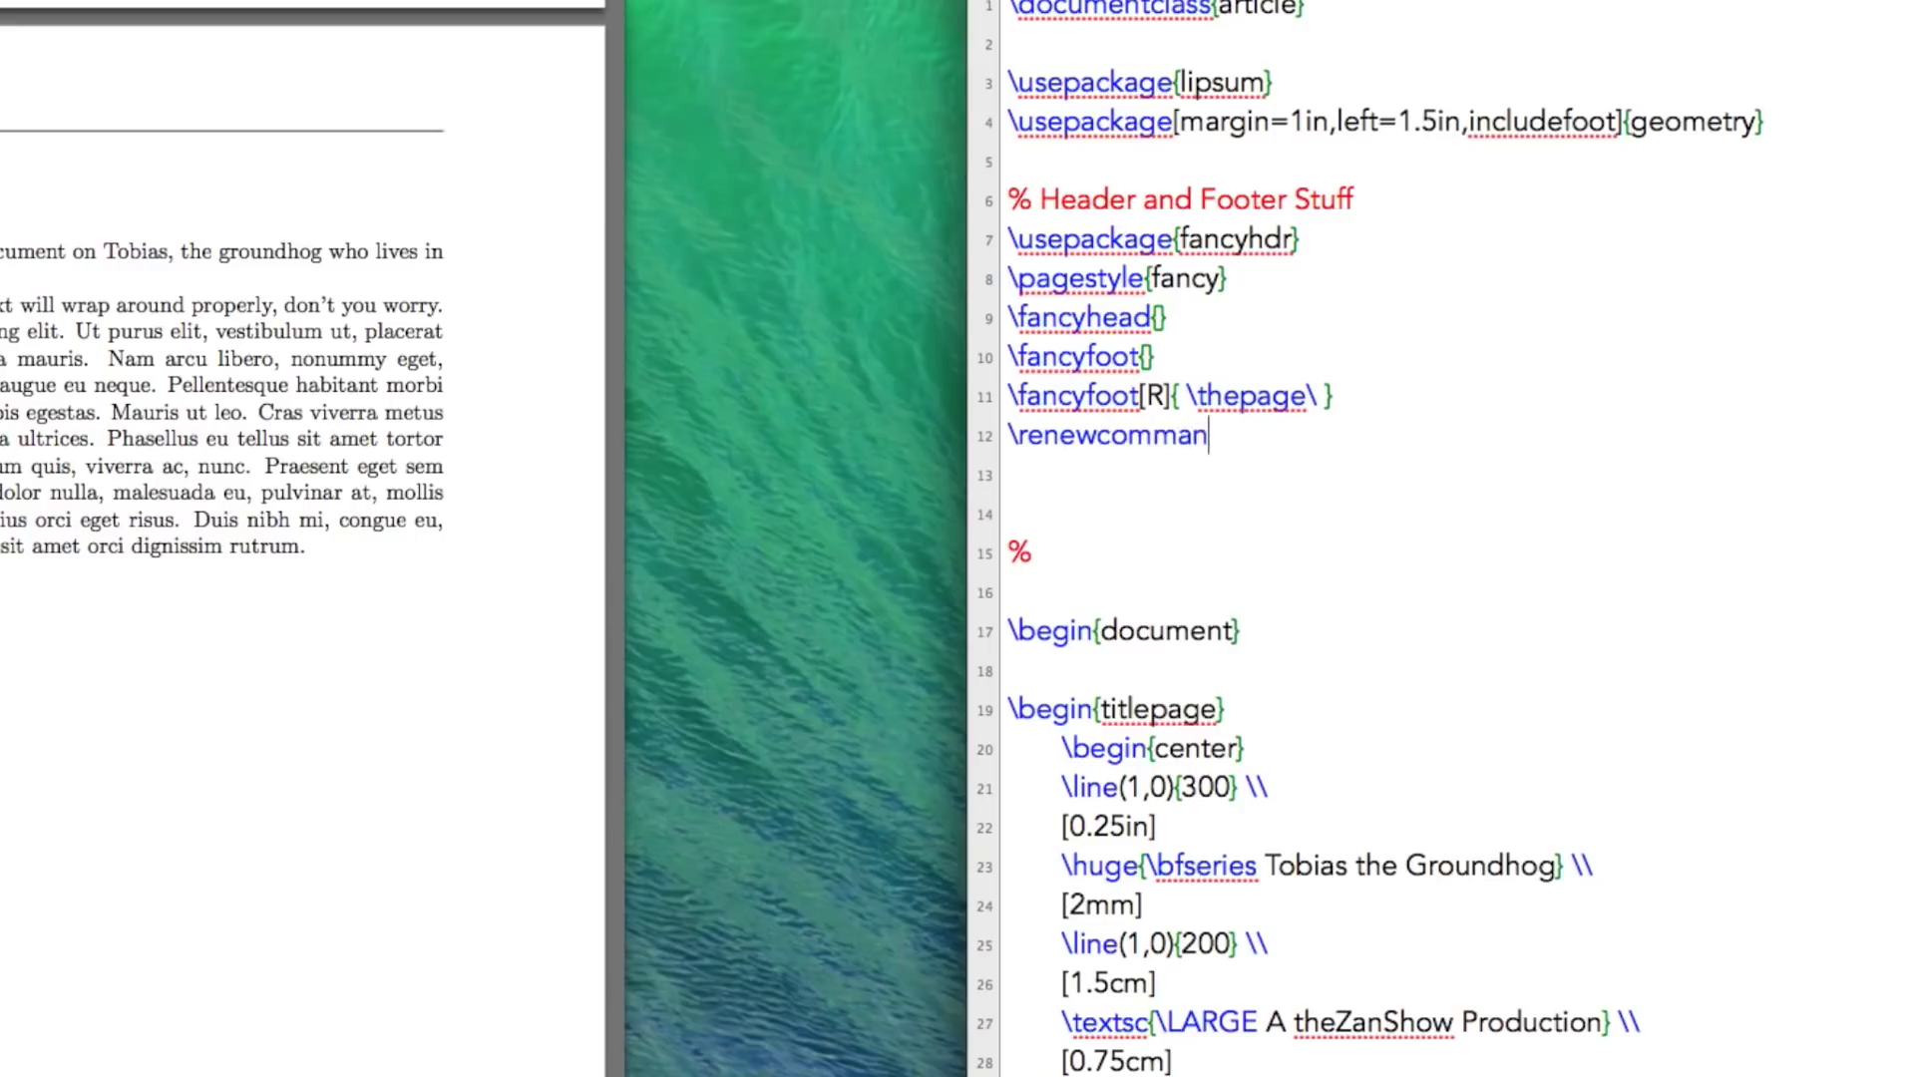
text(d)
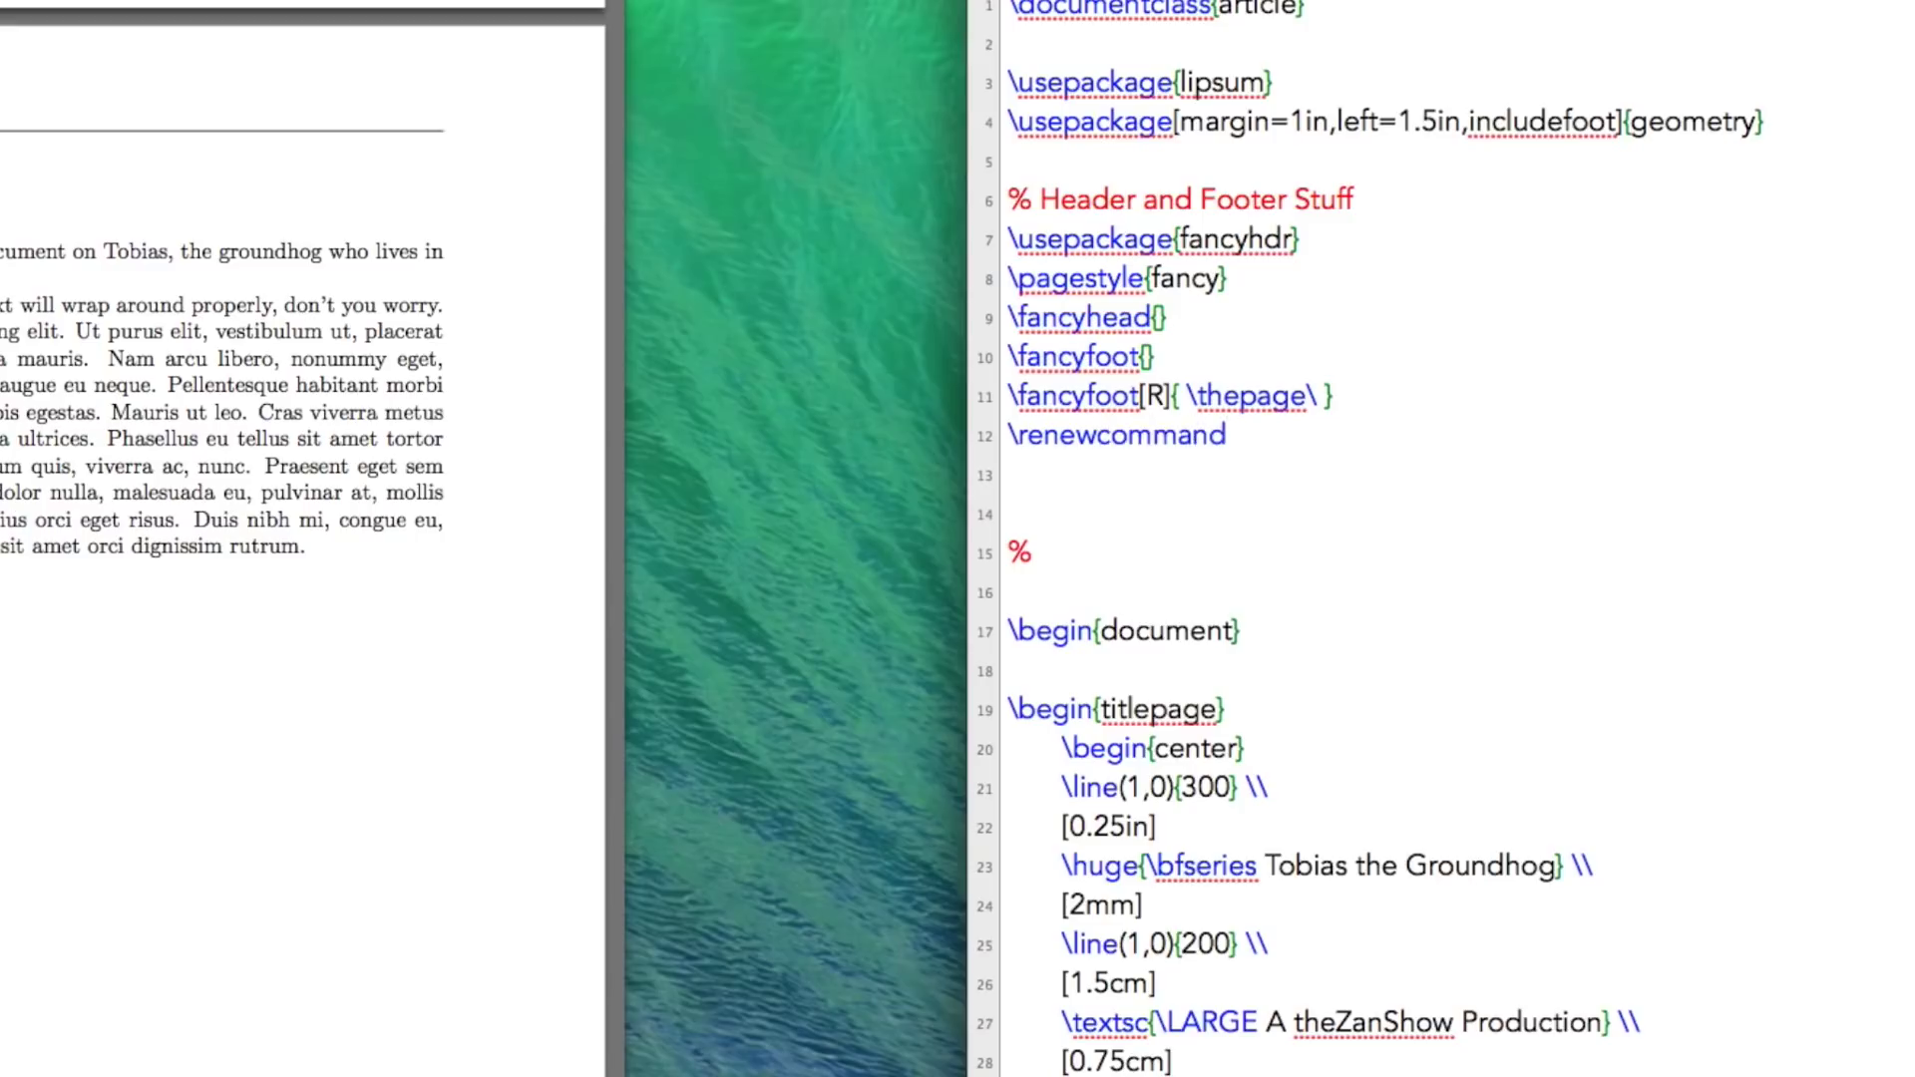
click(1223, 435)
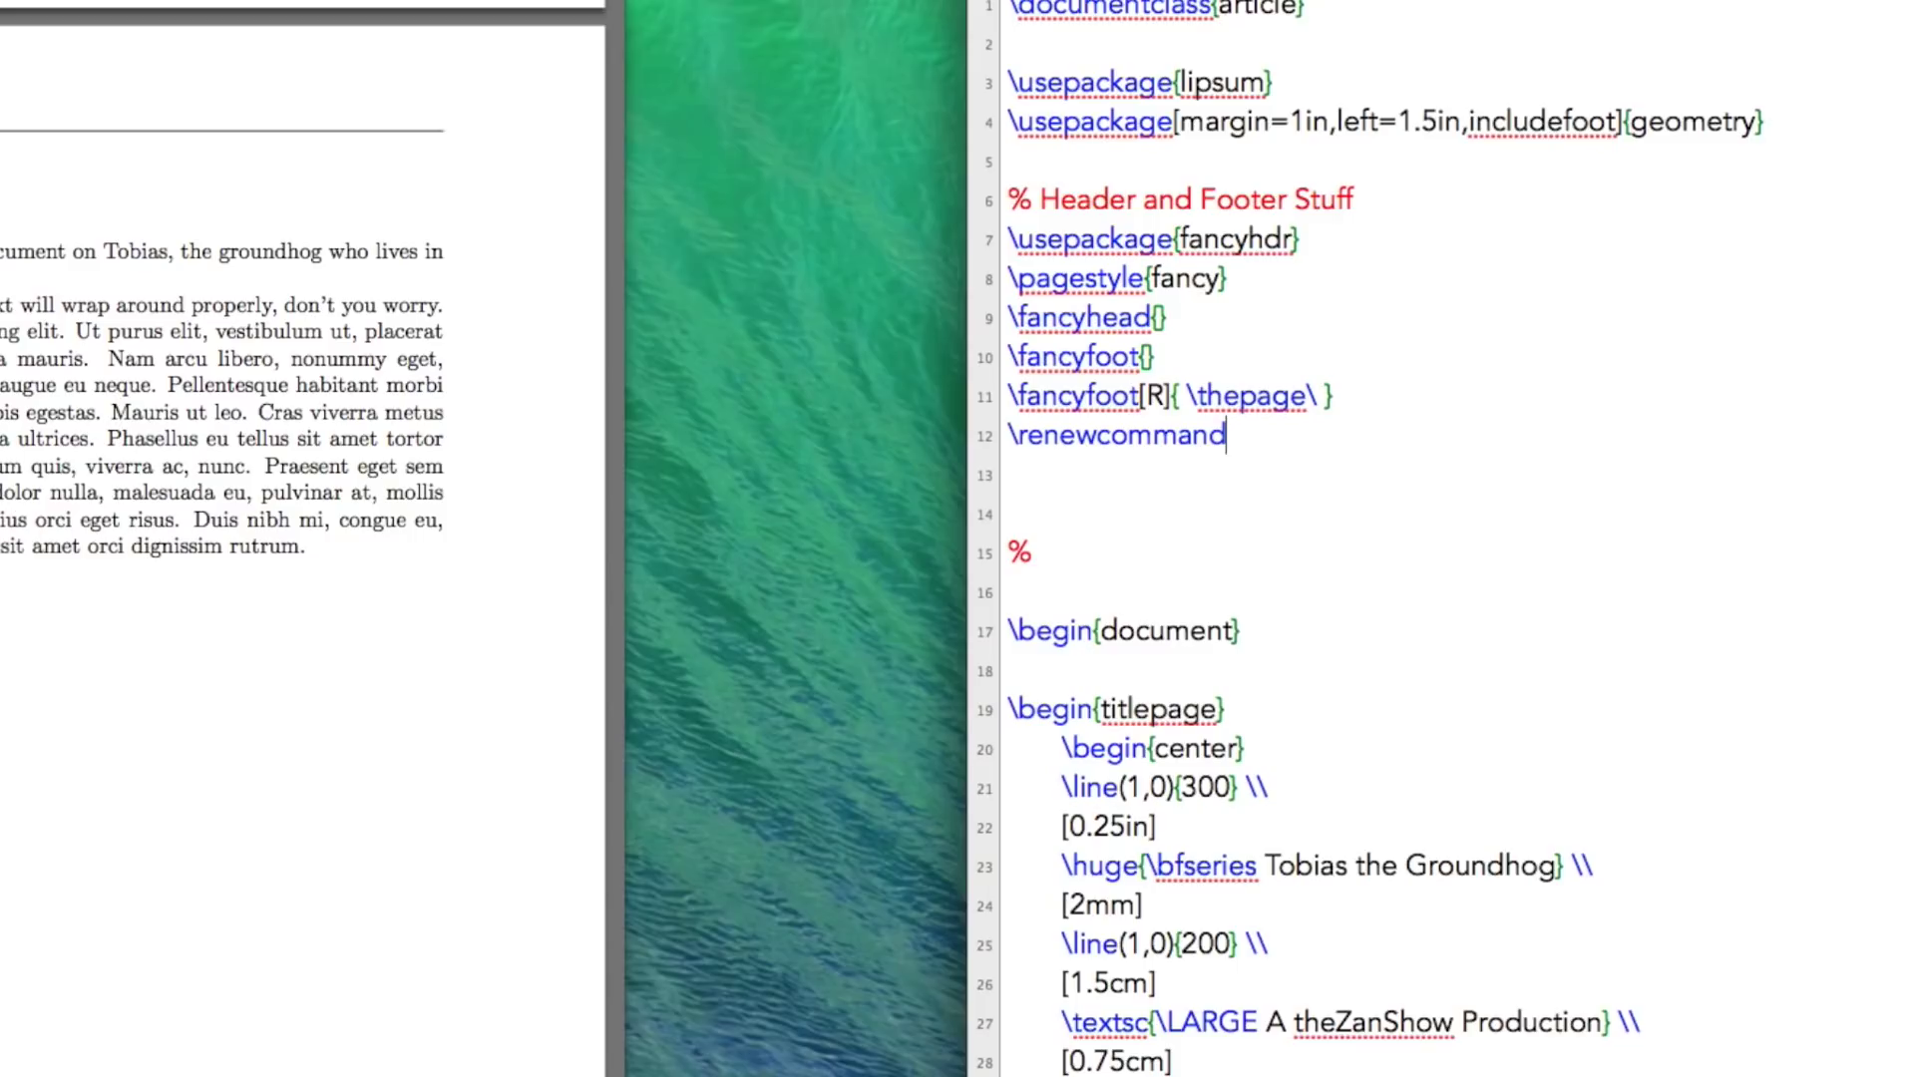
text({\)
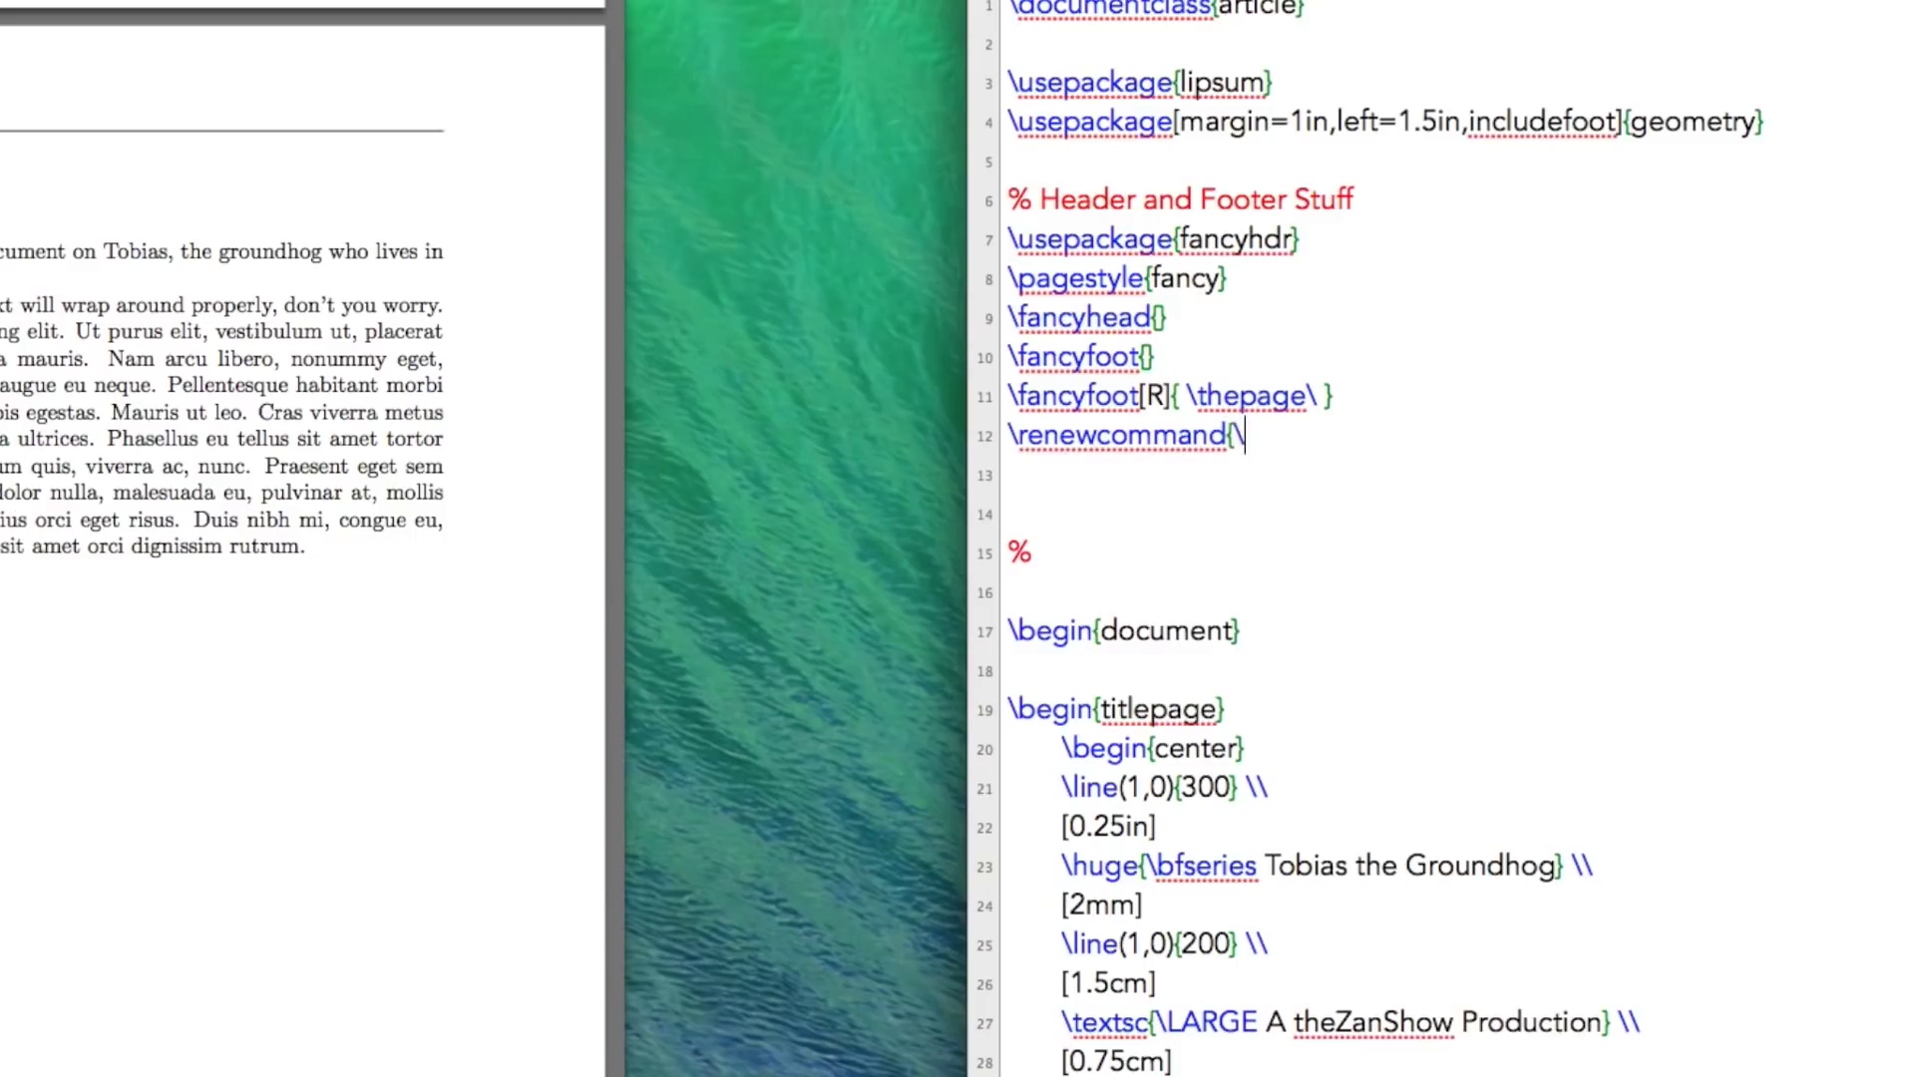
text(headrule)
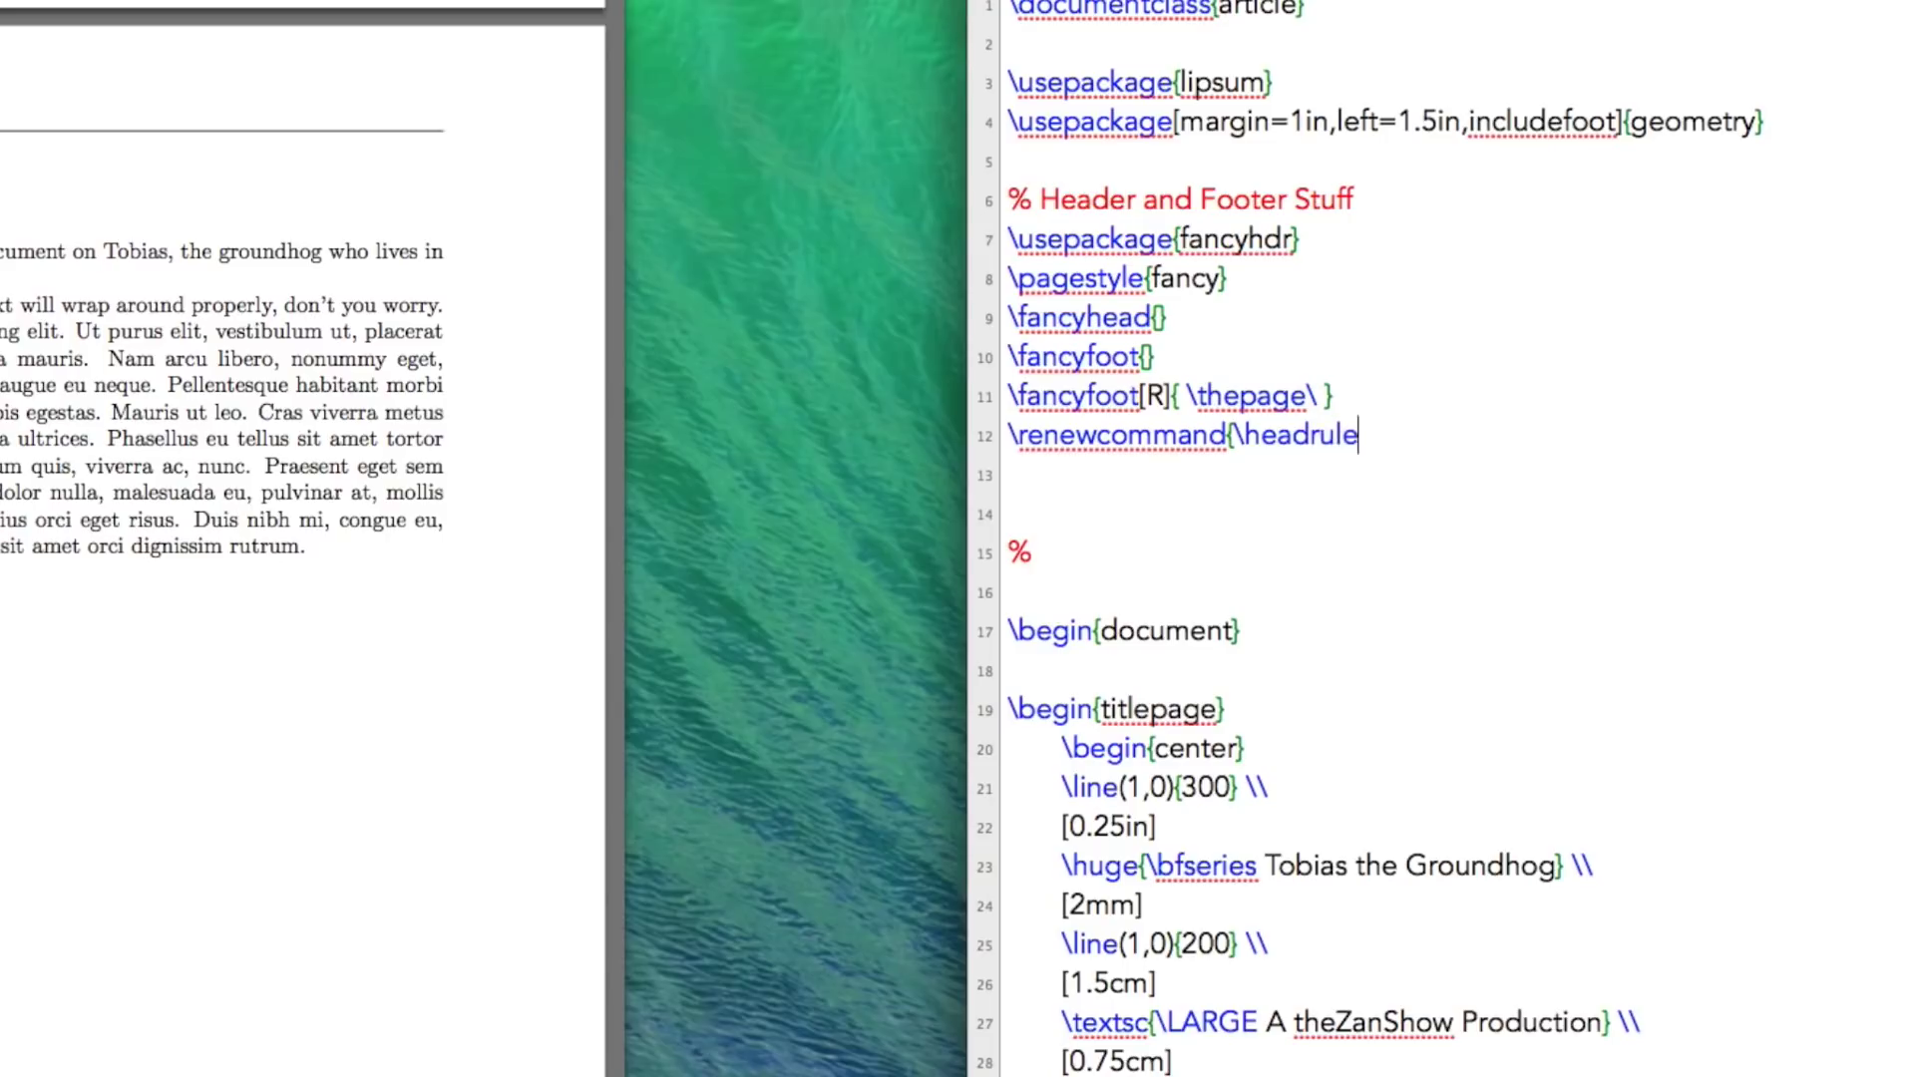
text(width)
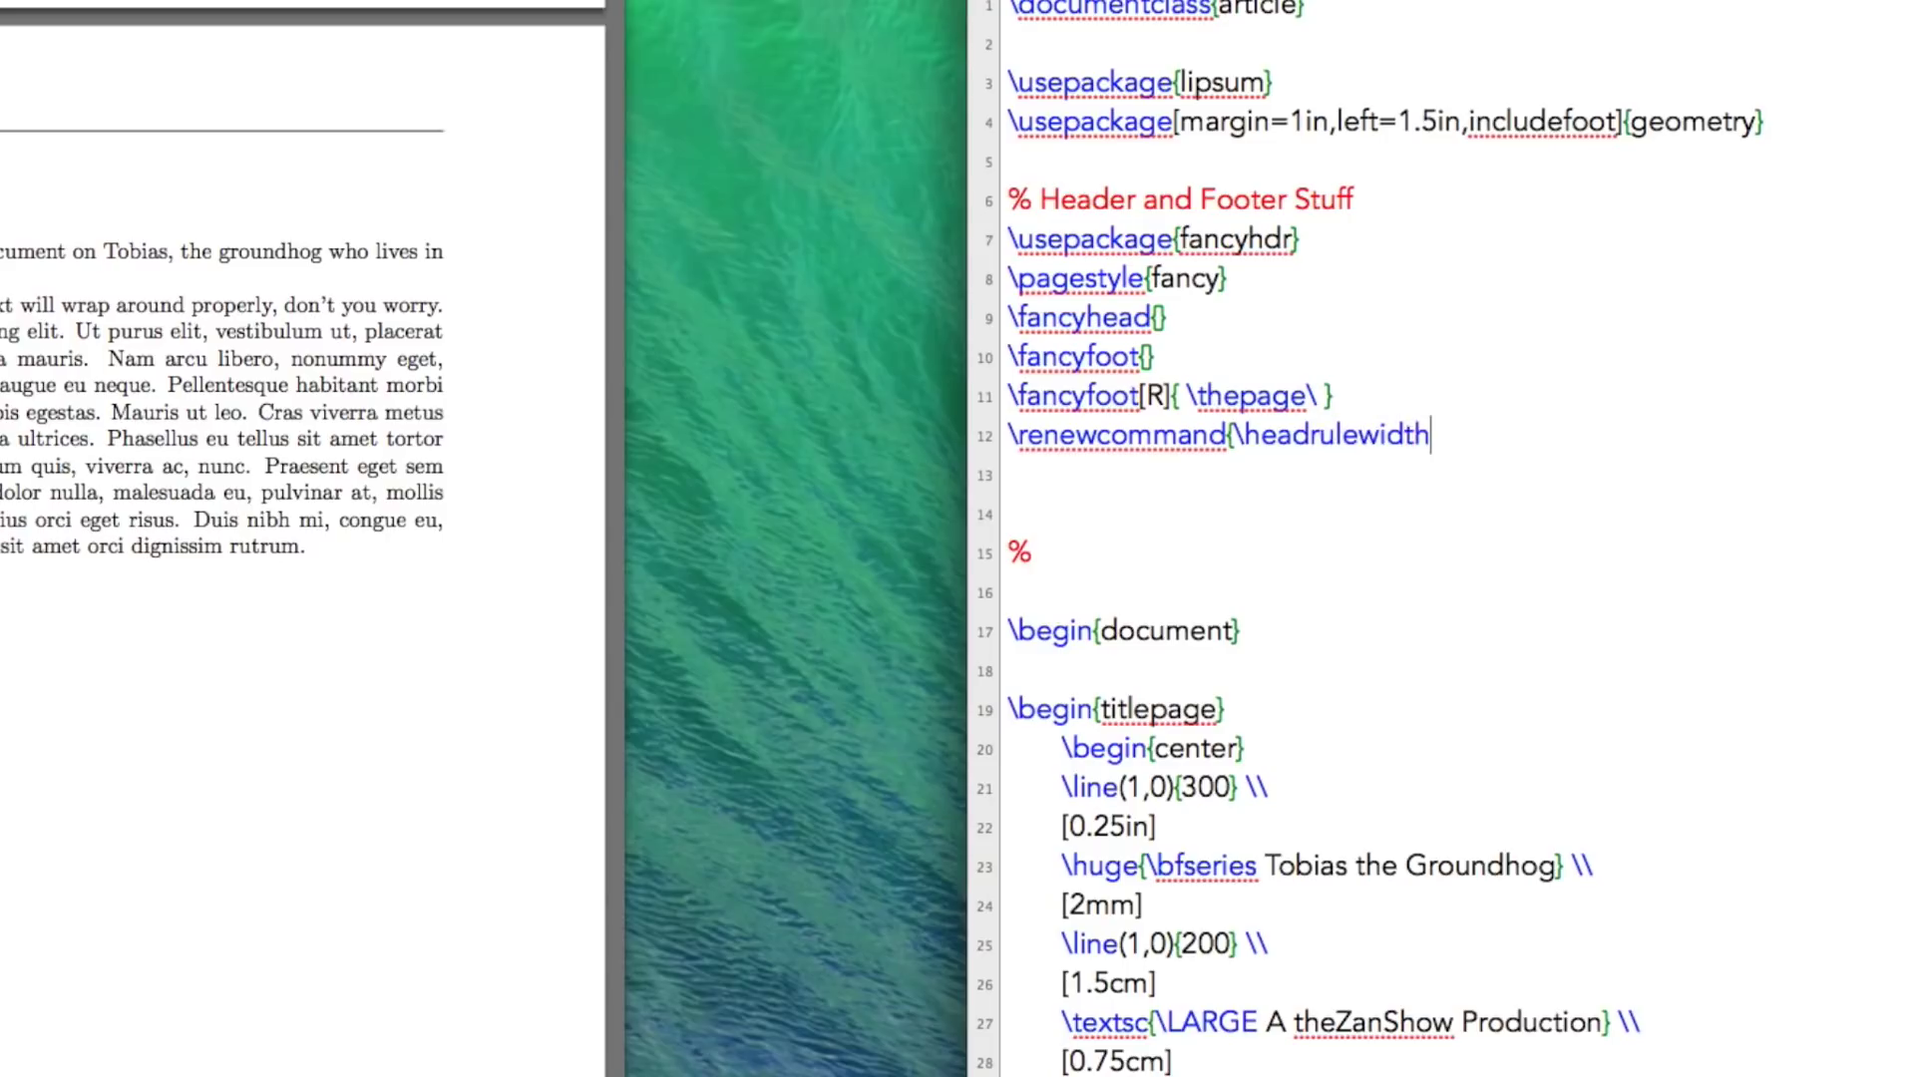
text({)
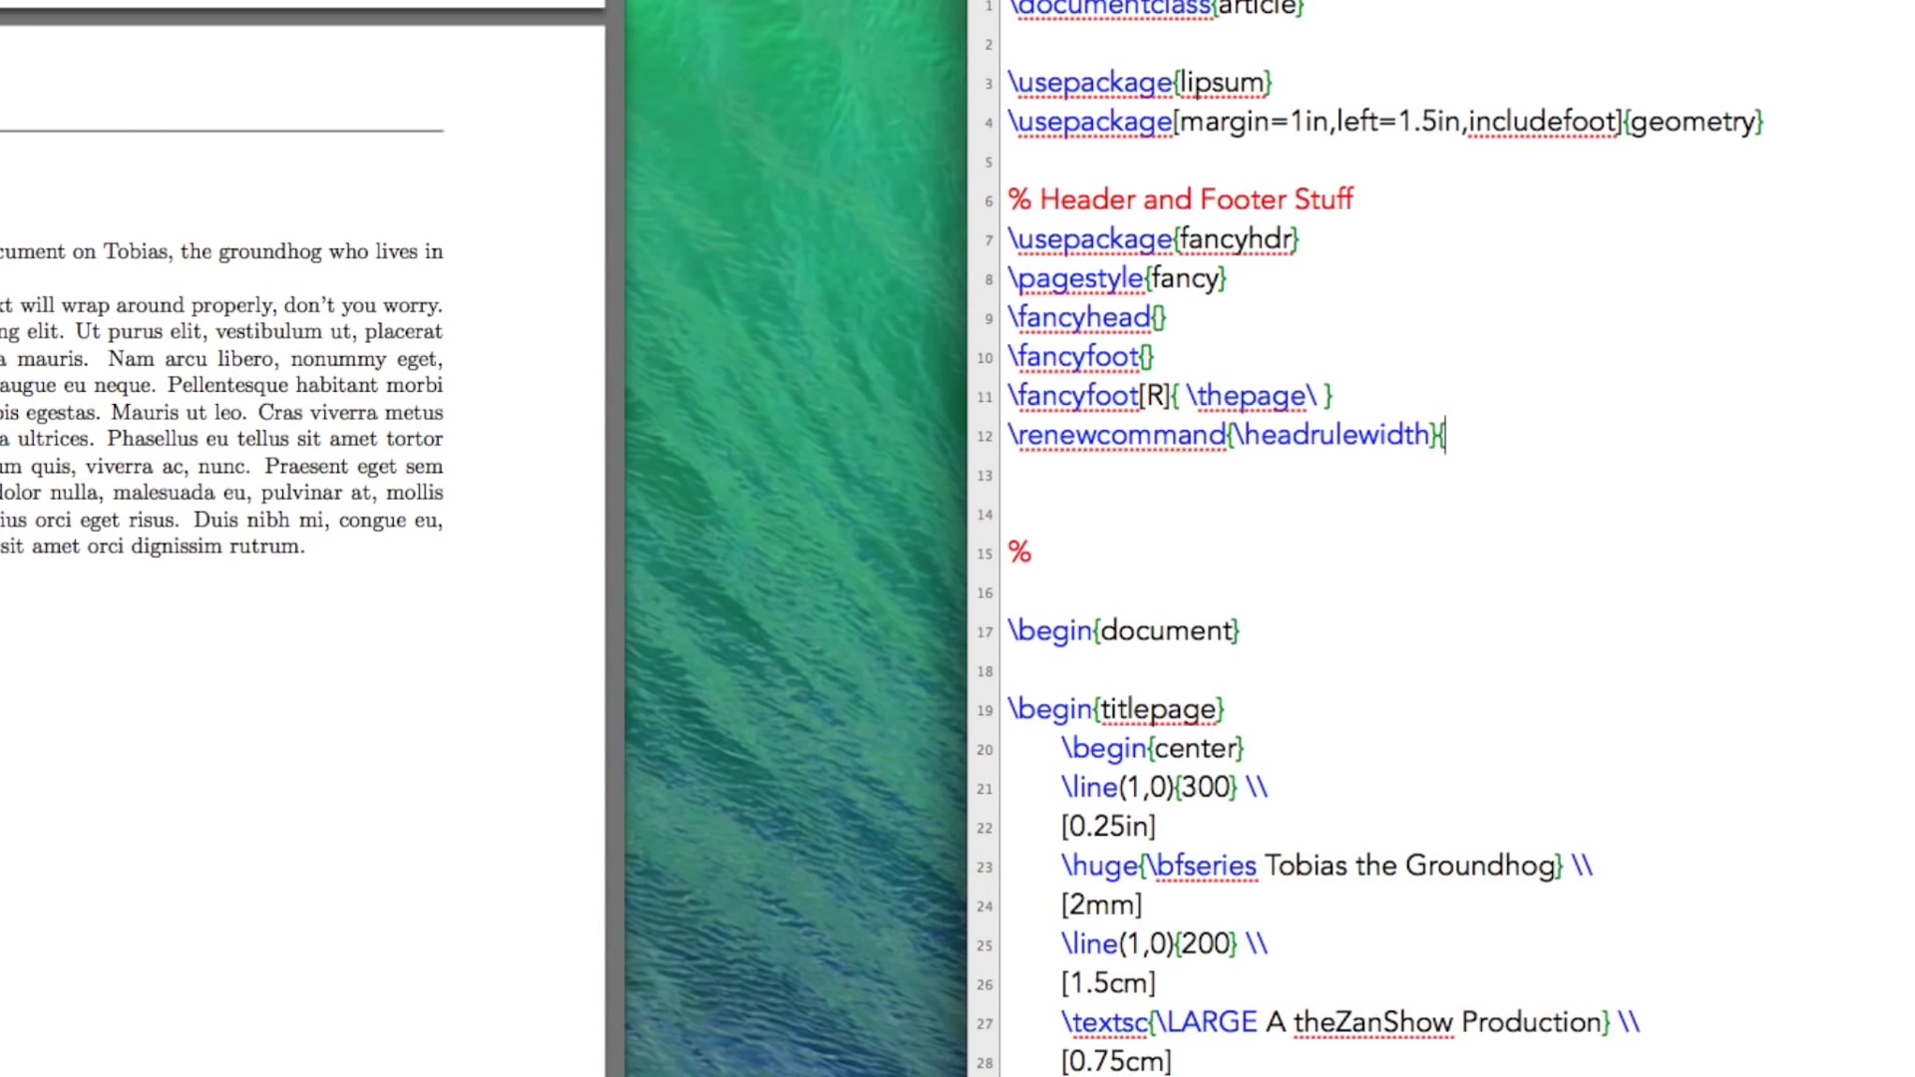
text({0pt})
click(1460, 475)
text(\renew)
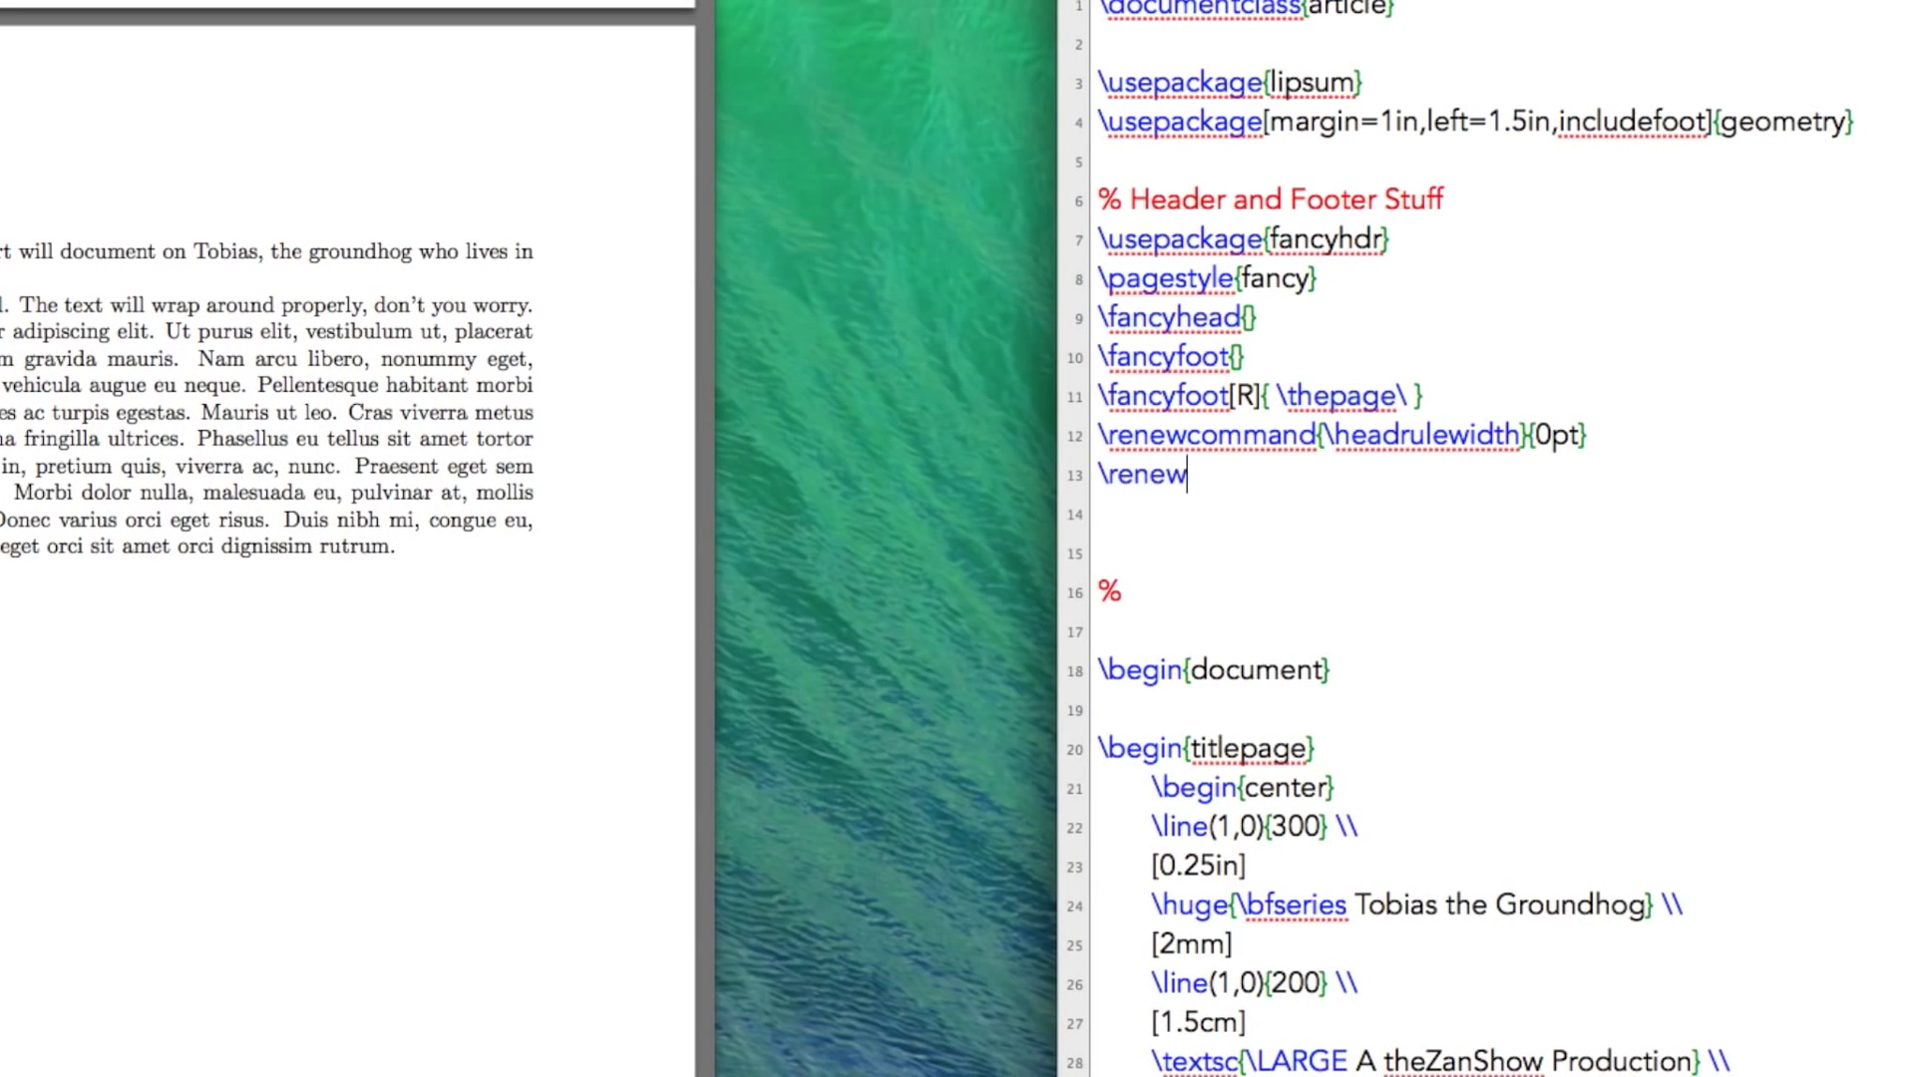
Step: Write a \renewcommand{\footrulewidth} line on line 13 to set the footer rule width
text(command)
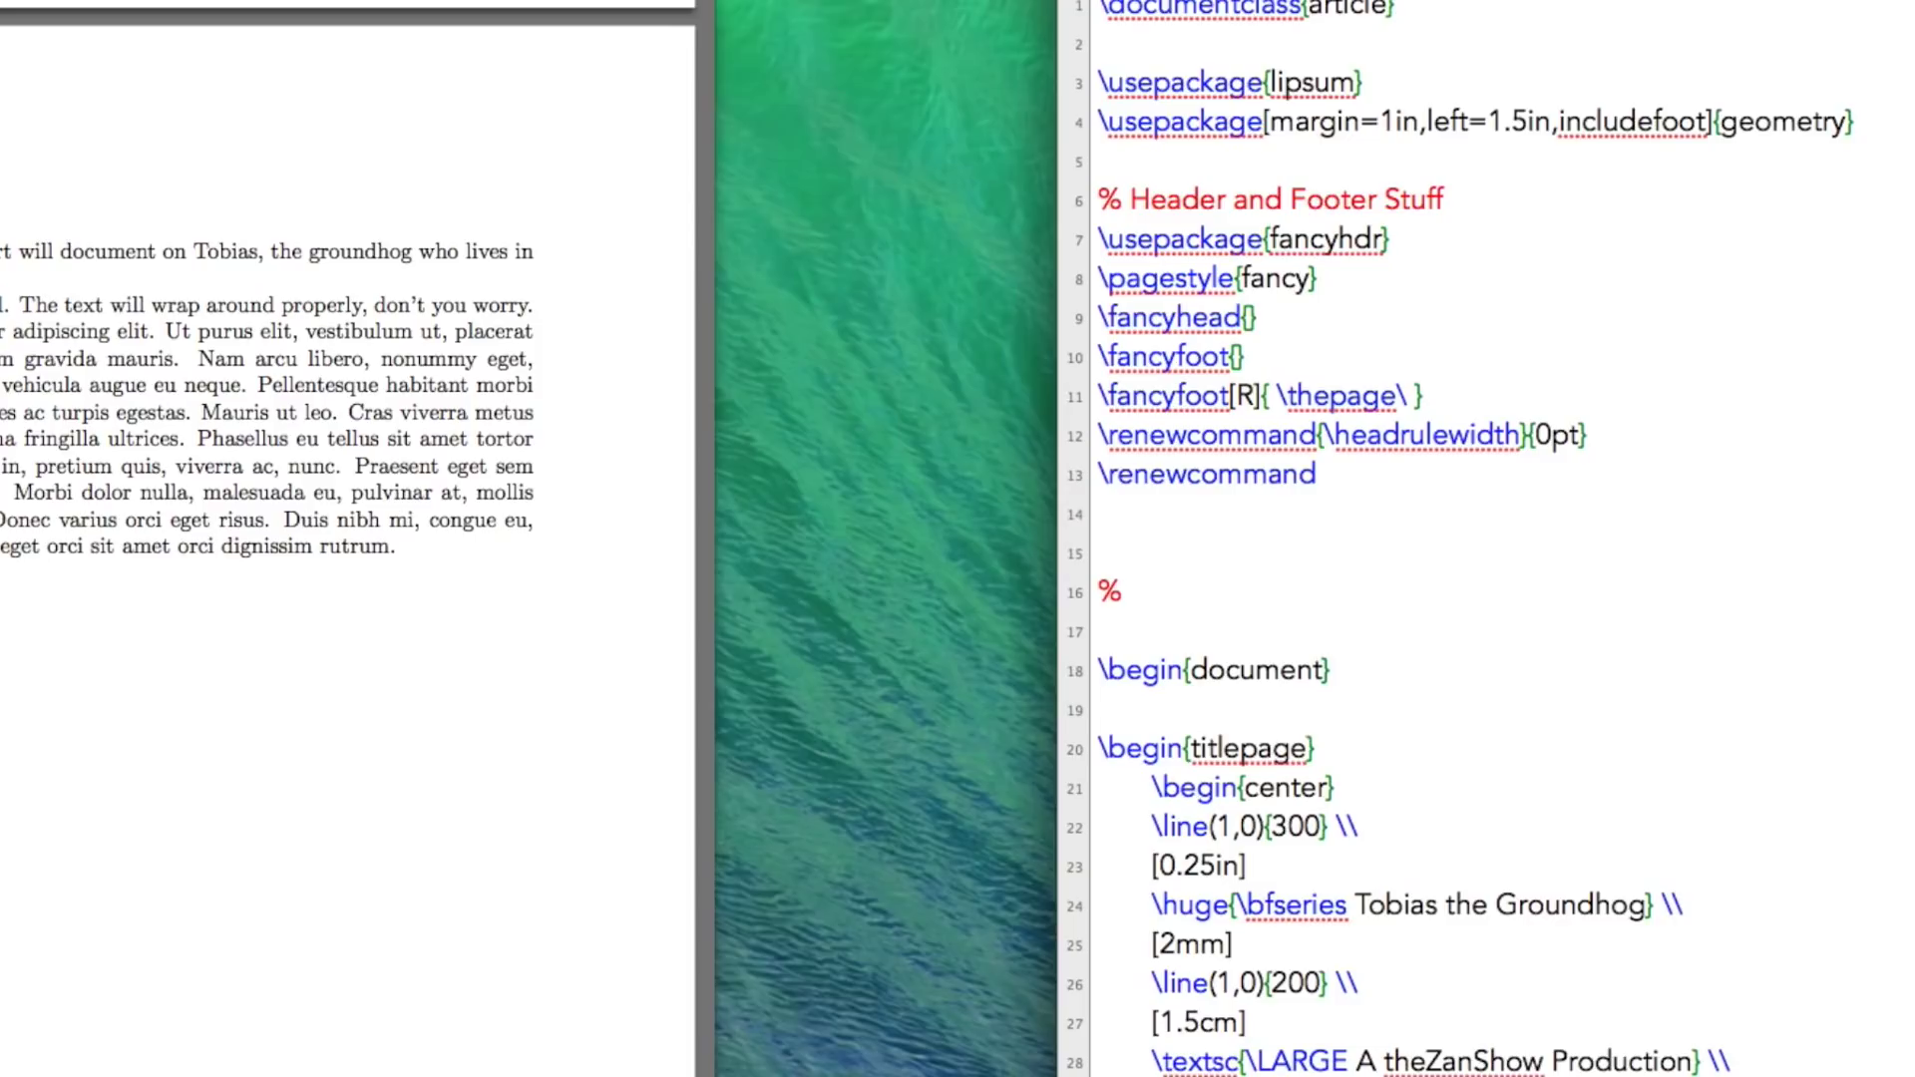
text({\headr)
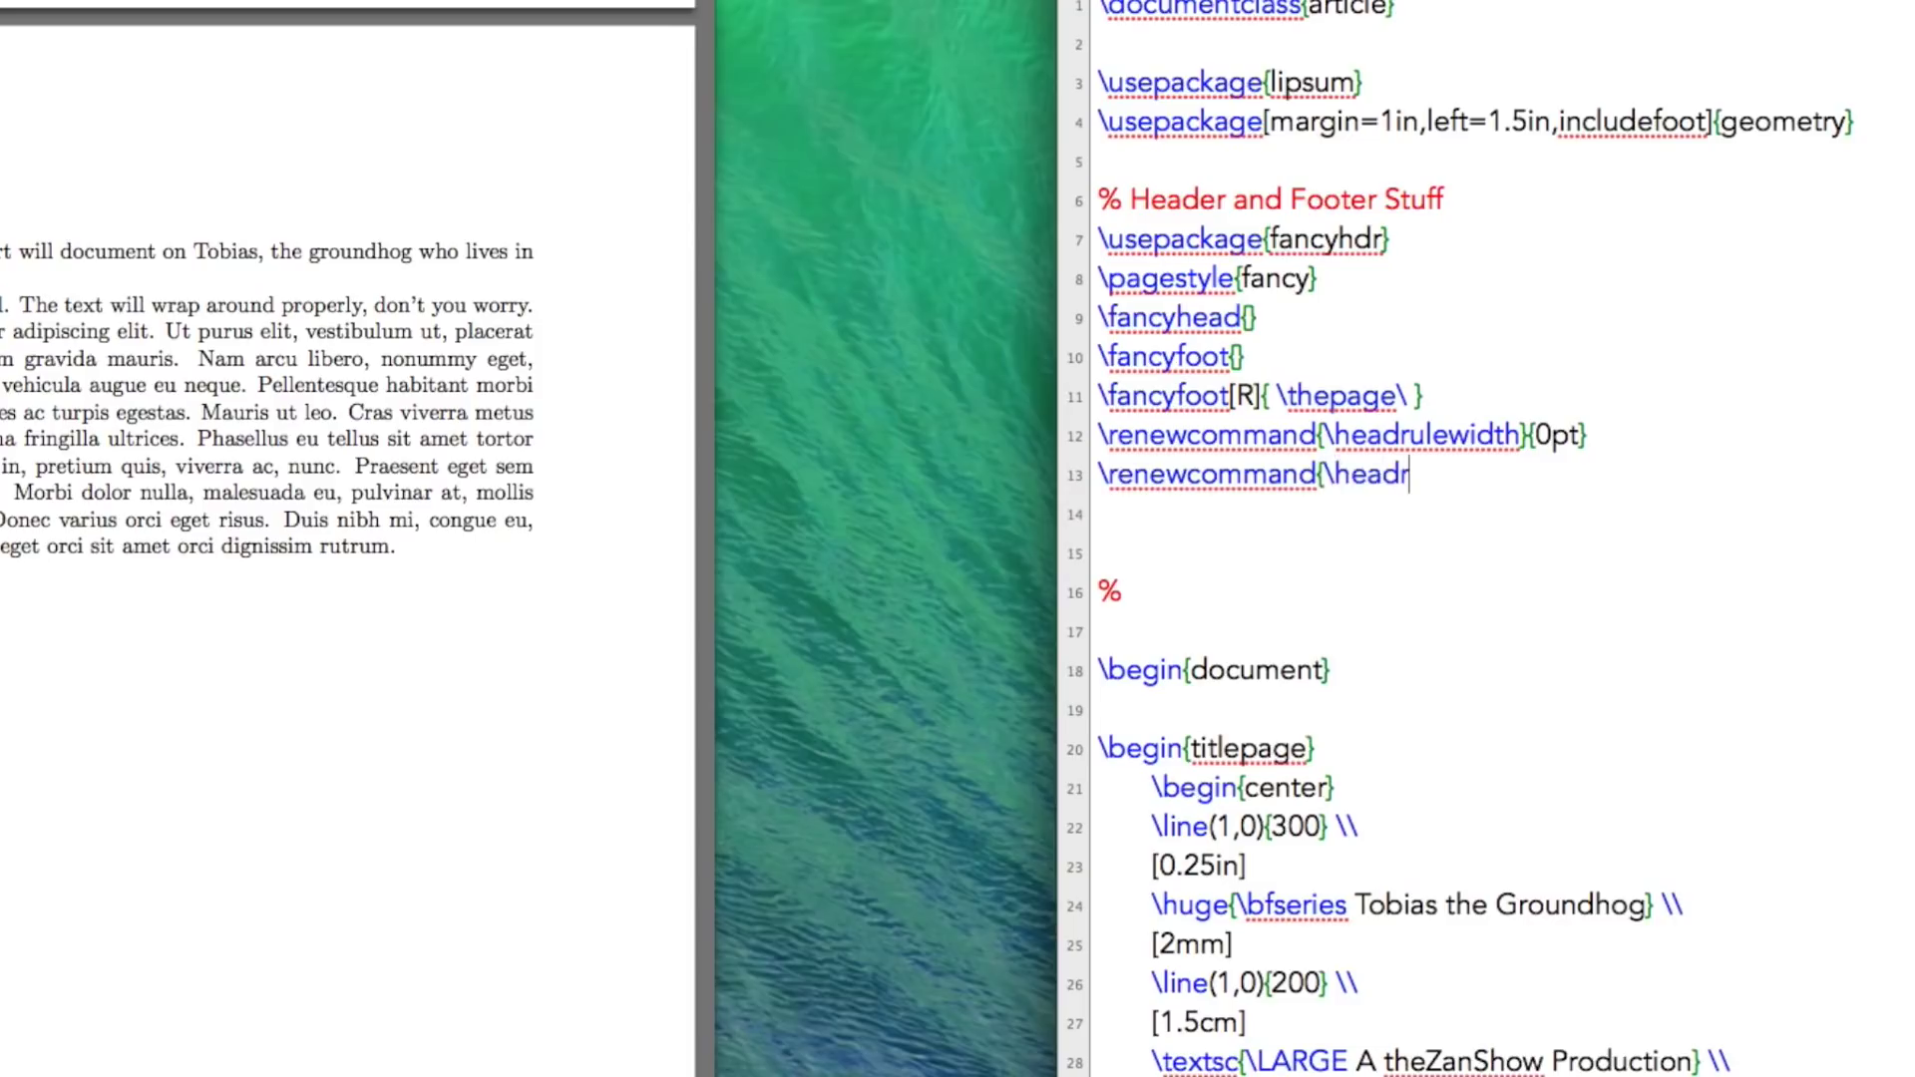
text(footru)
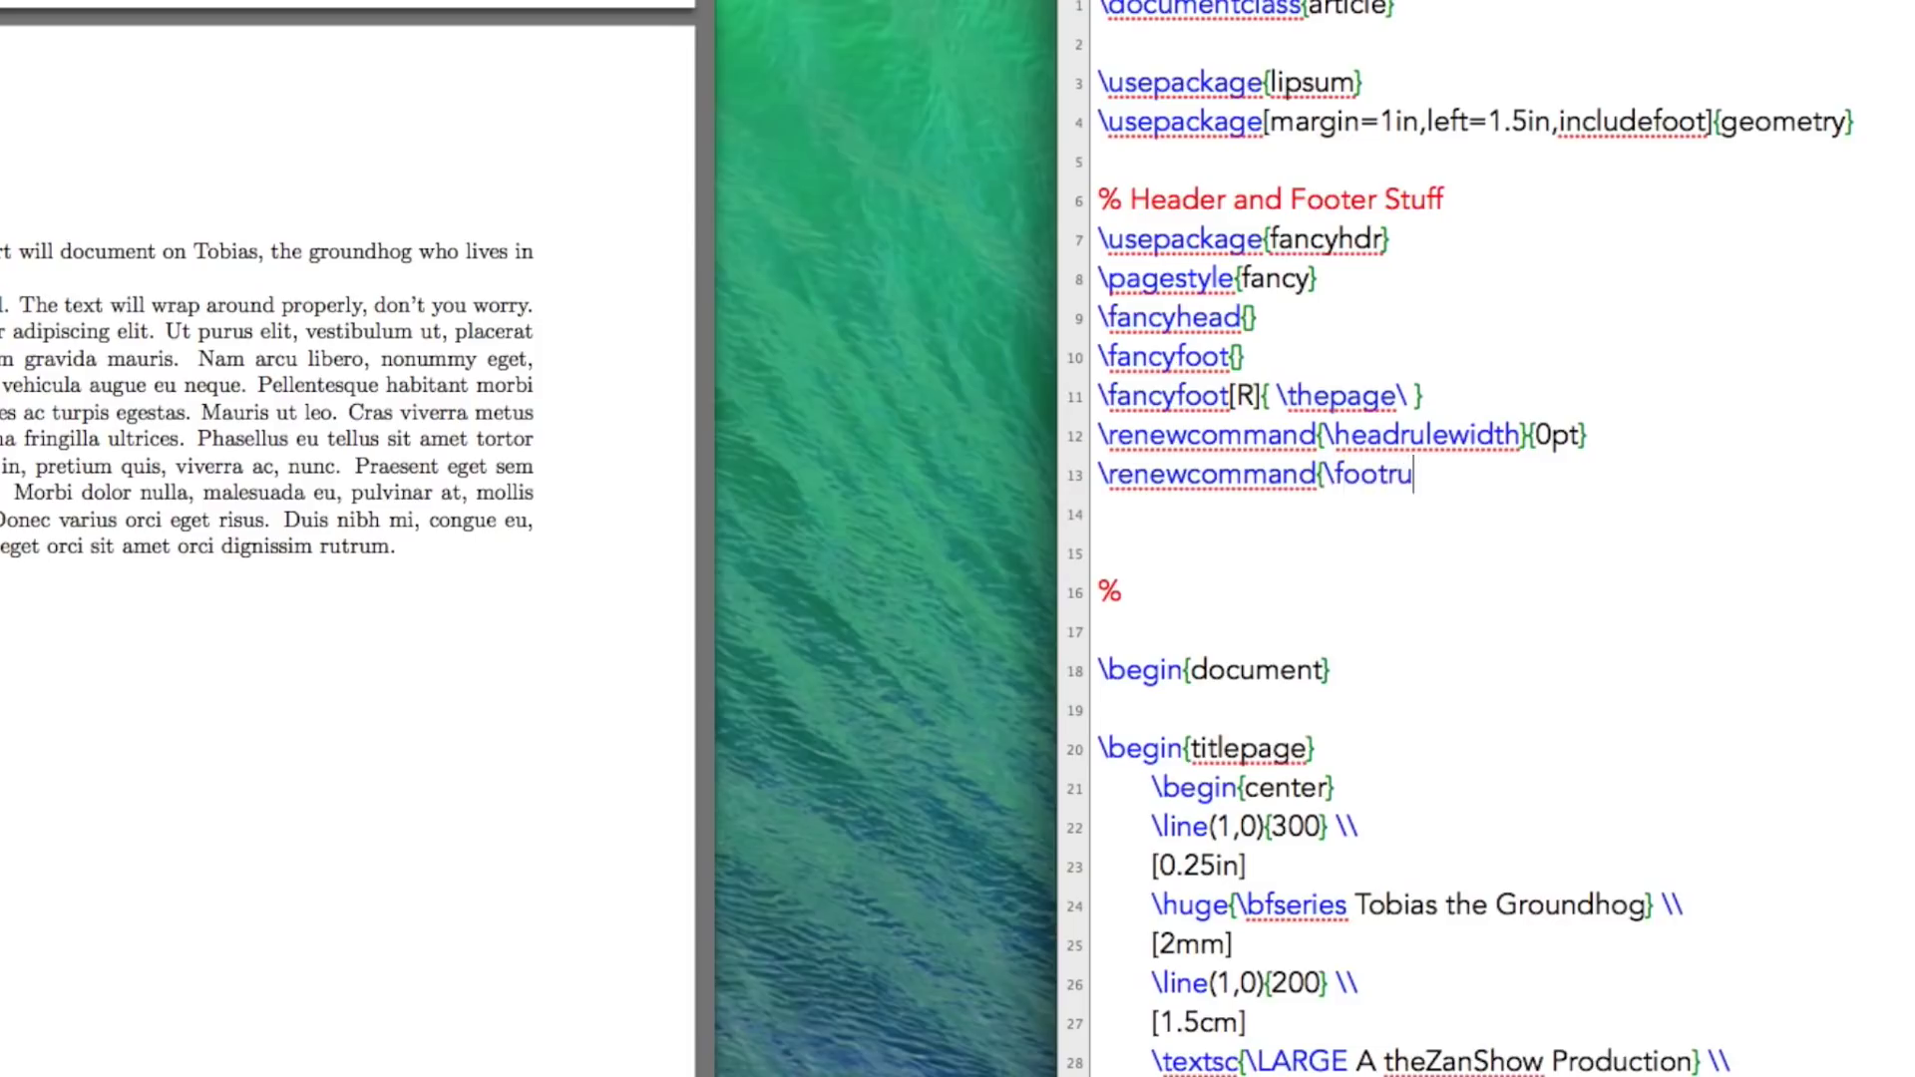
text(lewidth)
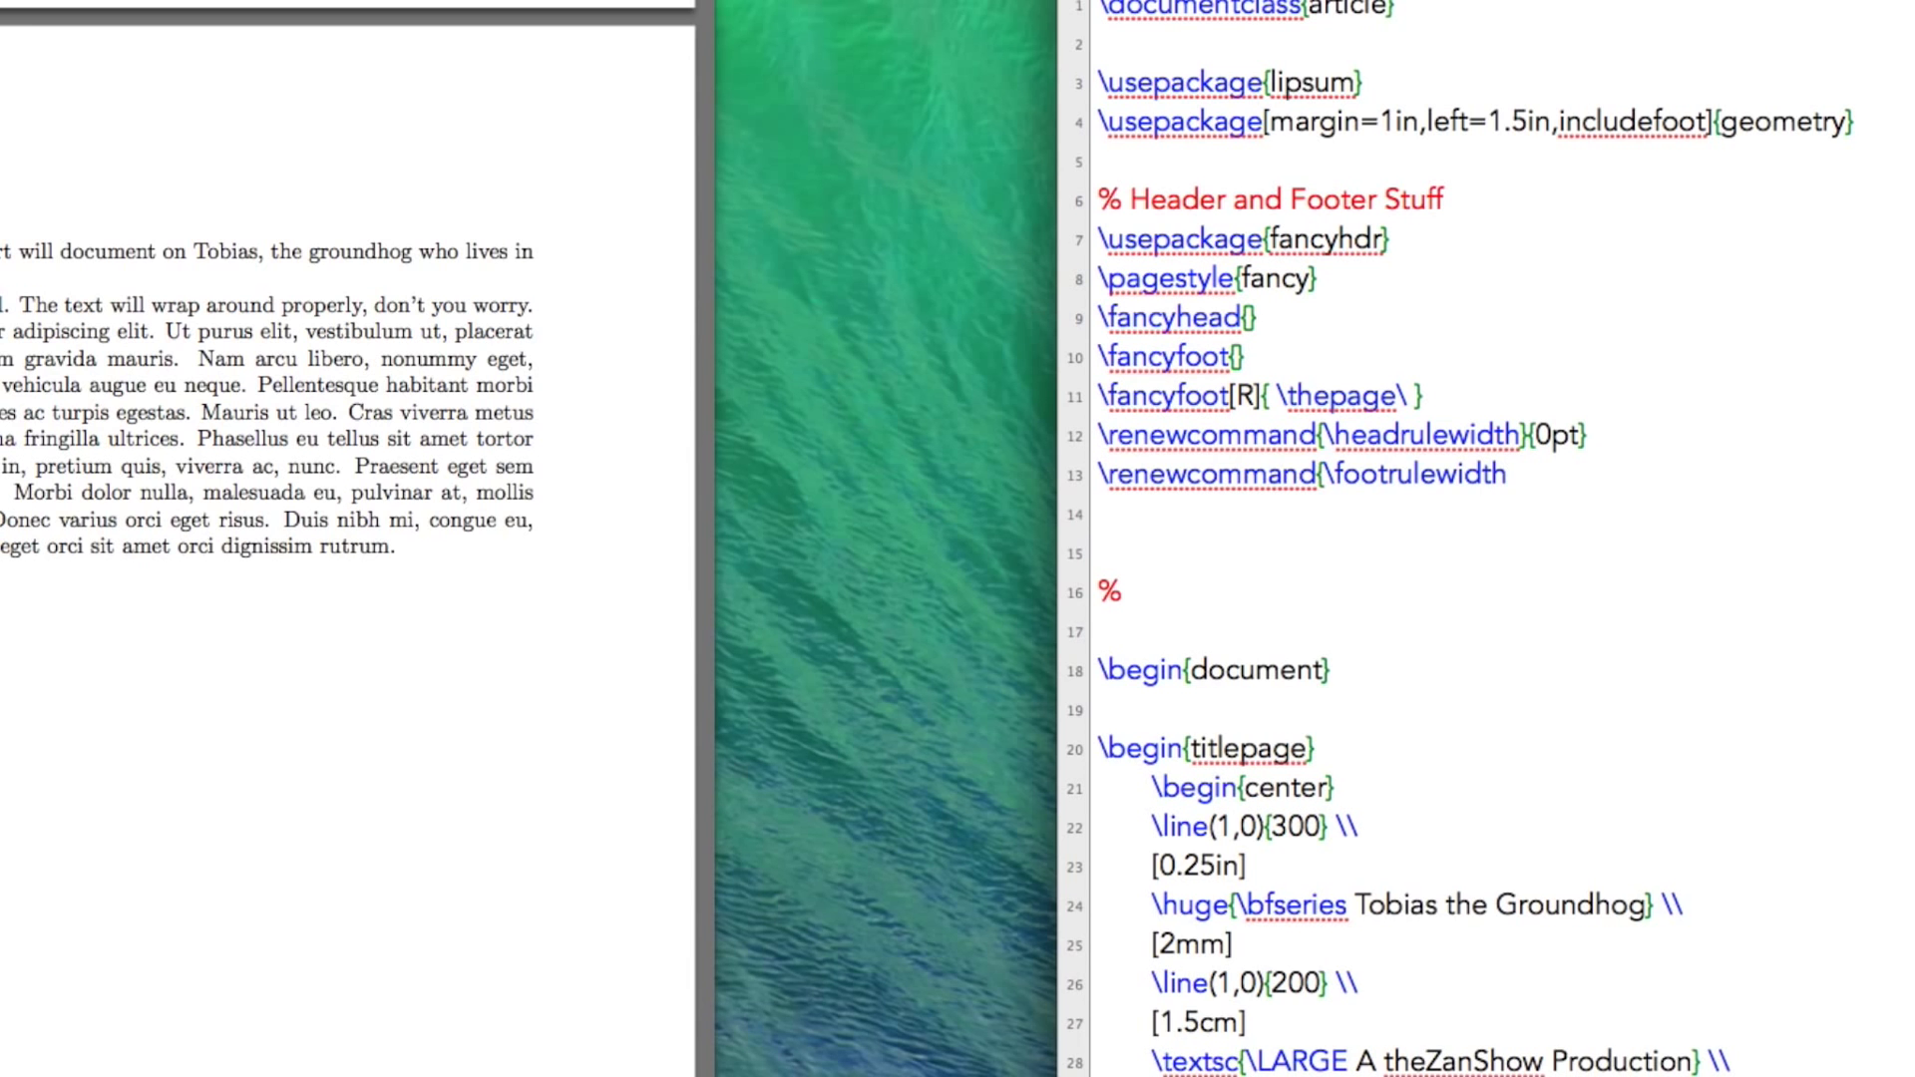
text(}0p)
text(1)
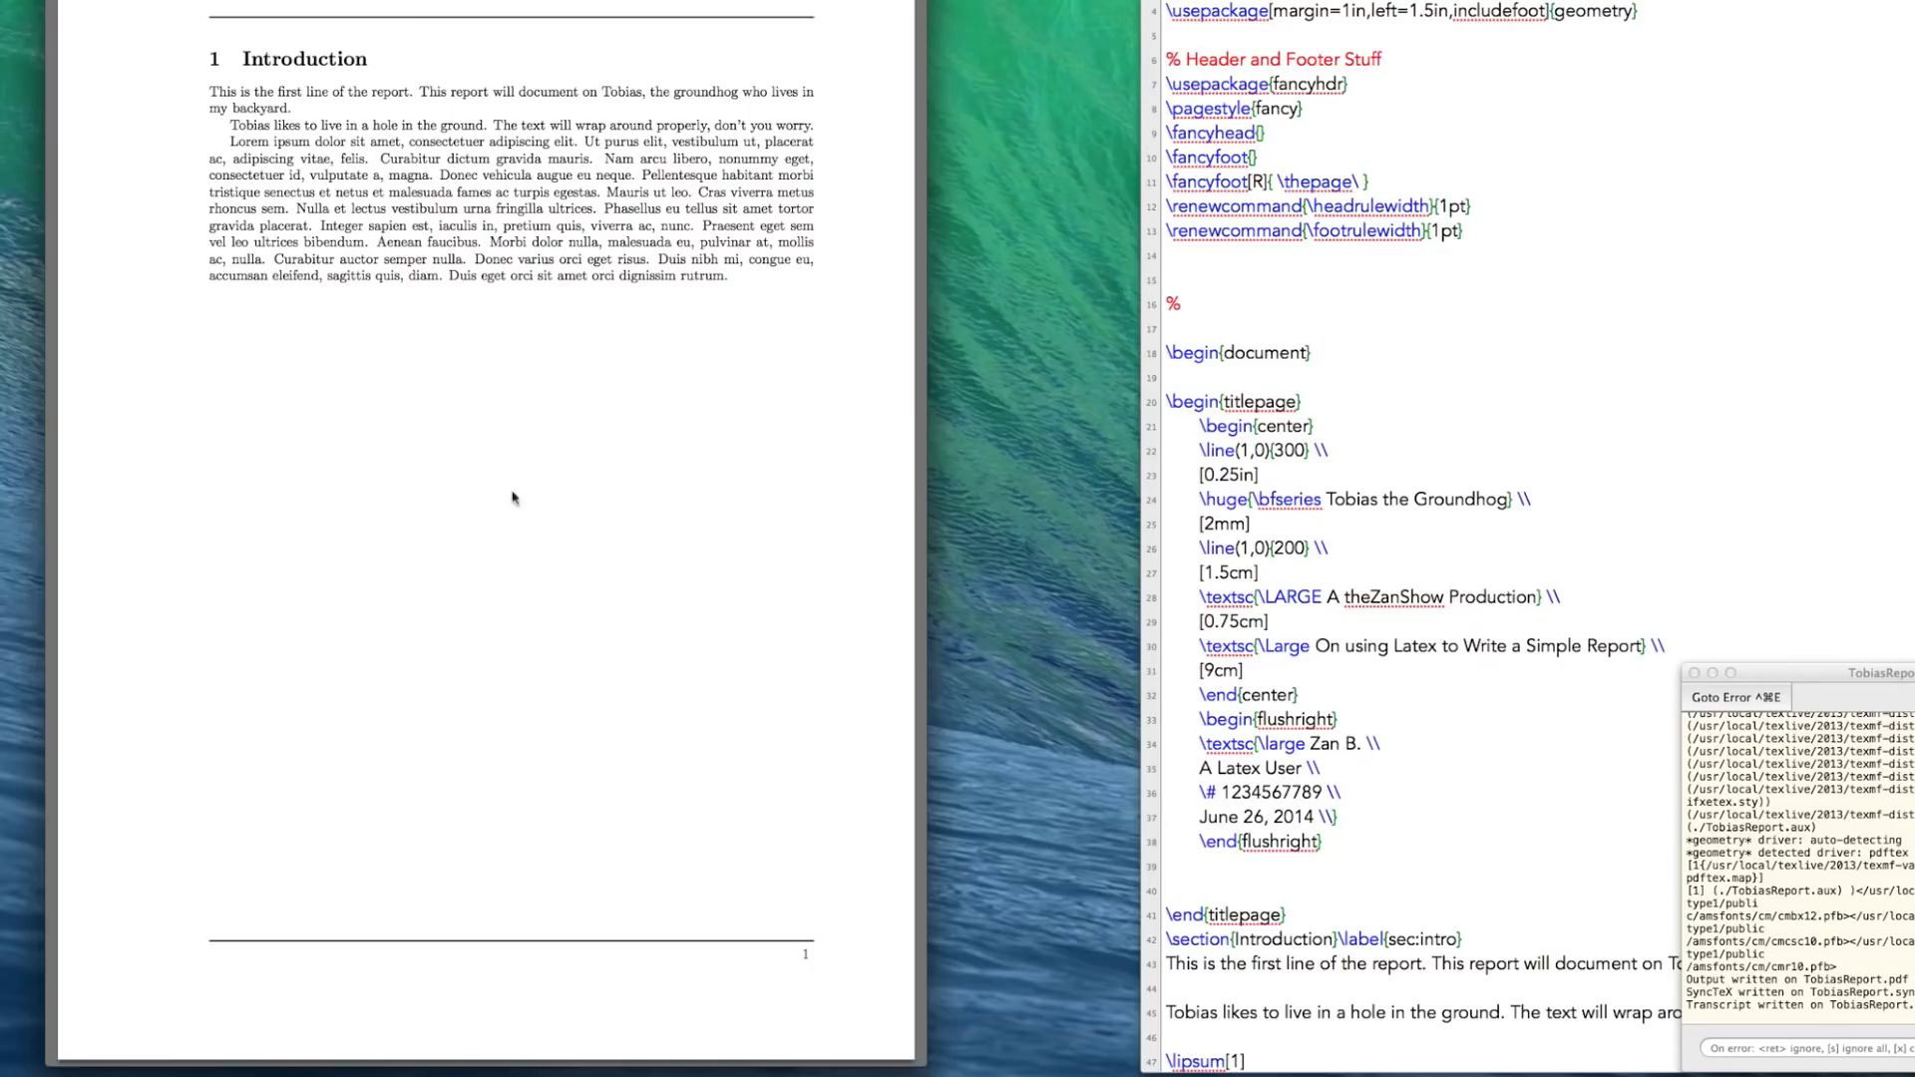
mouse_move(898, 659)
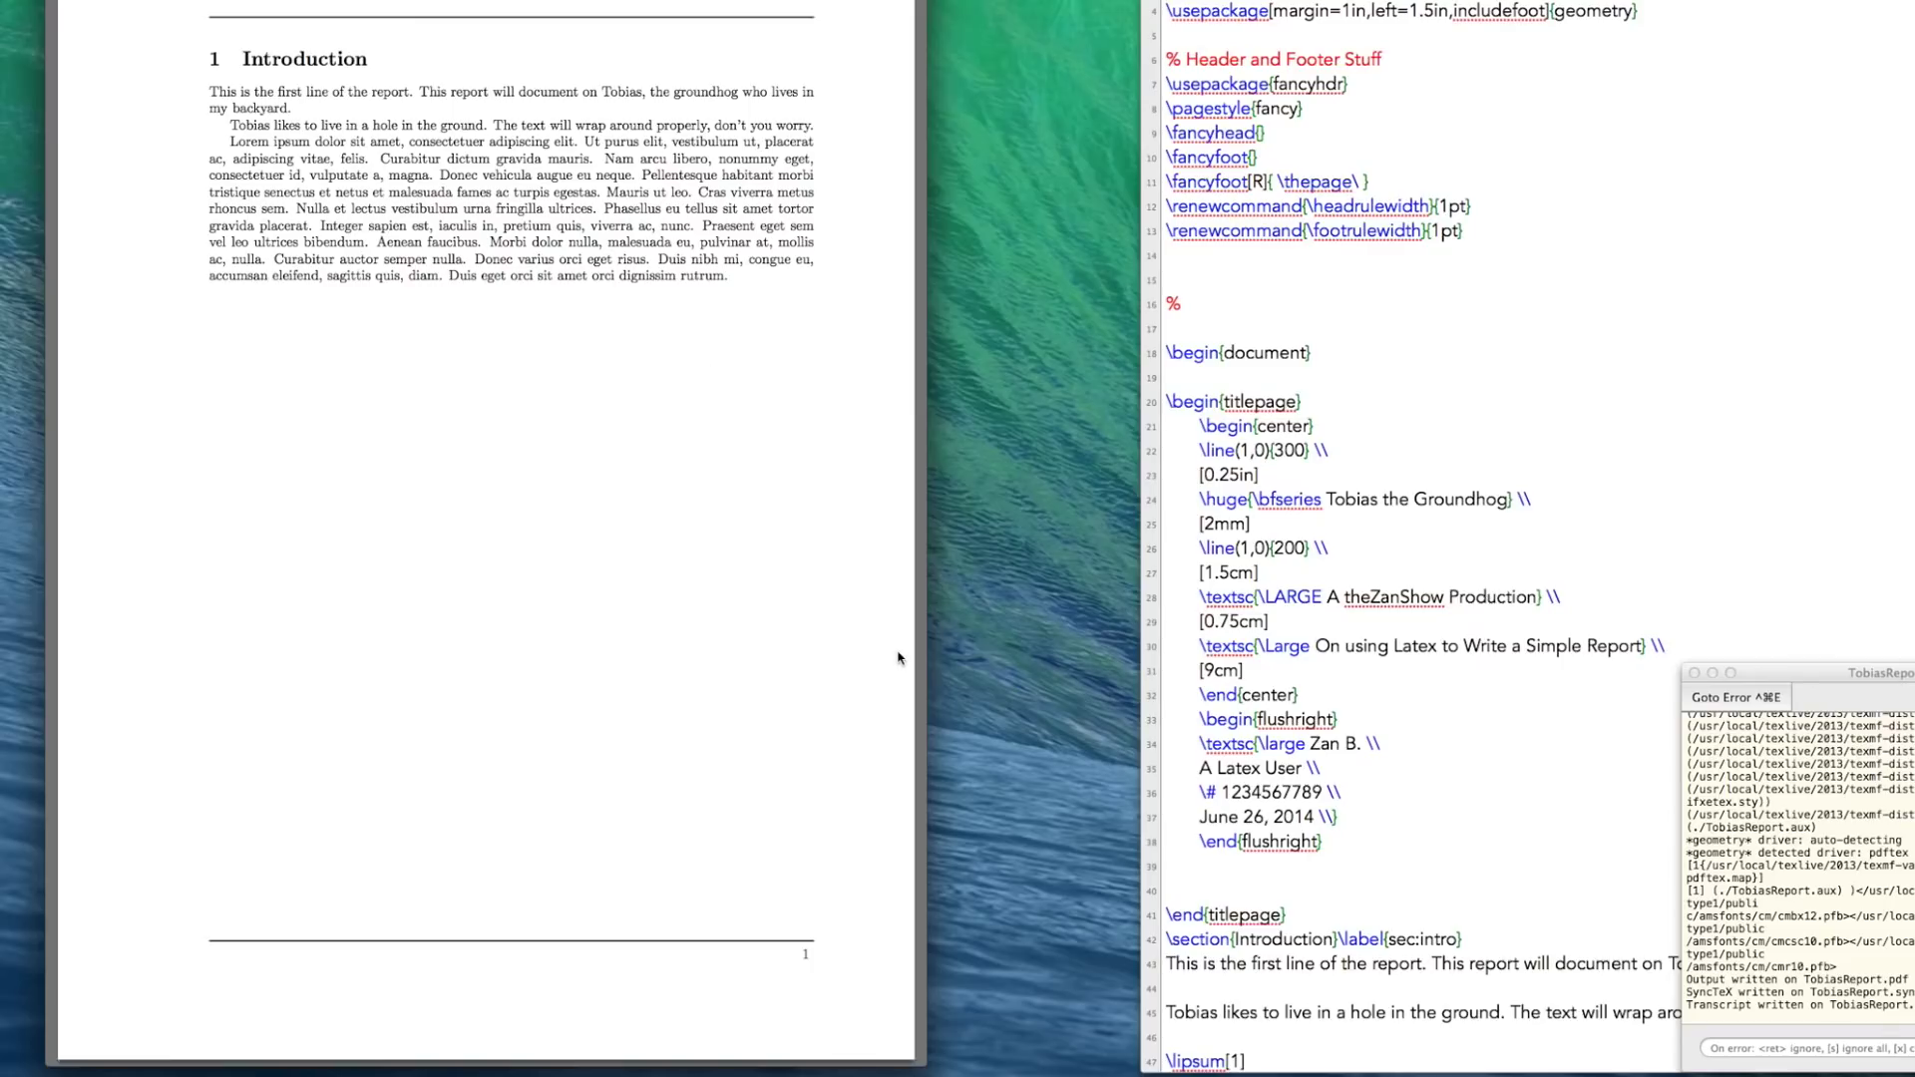
mouse_move(1842, 145)
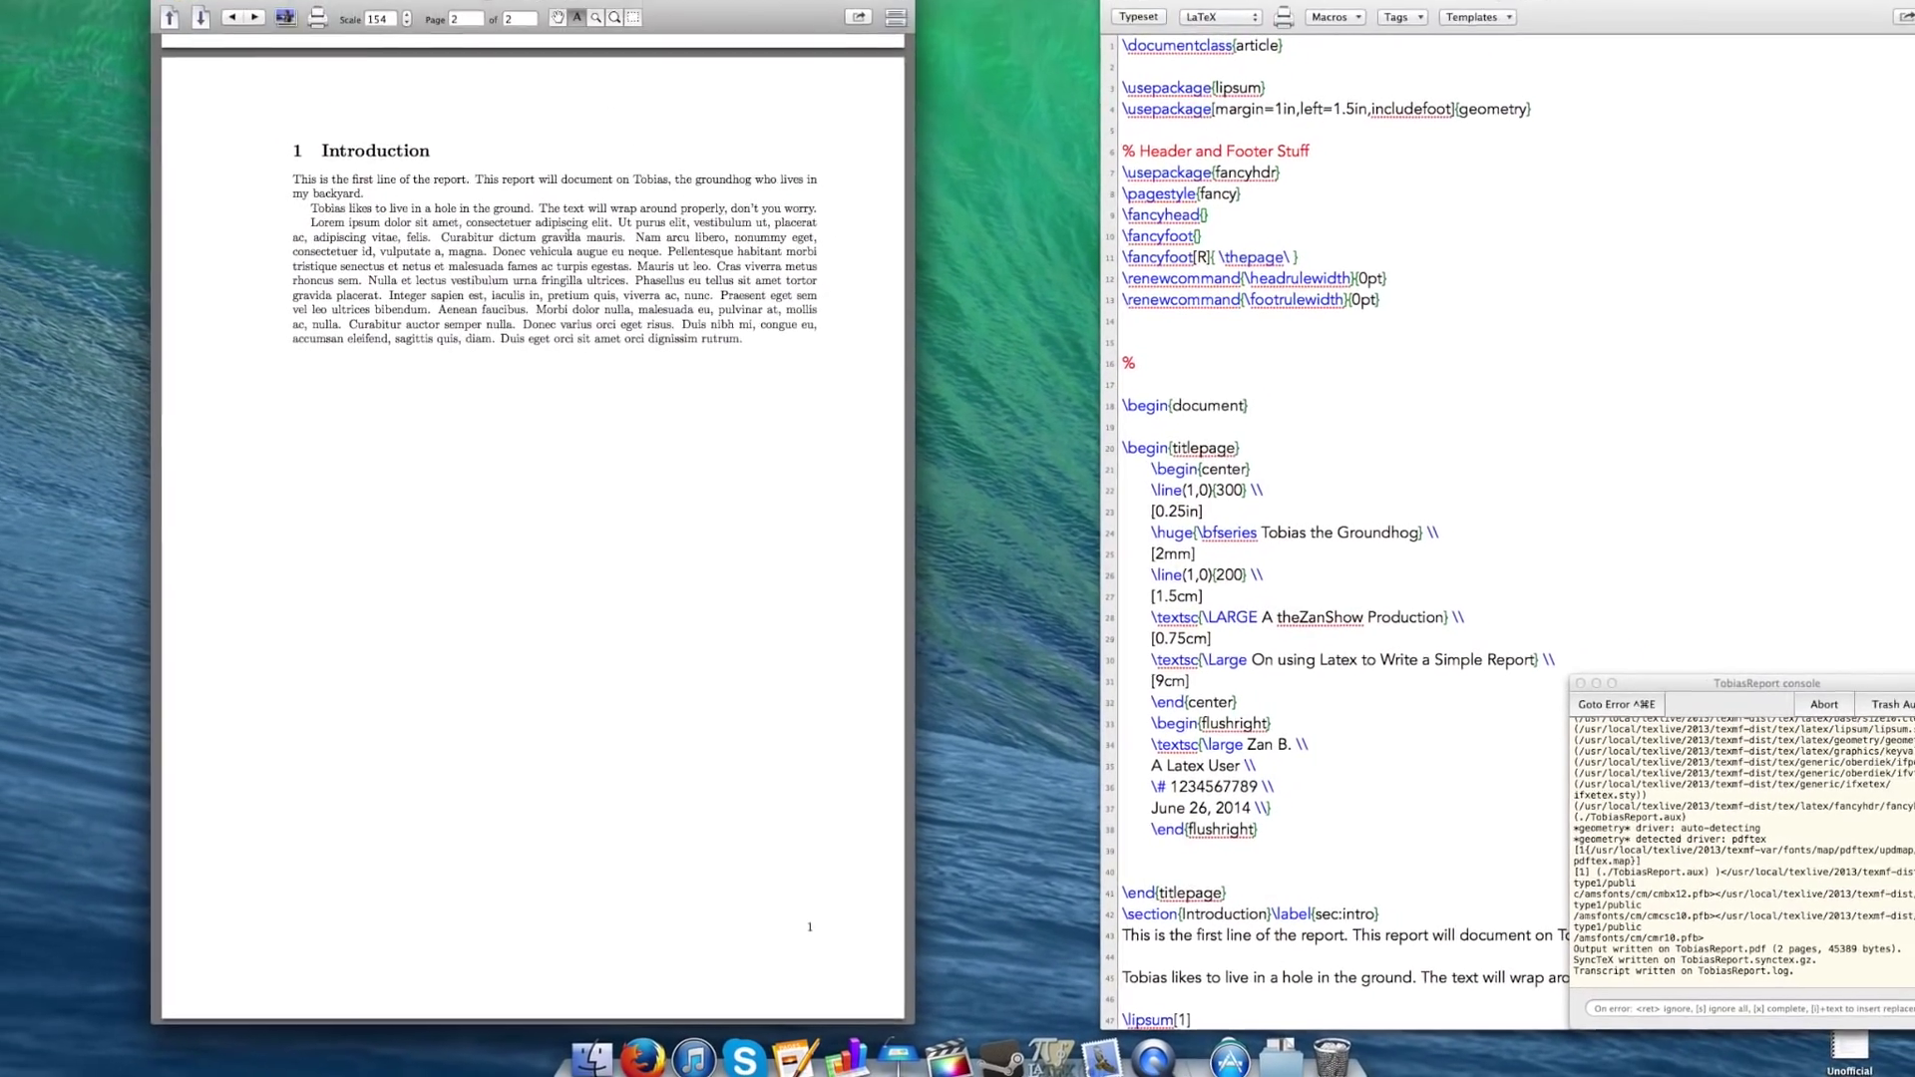
Step: Page through the PDF preview from the title page to the Introduction page to check for rules
click(263, 47)
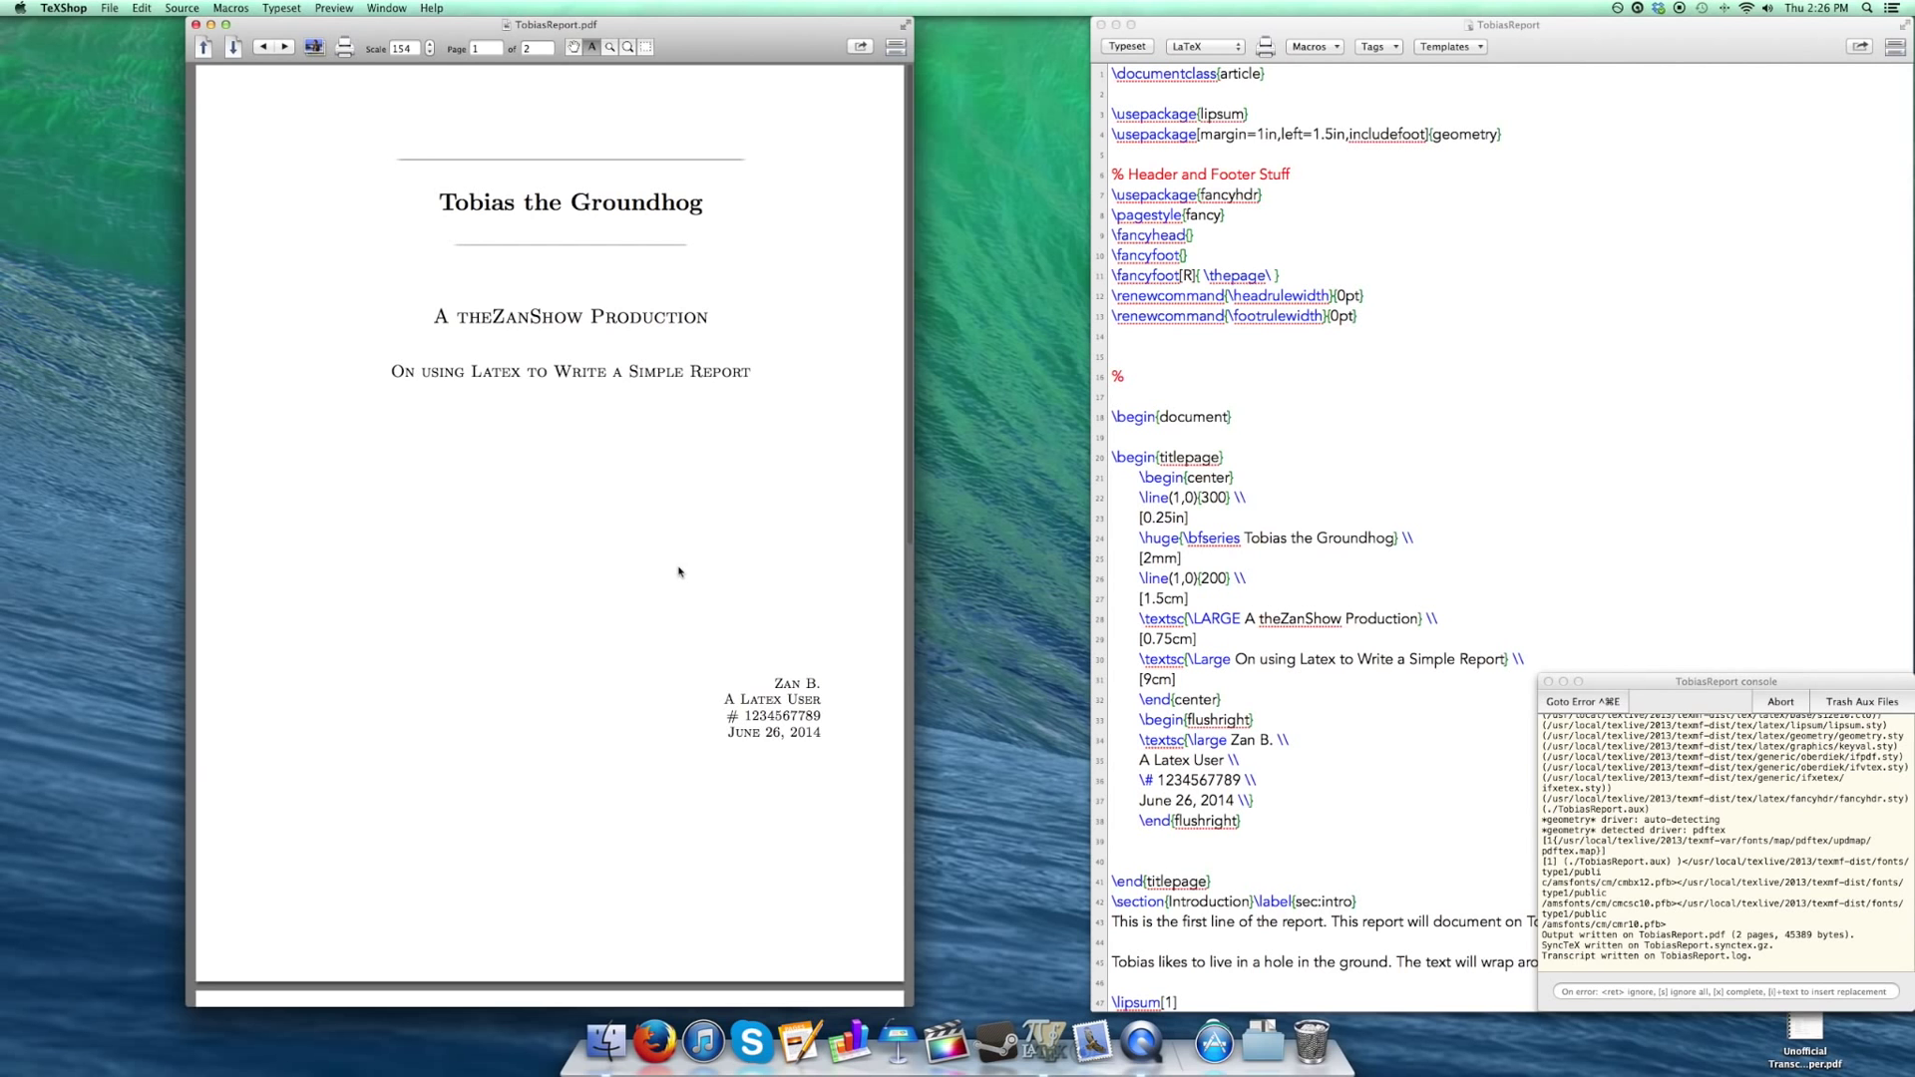
scroll(down, 3)
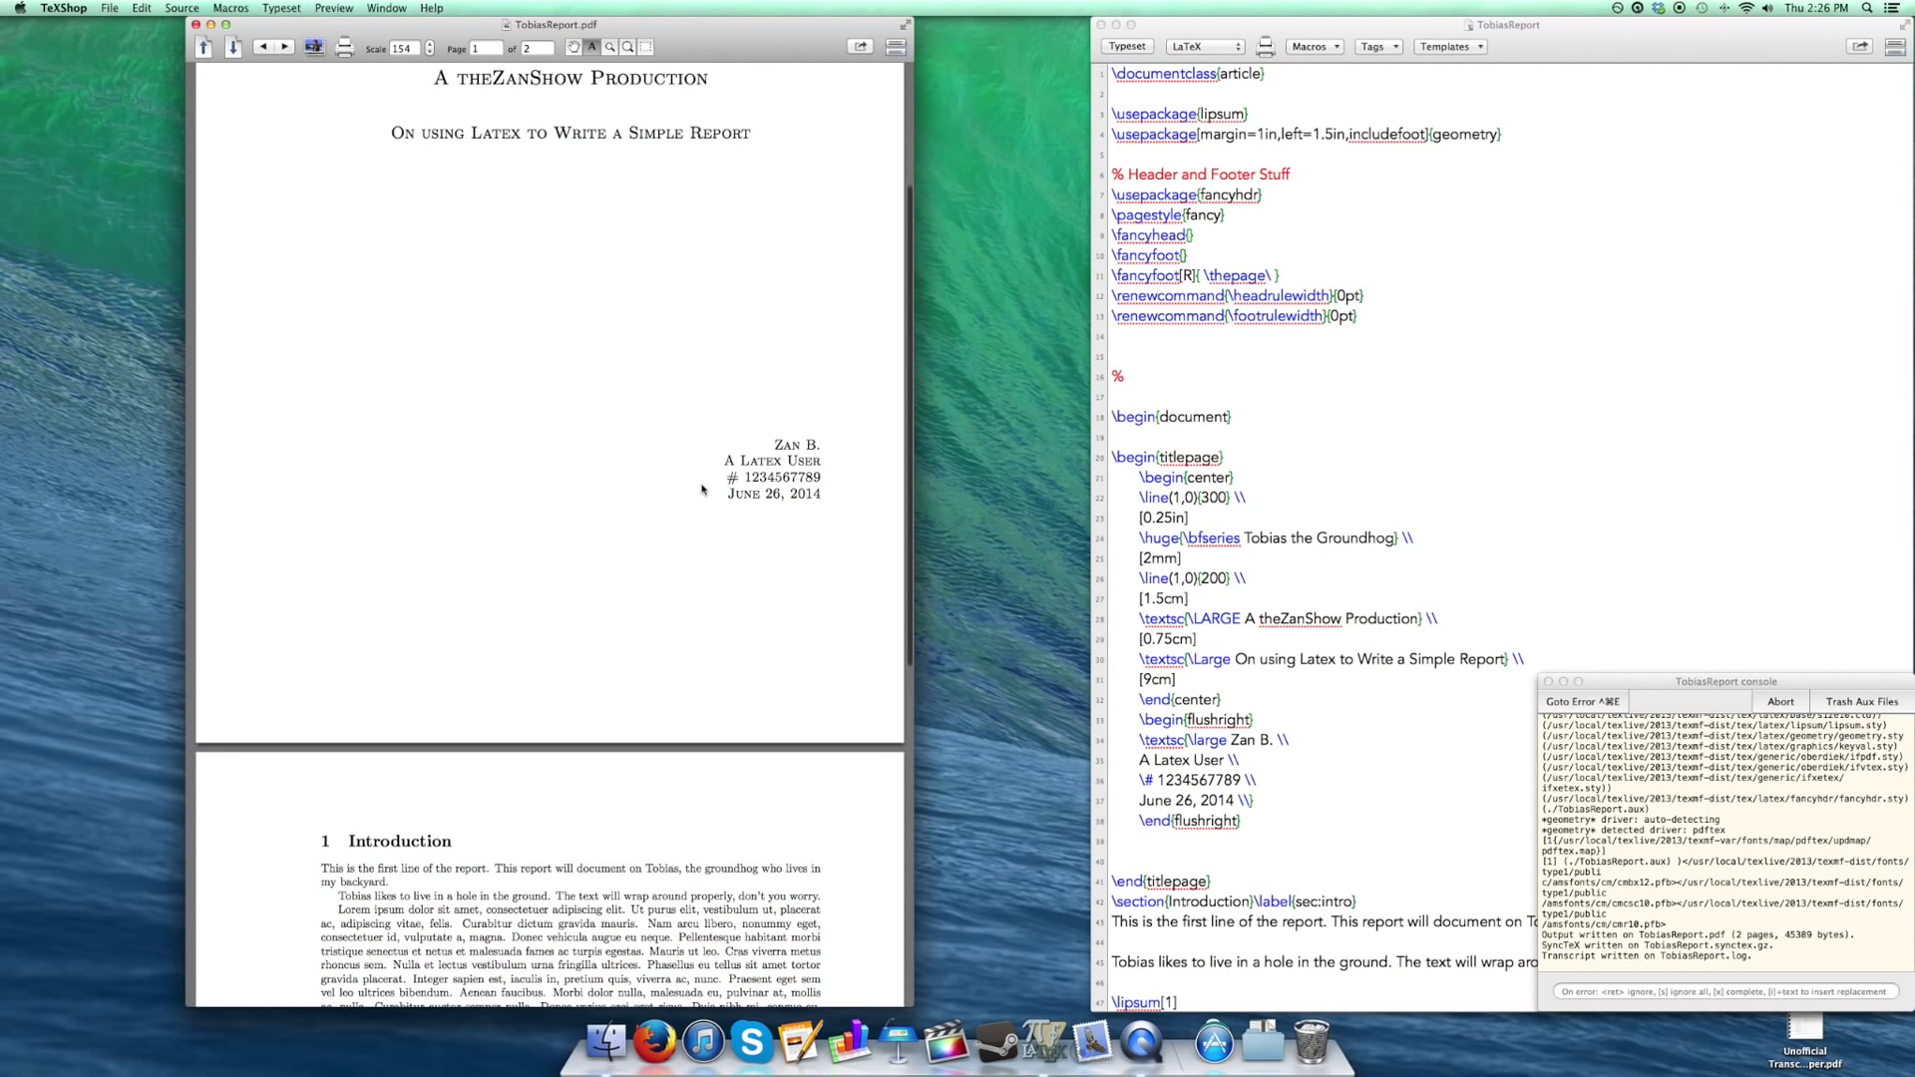
scroll(up, 3)
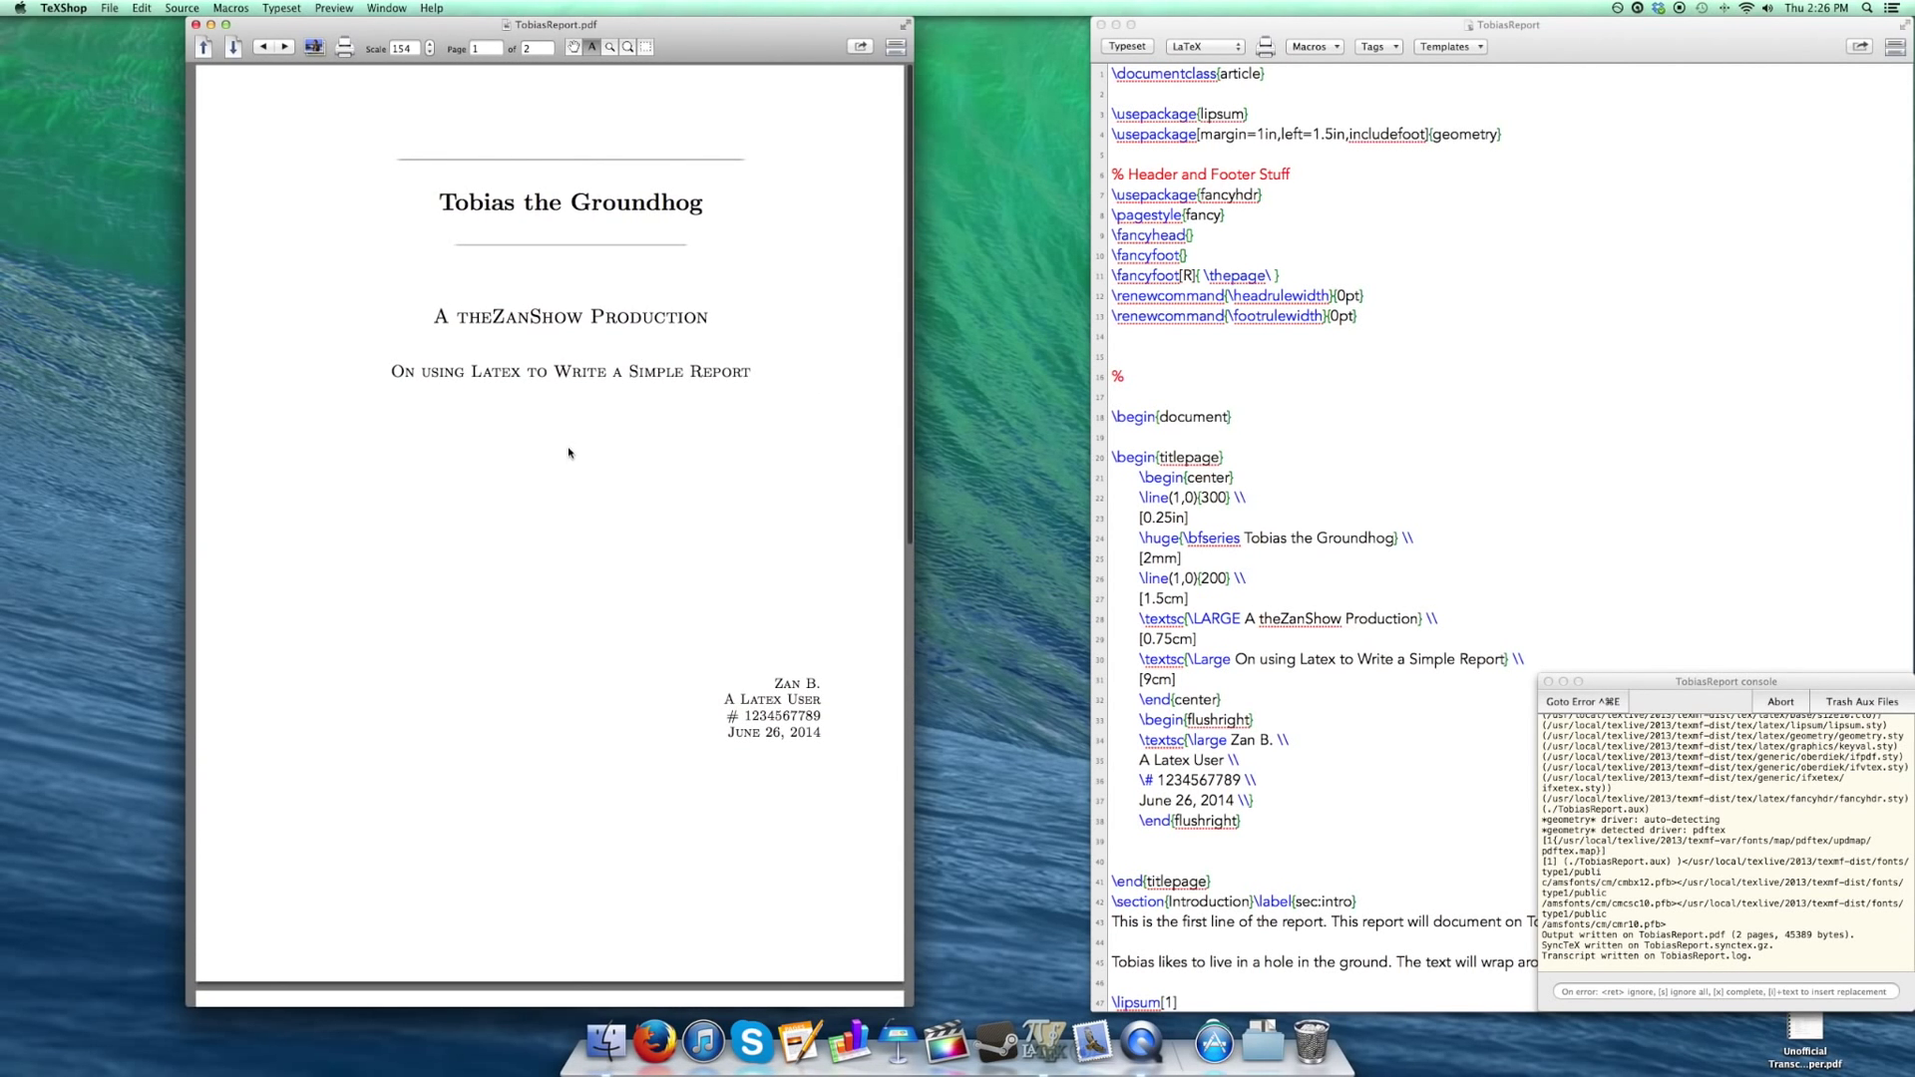
click(313, 47)
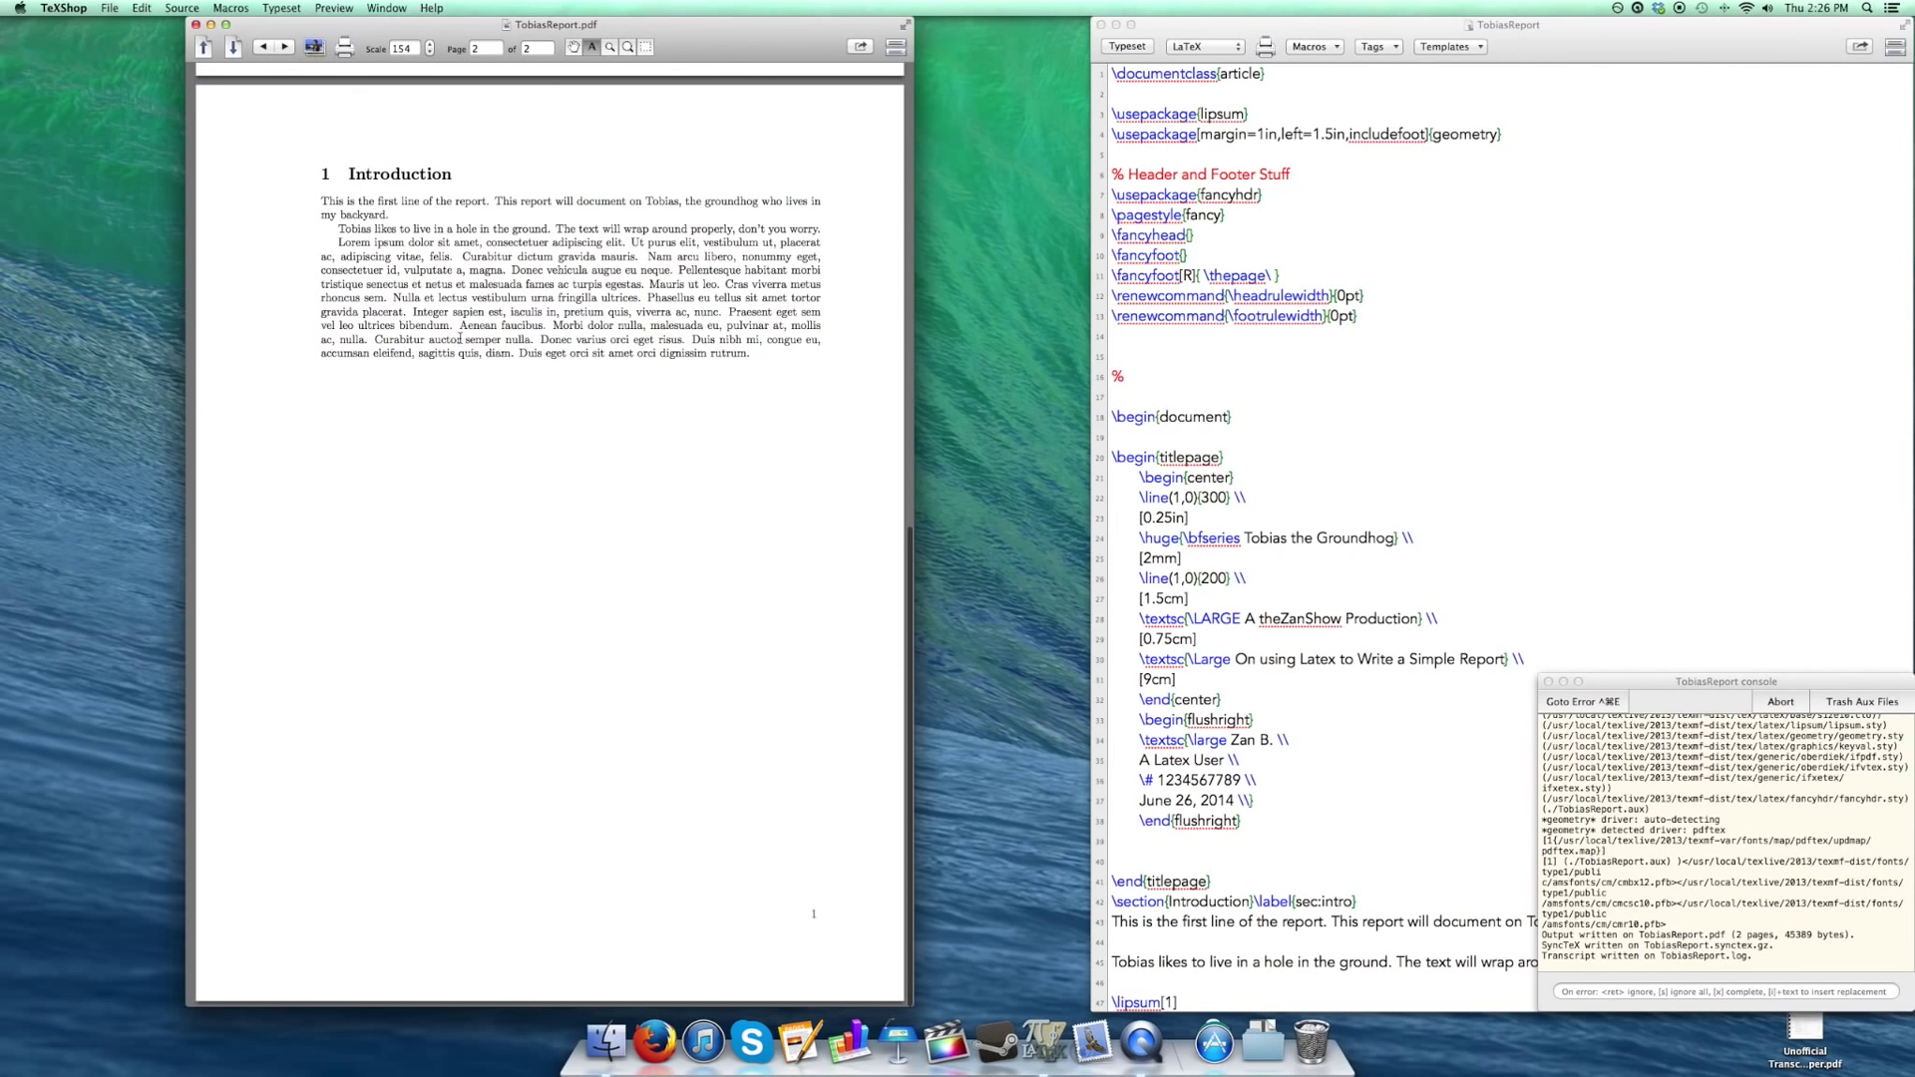
mouse_move(278, 207)
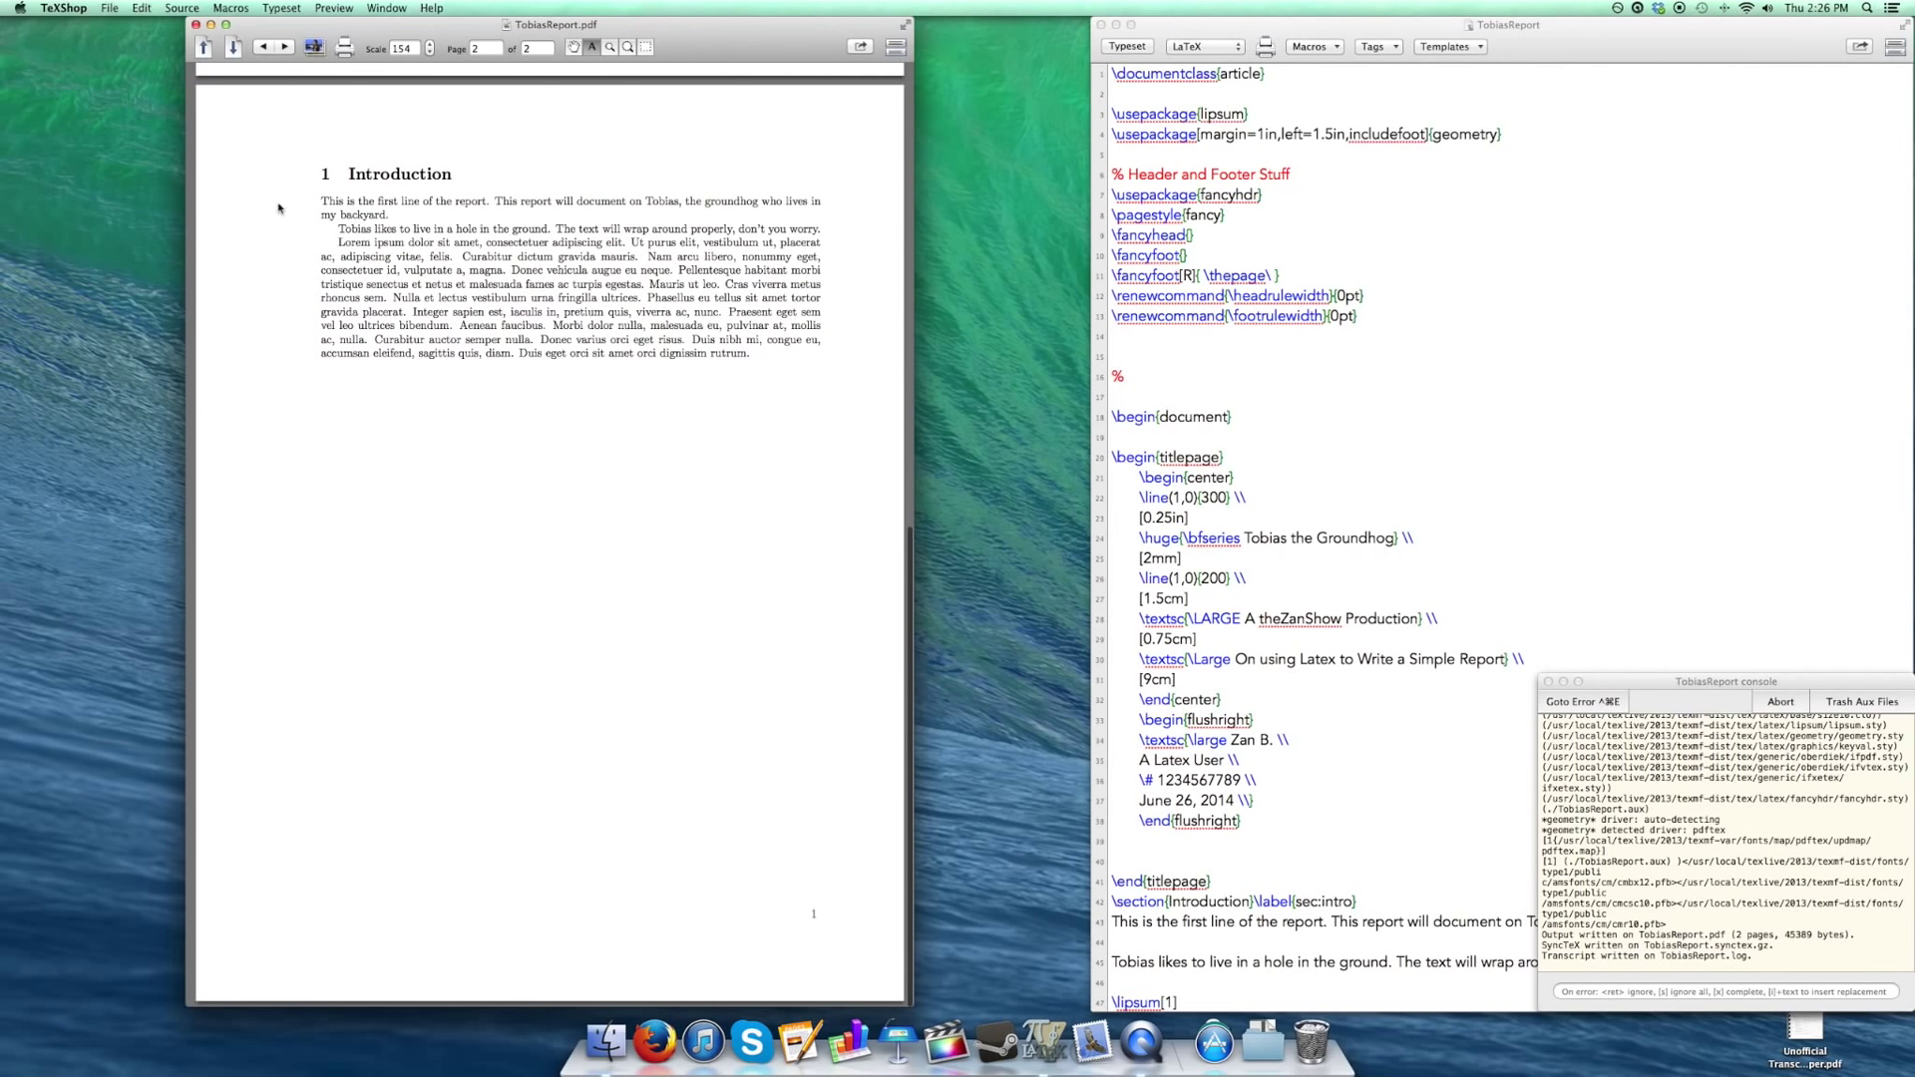
scroll(up, 3)
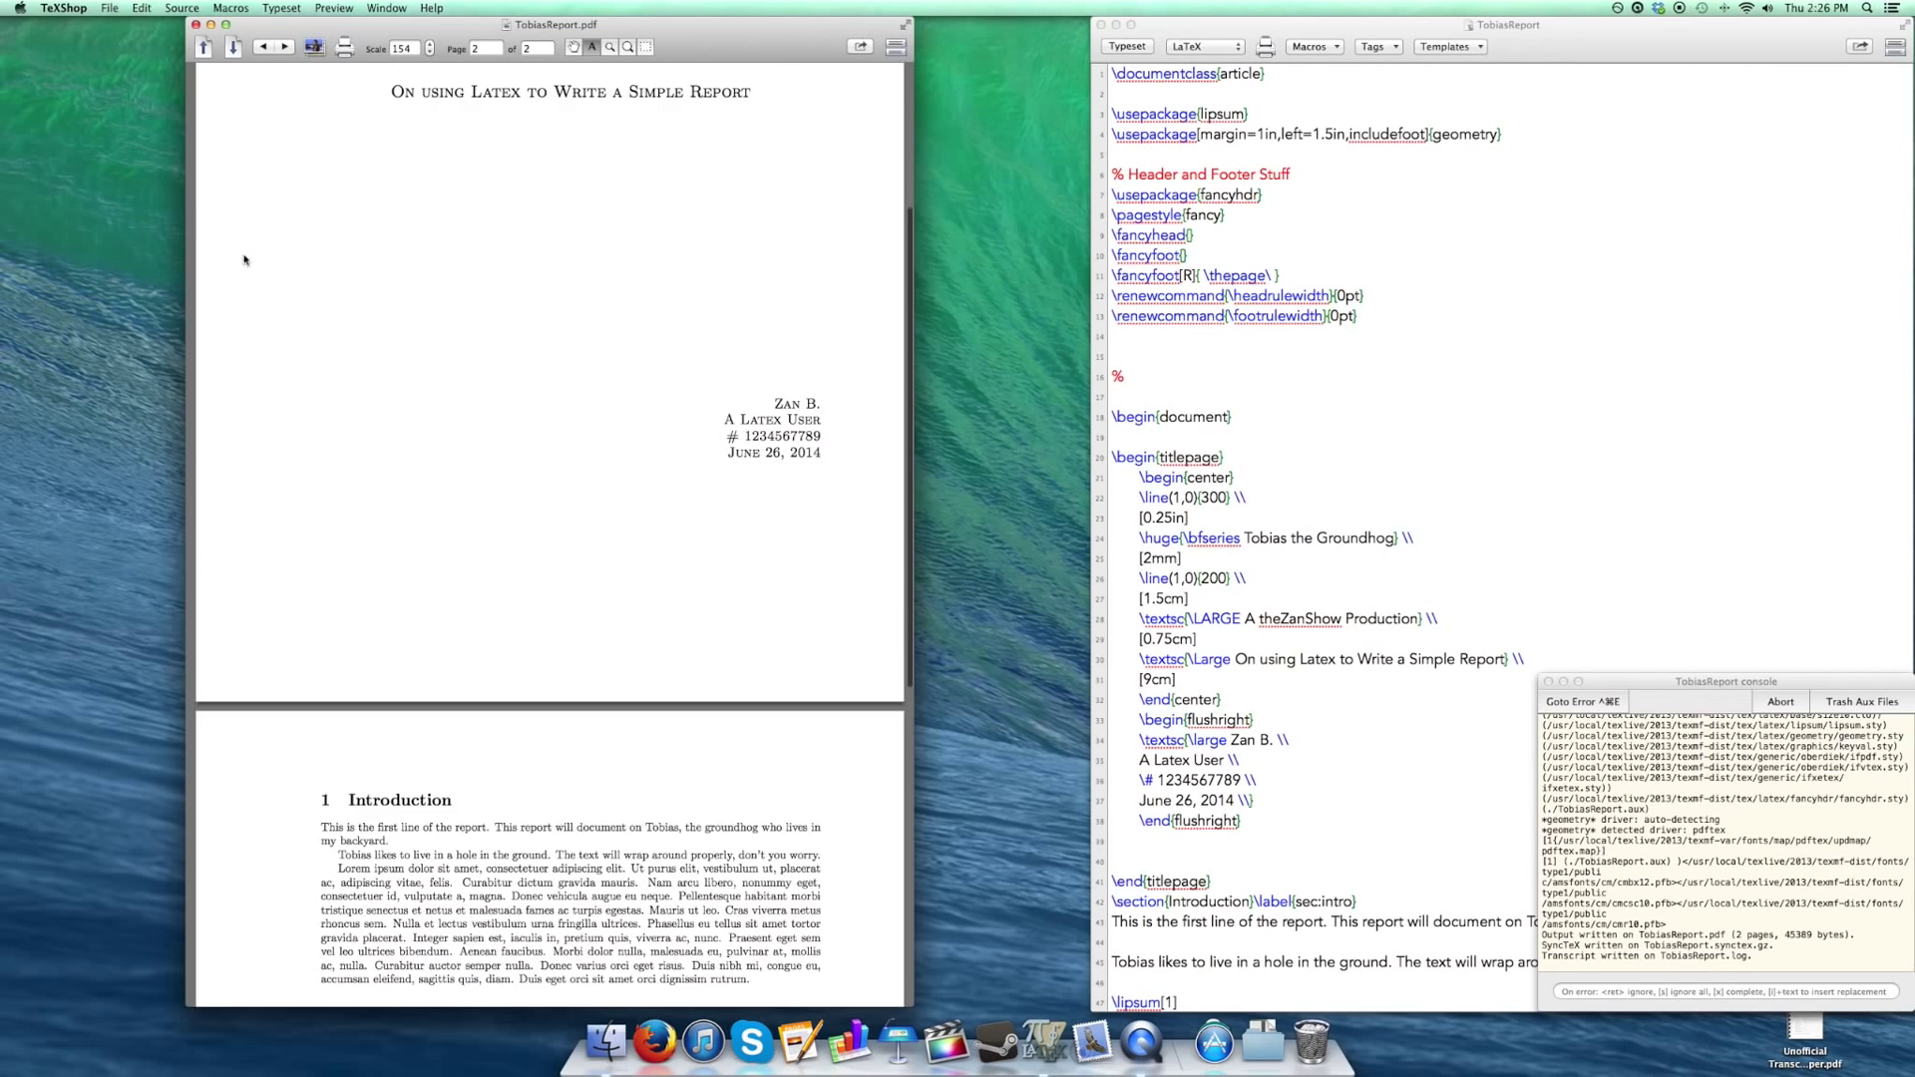
scroll(down, 3)
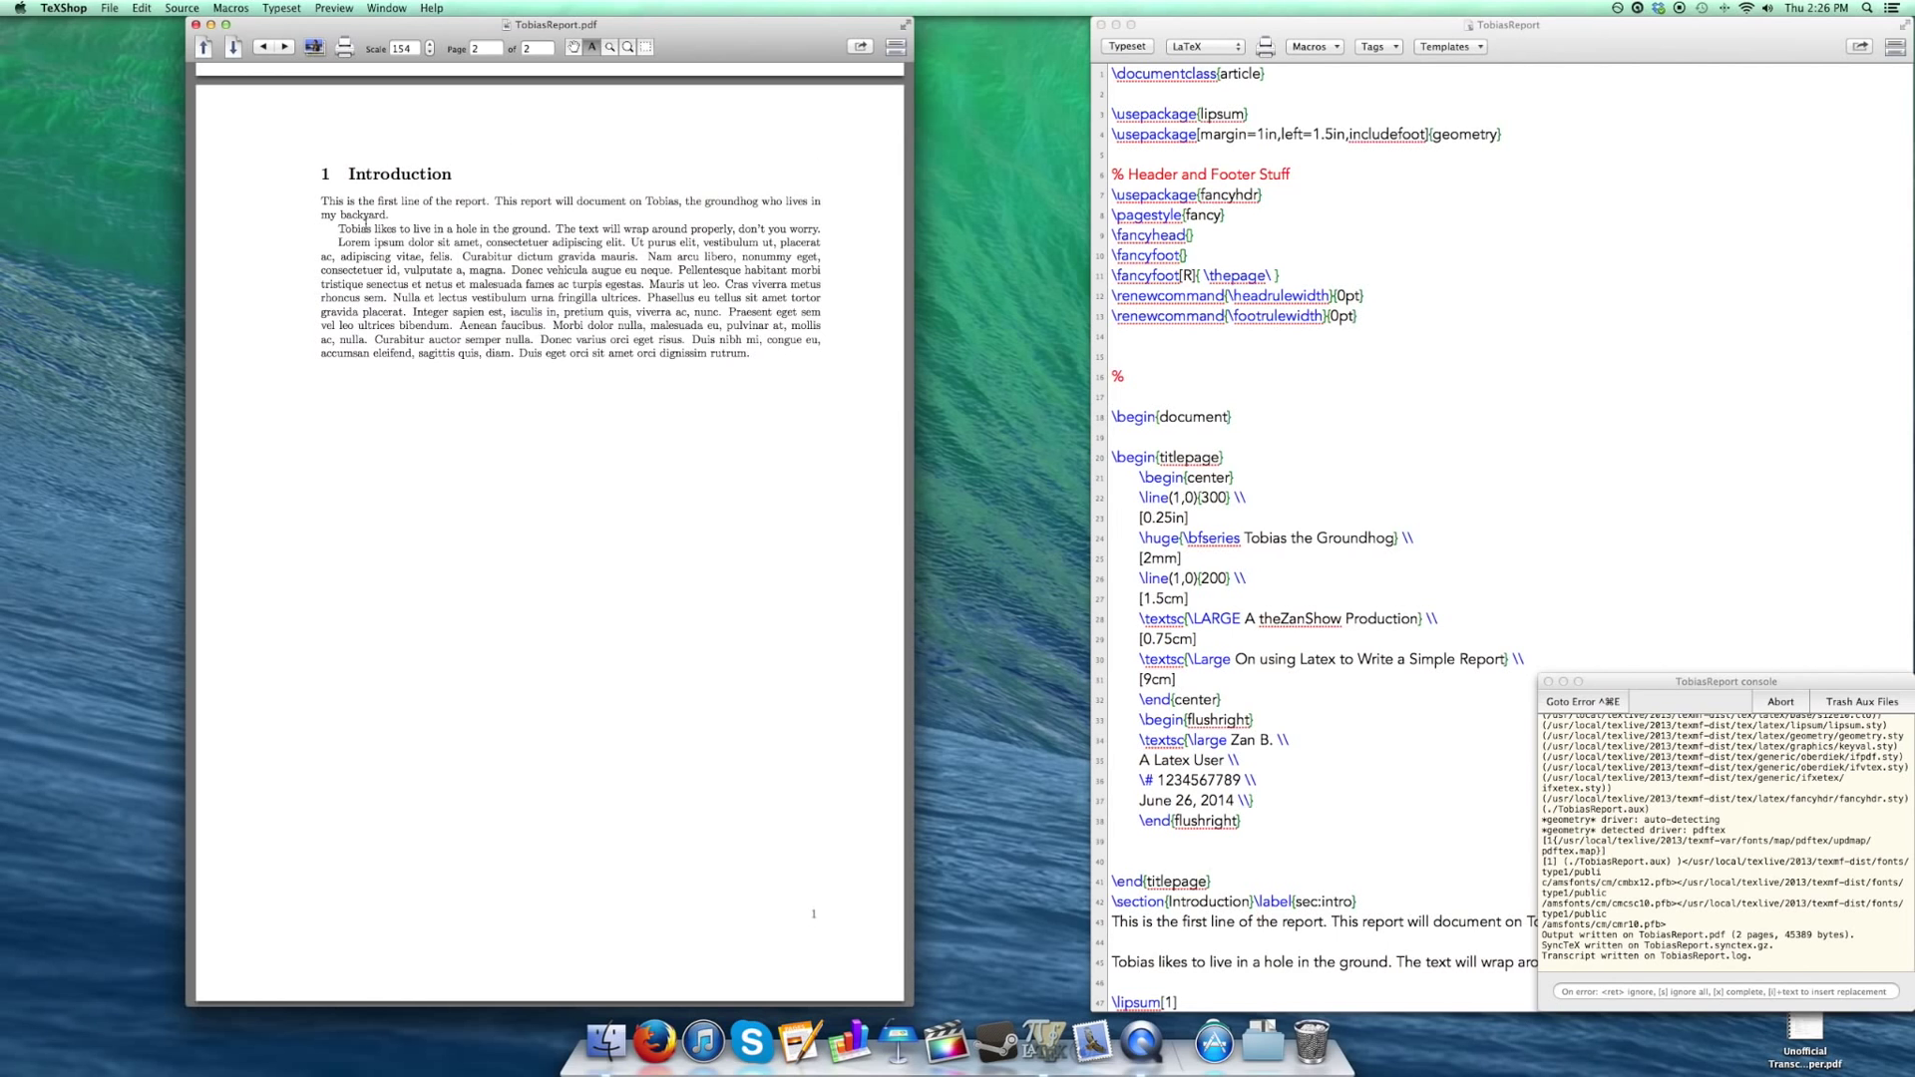
mouse_move(865, 906)
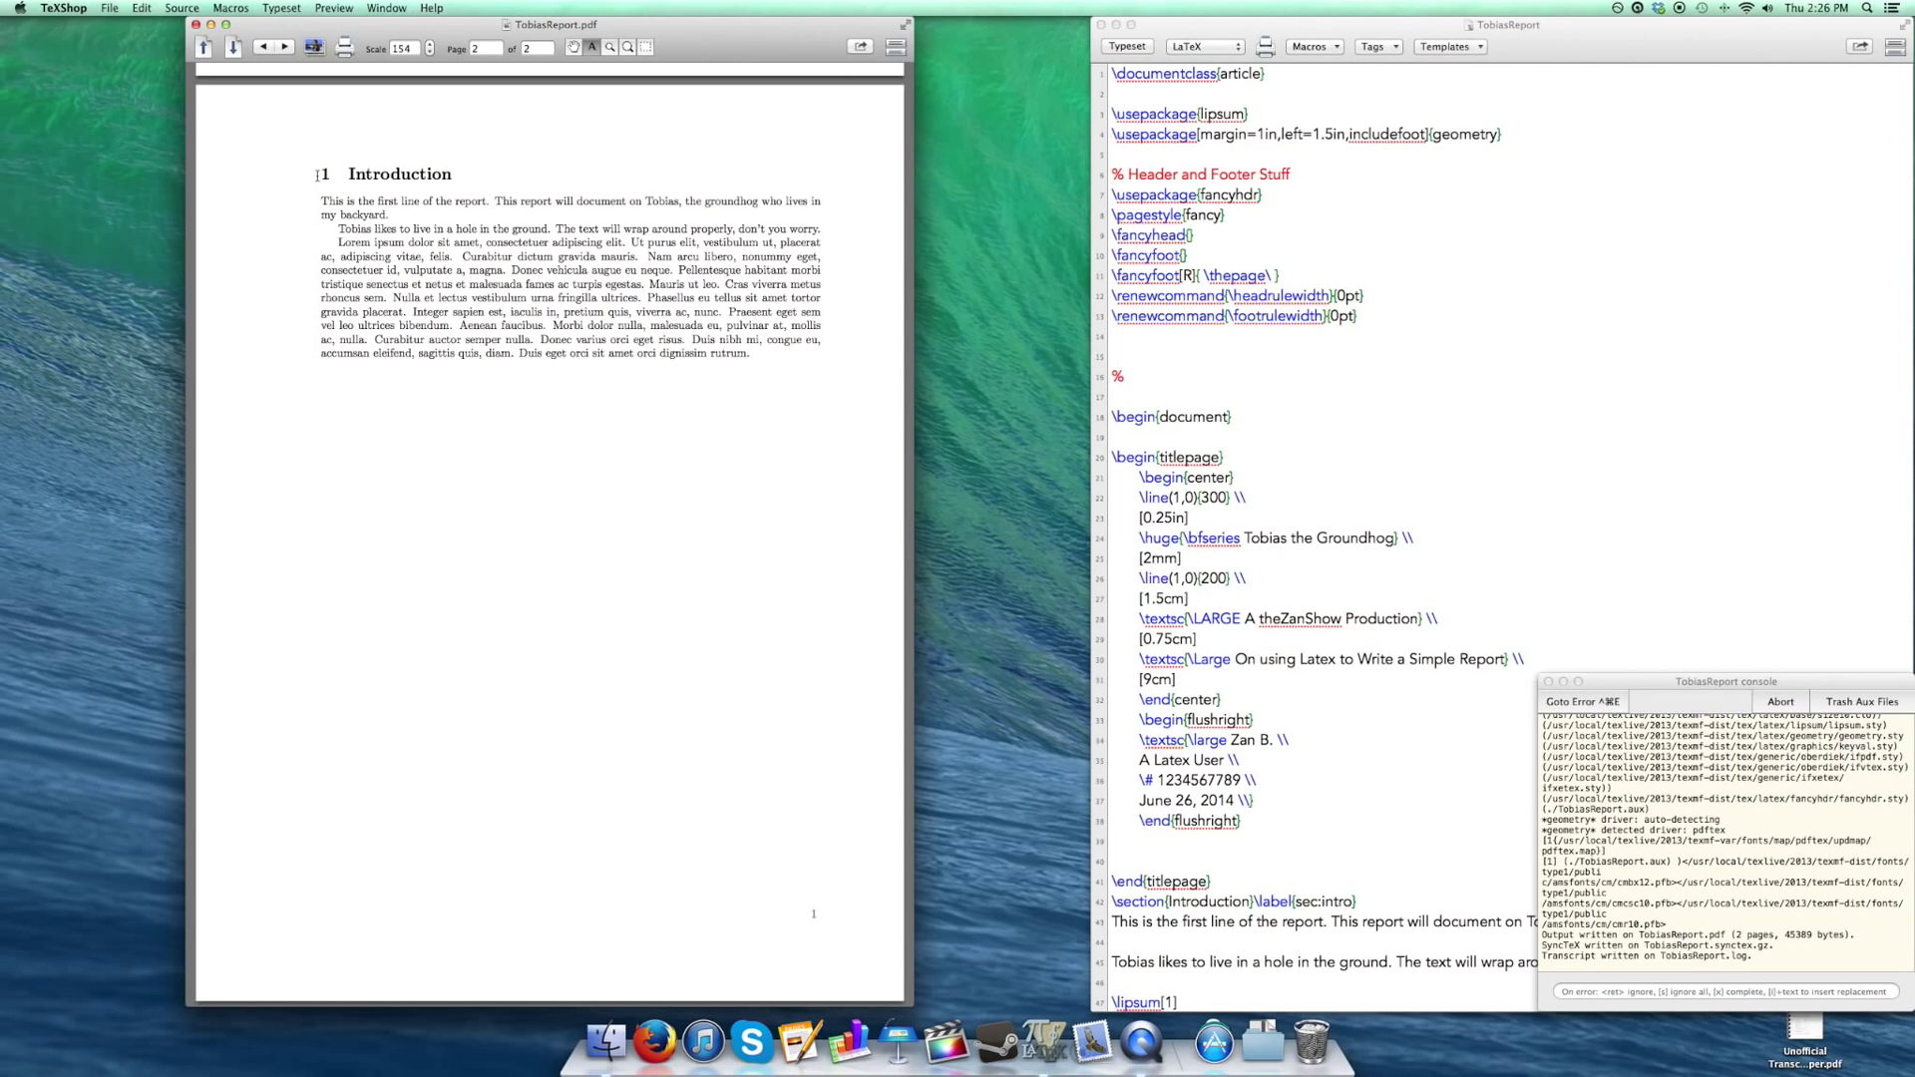
mouse_move(315, 478)
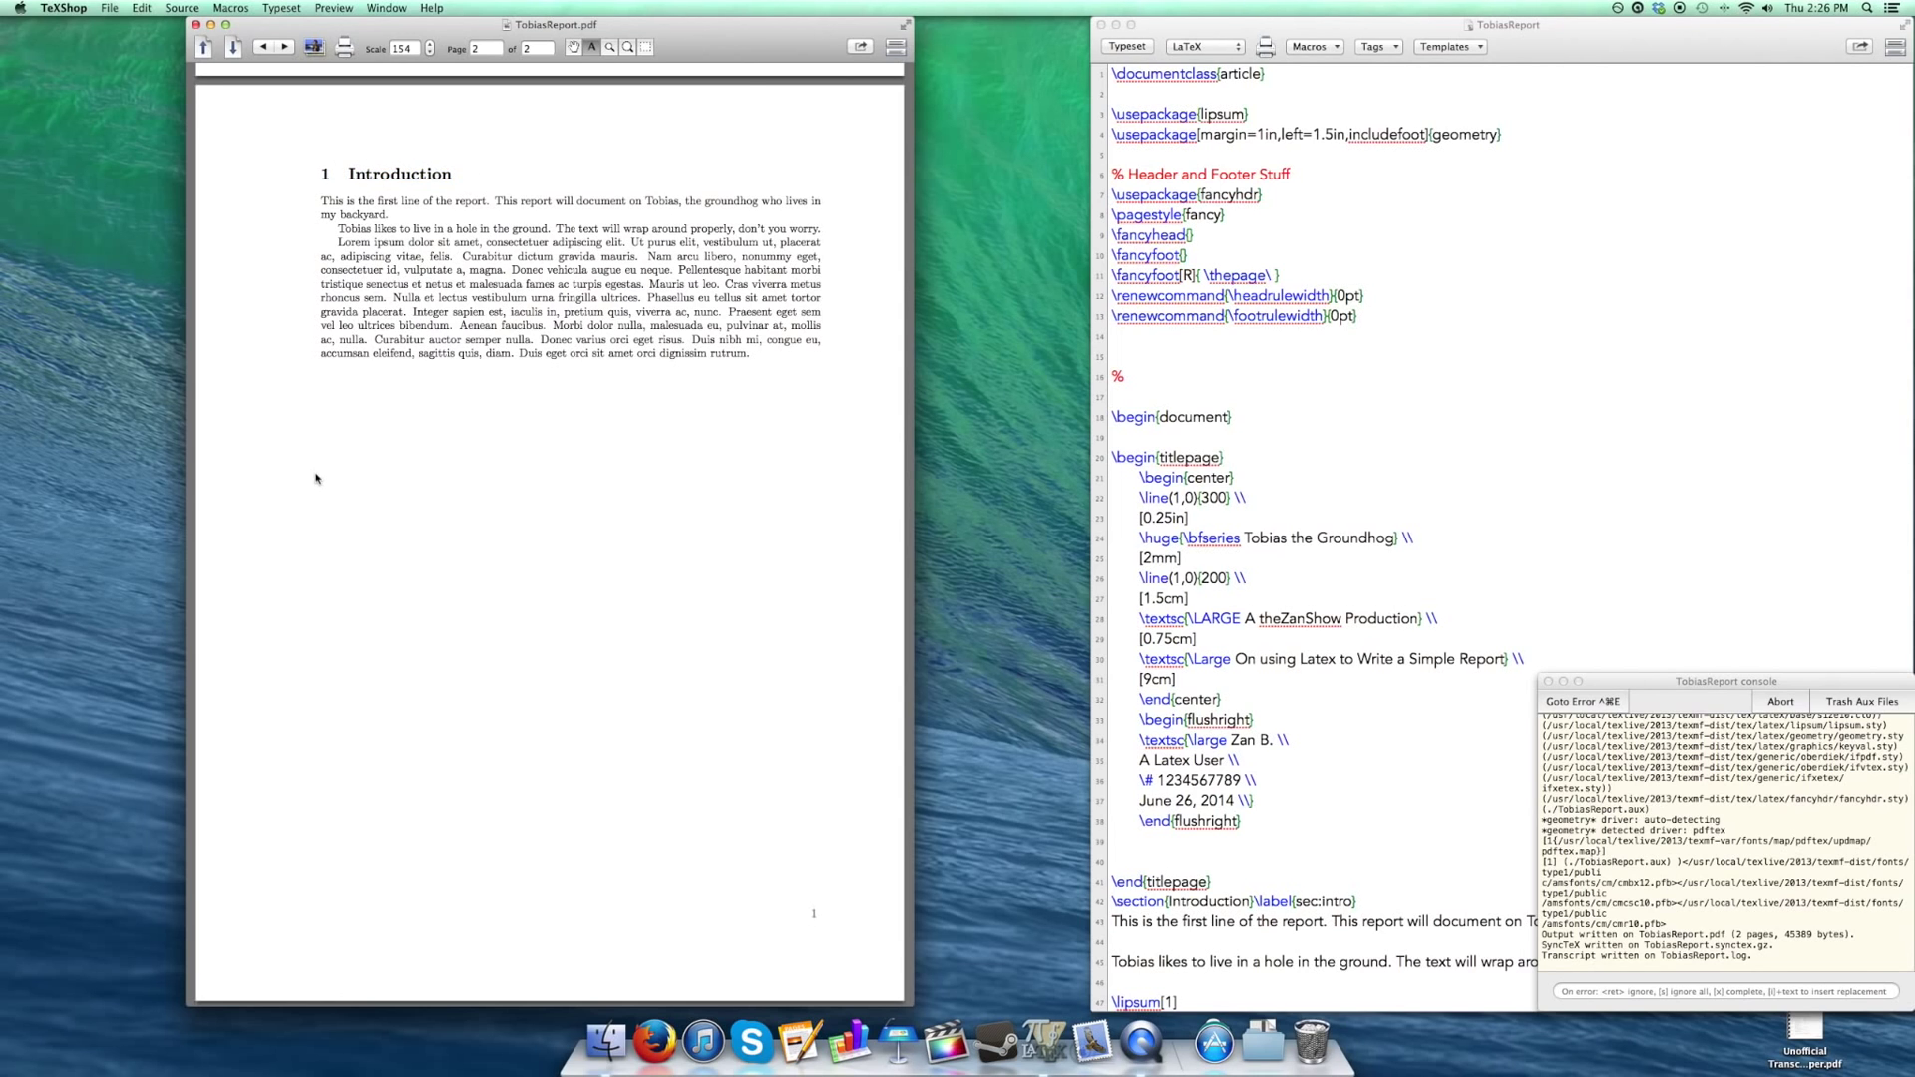
mouse_move(317, 156)
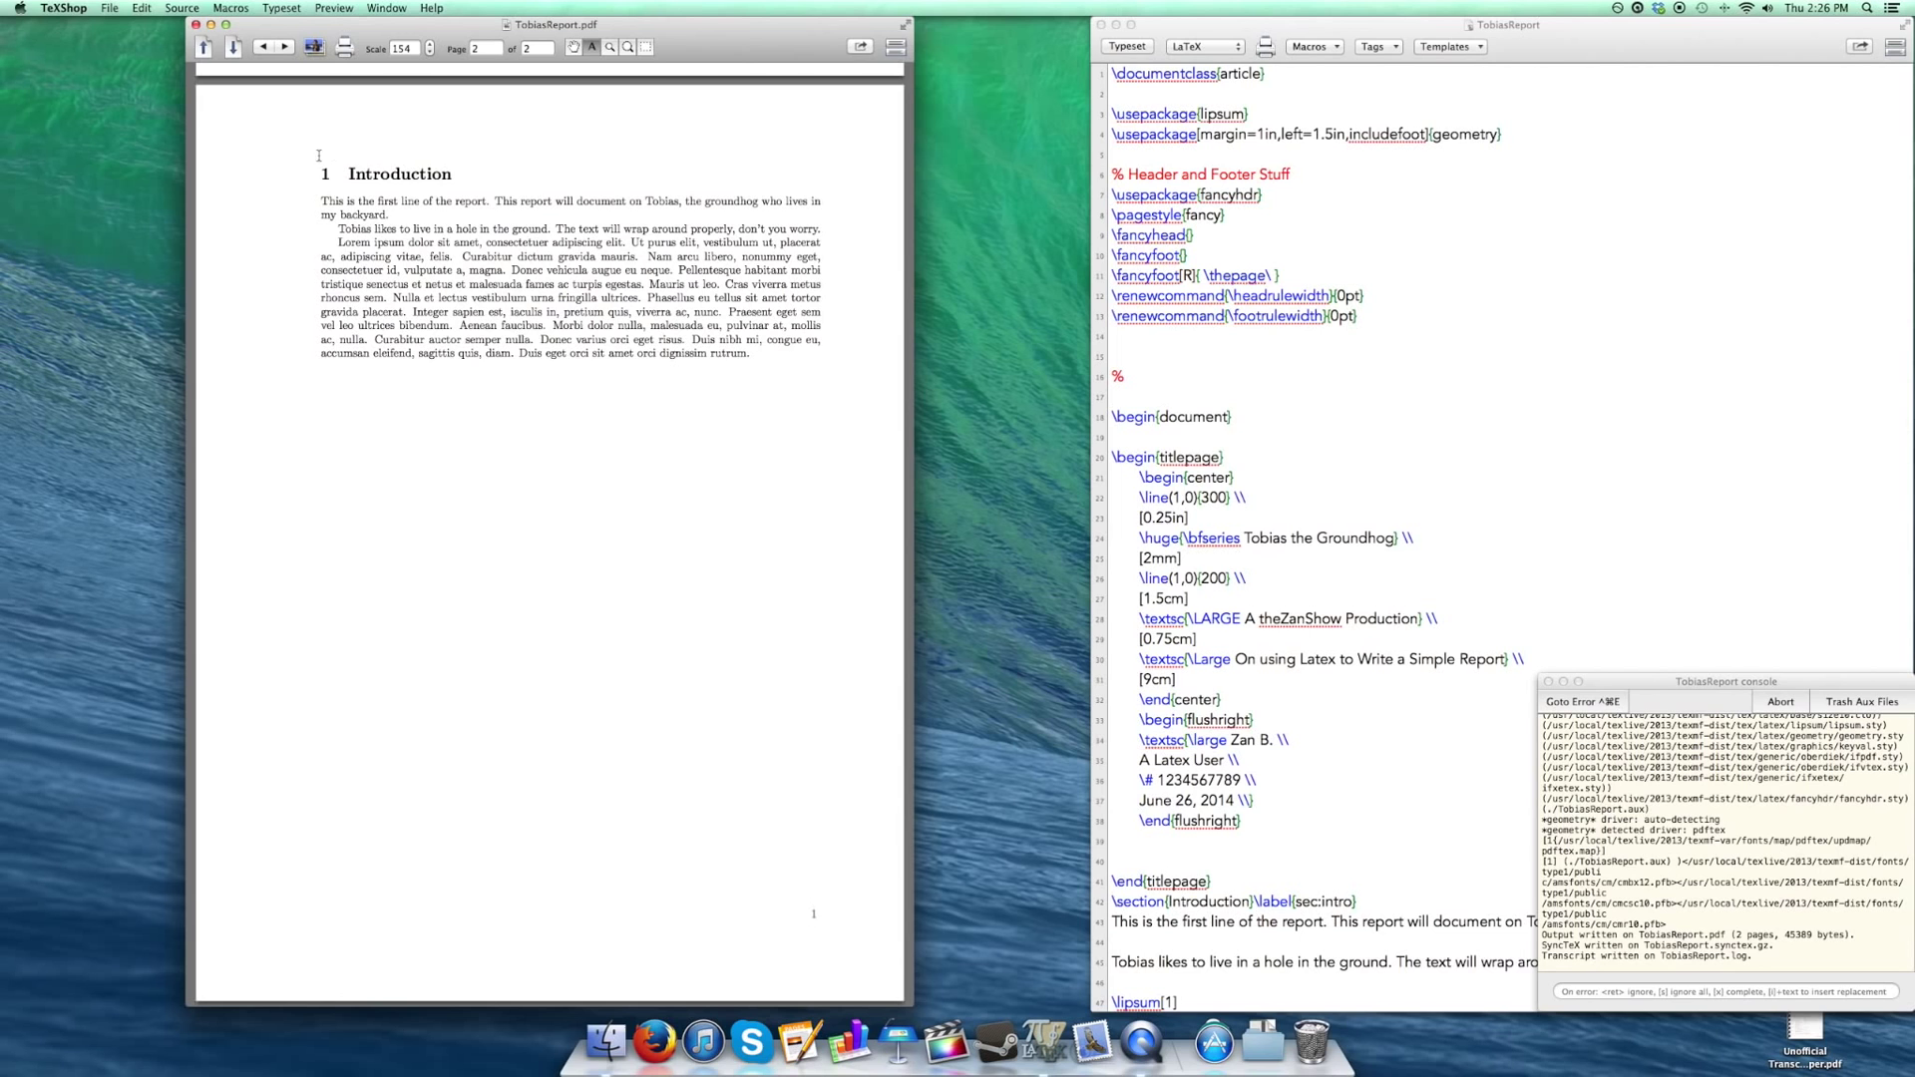
mouse_move(659, 543)
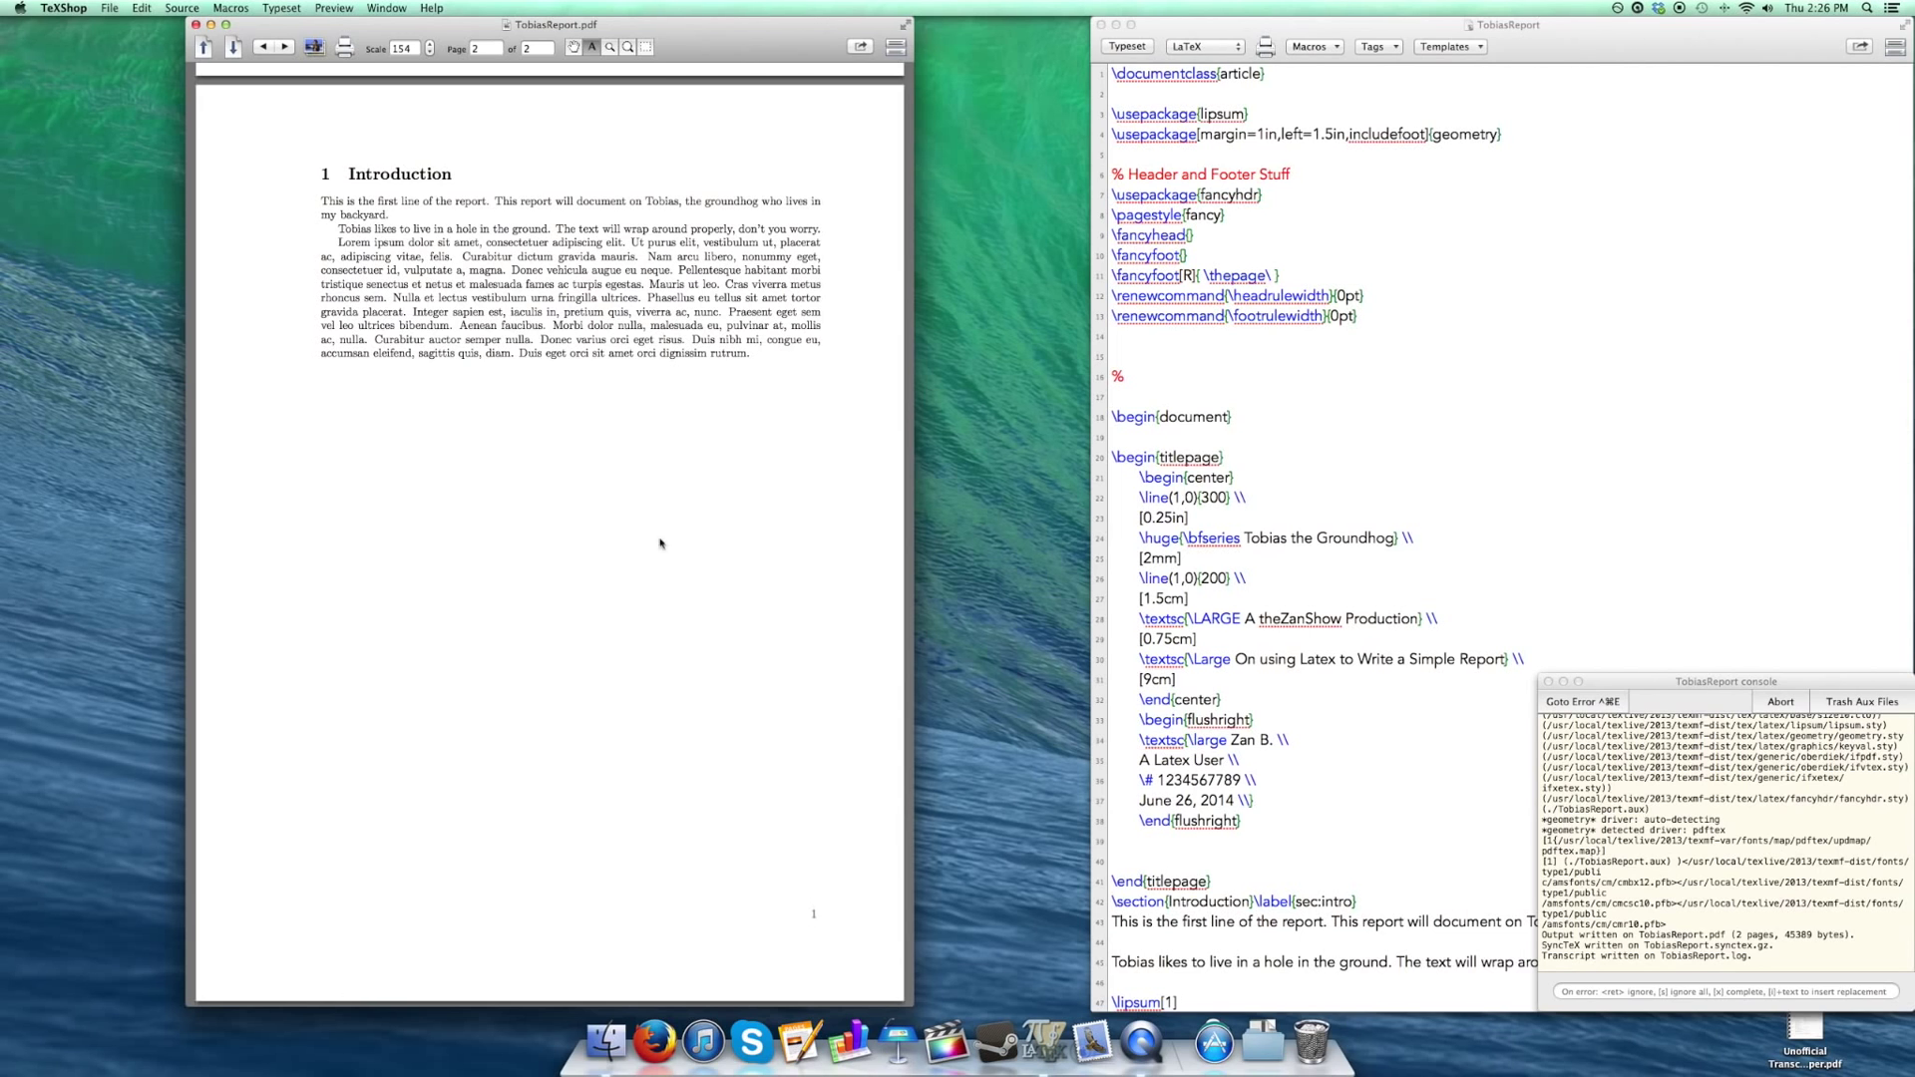
mouse_move(435, 461)
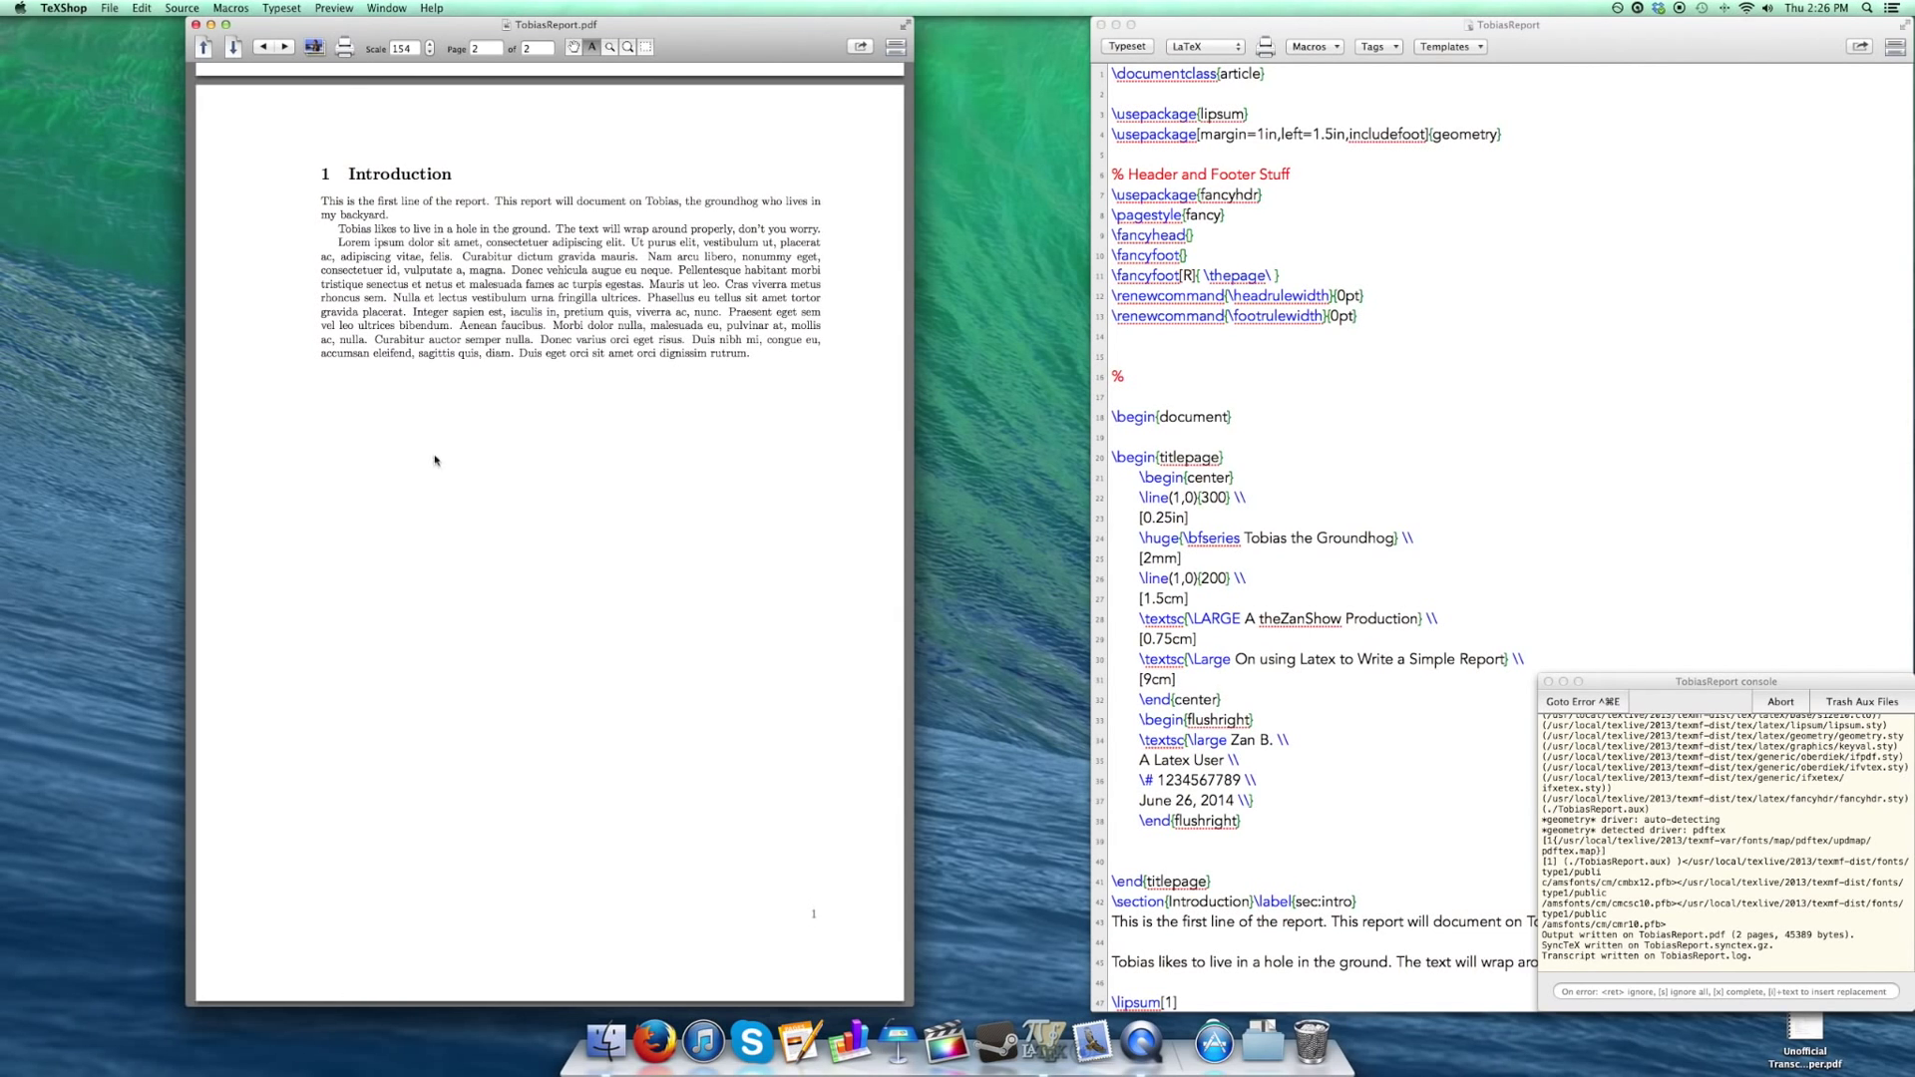
mouse_move(528, 594)
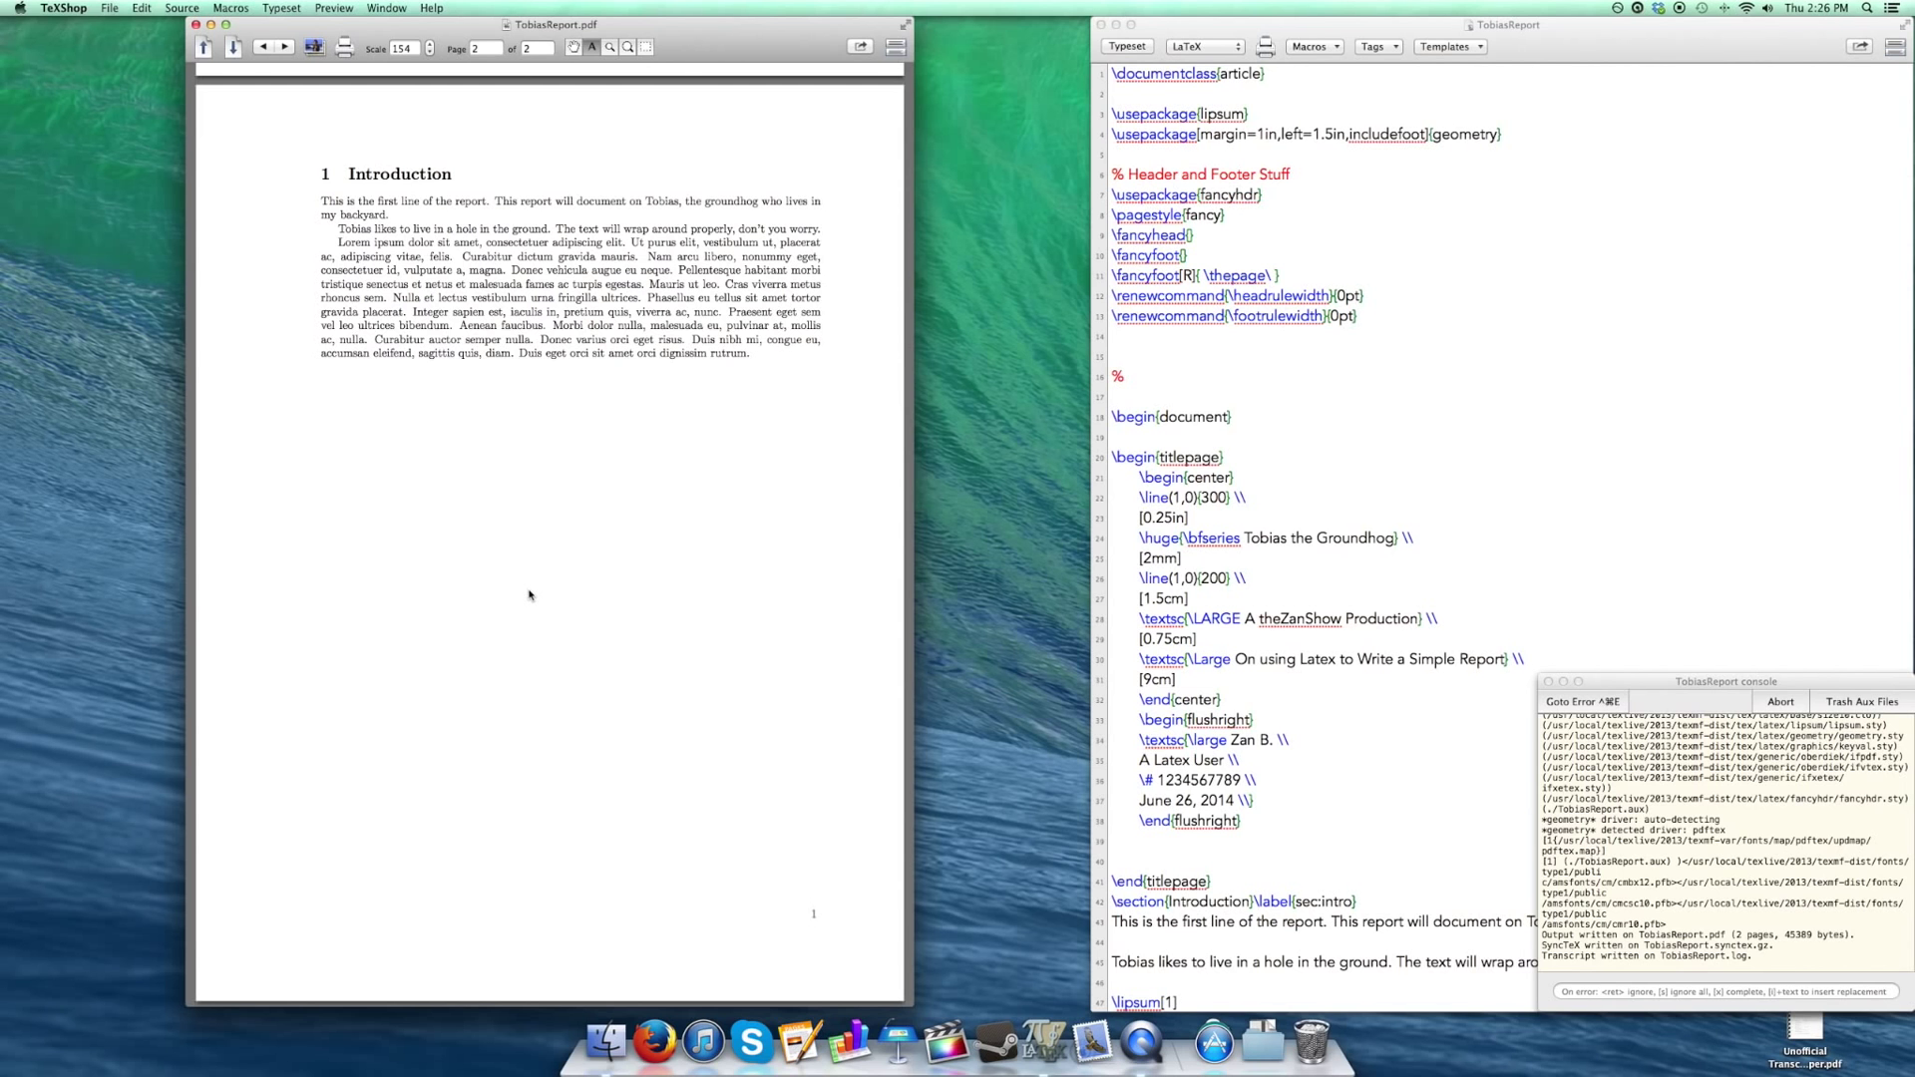